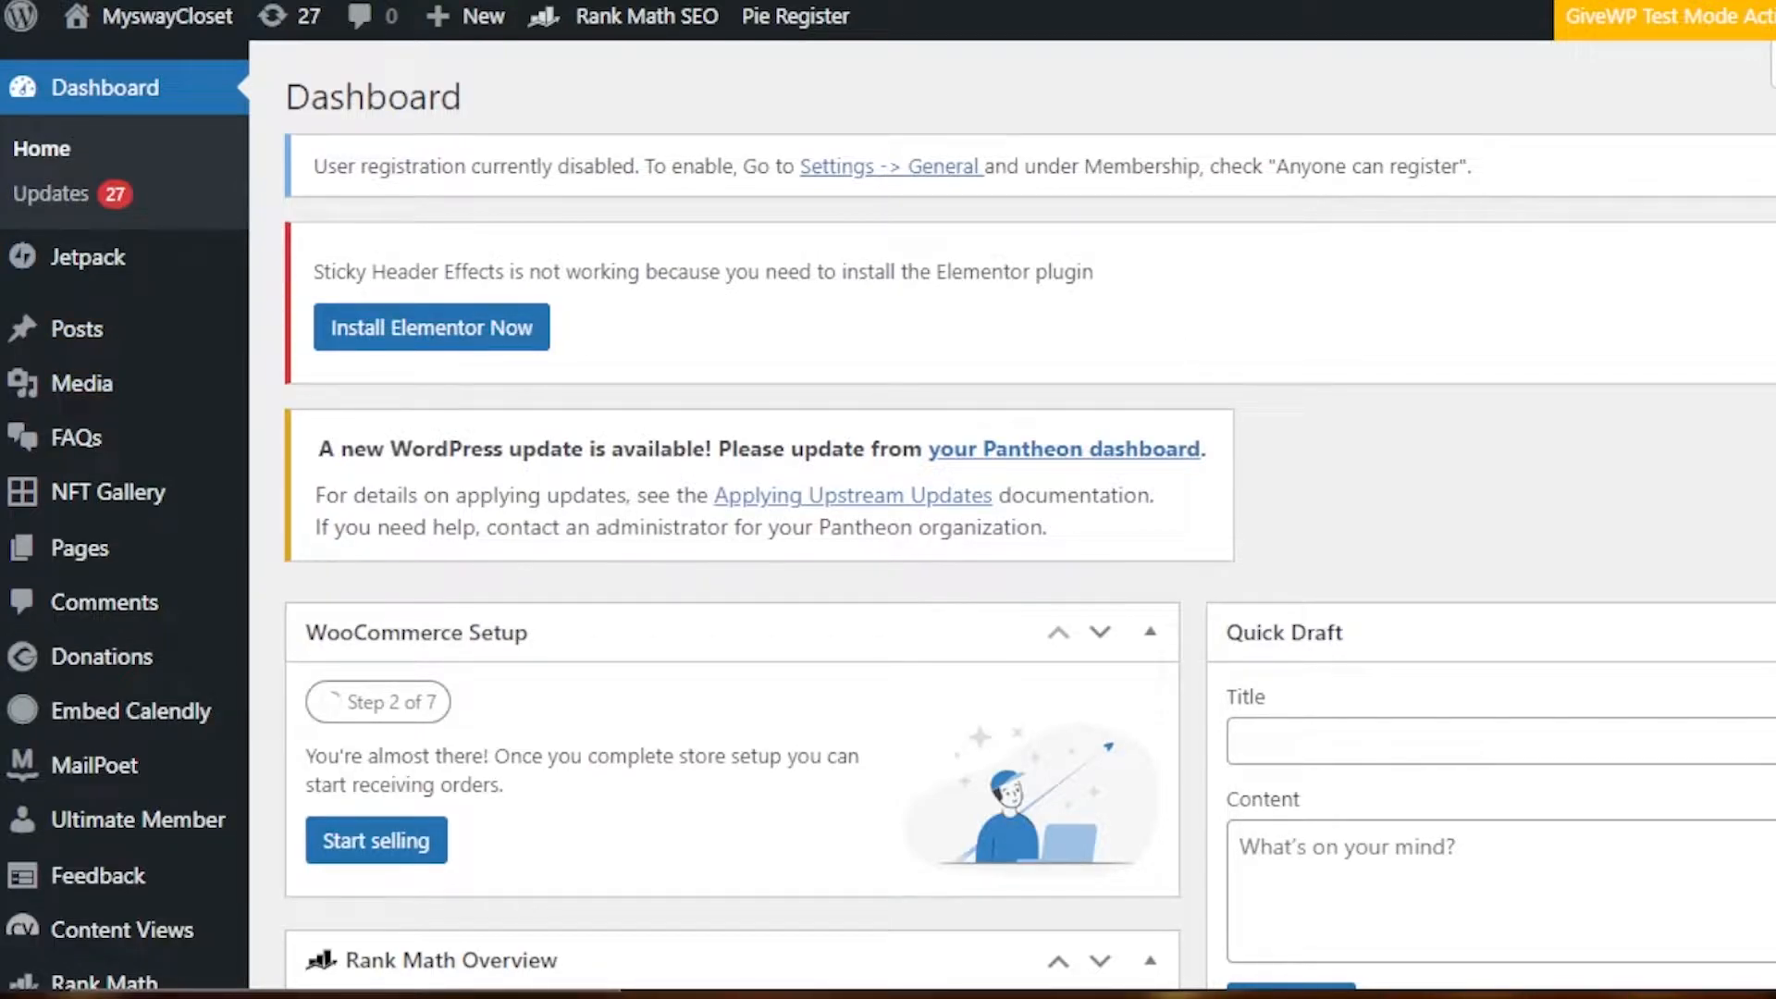
# Step: Scroll through the WordPress dashboard to look it over
pyautogui.scroll(-3)
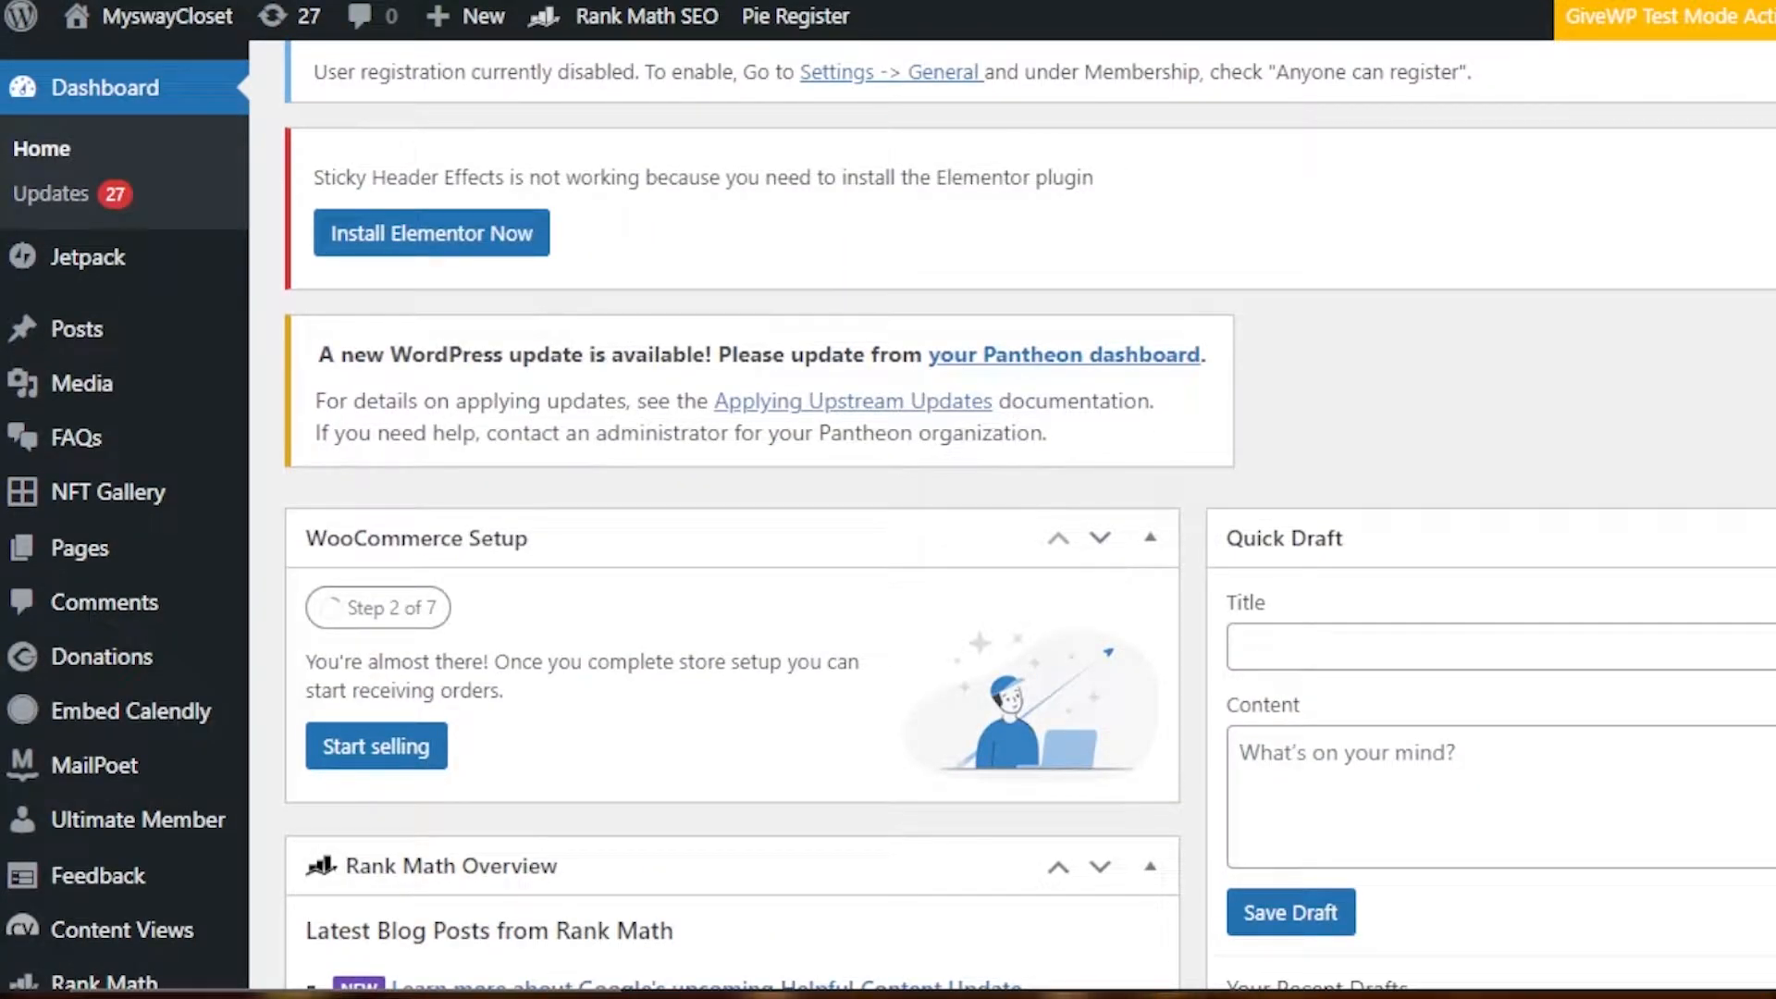
pyautogui.scroll(3)
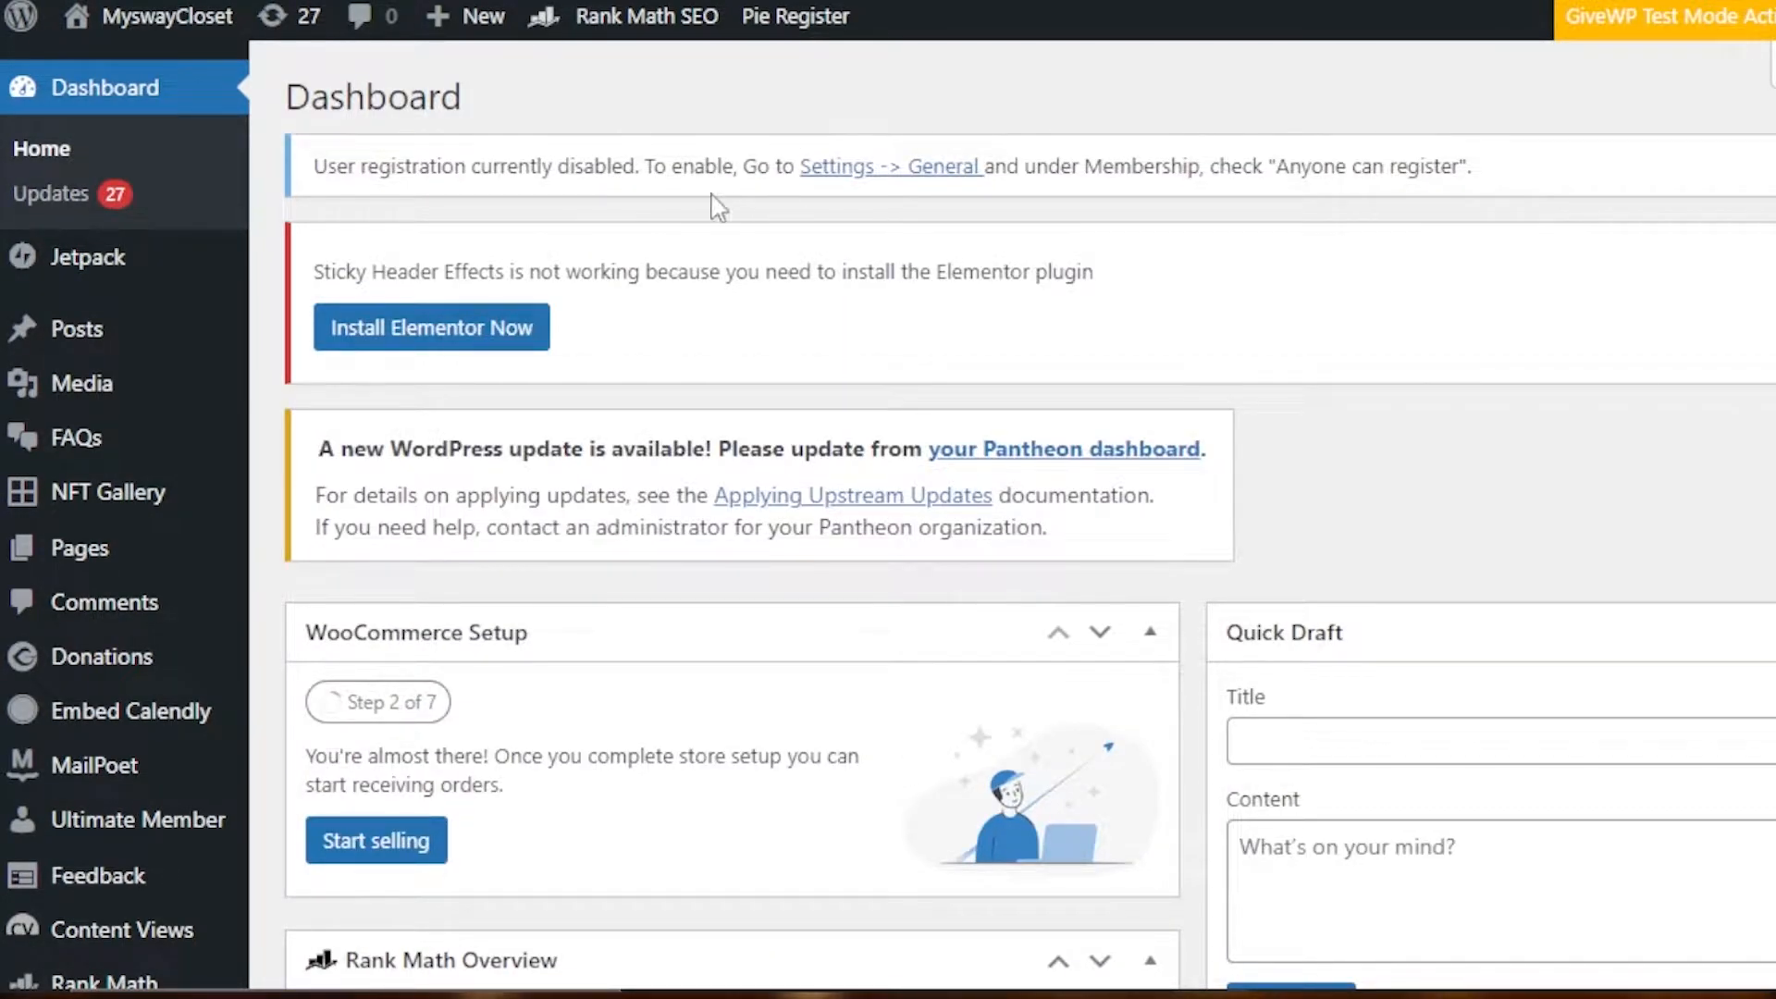
pyautogui.moveTo(629, 125)
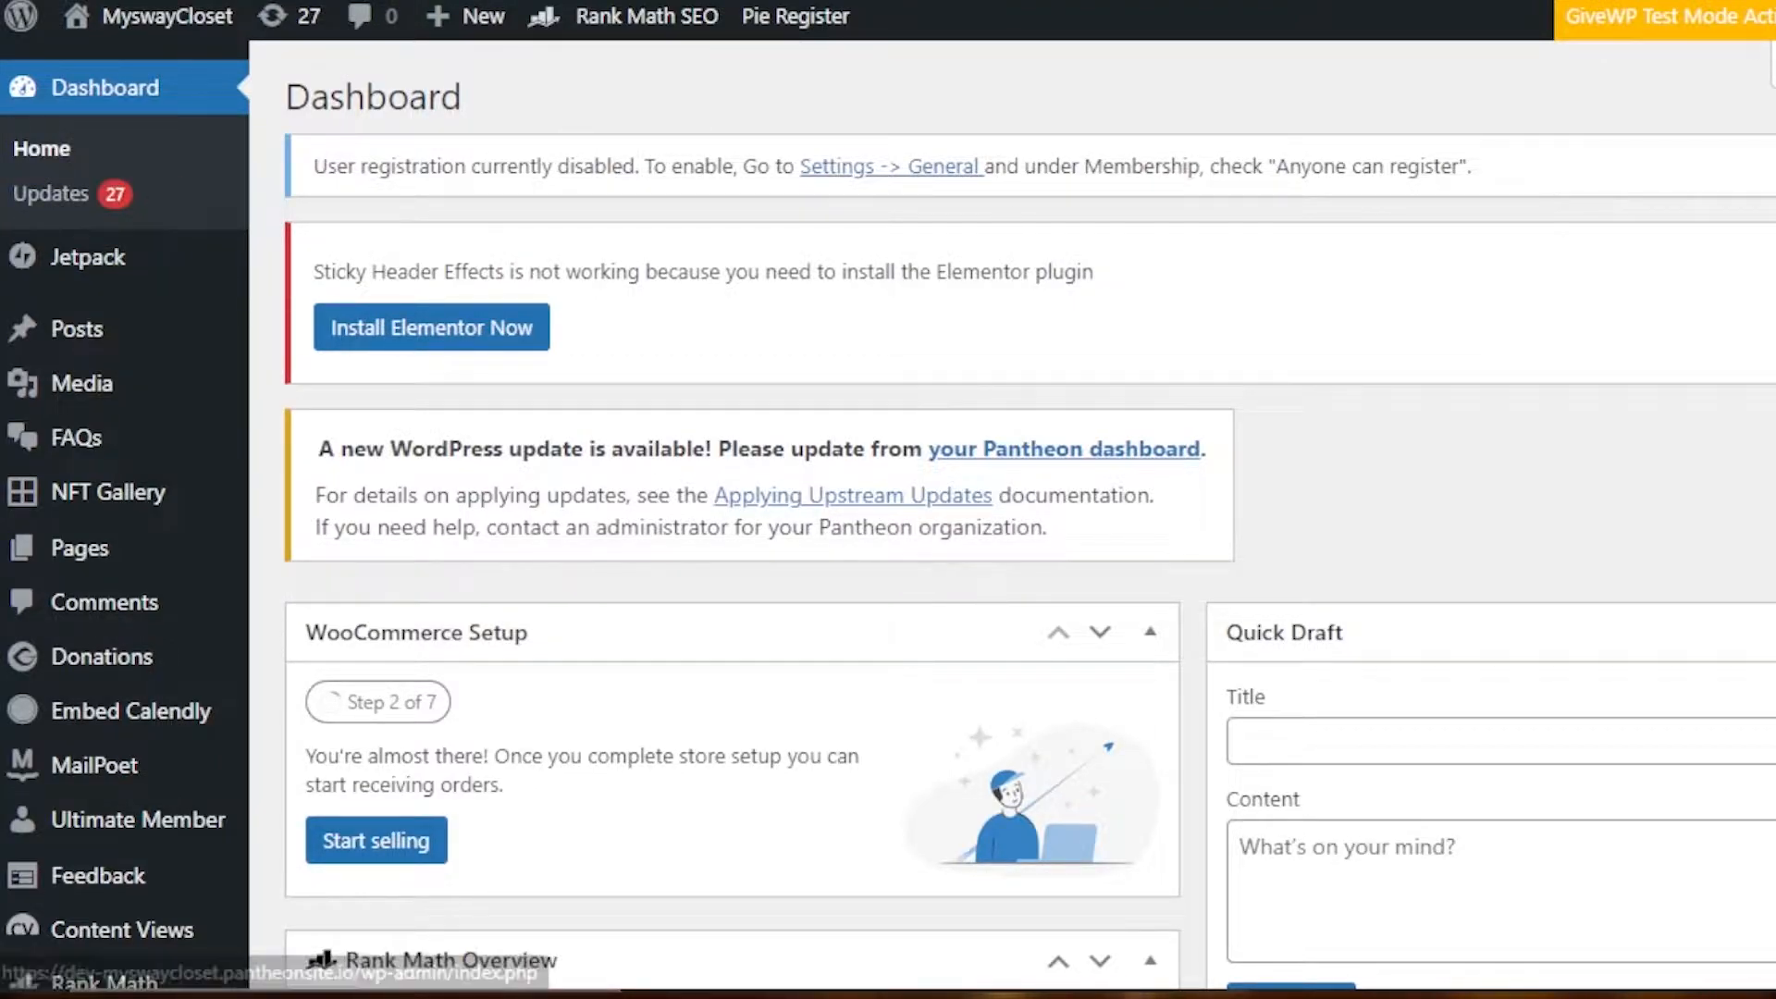
pyautogui.scroll(-3)
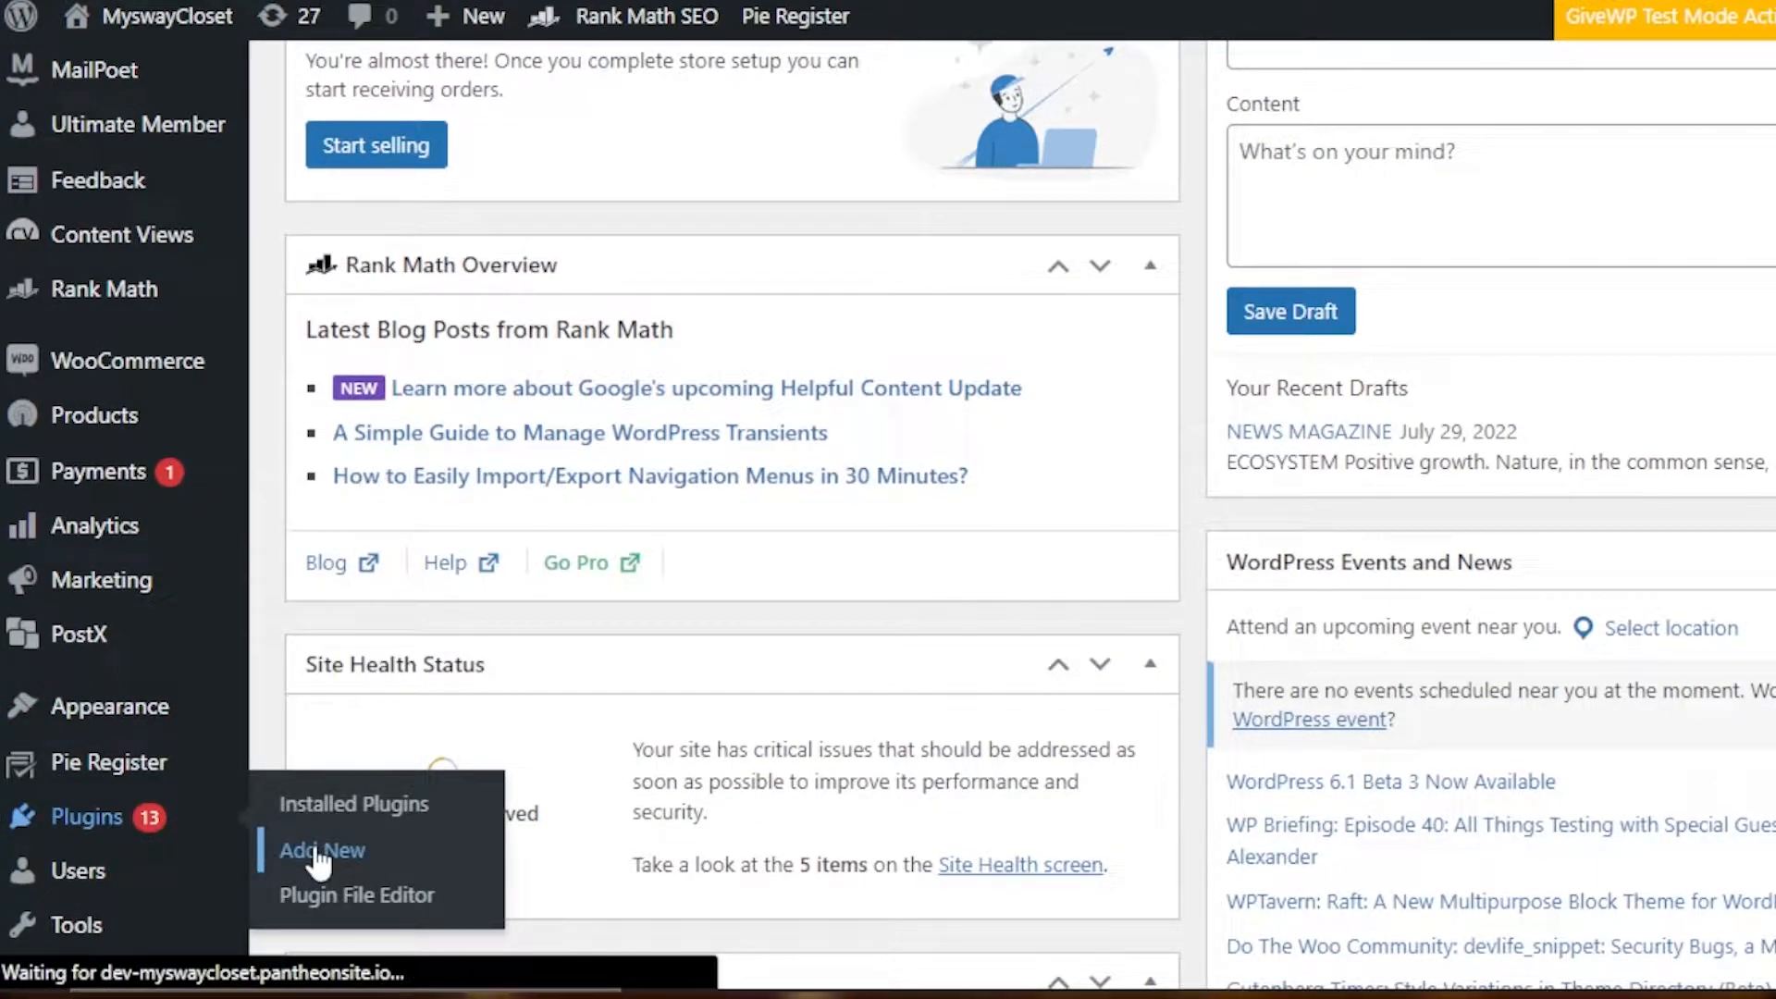
# Step: Go to Plugins > Add New and search the directory for 'live chat'
pyautogui.click(322, 851)
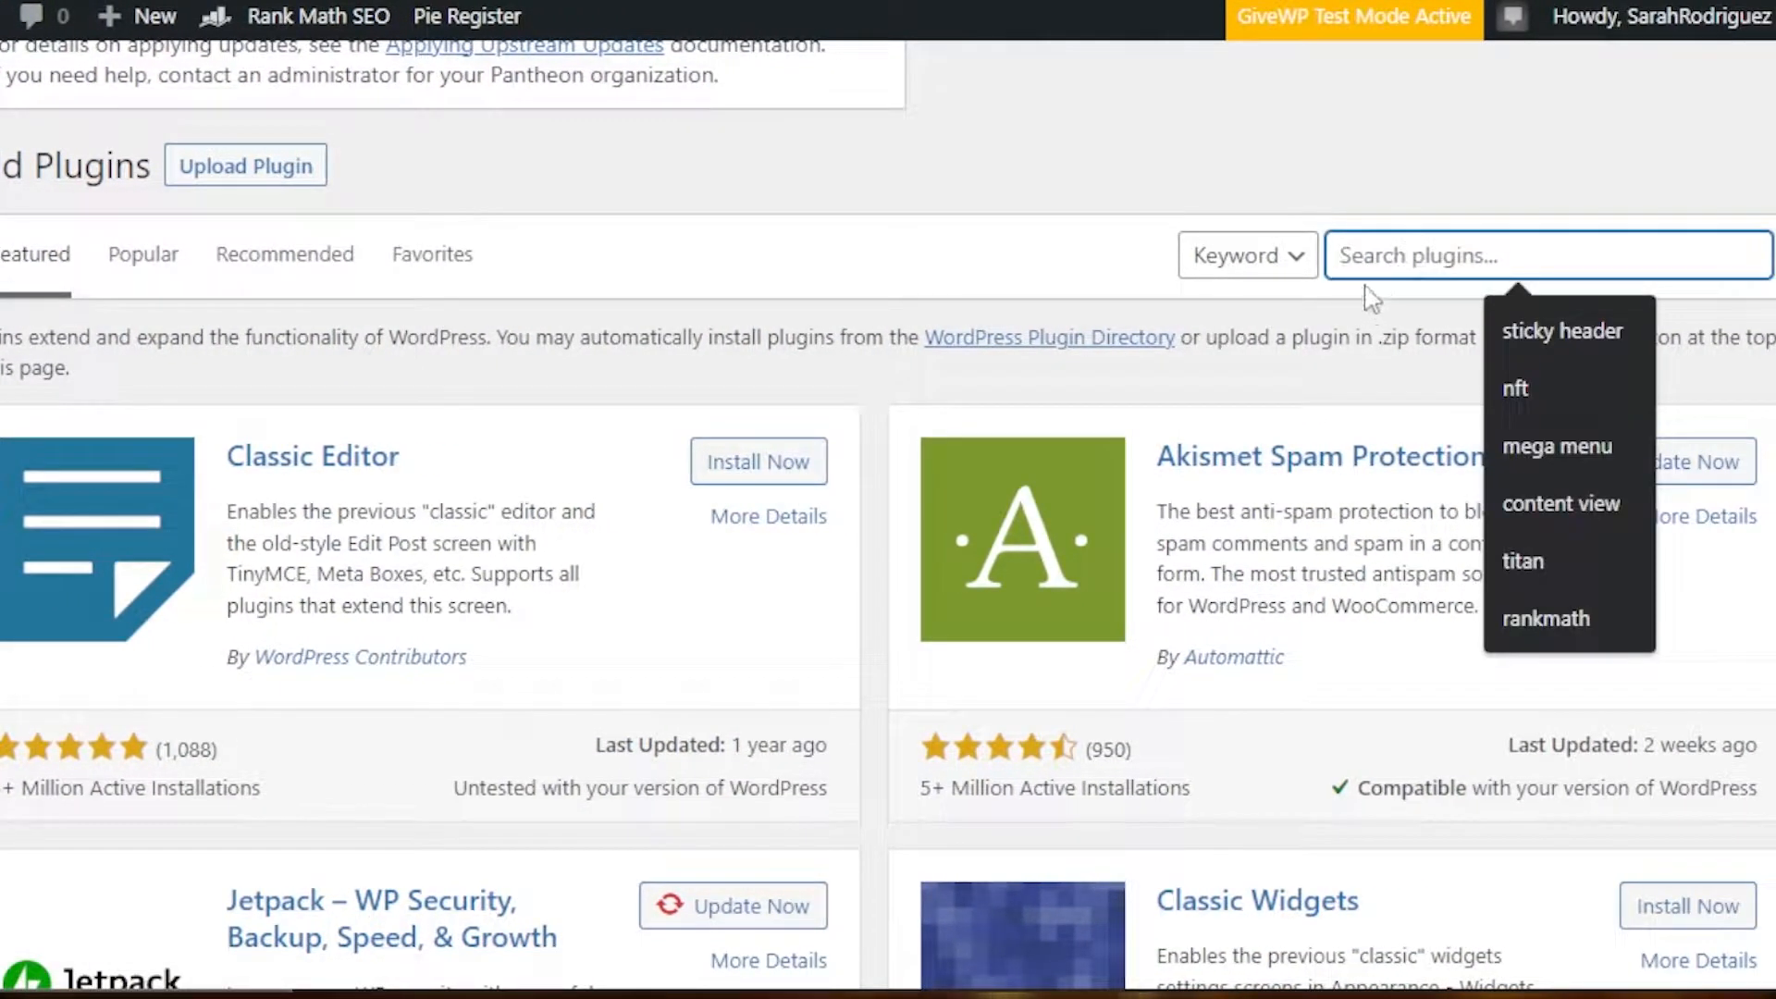
pyautogui.scroll(-3)
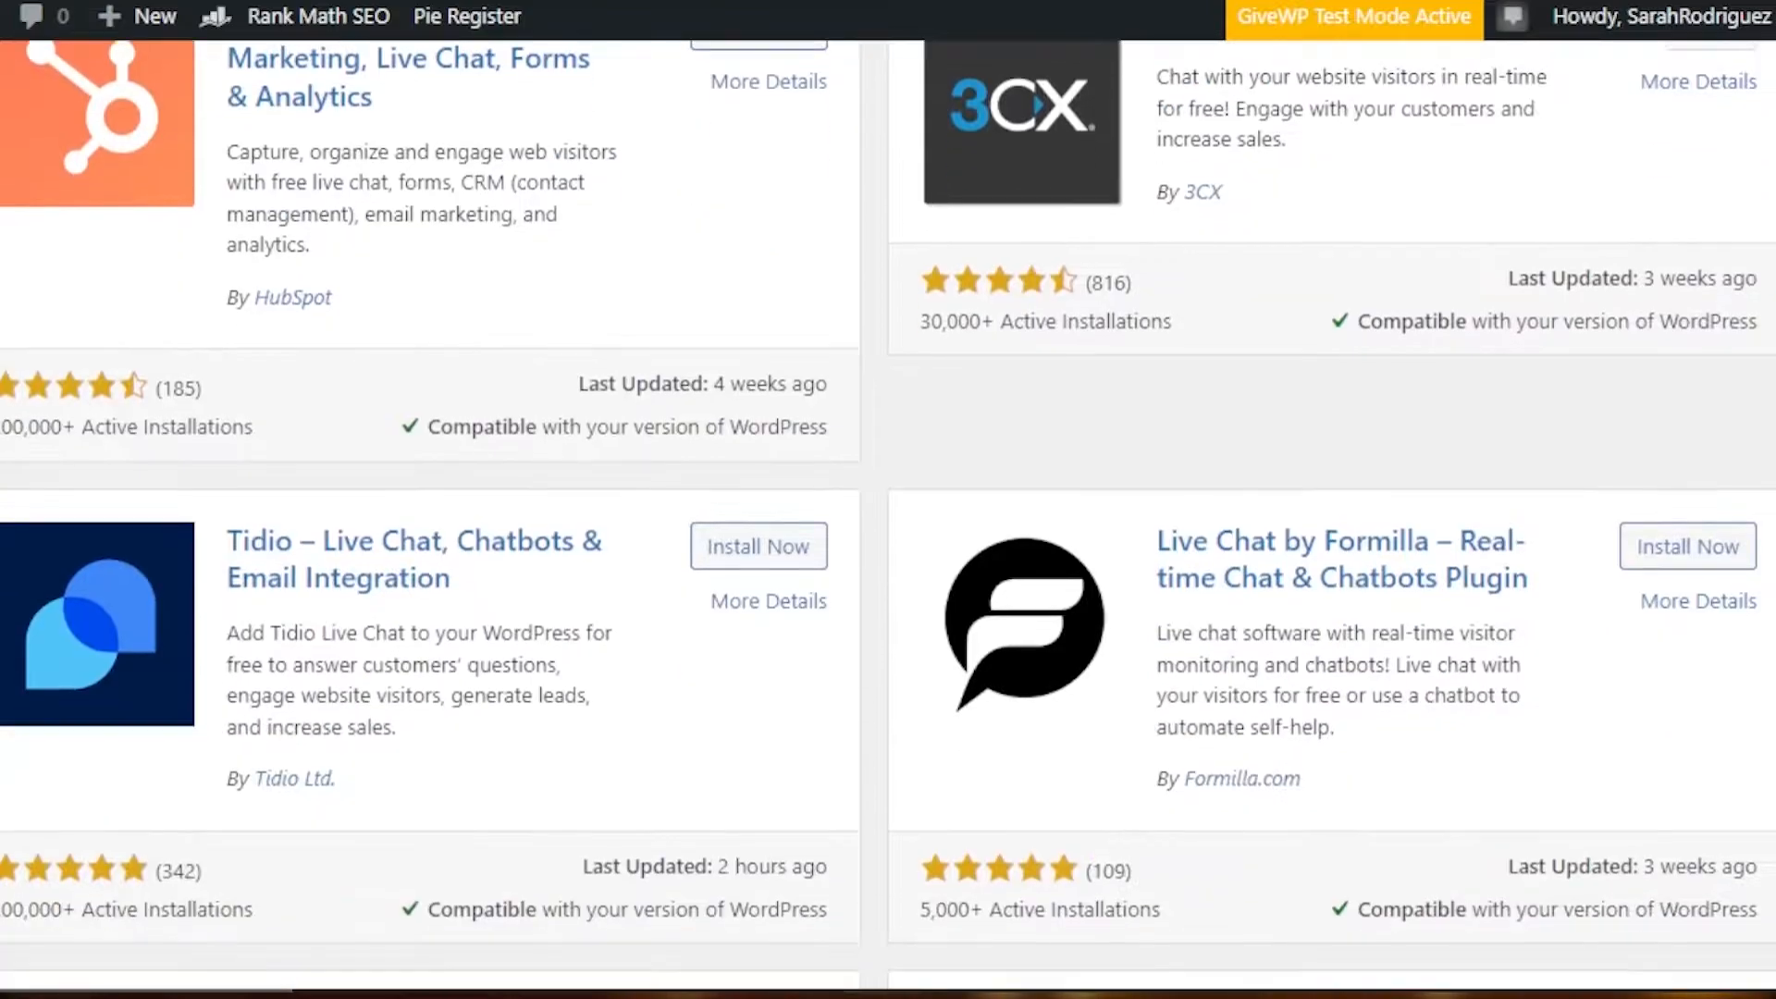
pyautogui.scroll(3)
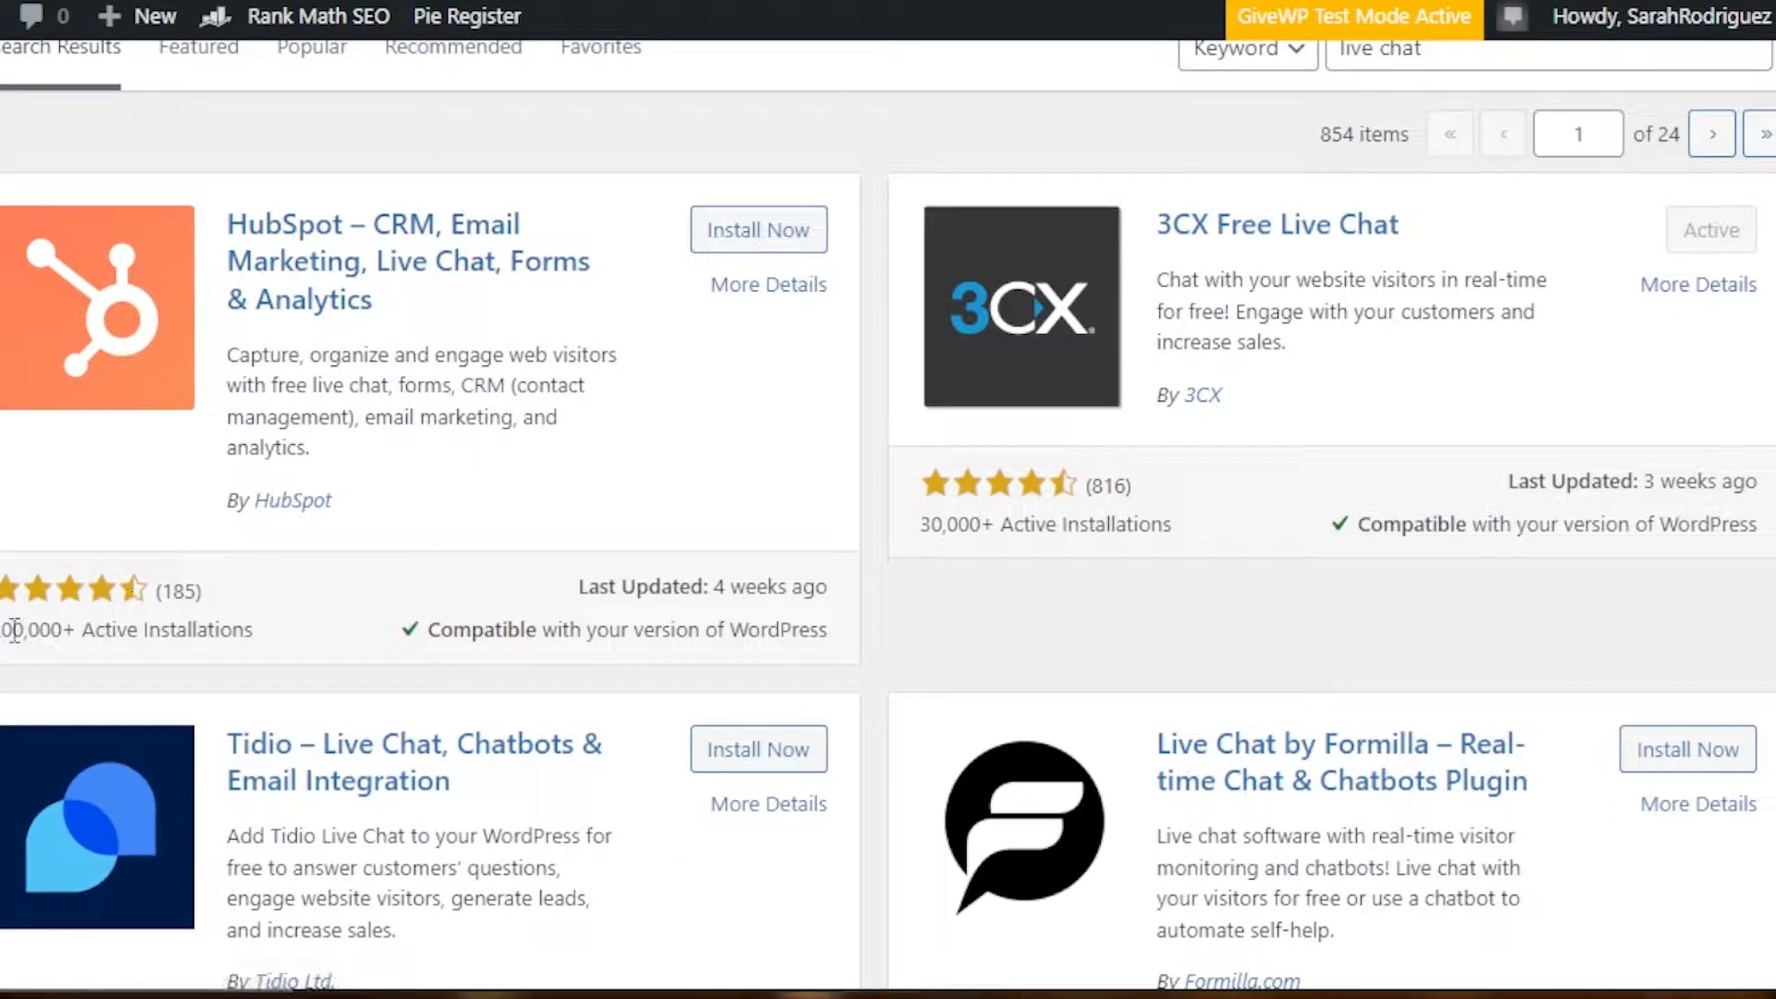
pyautogui.doubleClick(107, 630)
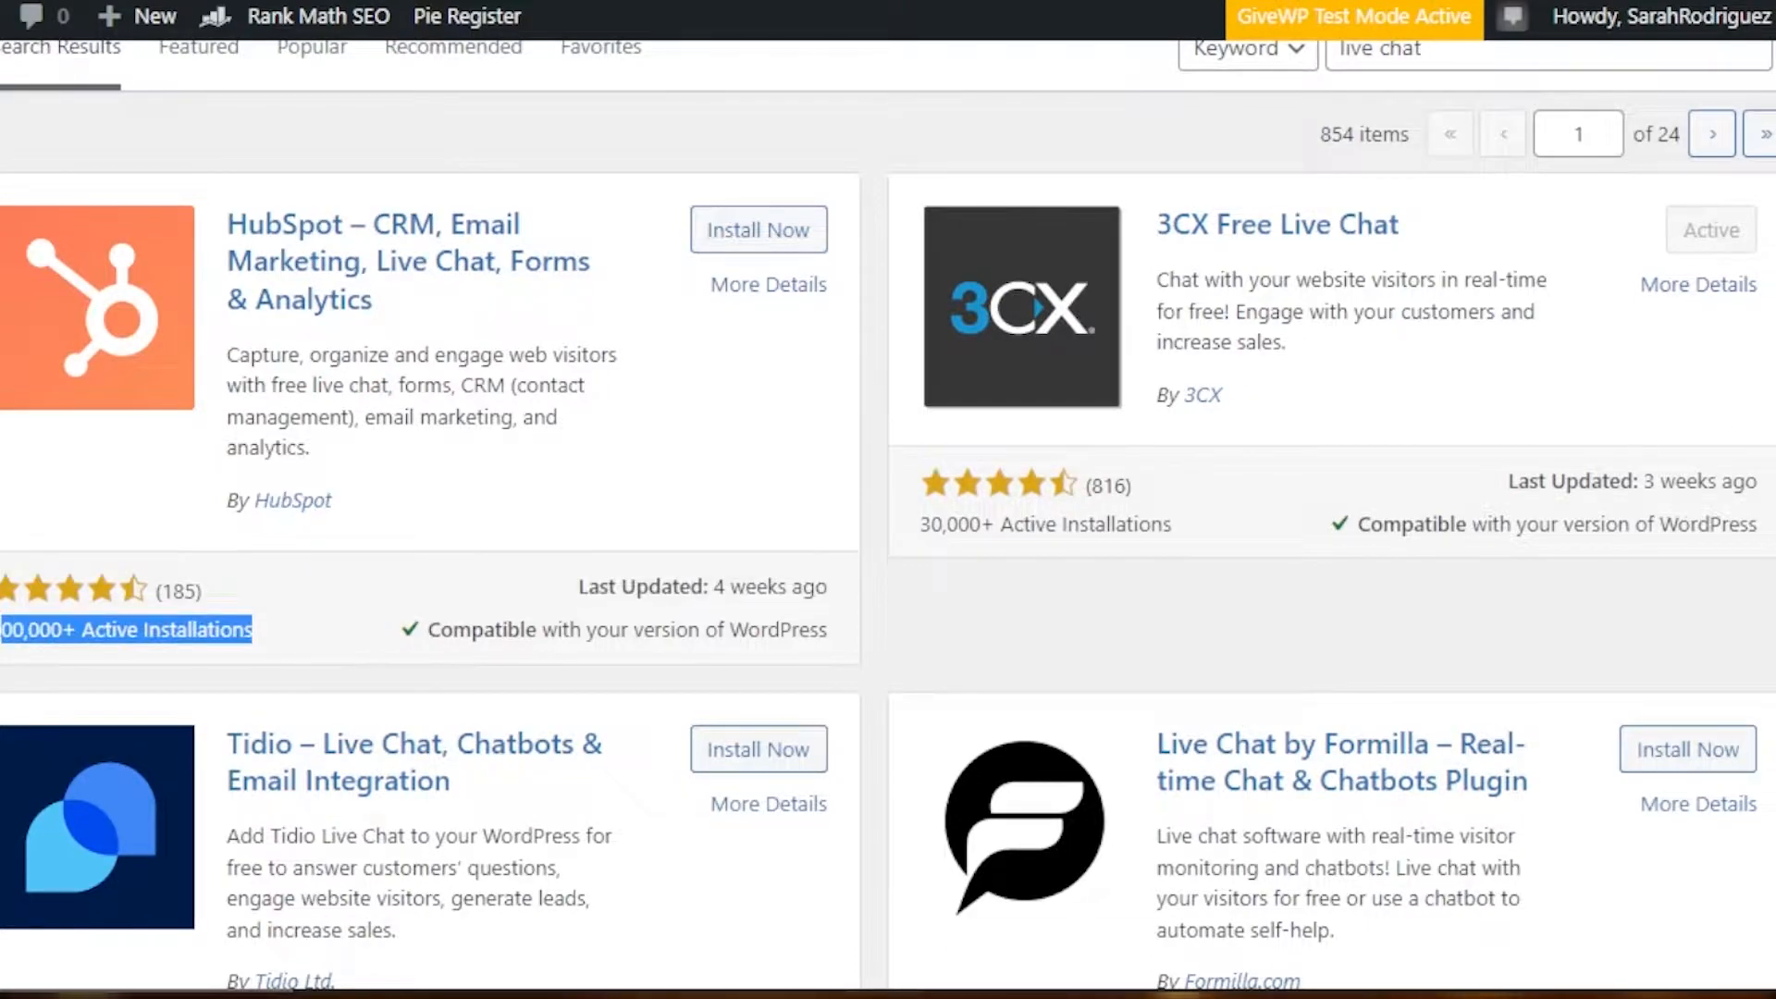
# Step: Scroll the 'live chat' results down to the Crisp – Live Chat and Chatbot card
pyautogui.scroll(-3)
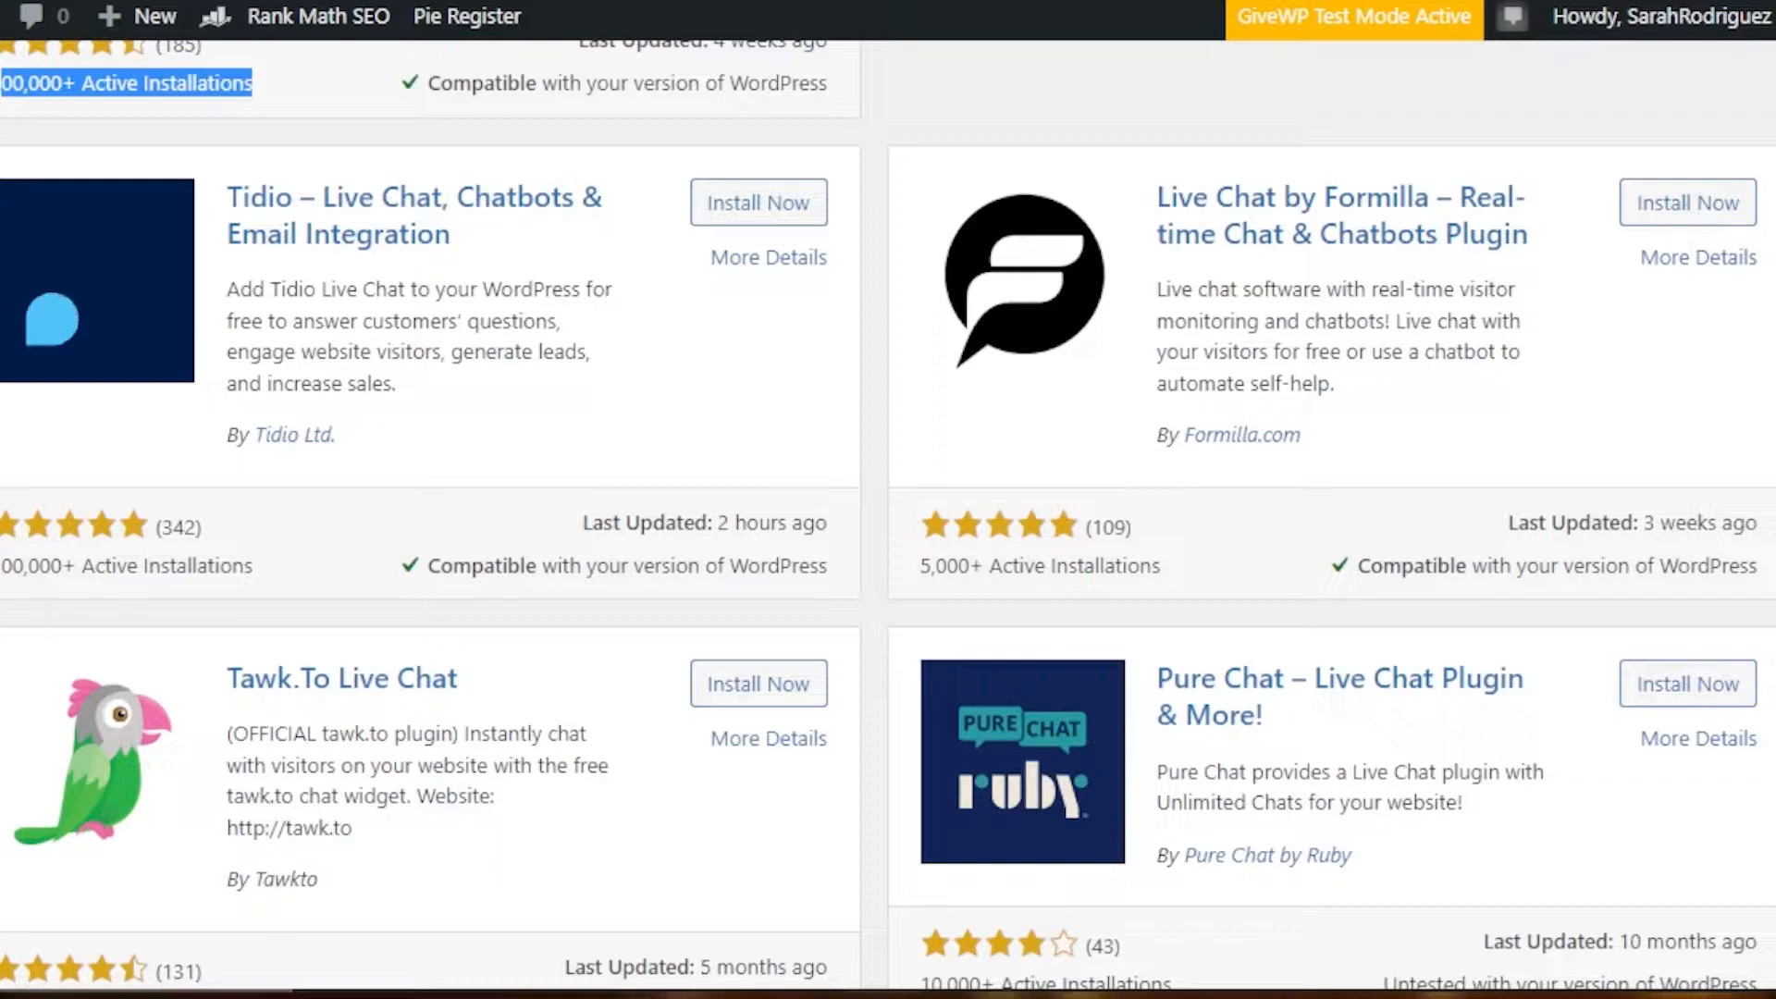
pyautogui.scroll(-3)
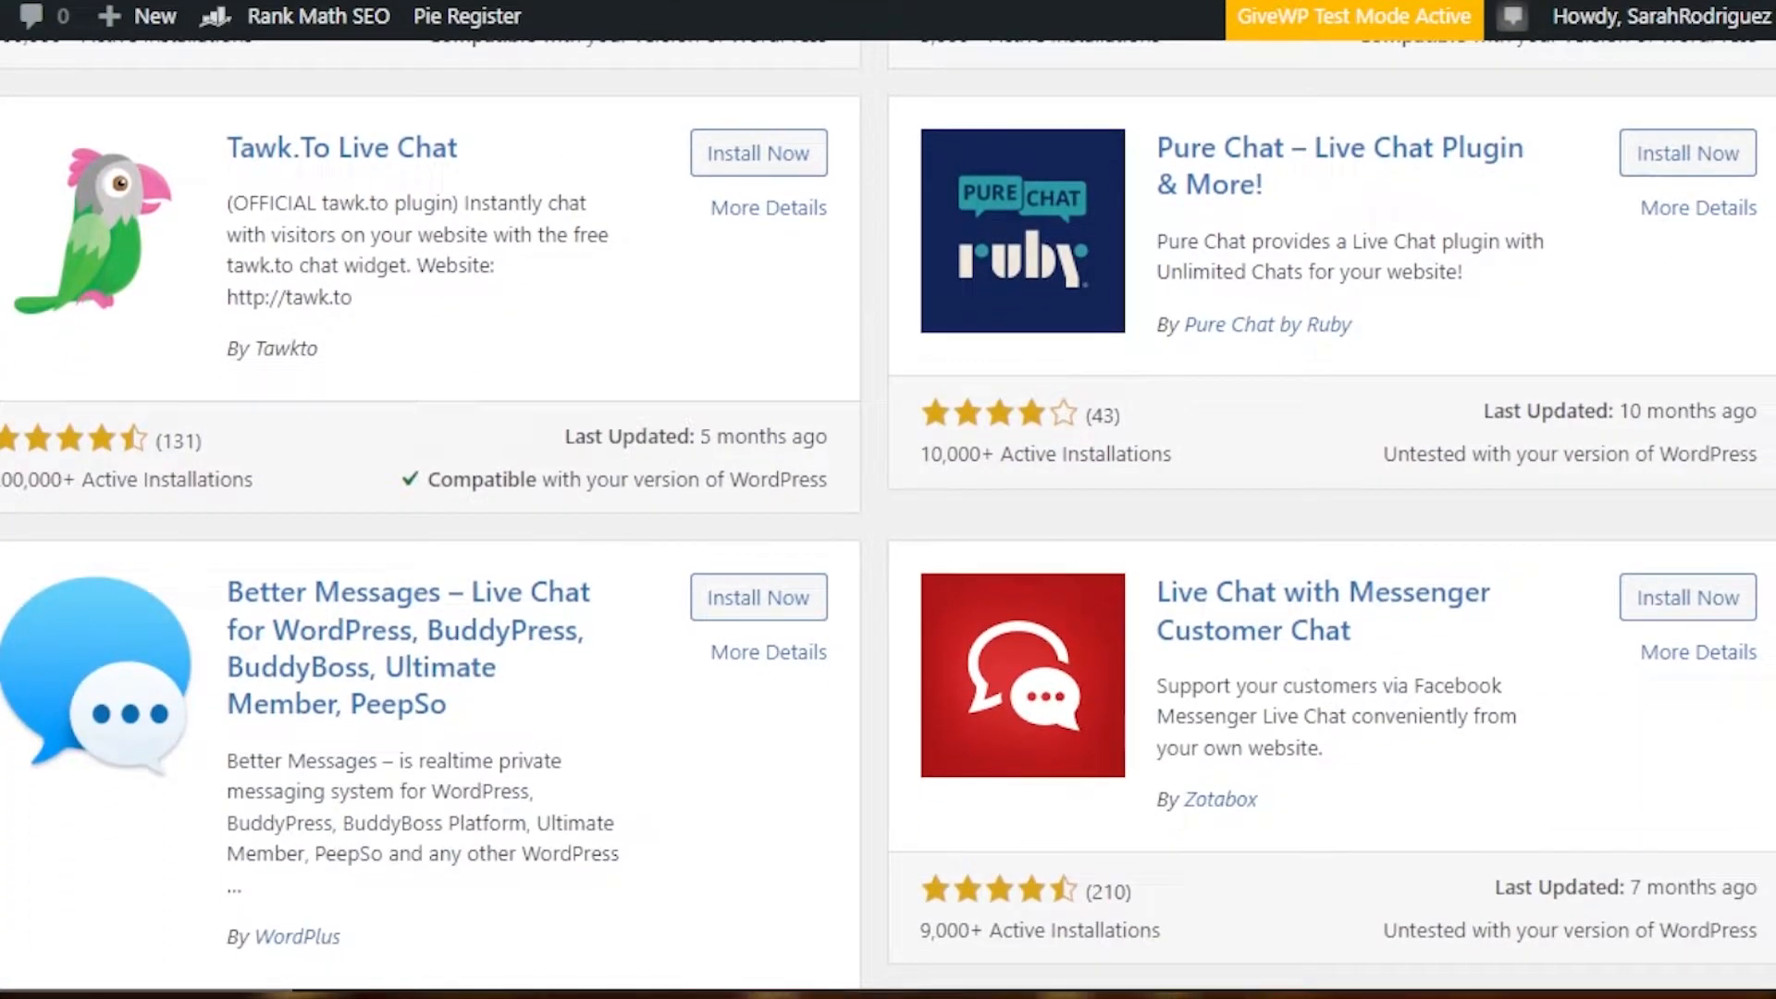
pyautogui.scroll(-3)
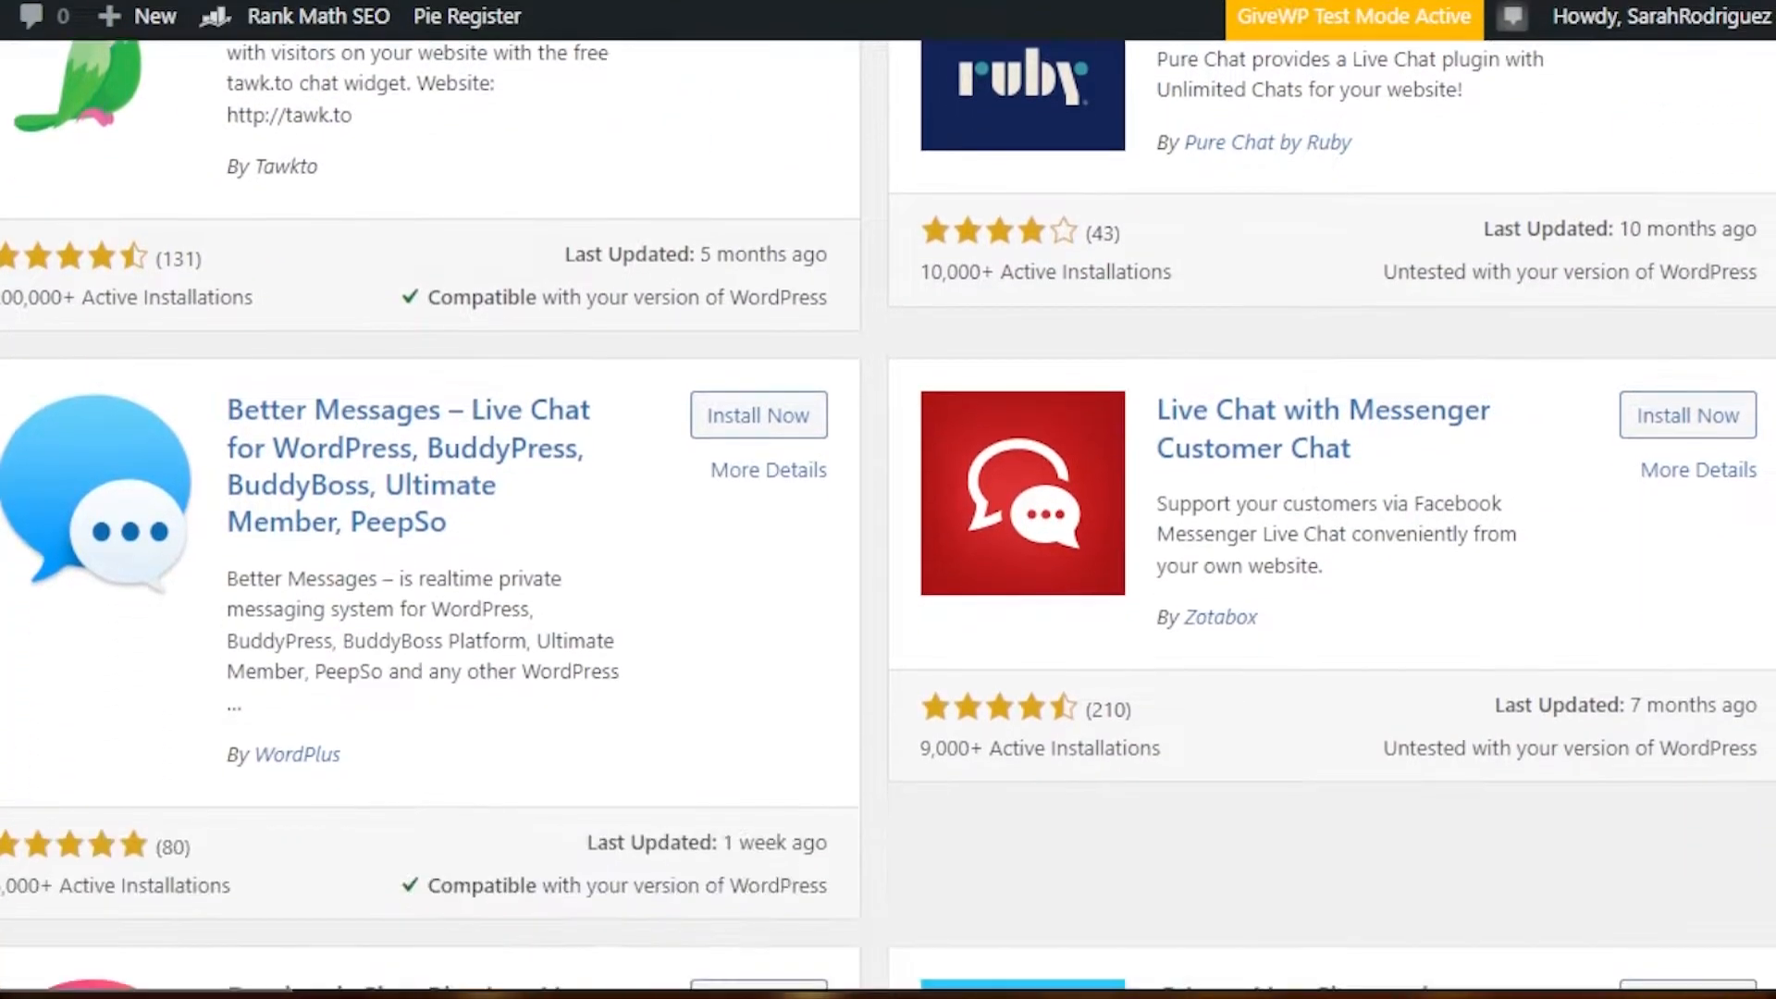
pyautogui.scroll(-3)
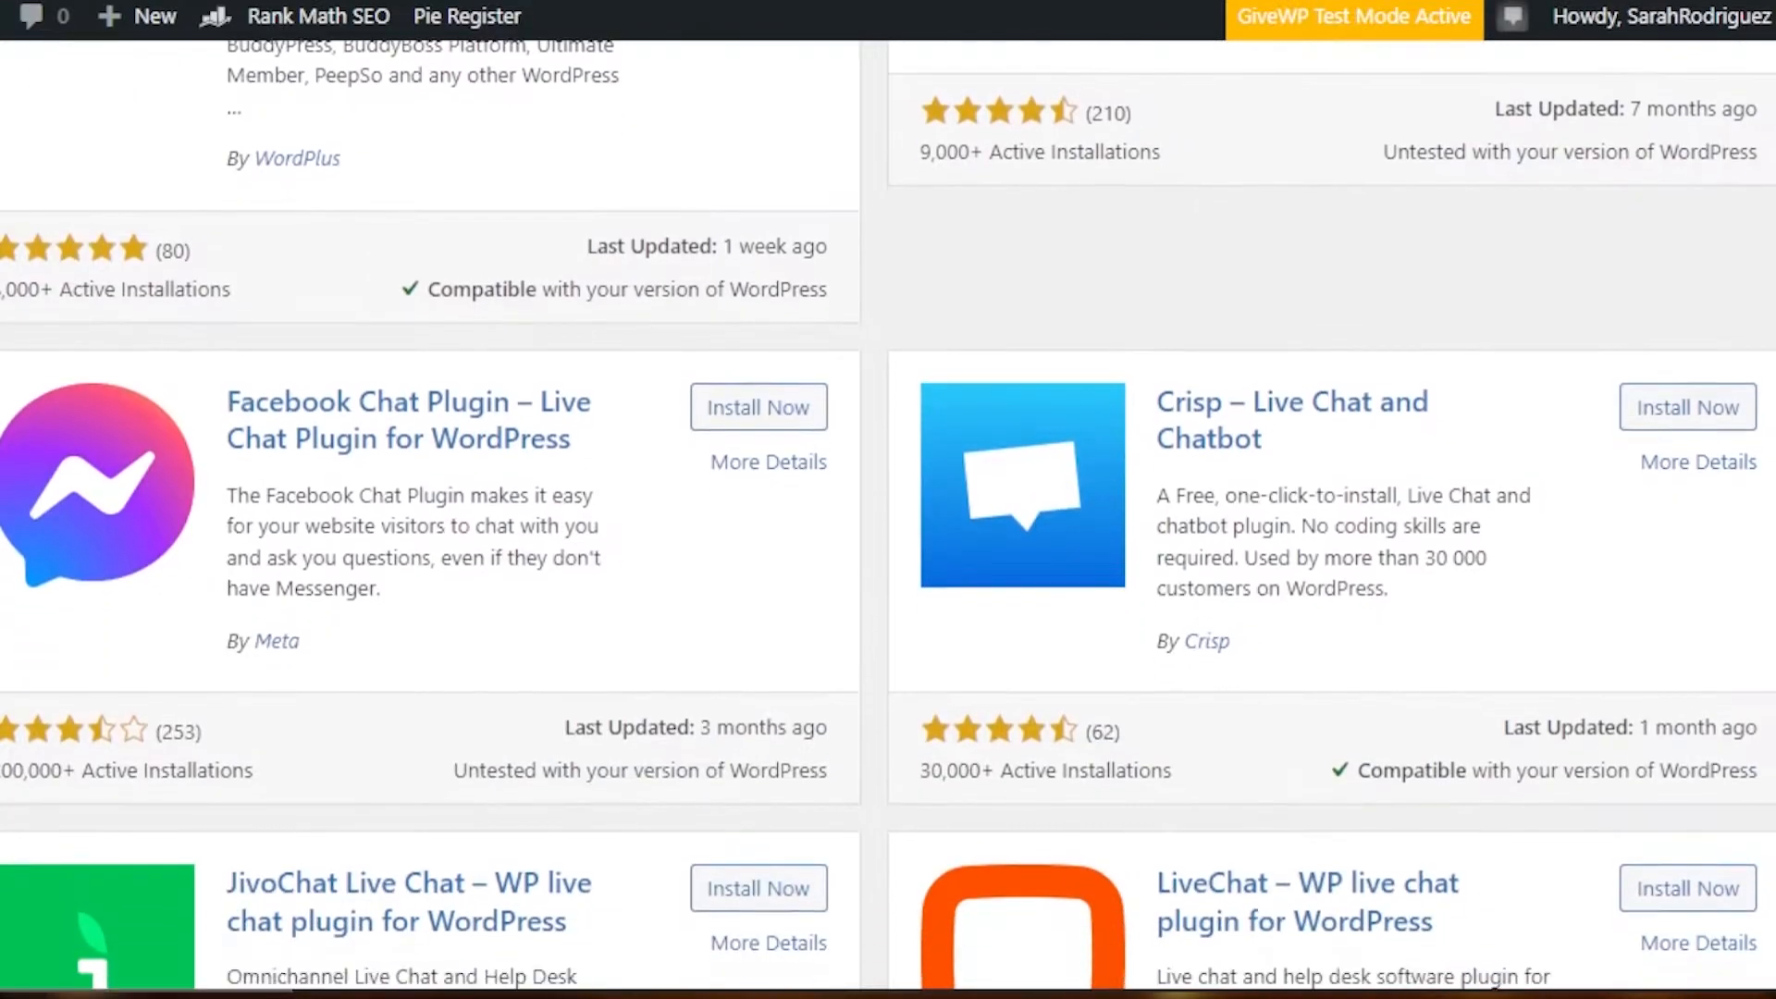
pyautogui.scroll(-3)
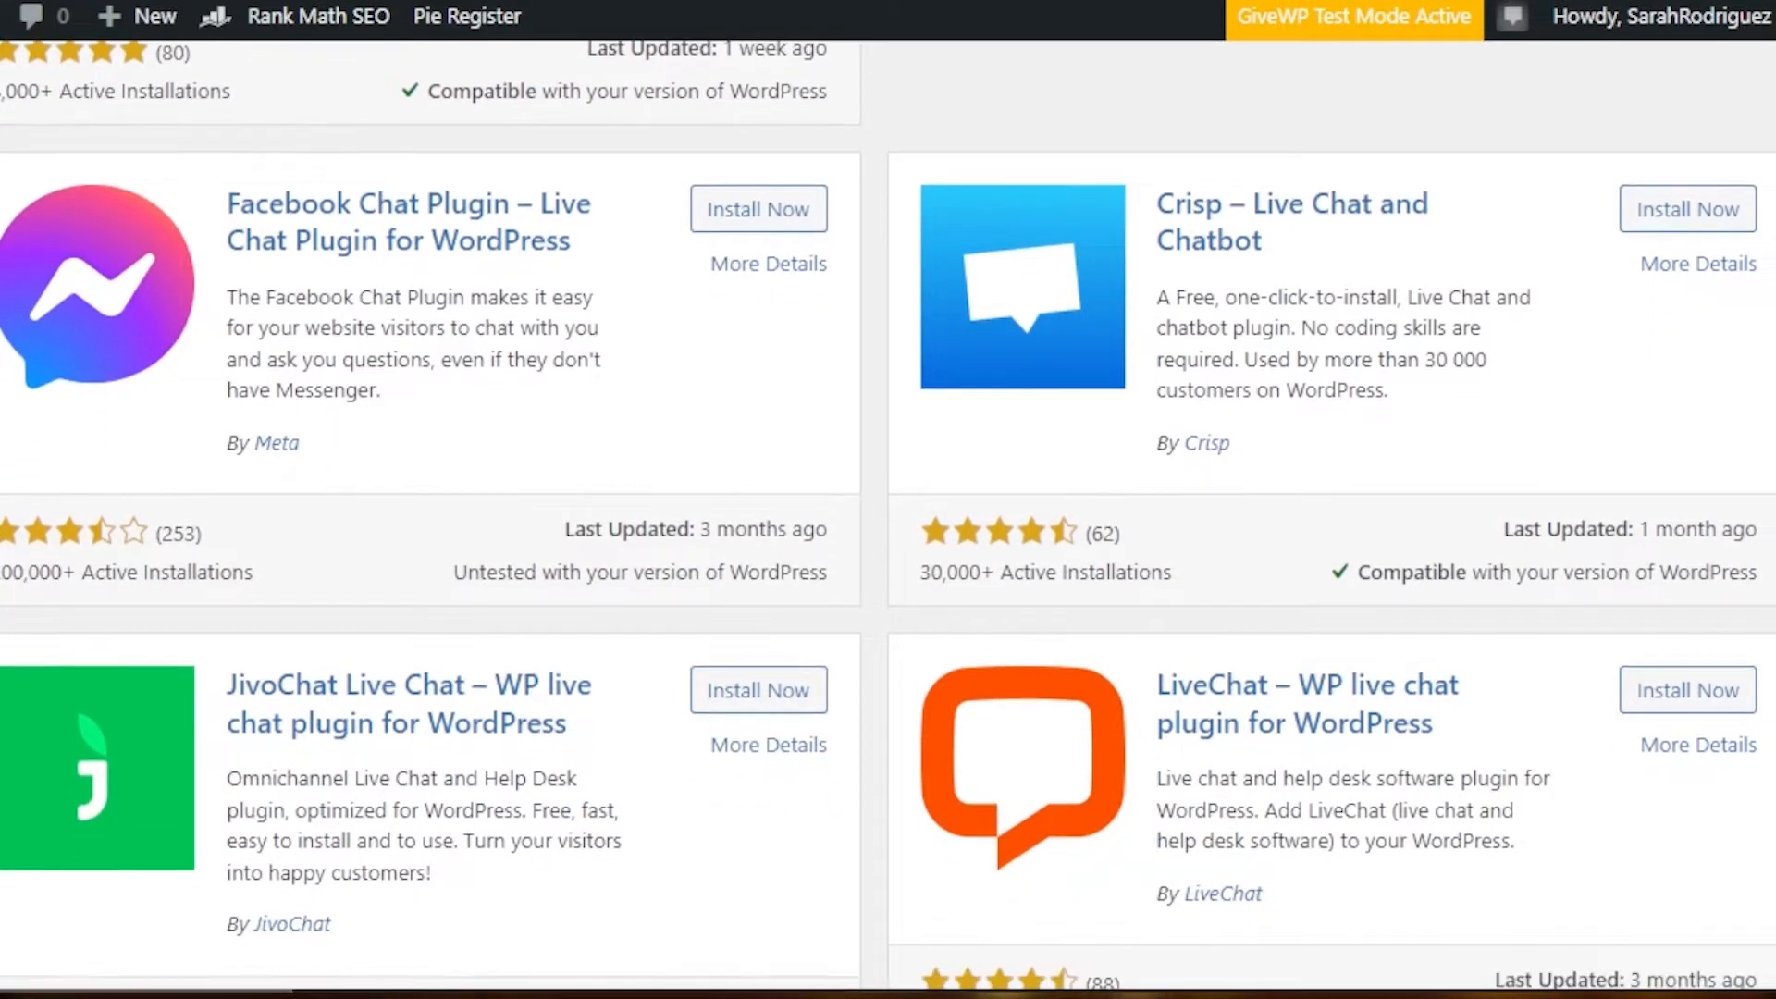
pyautogui.scroll(3)
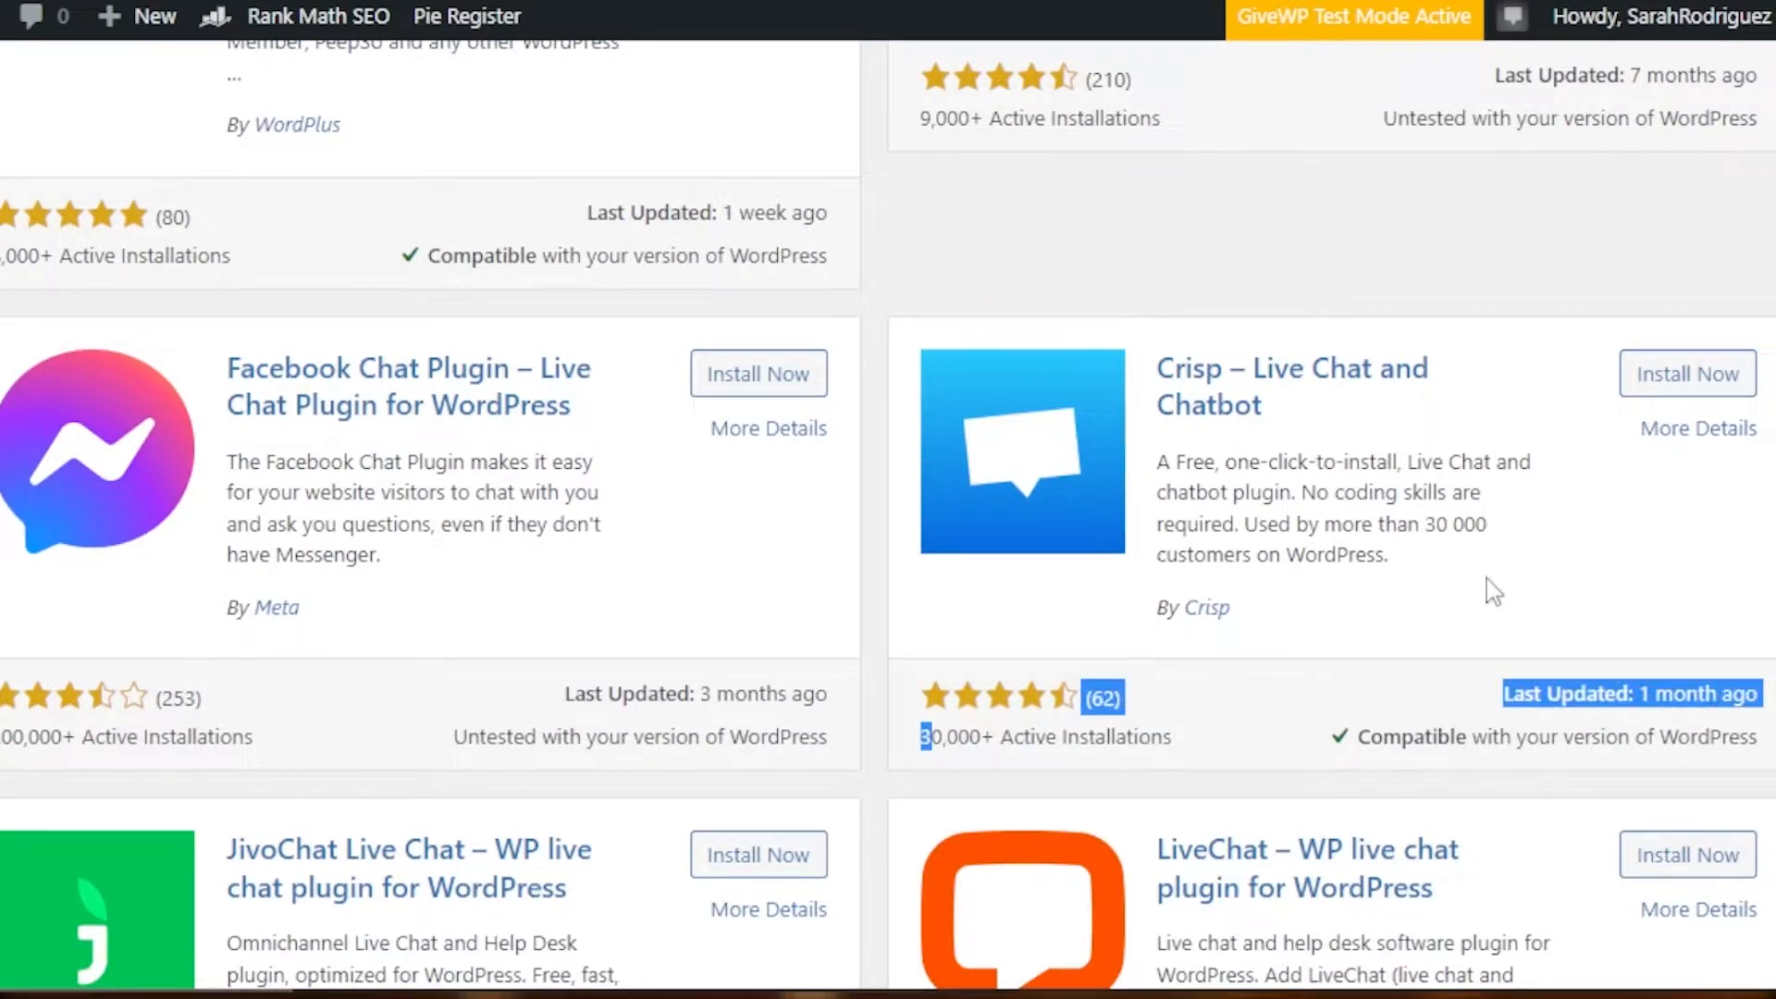
pyautogui.moveTo(1609, 571)
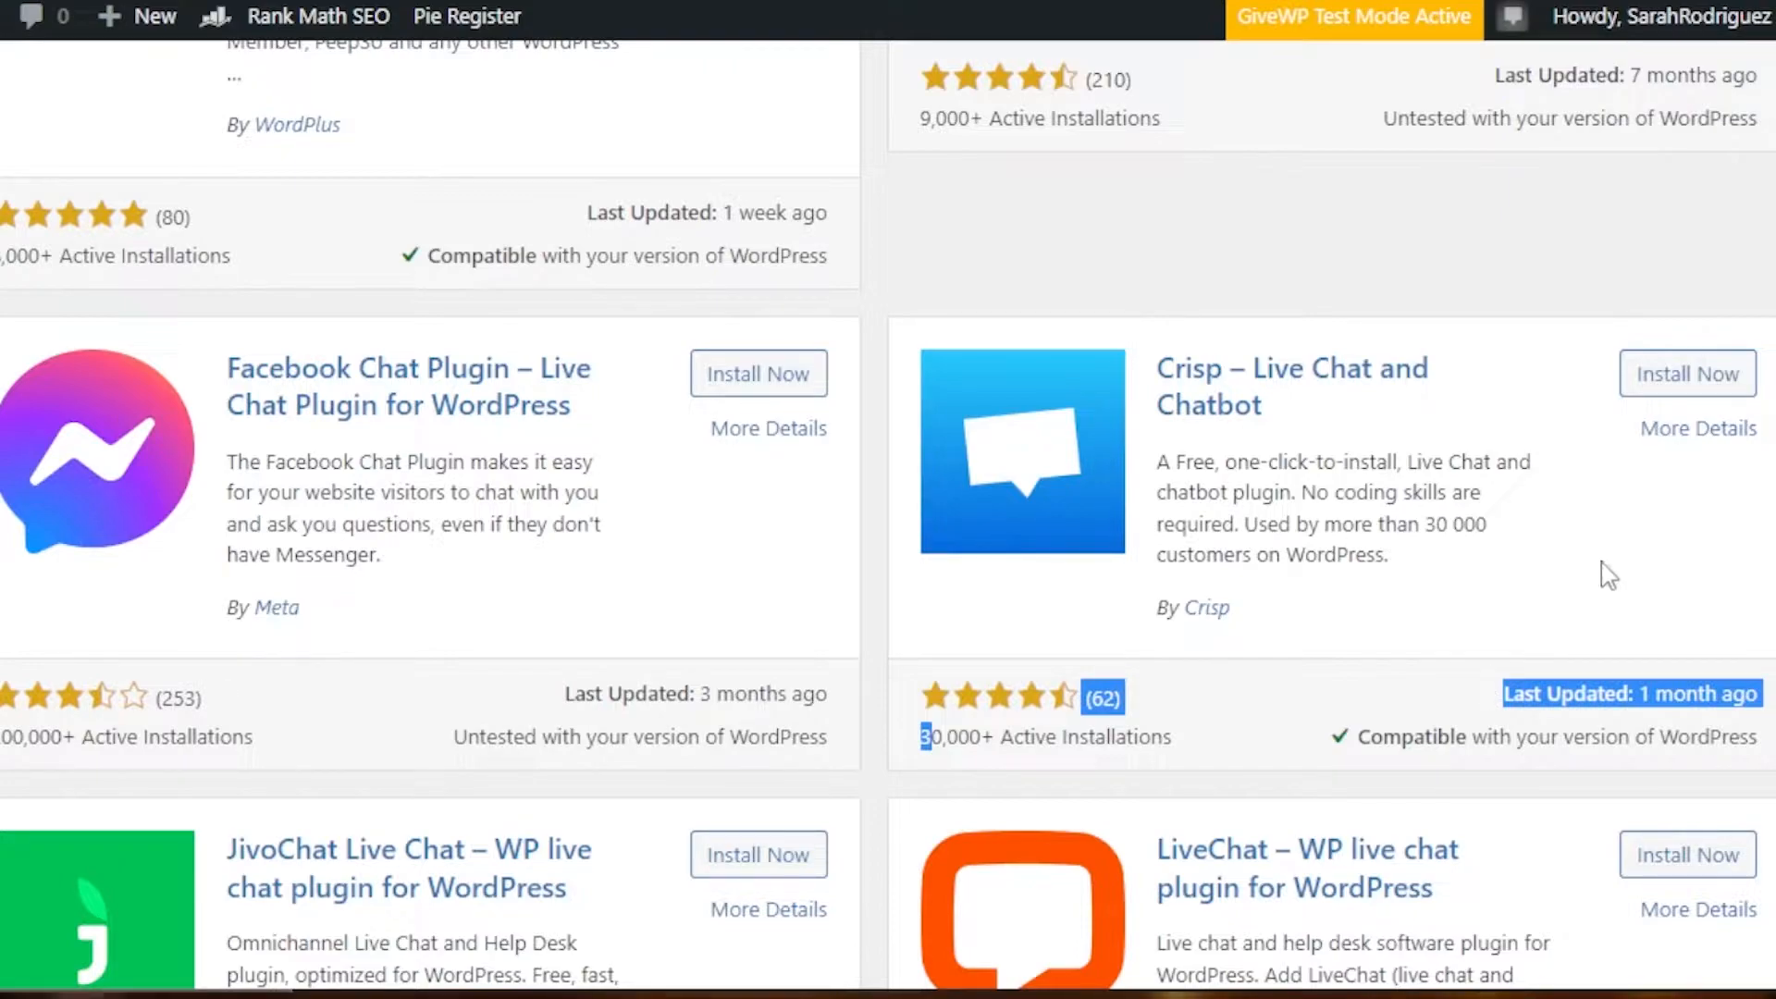
# Step: Install the Crisp – Live Chat and Chatbot plugin from the search results
pyautogui.click(1686, 373)
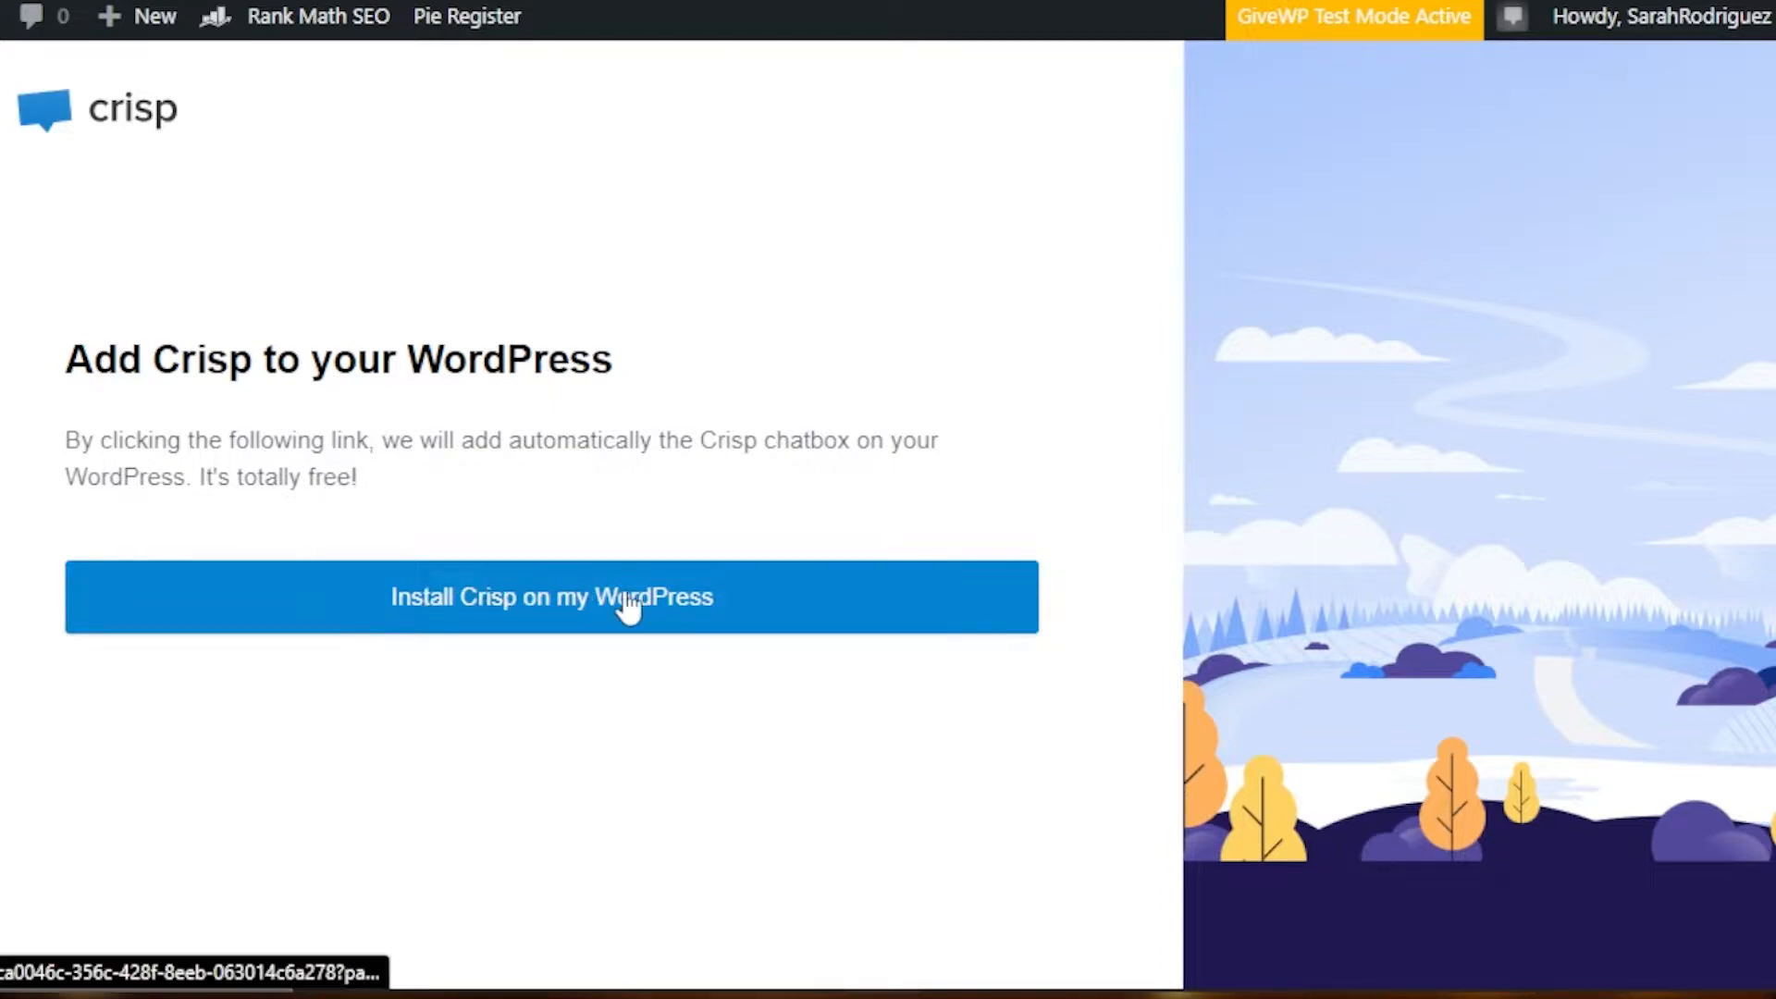
pyautogui.moveTo(494, 611)
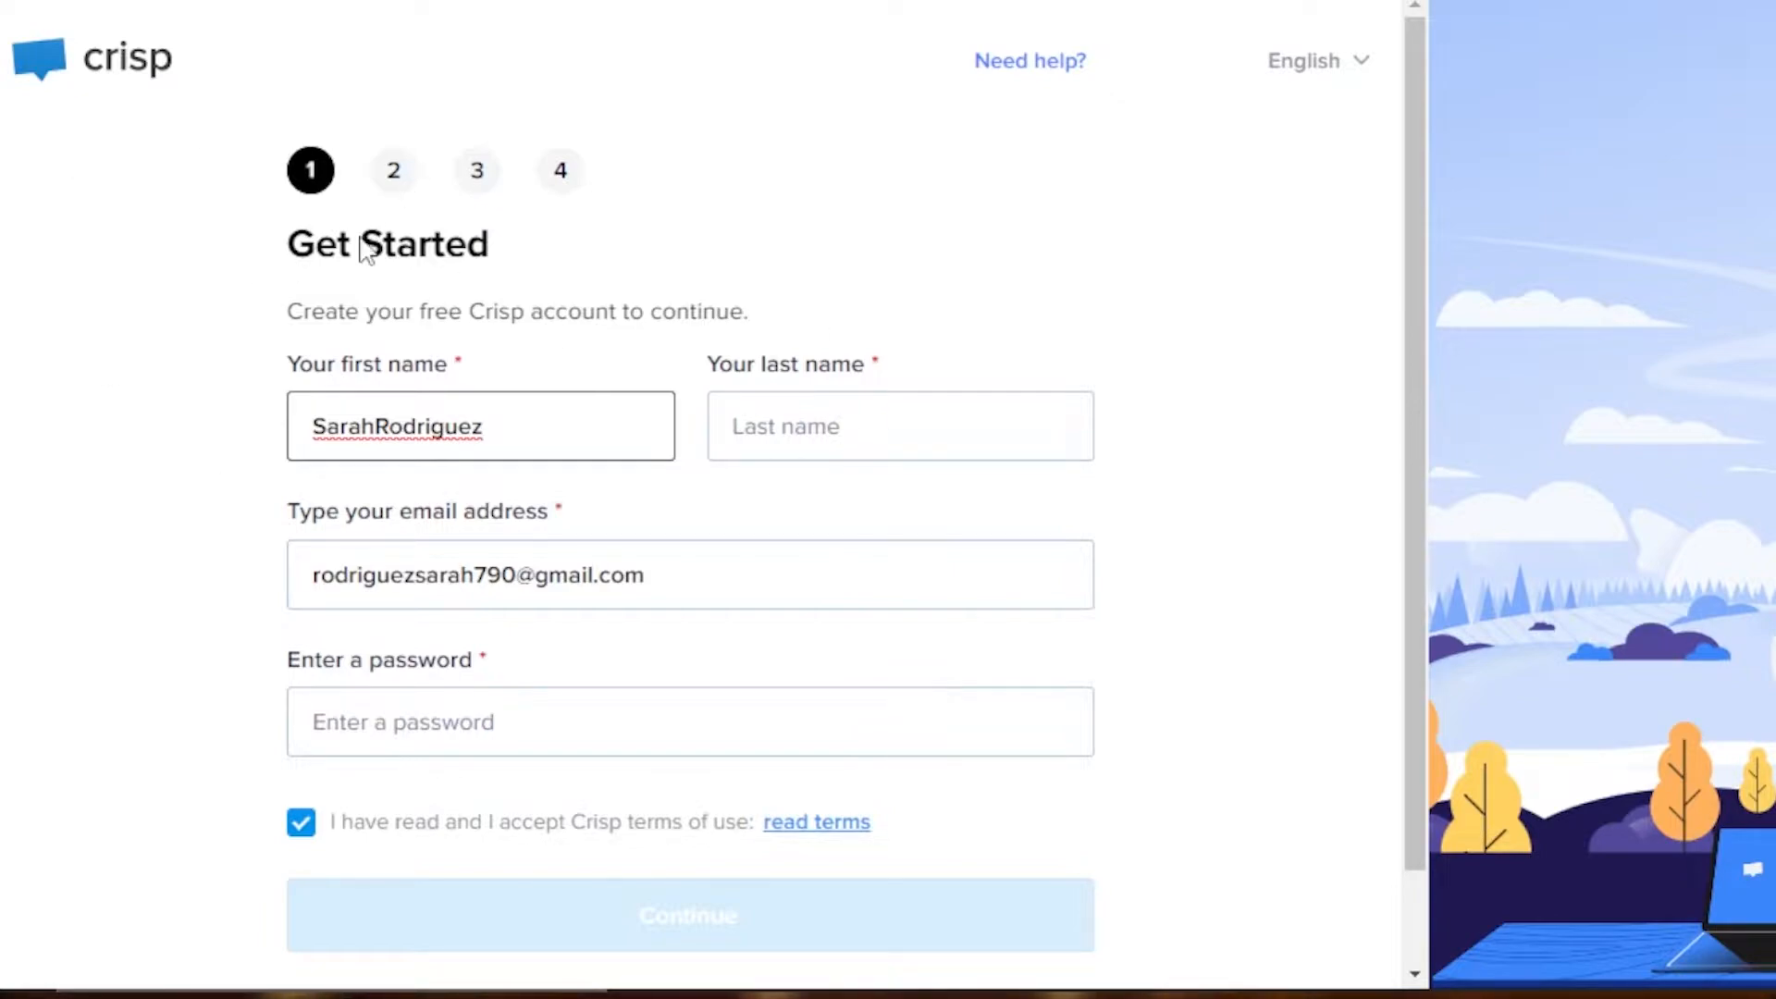
pyautogui.moveTo(296, 787)
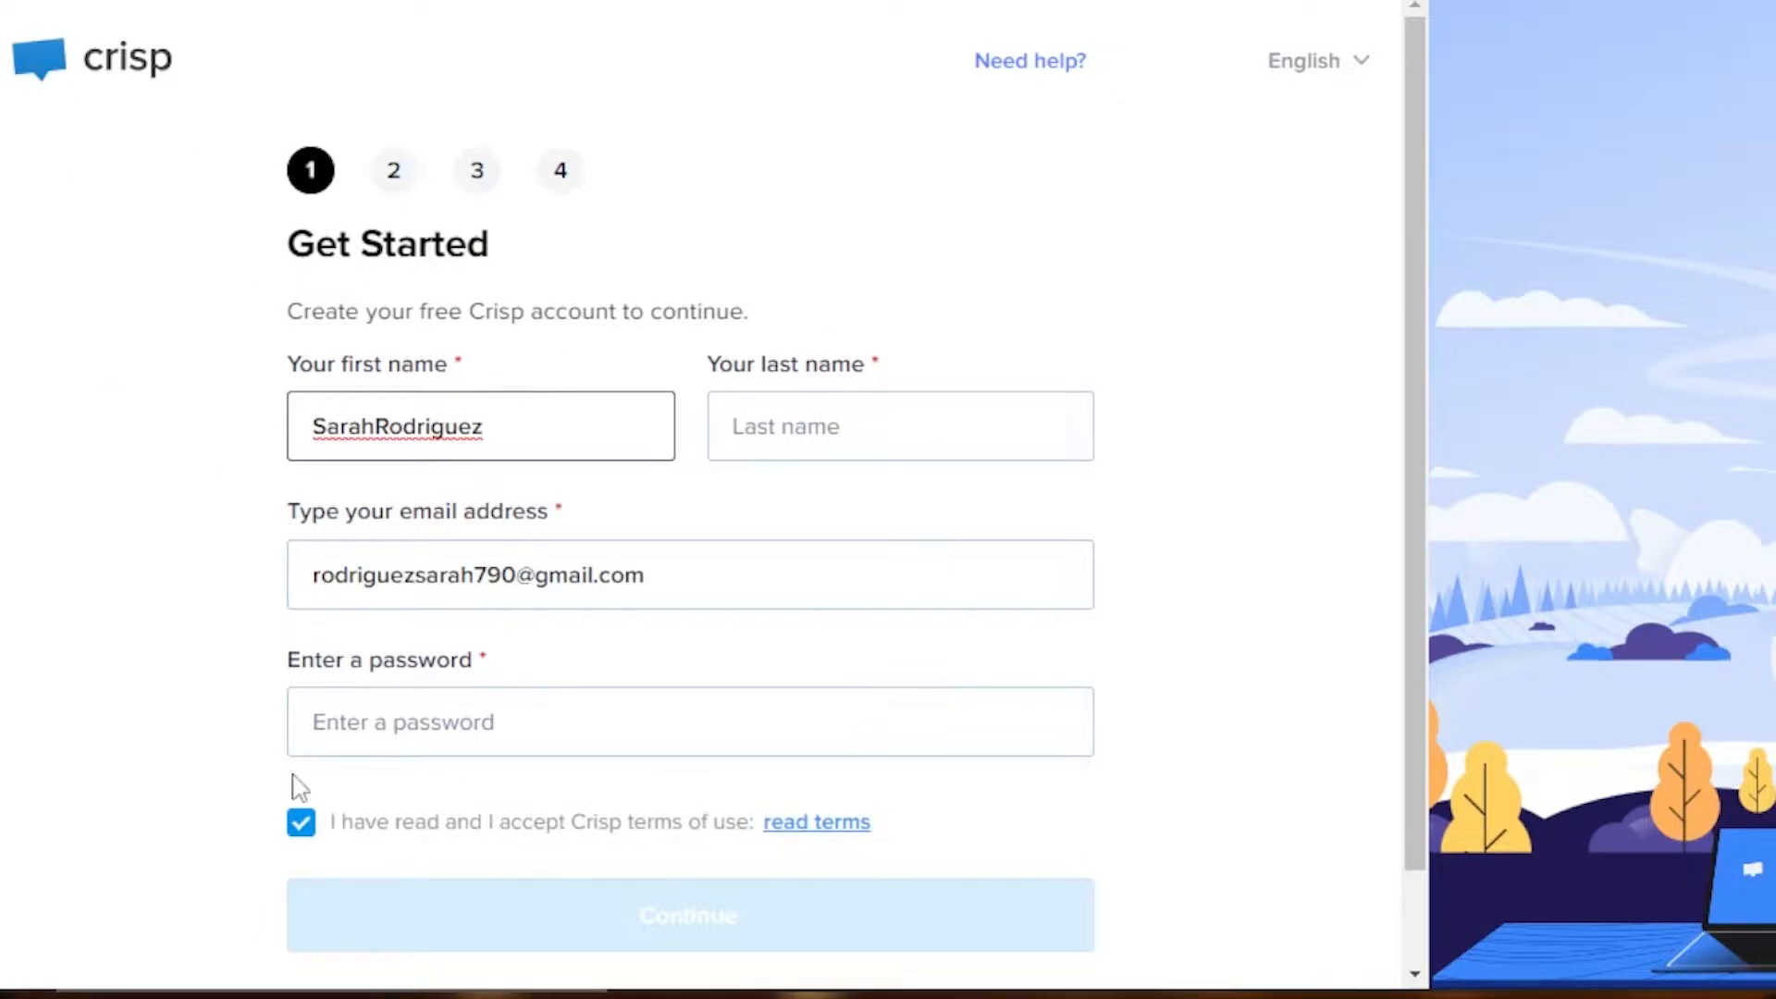
pyautogui.moveTo(623, 563)
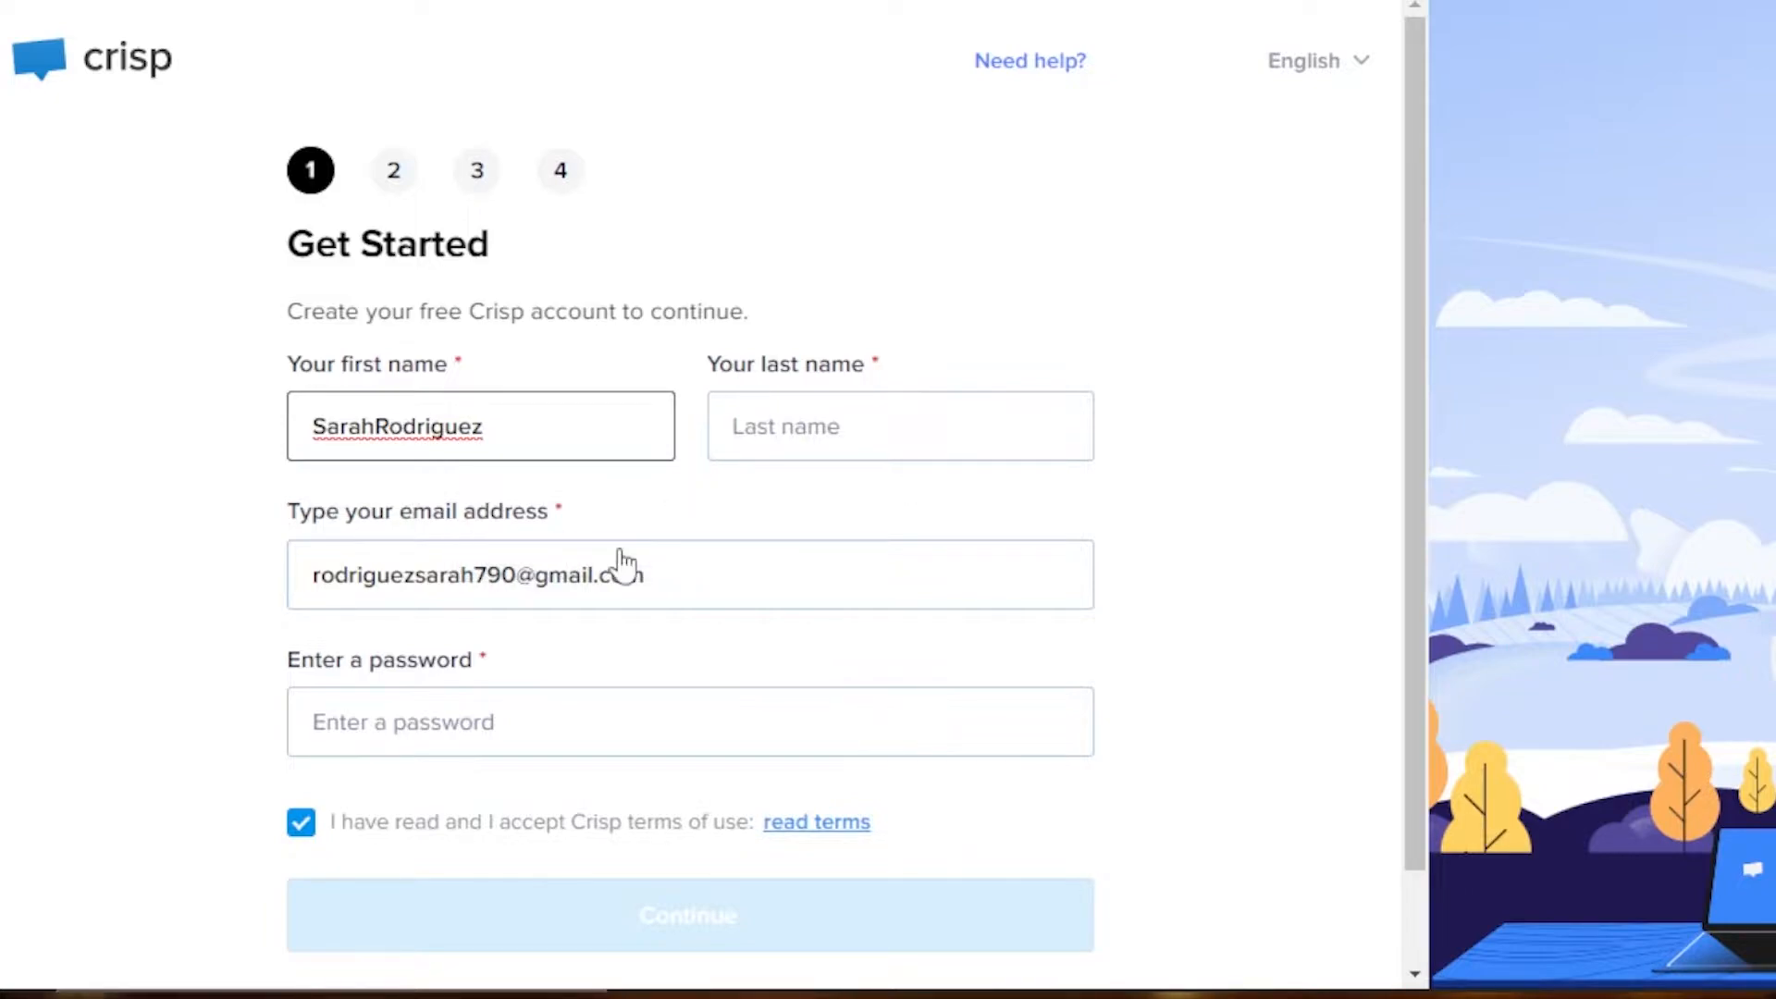
# Step: Submit the Crisp sign-up details and authorize Crisp's link with WordPress
pyautogui.click(687, 915)
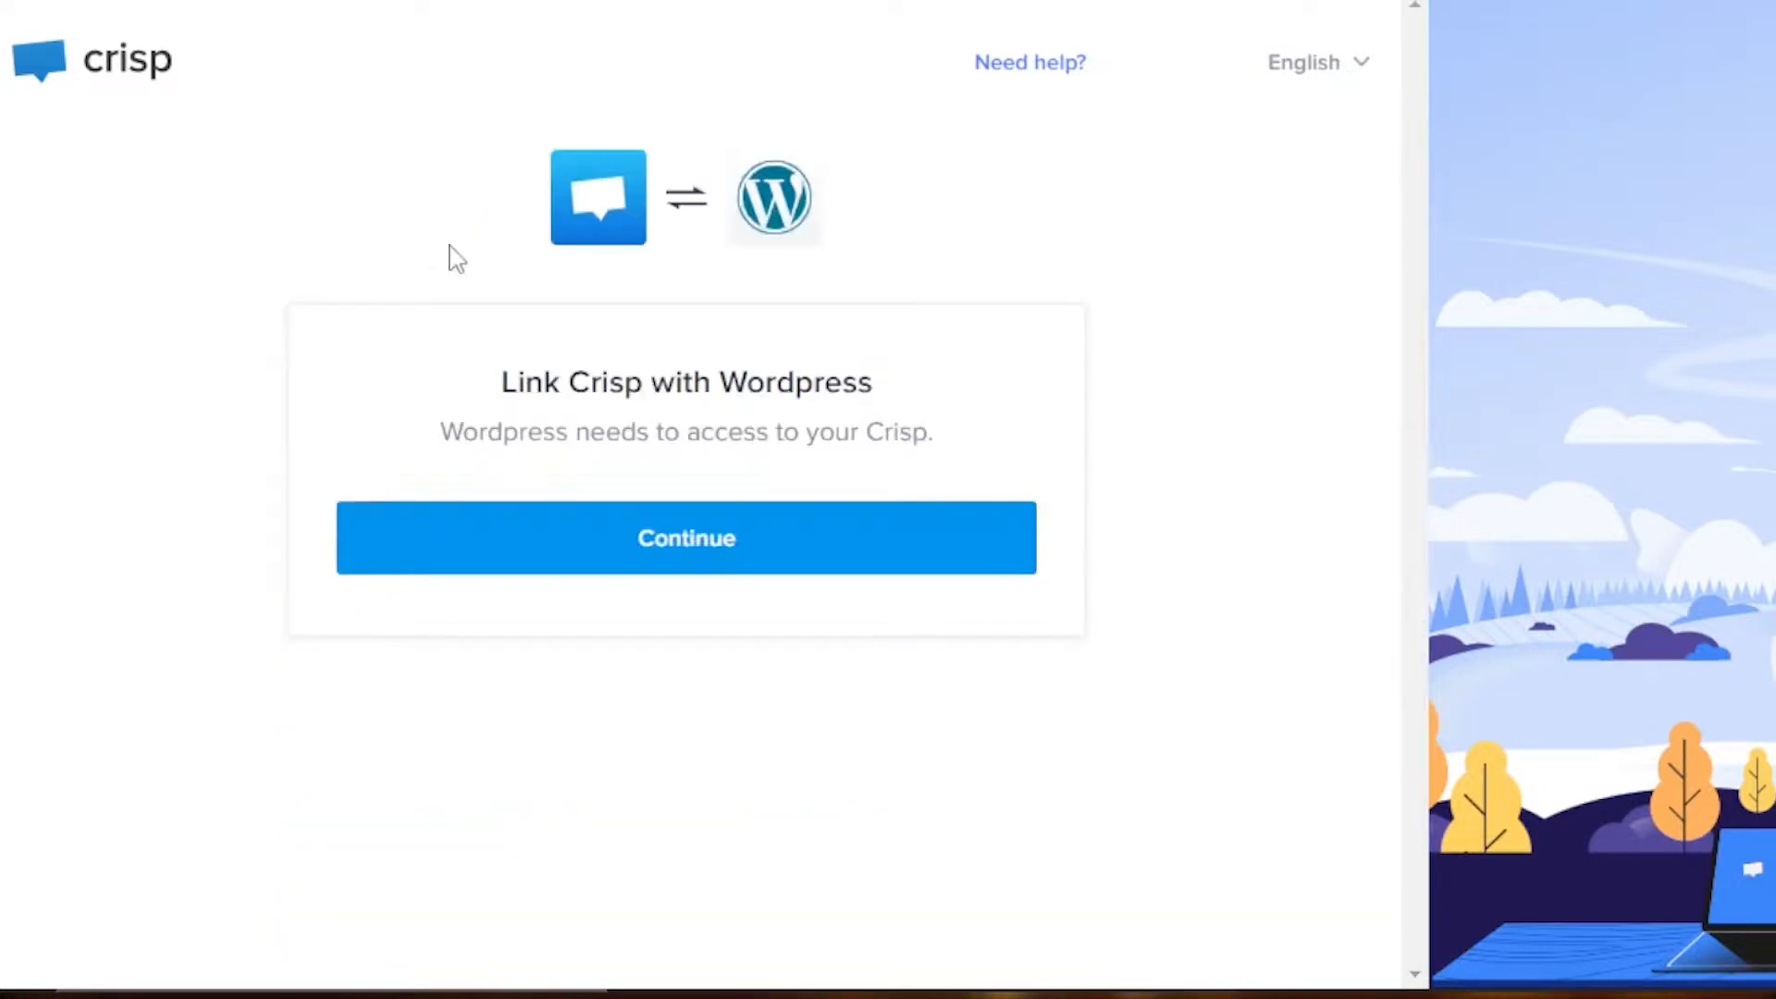
pyautogui.moveTo(731, 302)
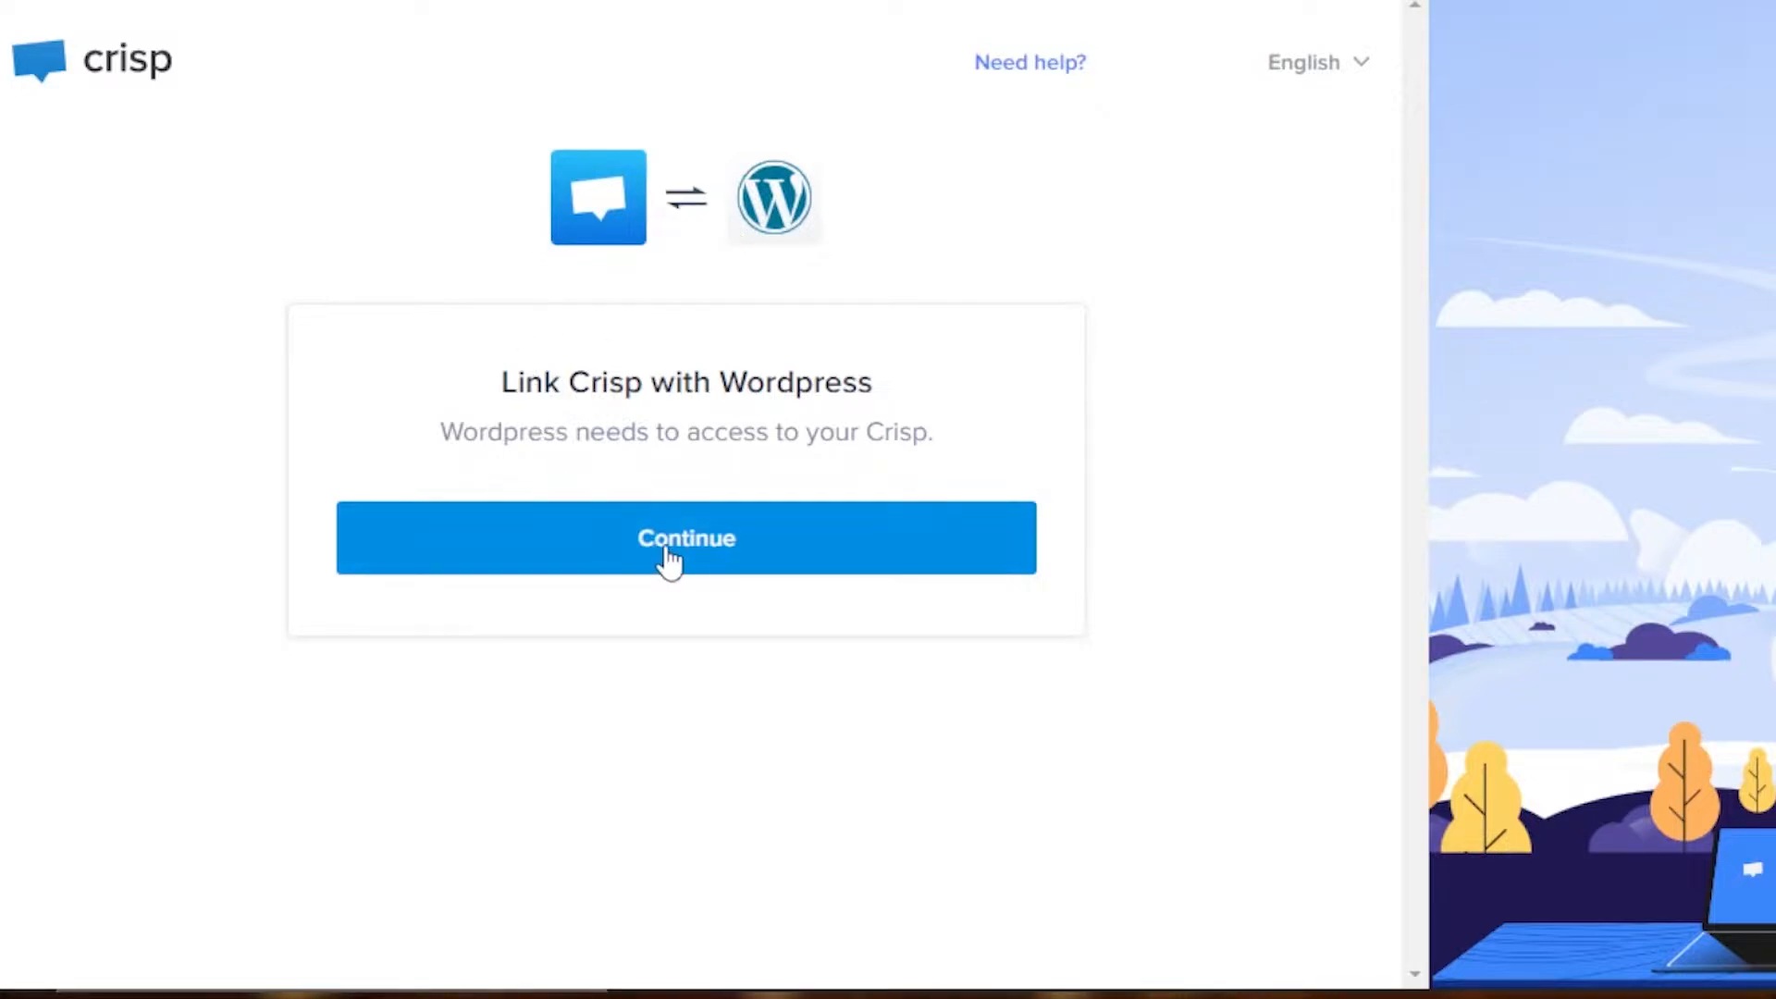
pyautogui.click(686, 538)
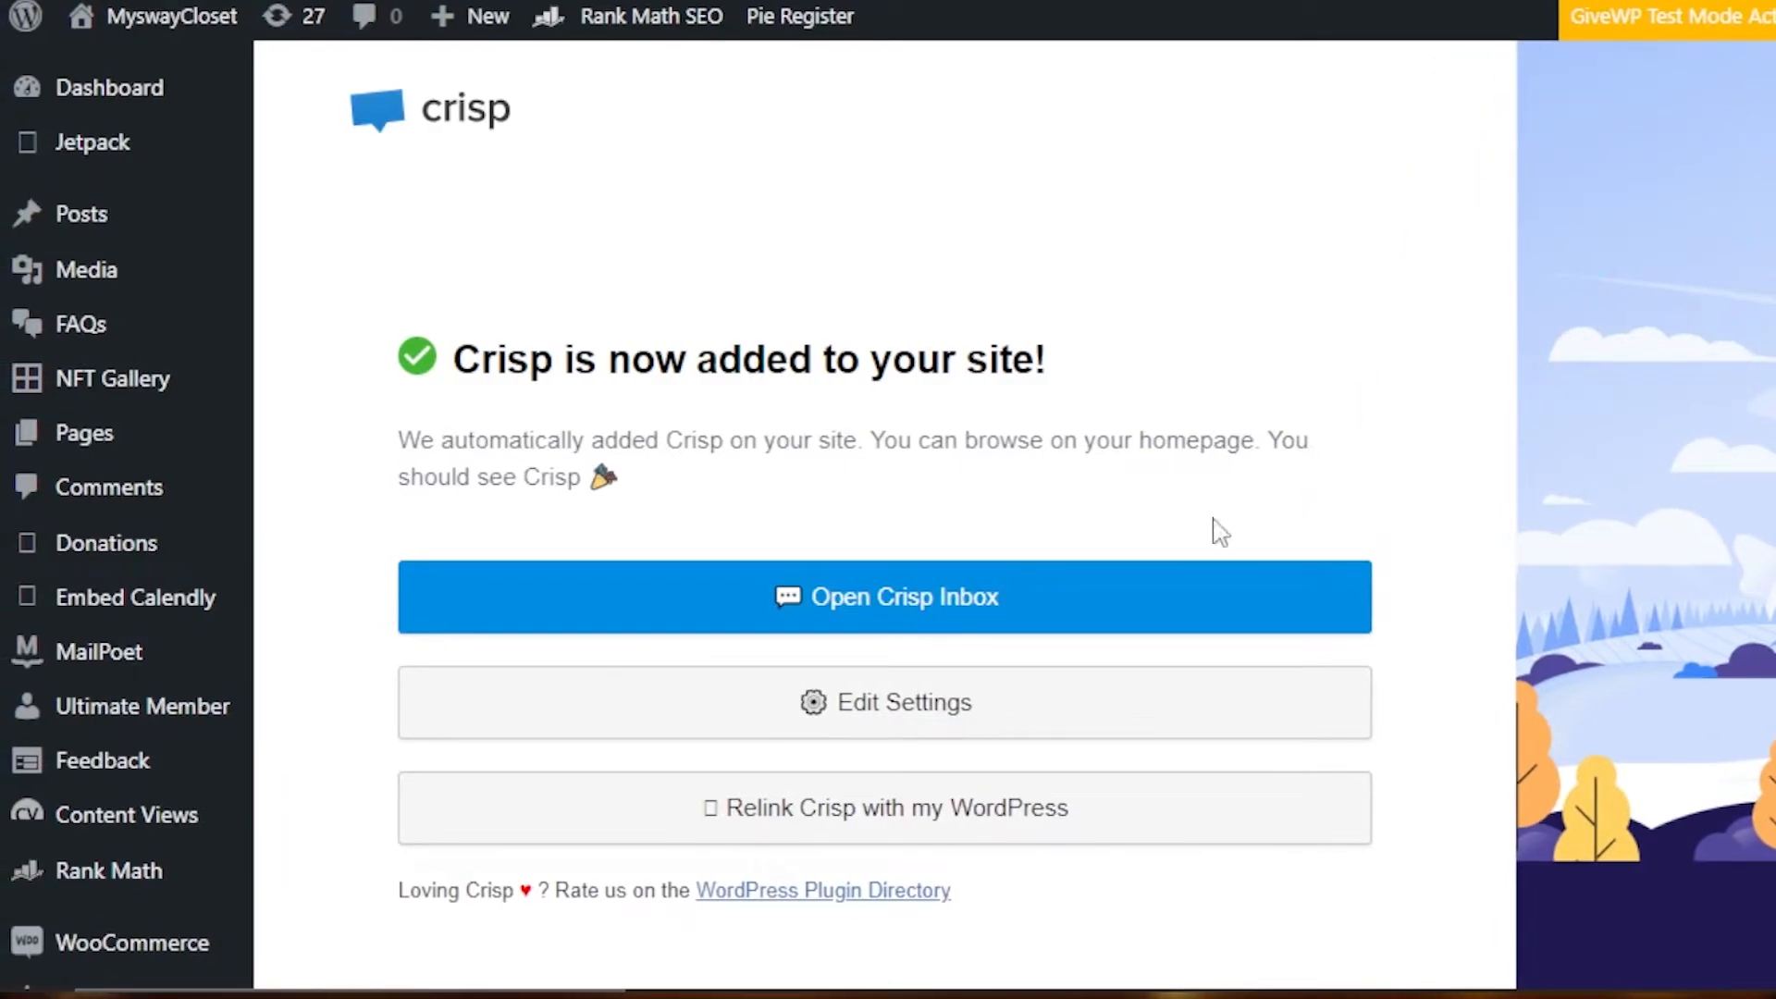
# Step: Scroll down the Crisp success page to reach the inbox
pyautogui.scroll(-3)
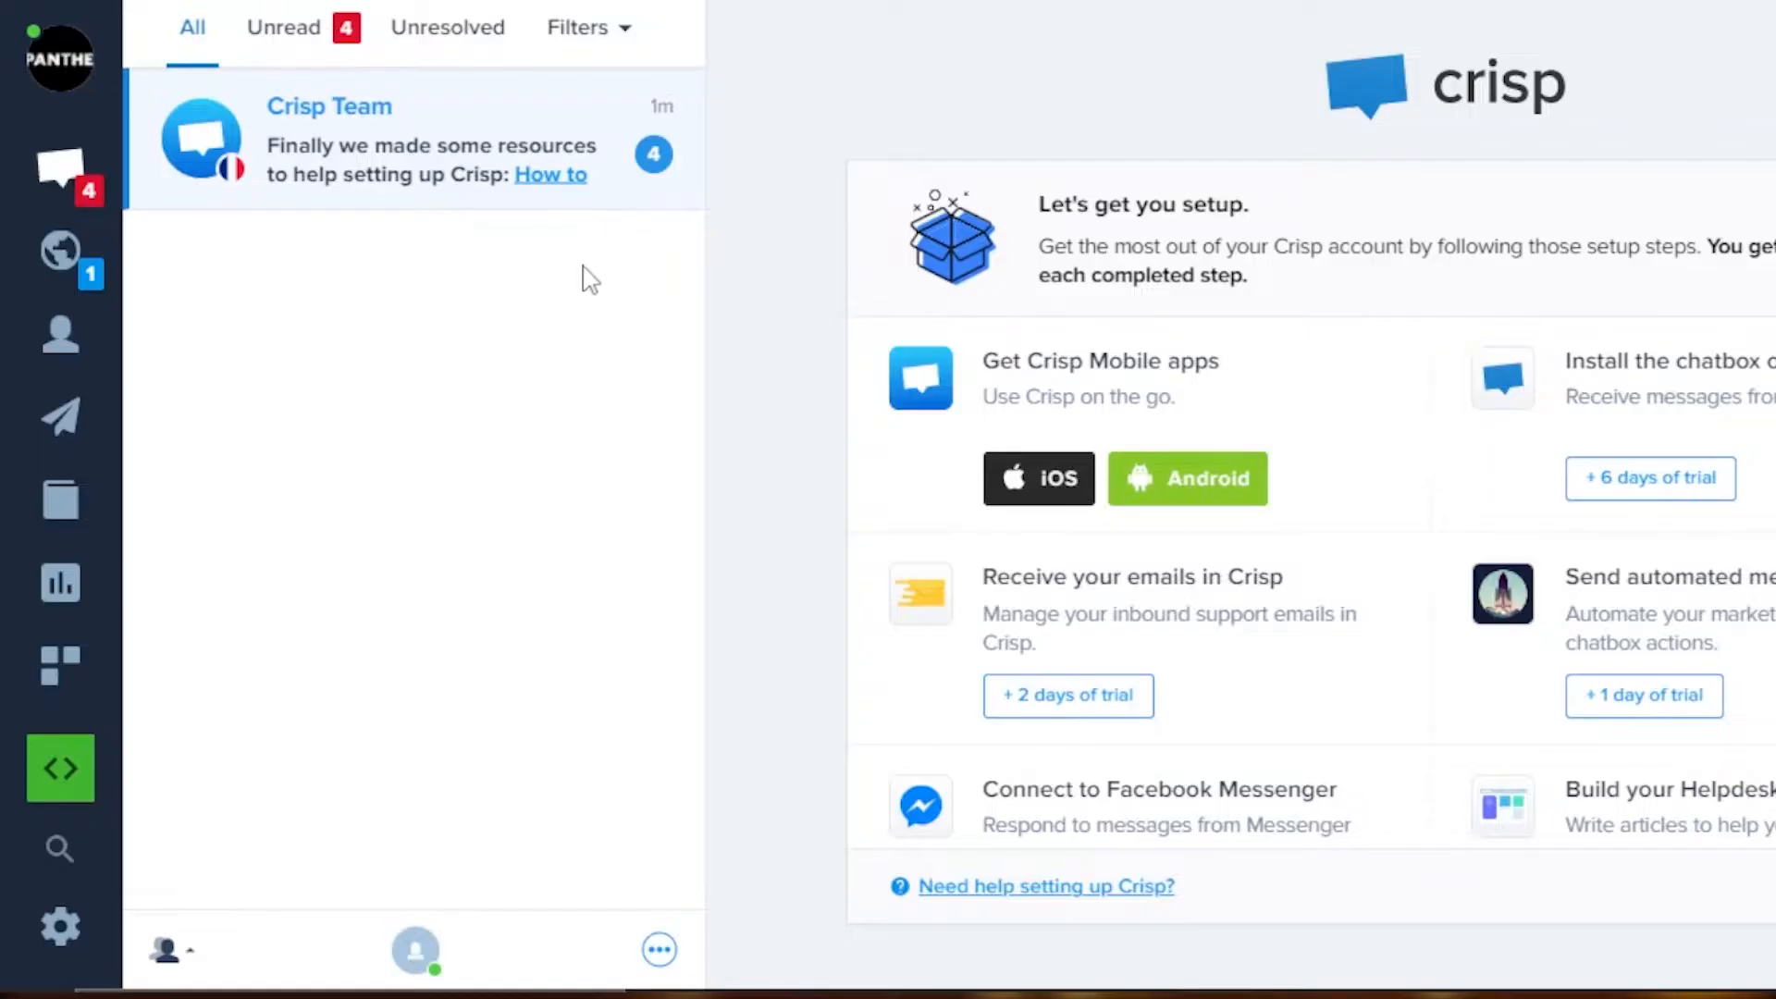
pyautogui.moveTo(742, 445)
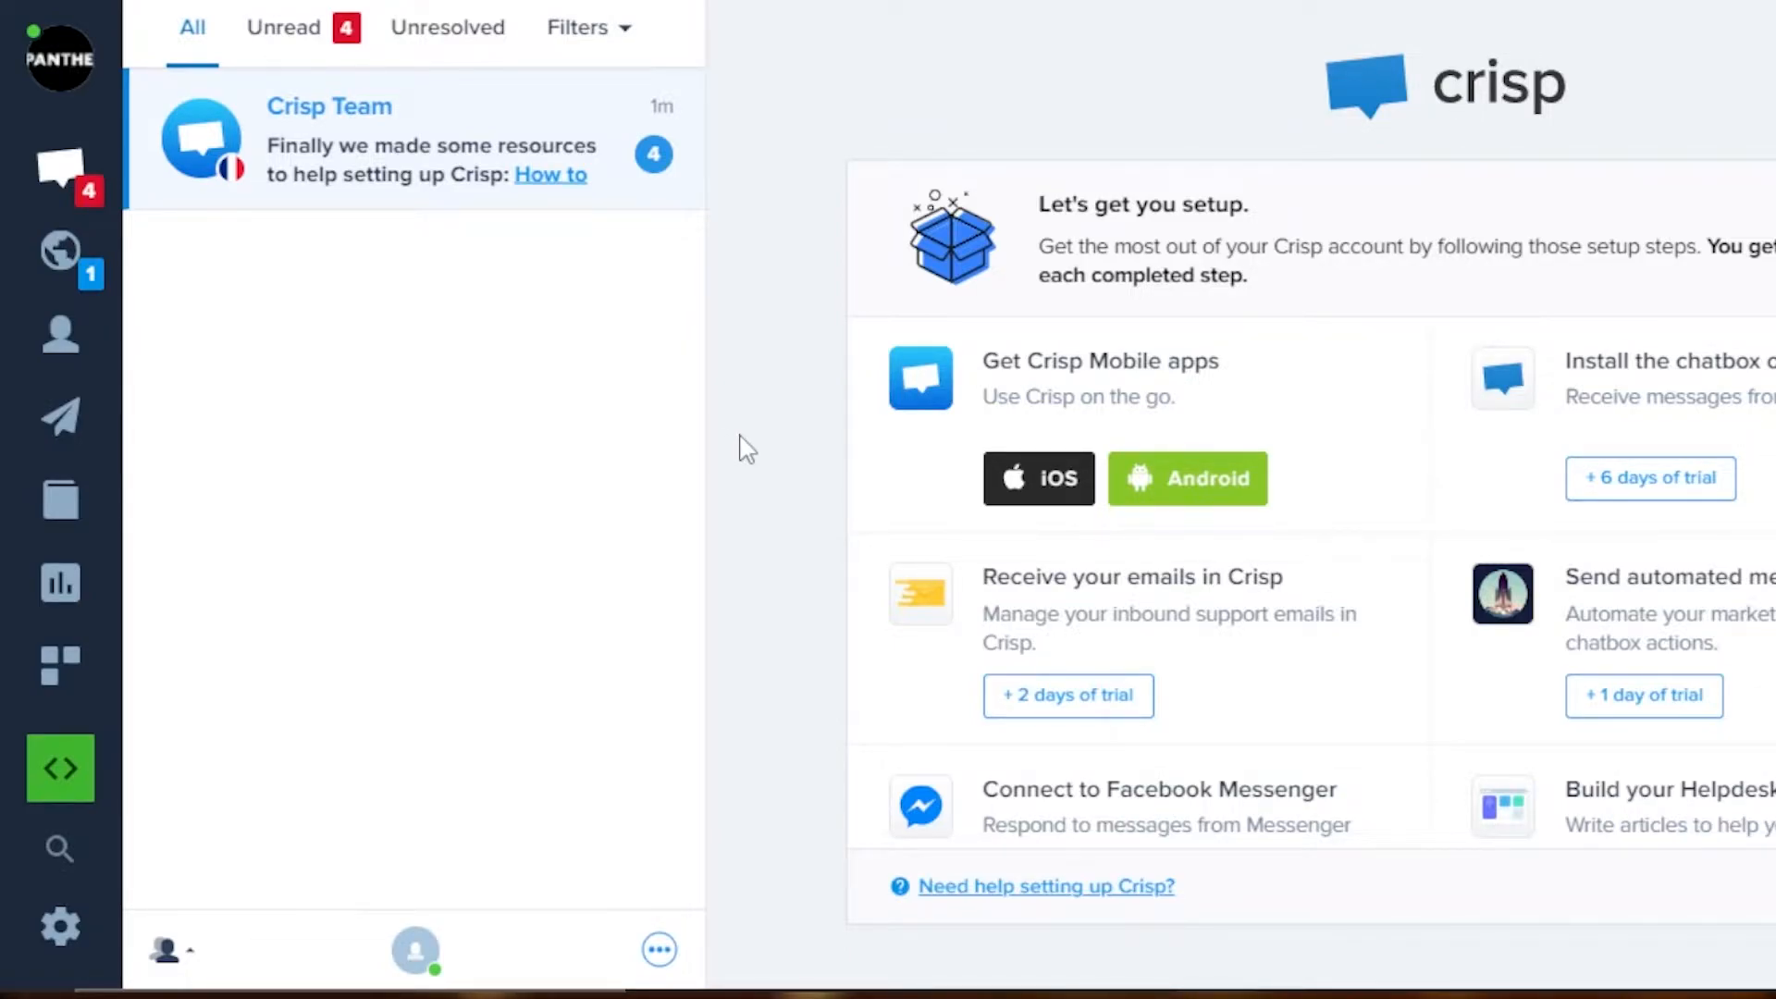
pyautogui.moveTo(153, 408)
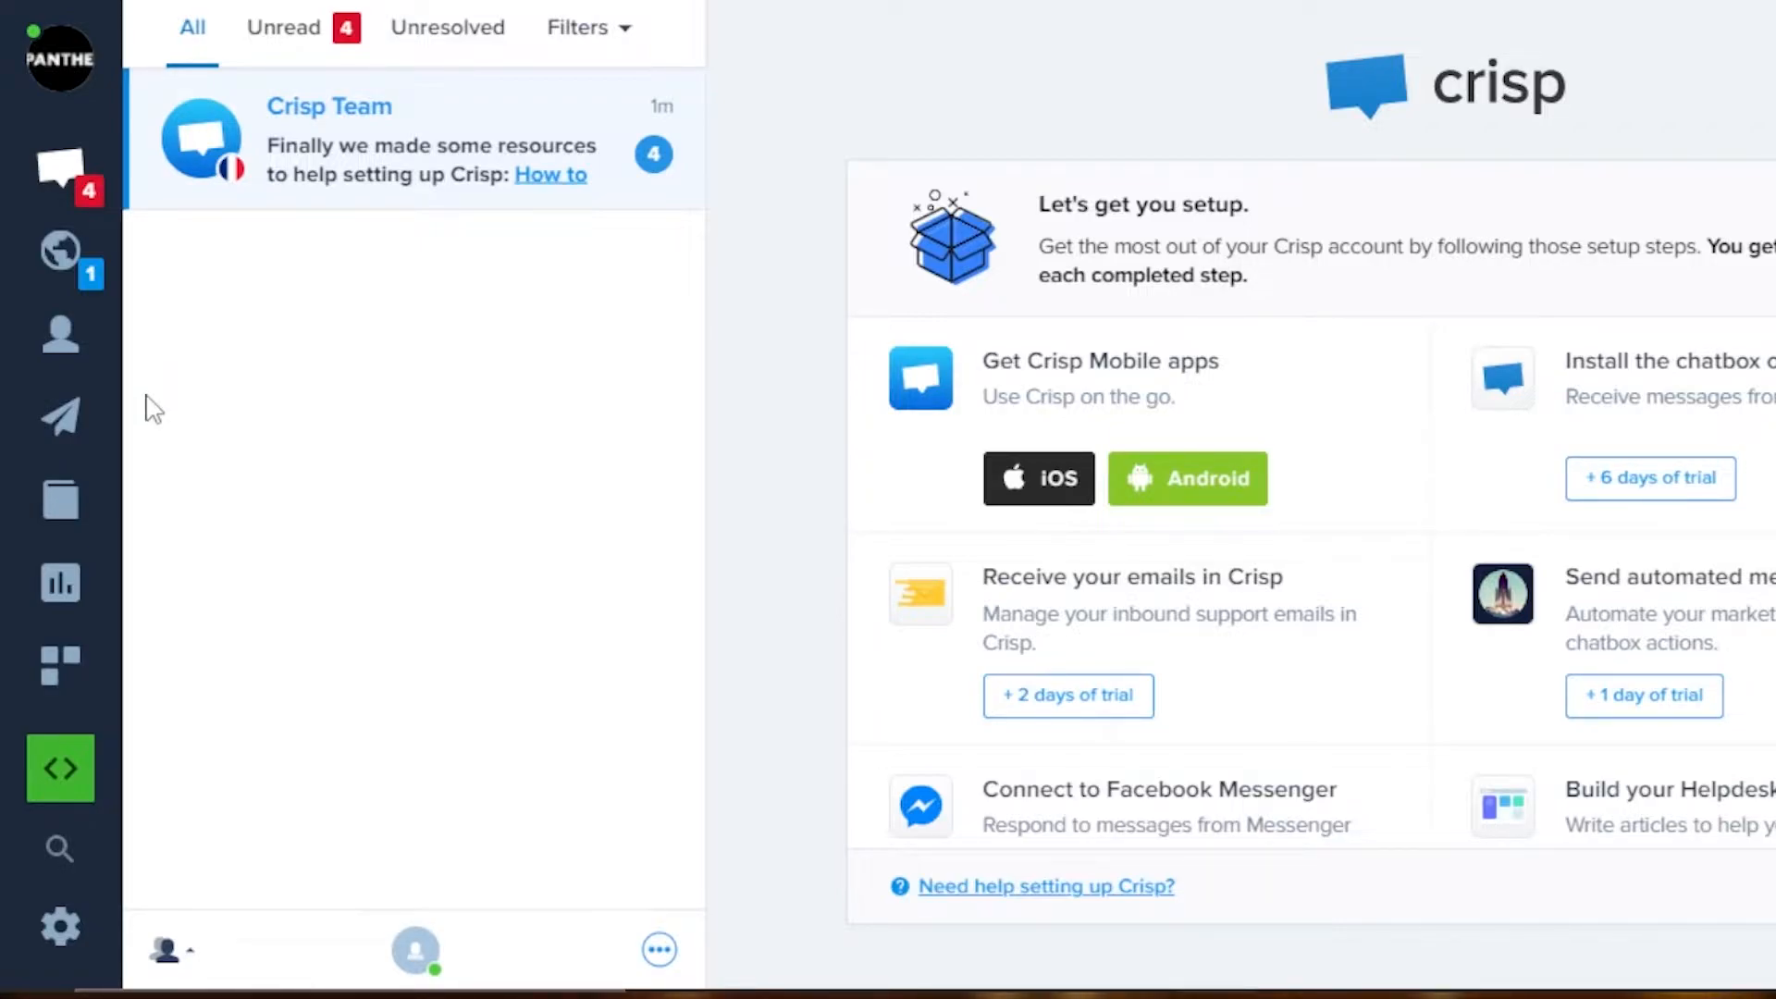
pyautogui.moveTo(345, 390)
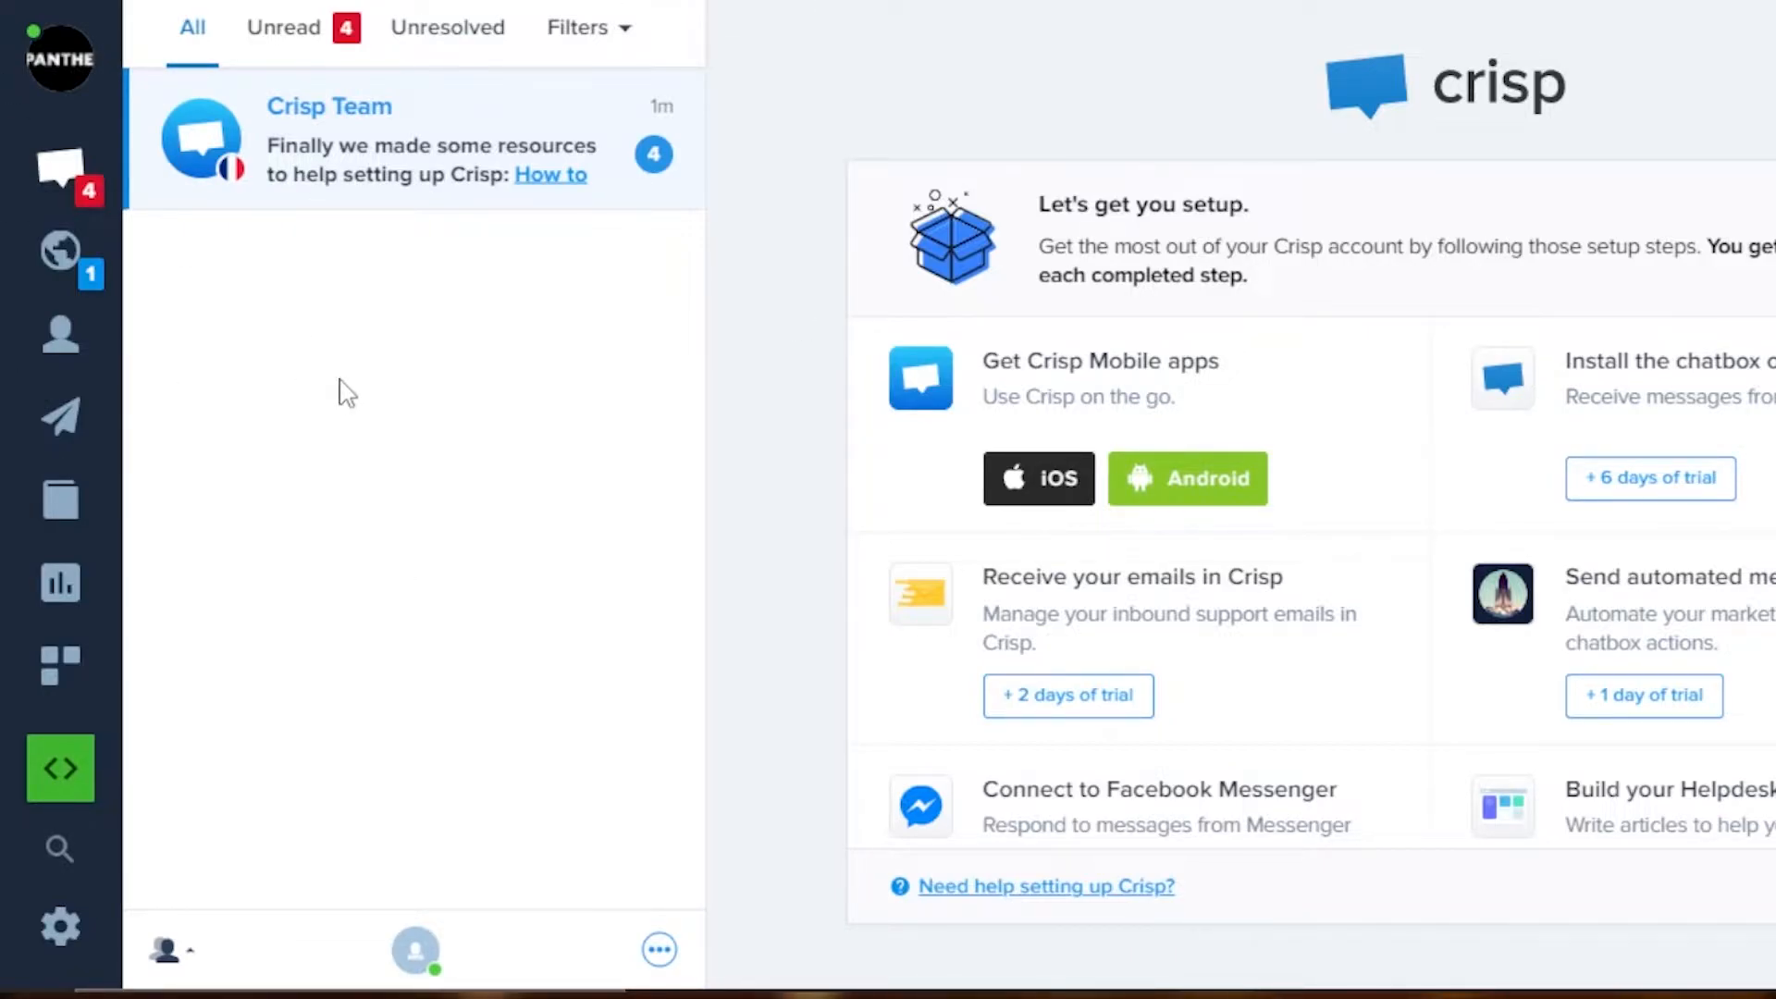
pyautogui.moveTo(61, 668)
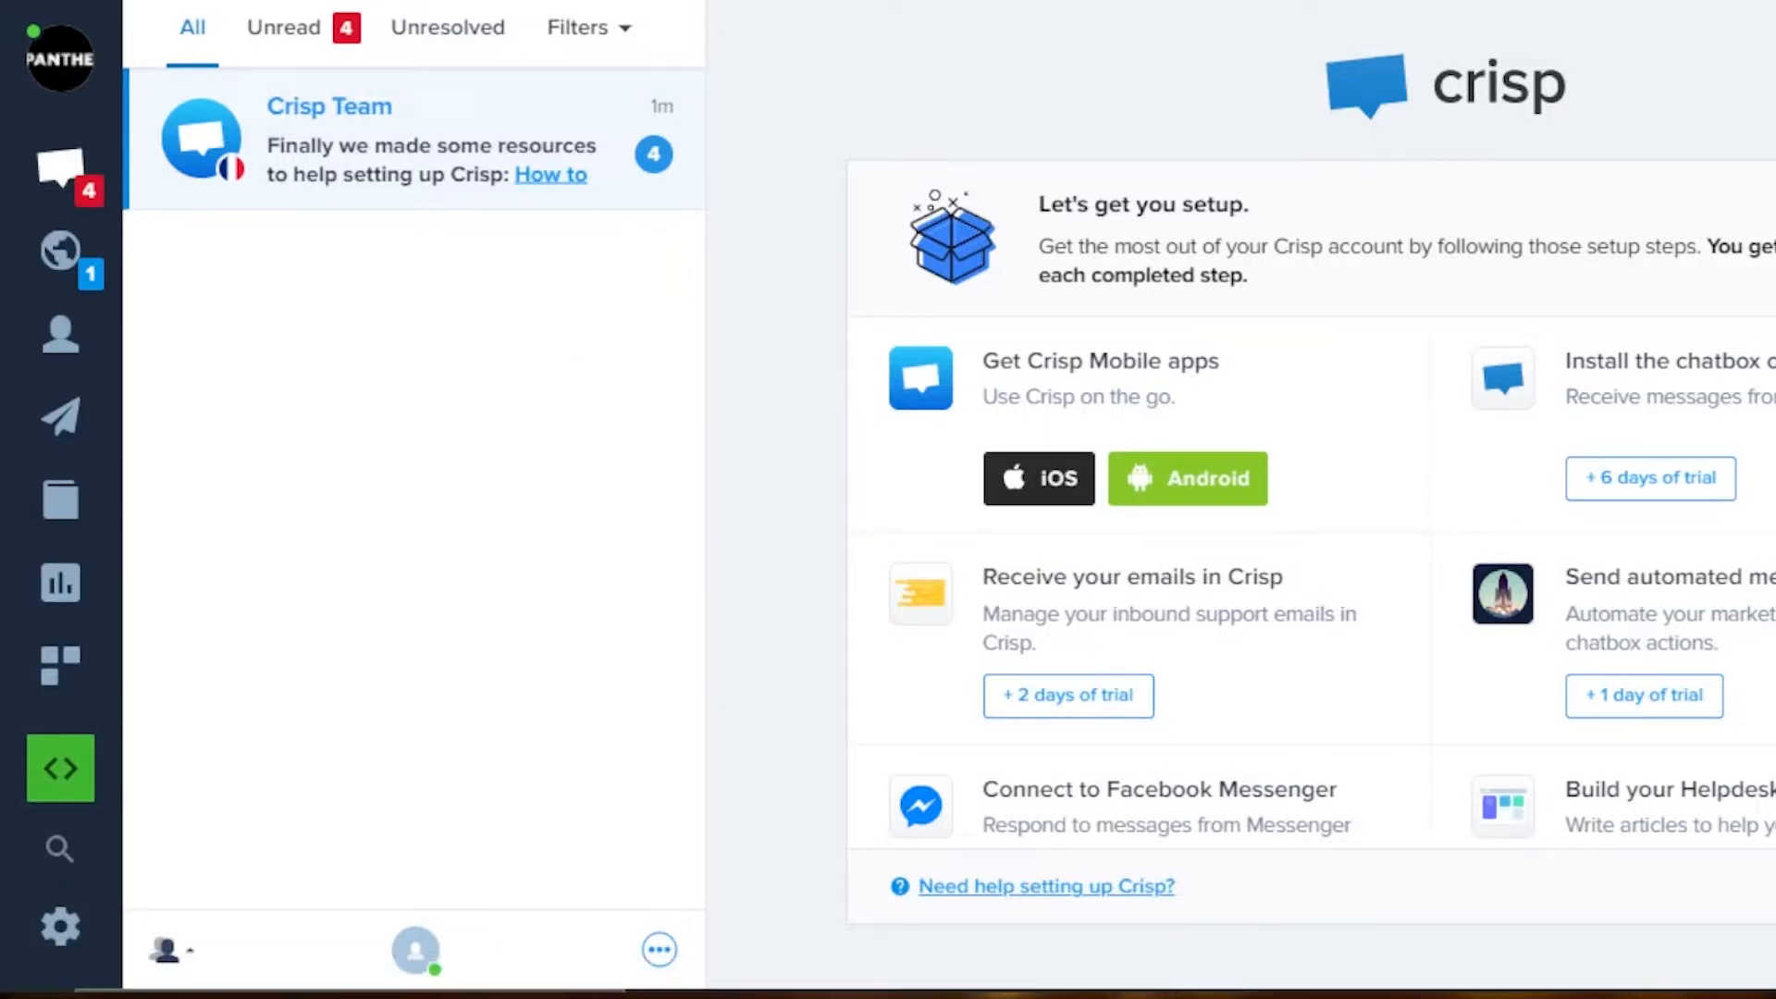
# Step: Open Website Settings at the Chatbox & Email settings panel
pyautogui.click(59, 927)
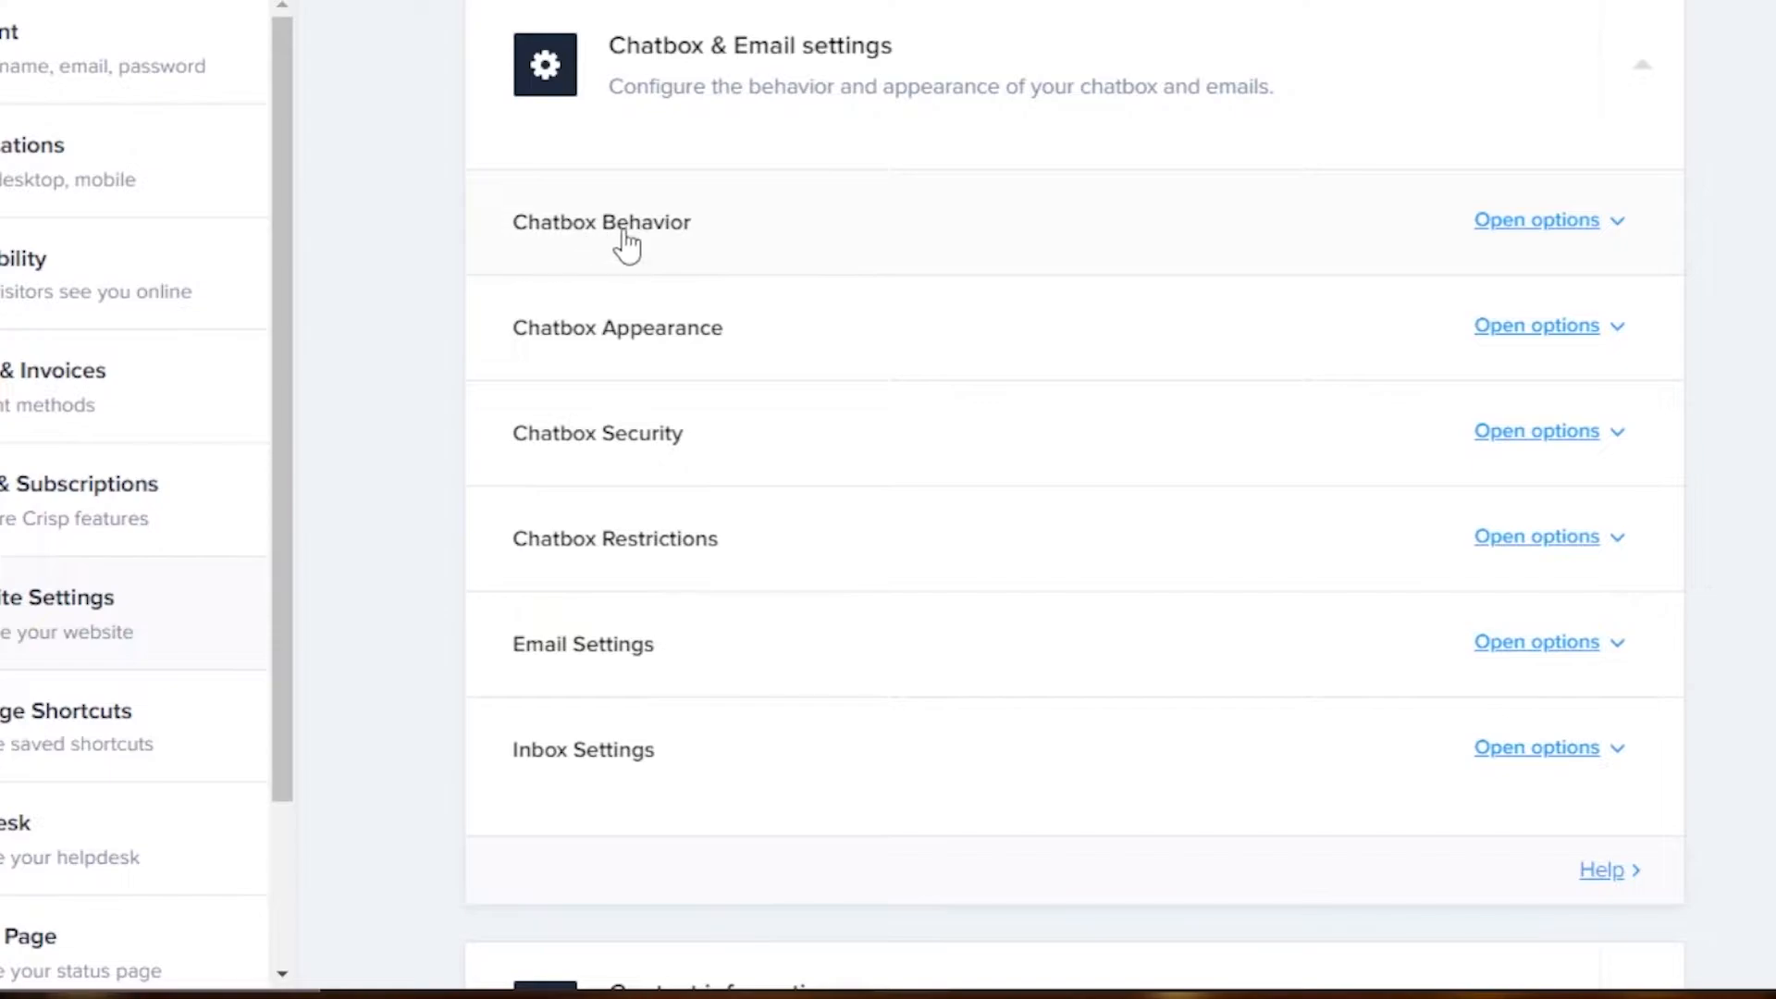
pyautogui.moveTo(660, 357)
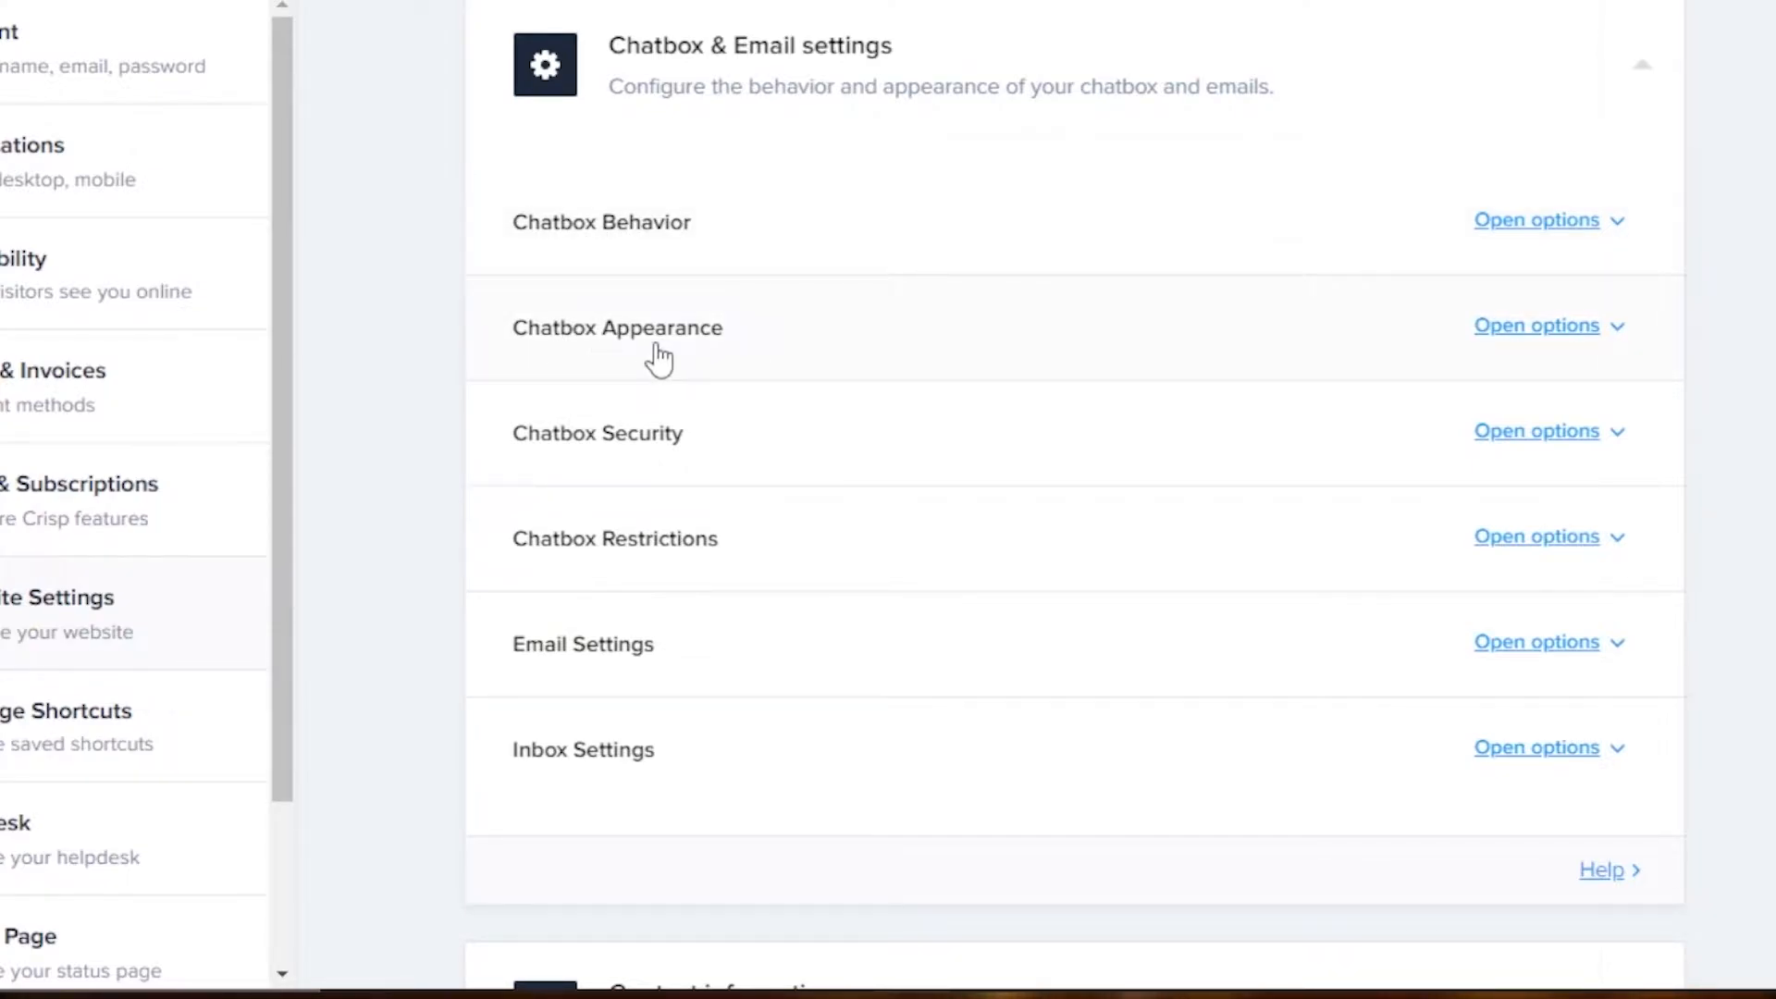
pyautogui.moveTo(540, 560)
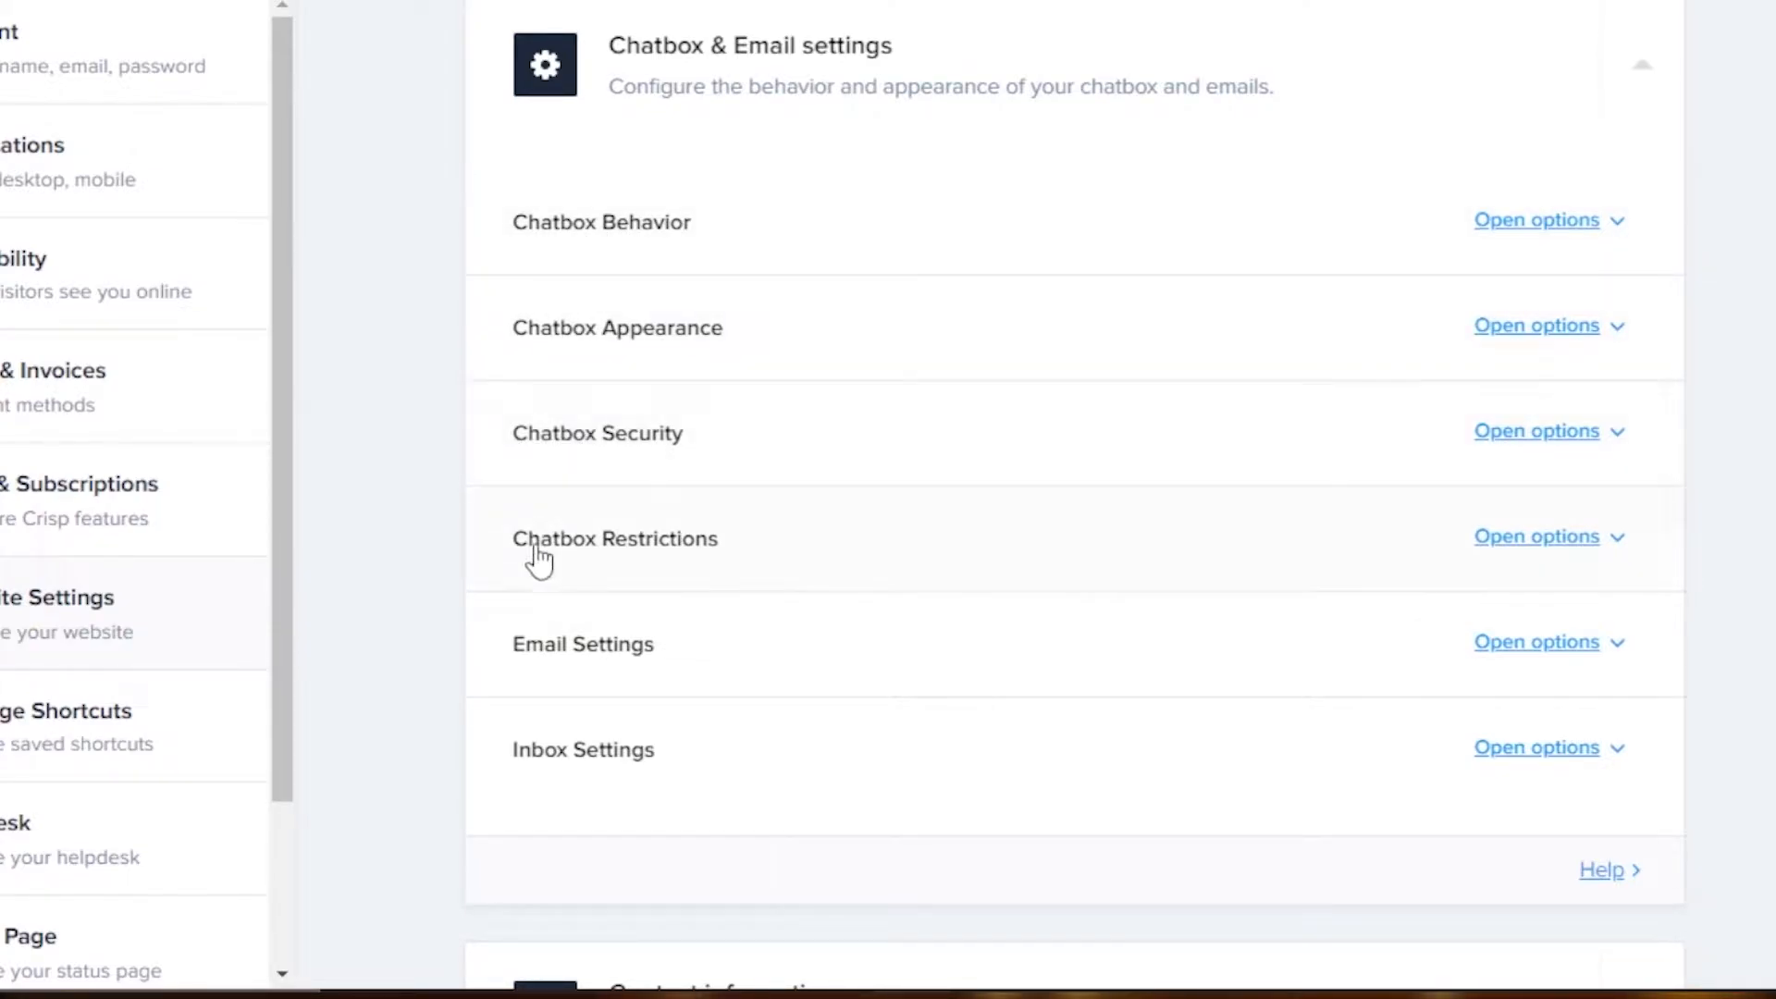
pyautogui.moveTo(645, 382)
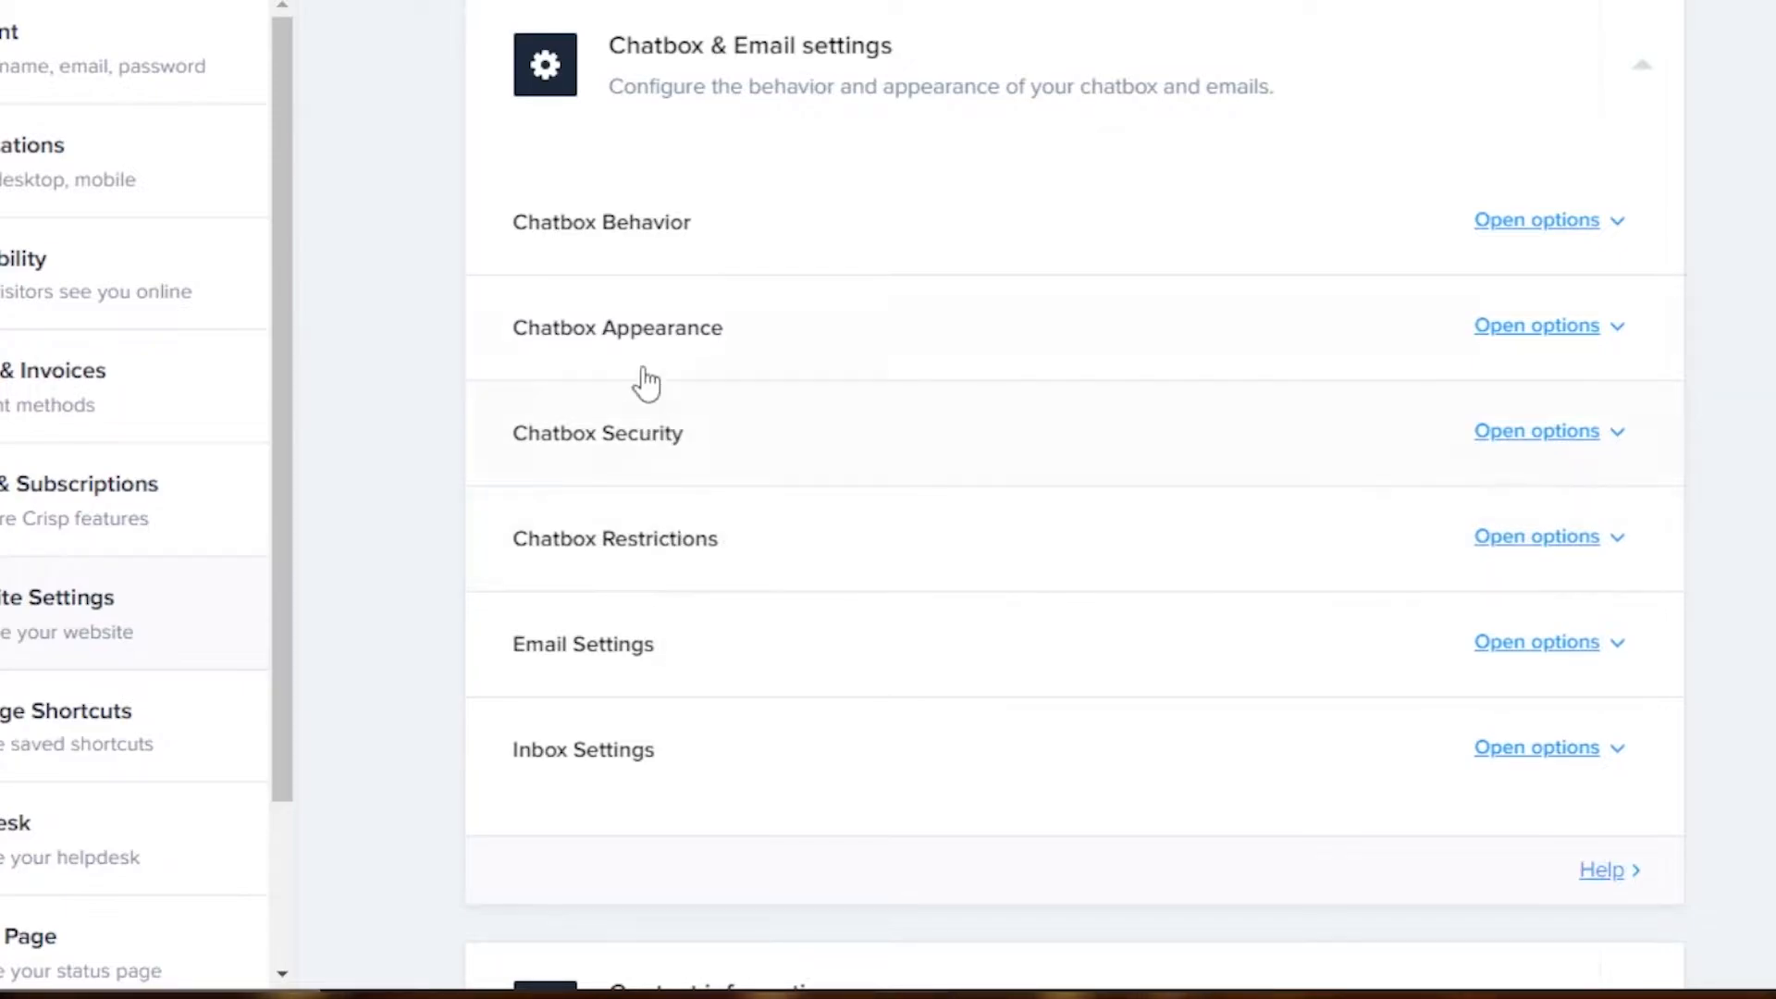
pyautogui.moveTo(649, 511)
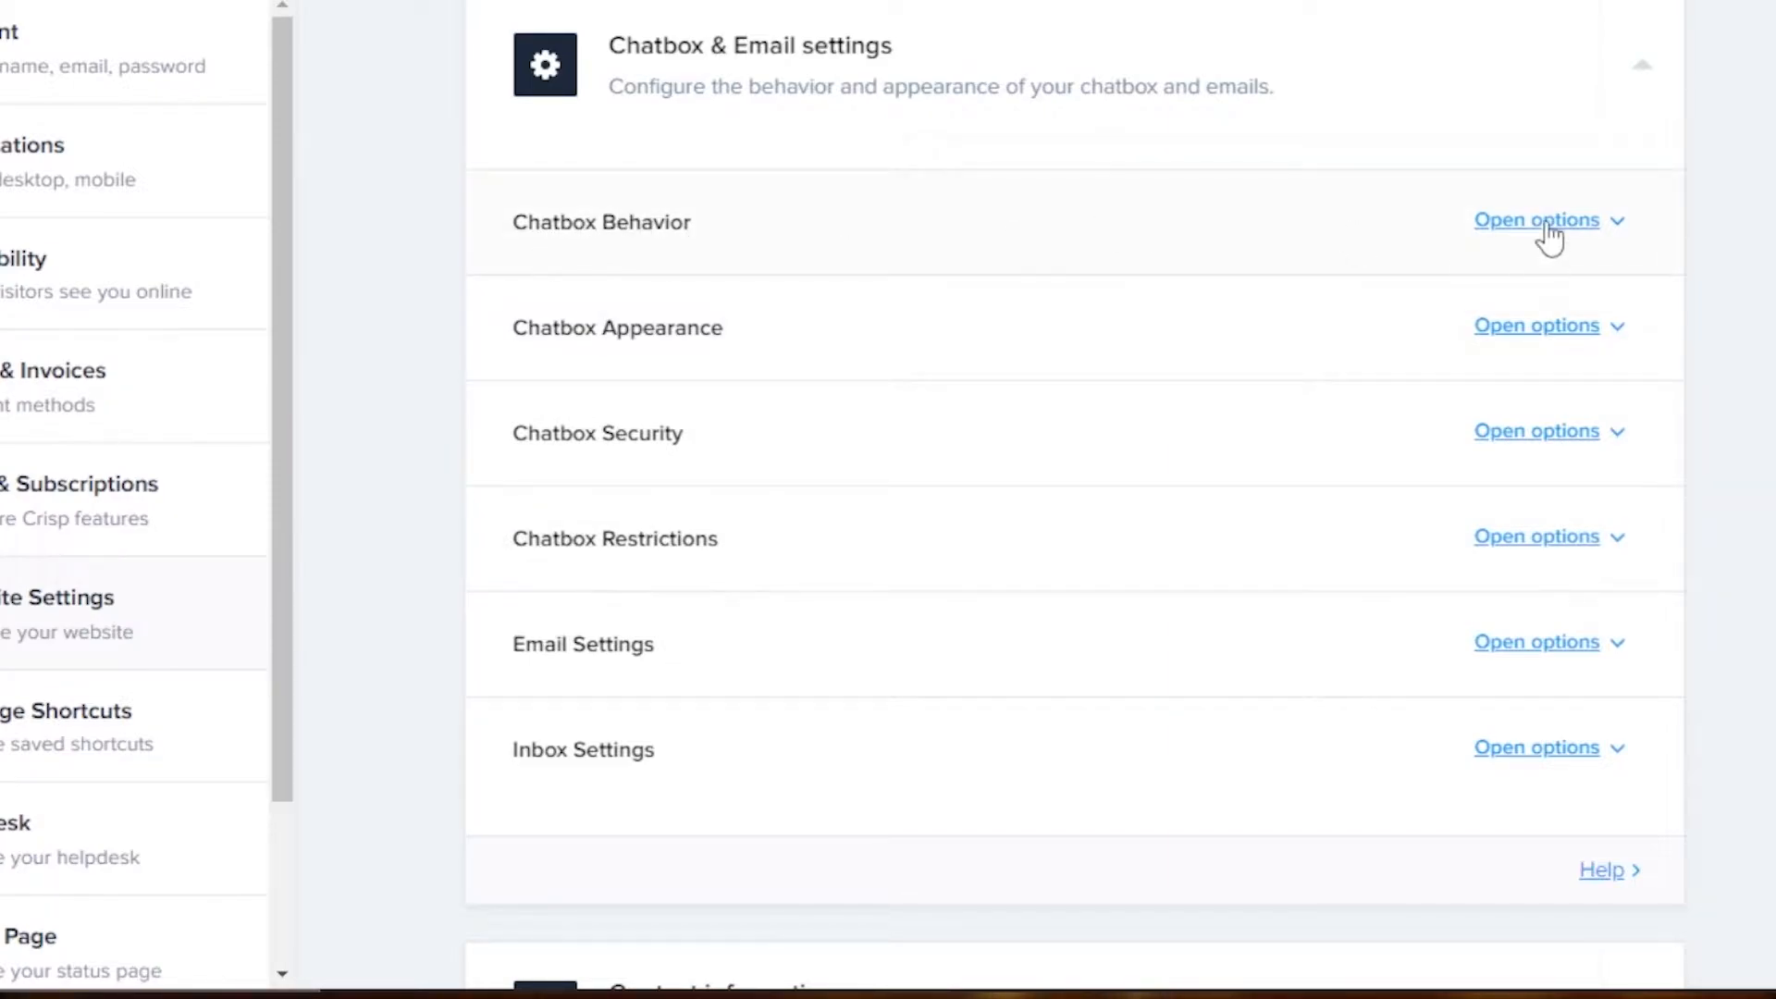
# Step: Expand Chatbox Behavior and toggle 'Ask visitors for their email address' off, then back on
pyautogui.click(1536, 220)
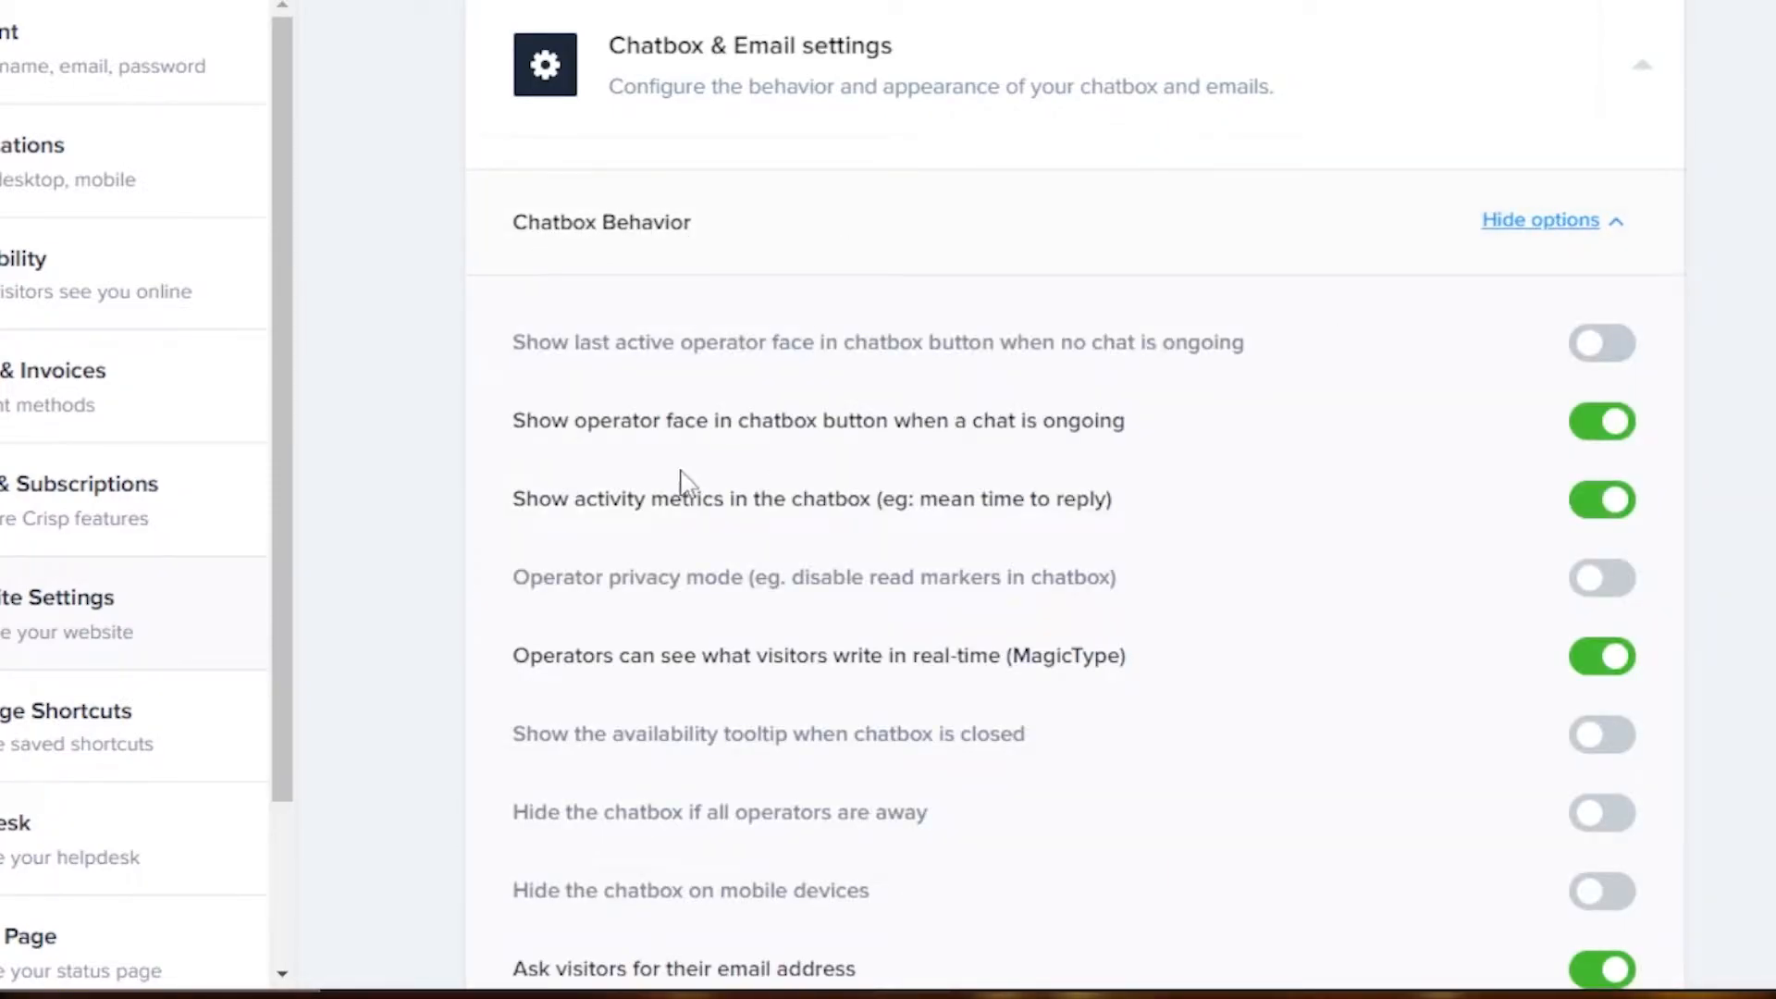
pyautogui.moveTo(847, 442)
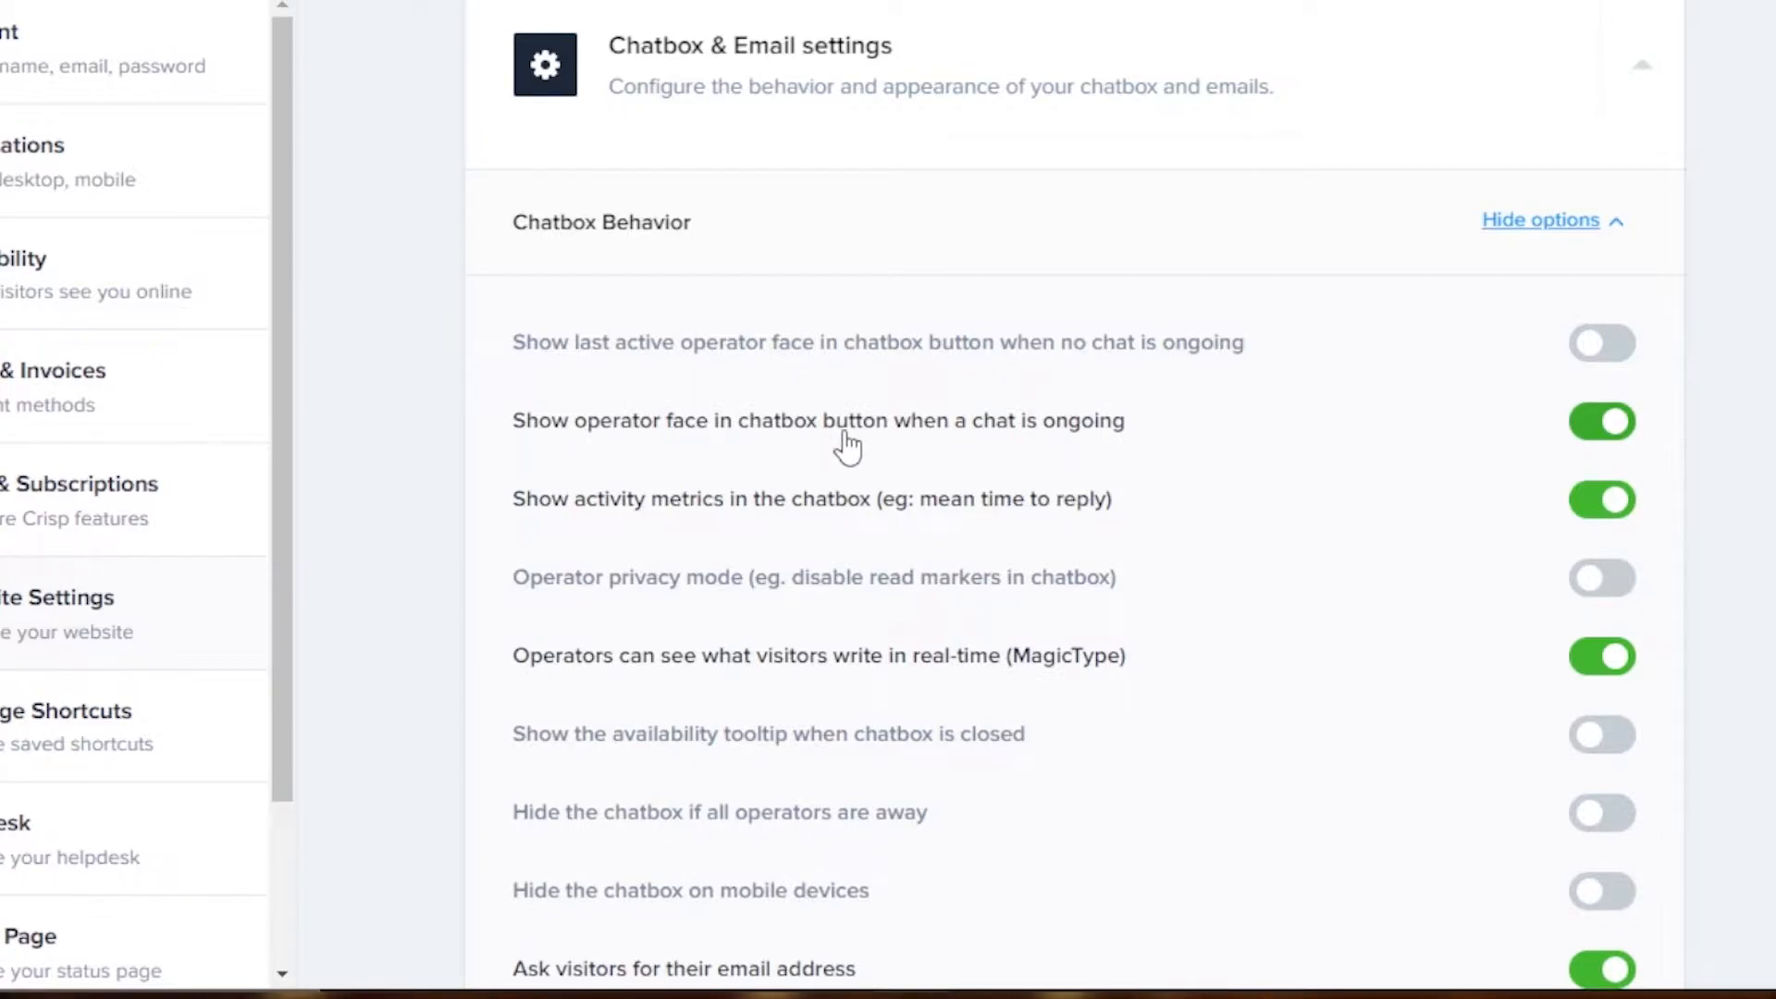
pyautogui.moveTo(1121, 445)
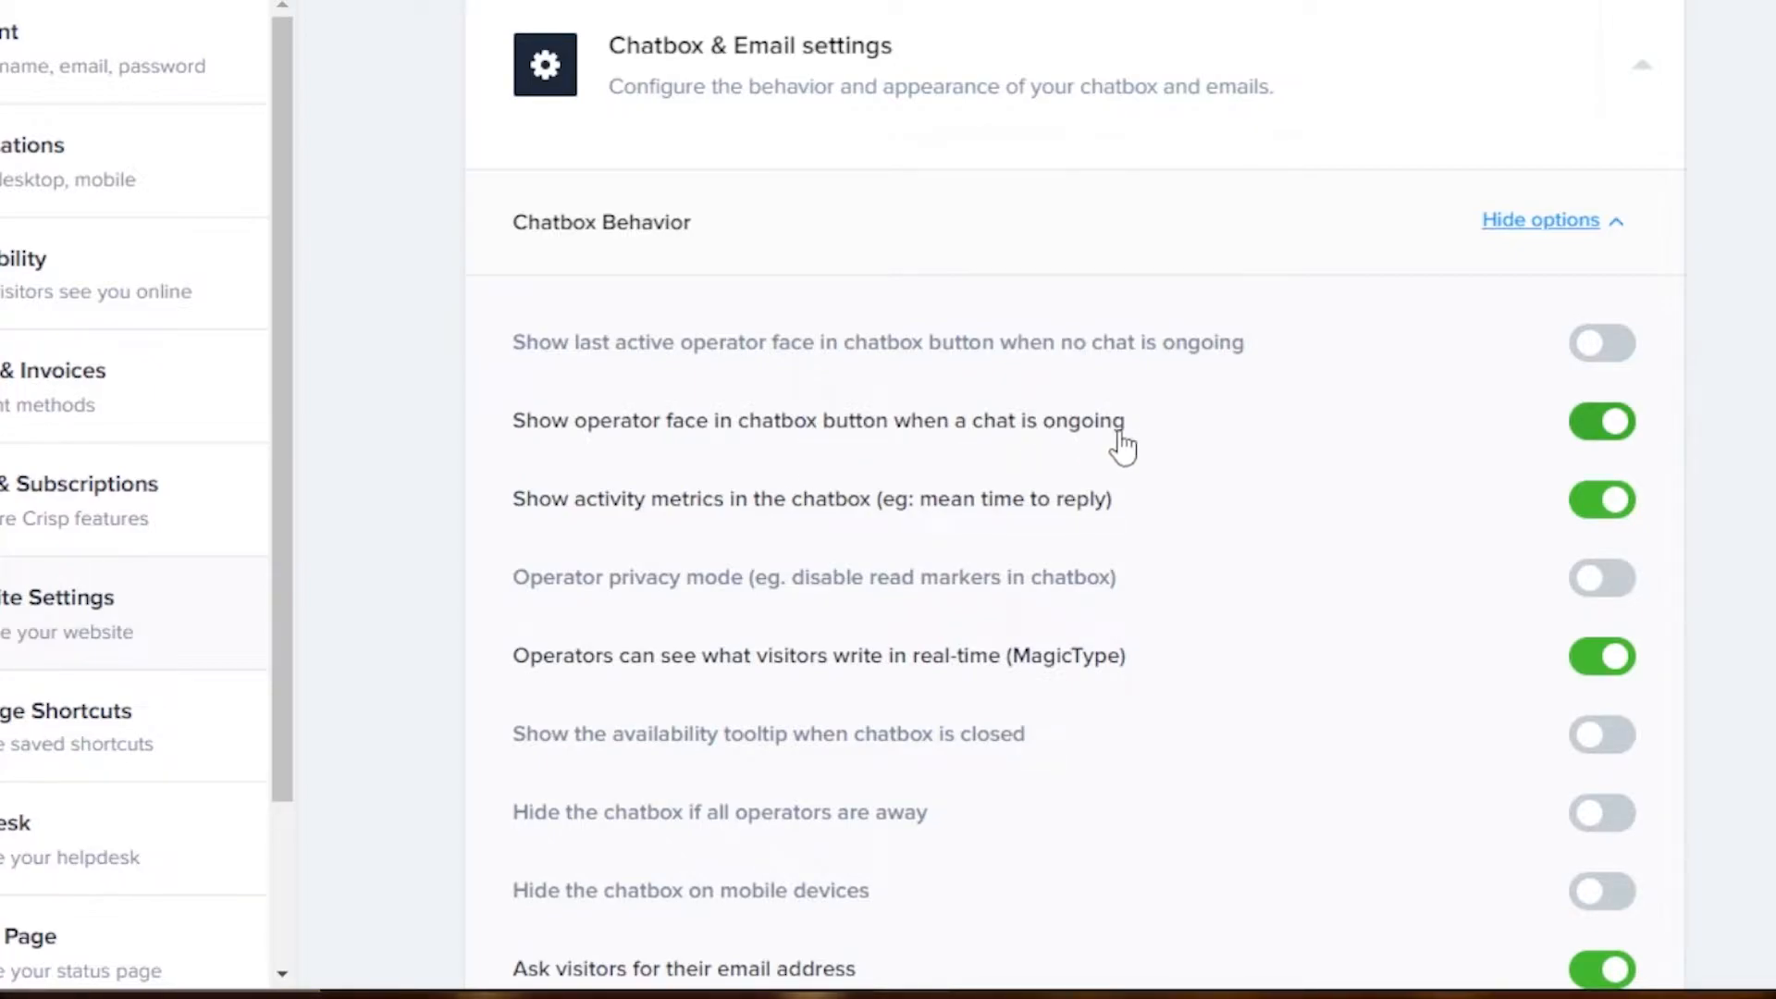
pyautogui.scroll(-3)
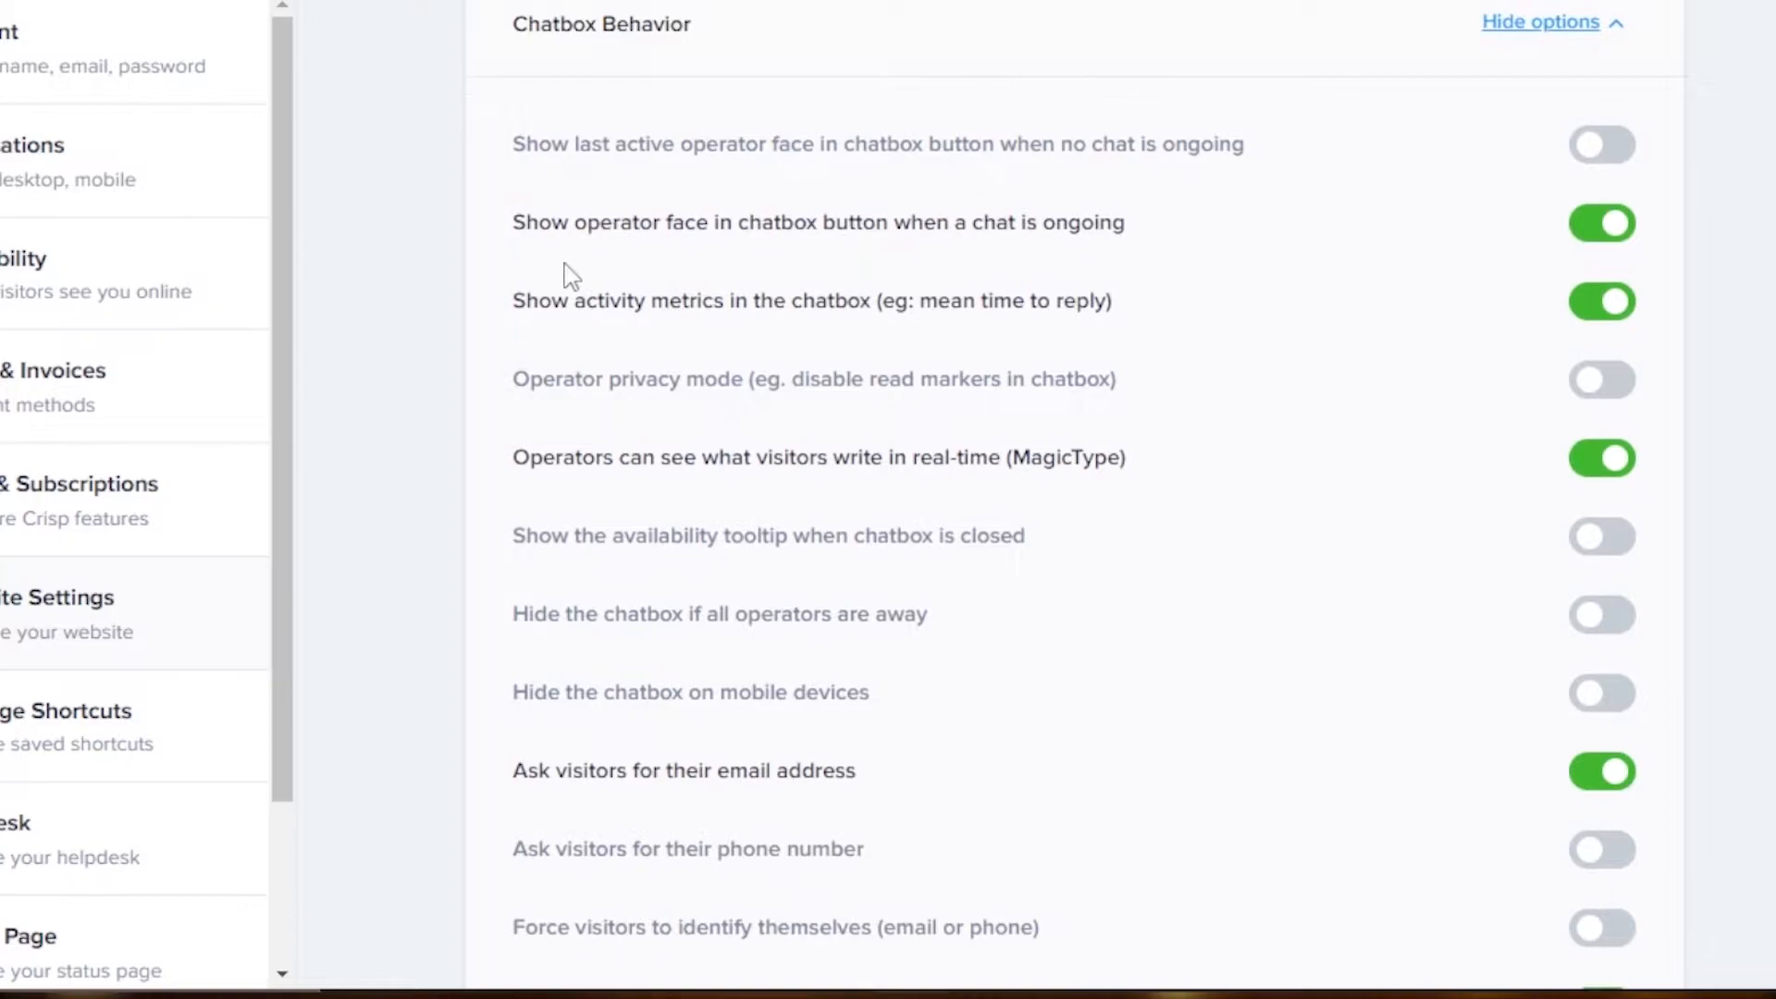
pyautogui.moveTo(544, 363)
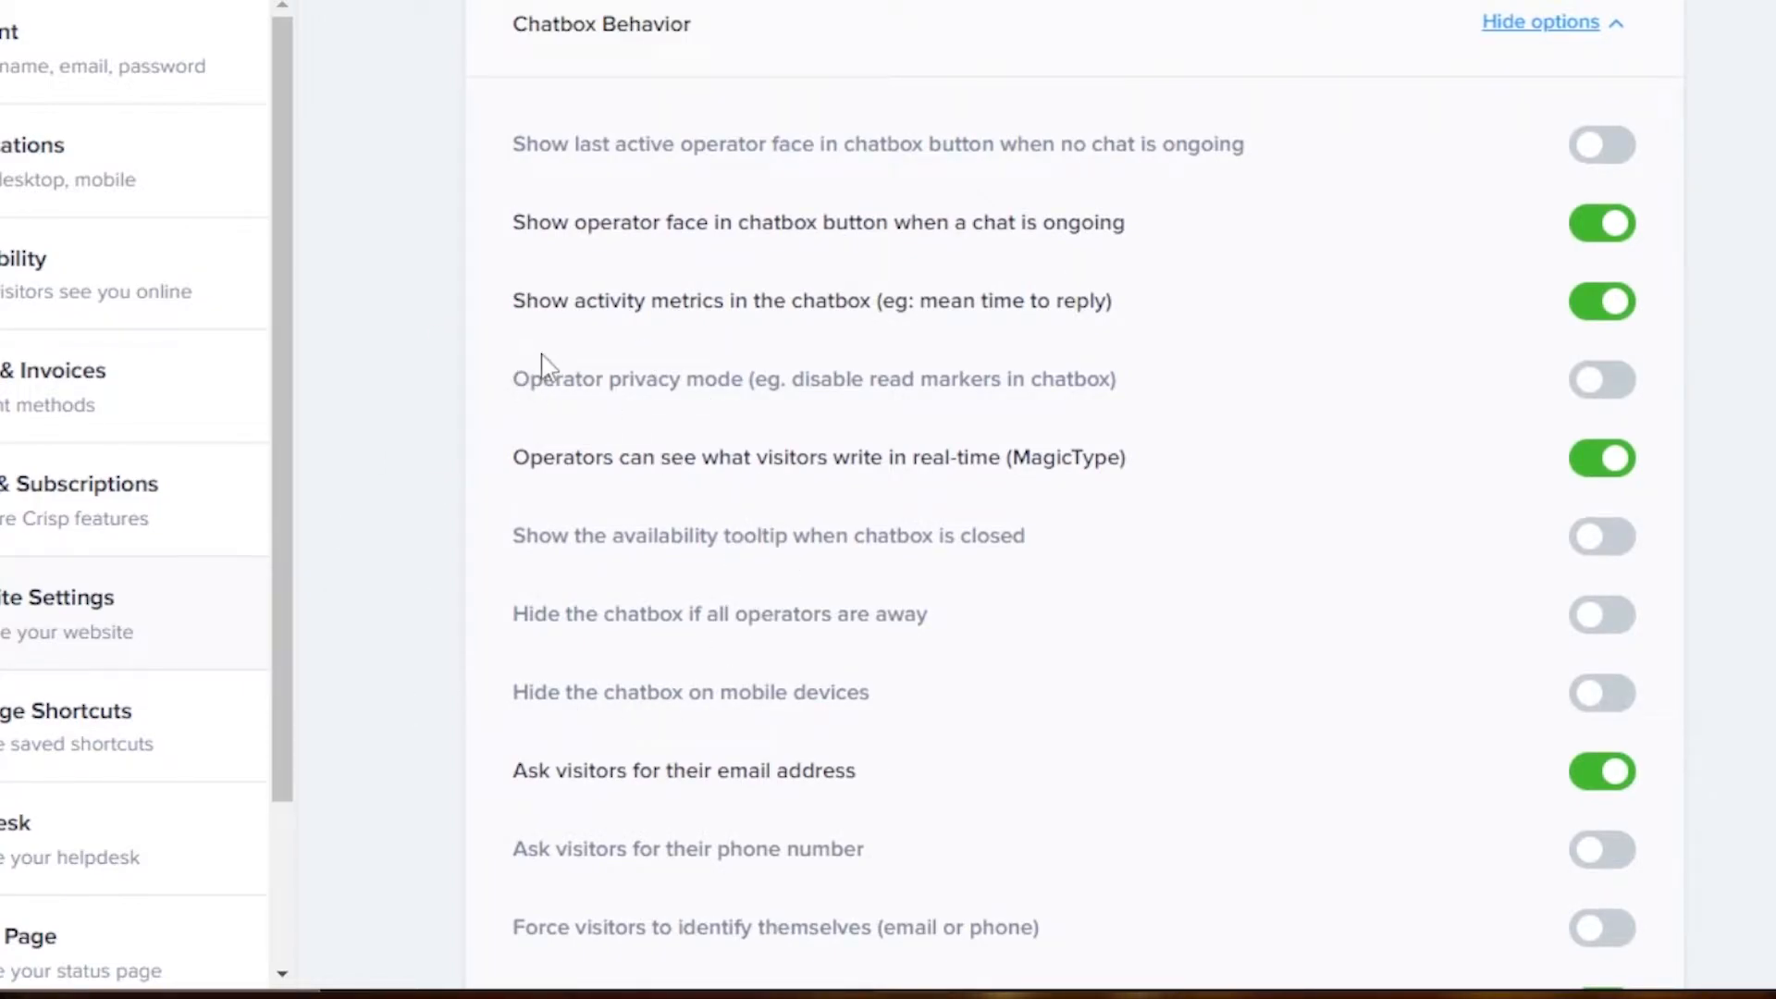
pyautogui.moveTo(701, 338)
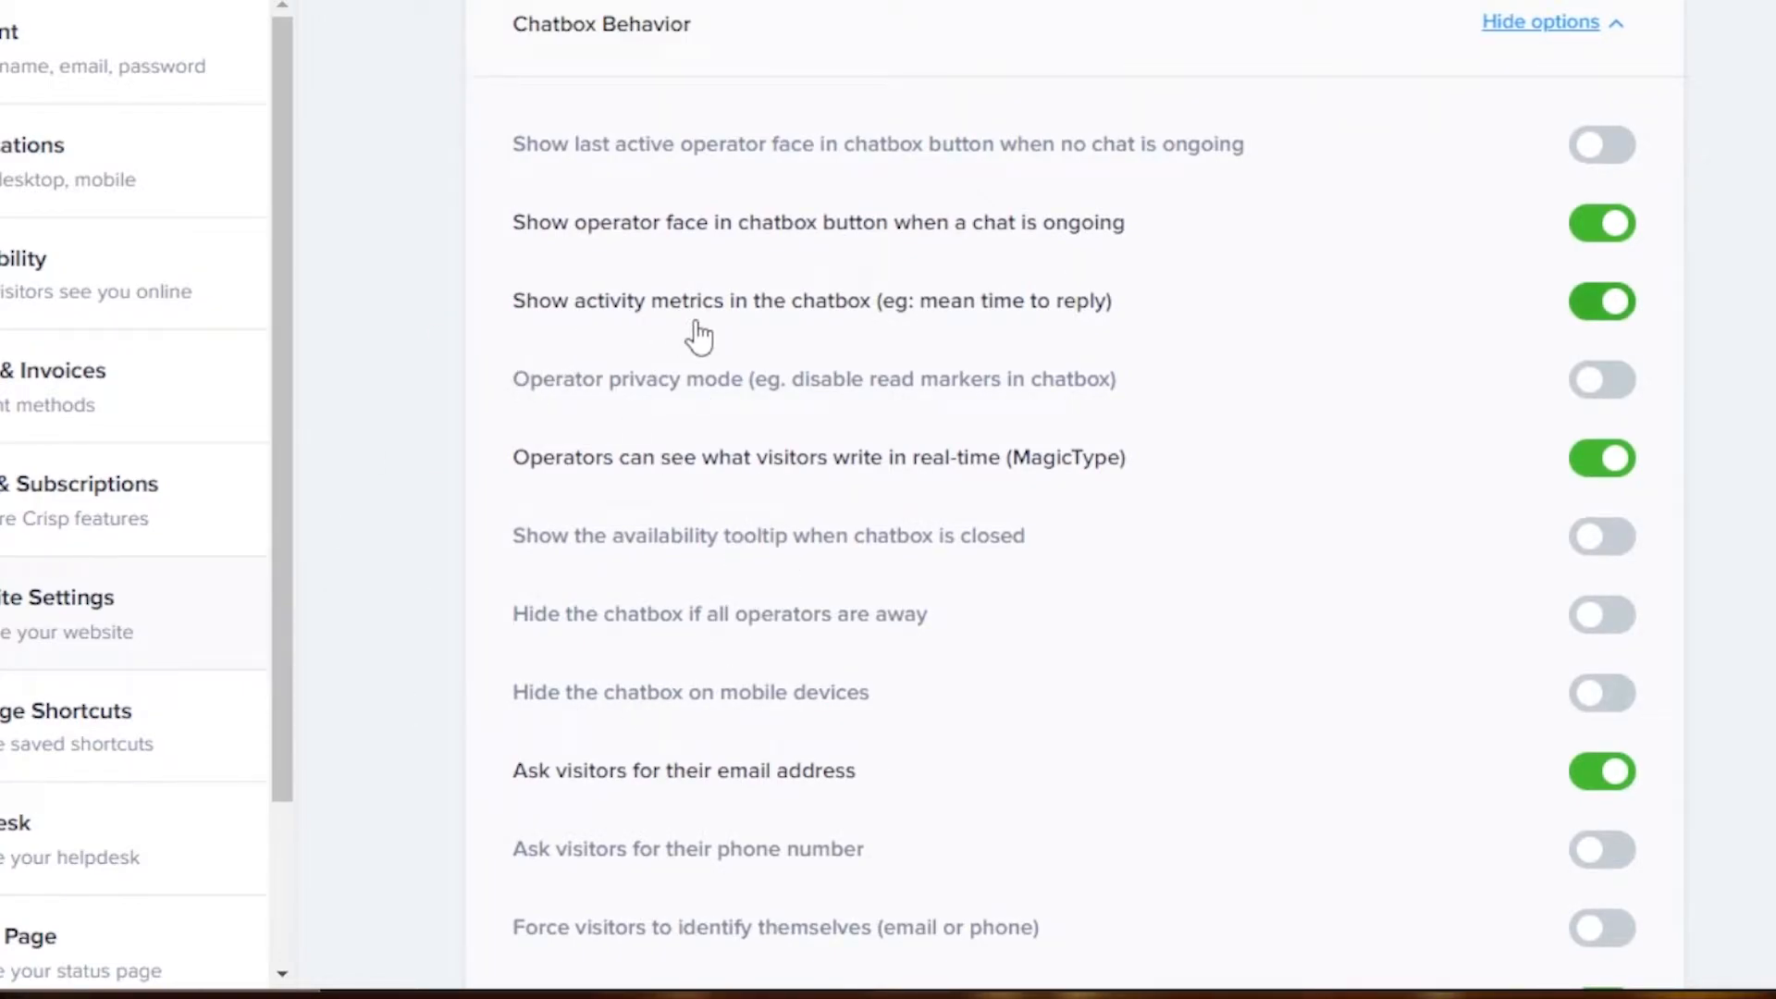
pyautogui.moveTo(978, 329)
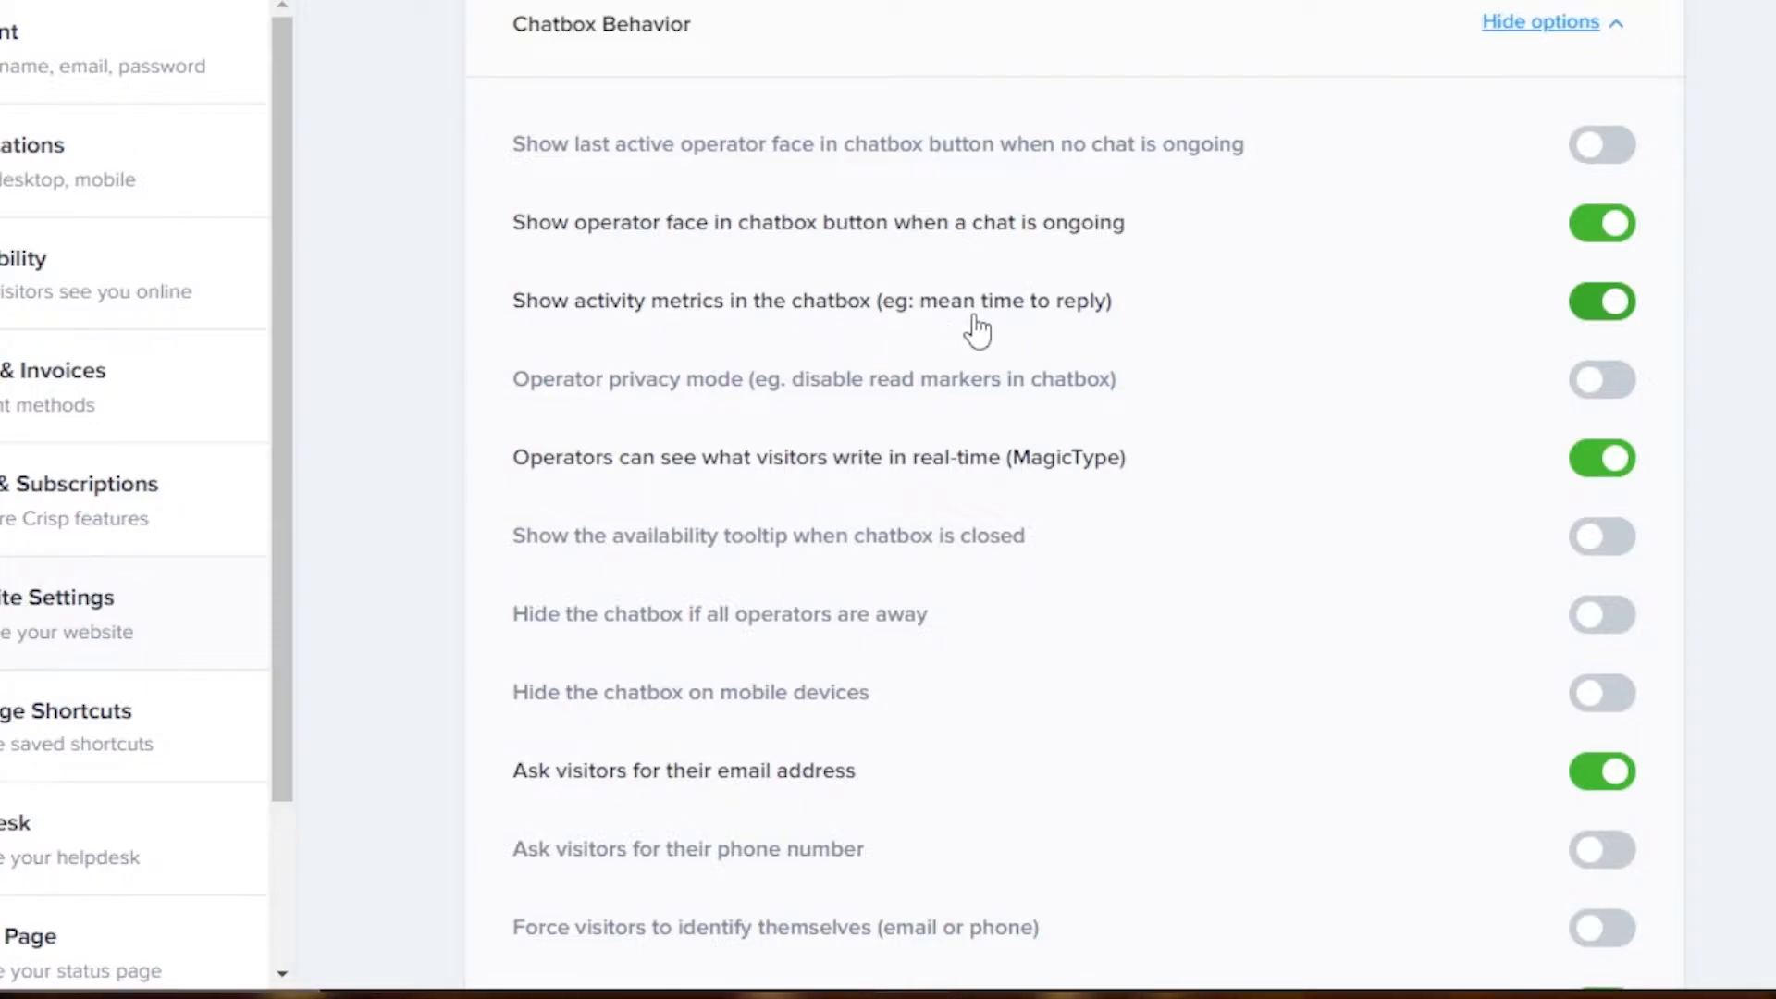
pyautogui.moveTo(1365, 285)
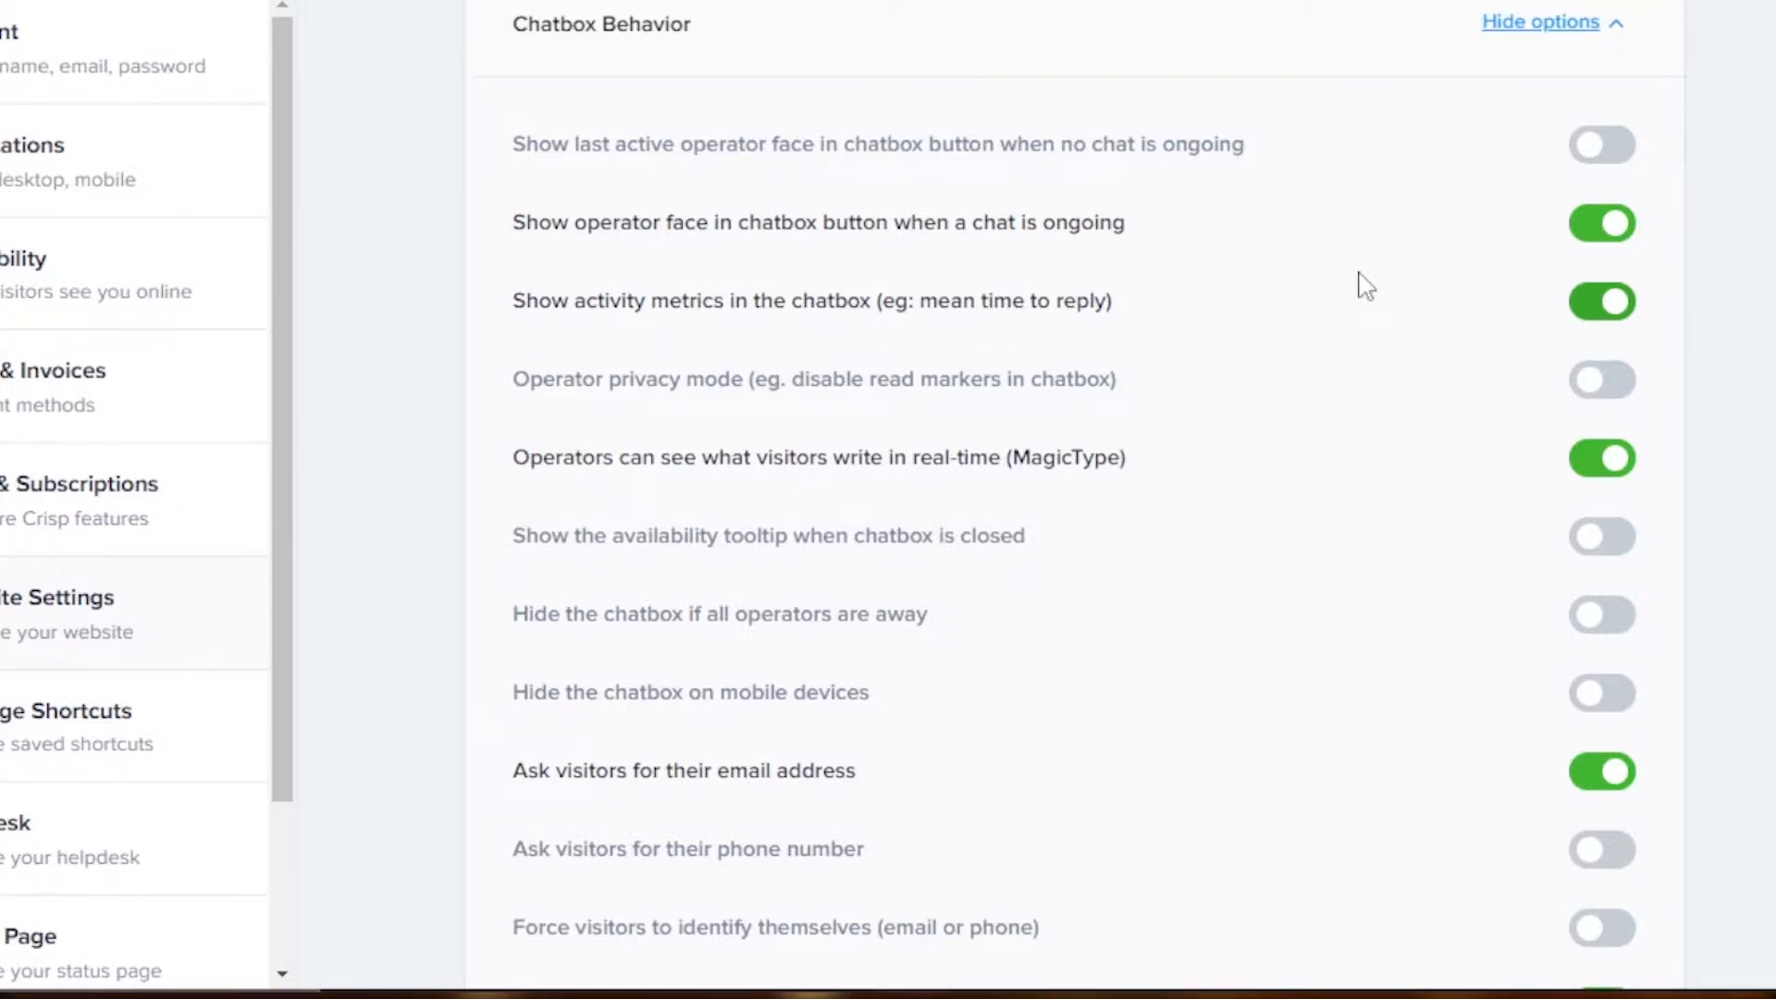
pyautogui.moveTo(550, 481)
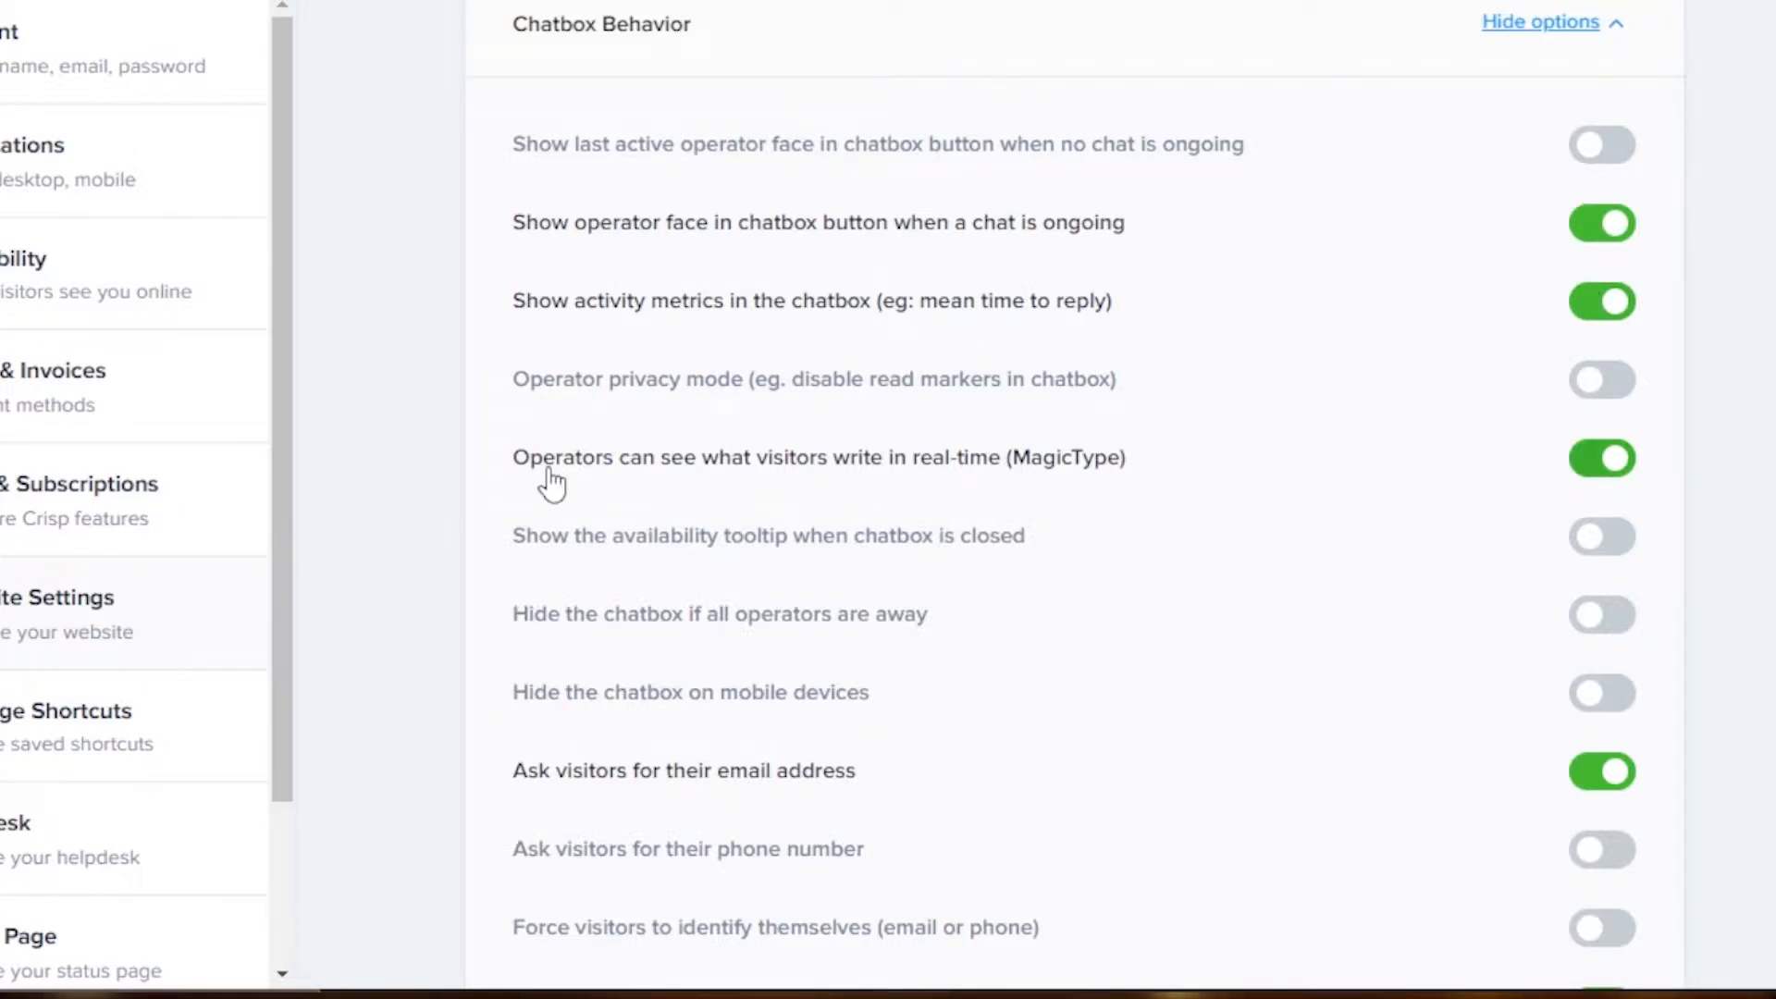
pyautogui.moveTo(907, 490)
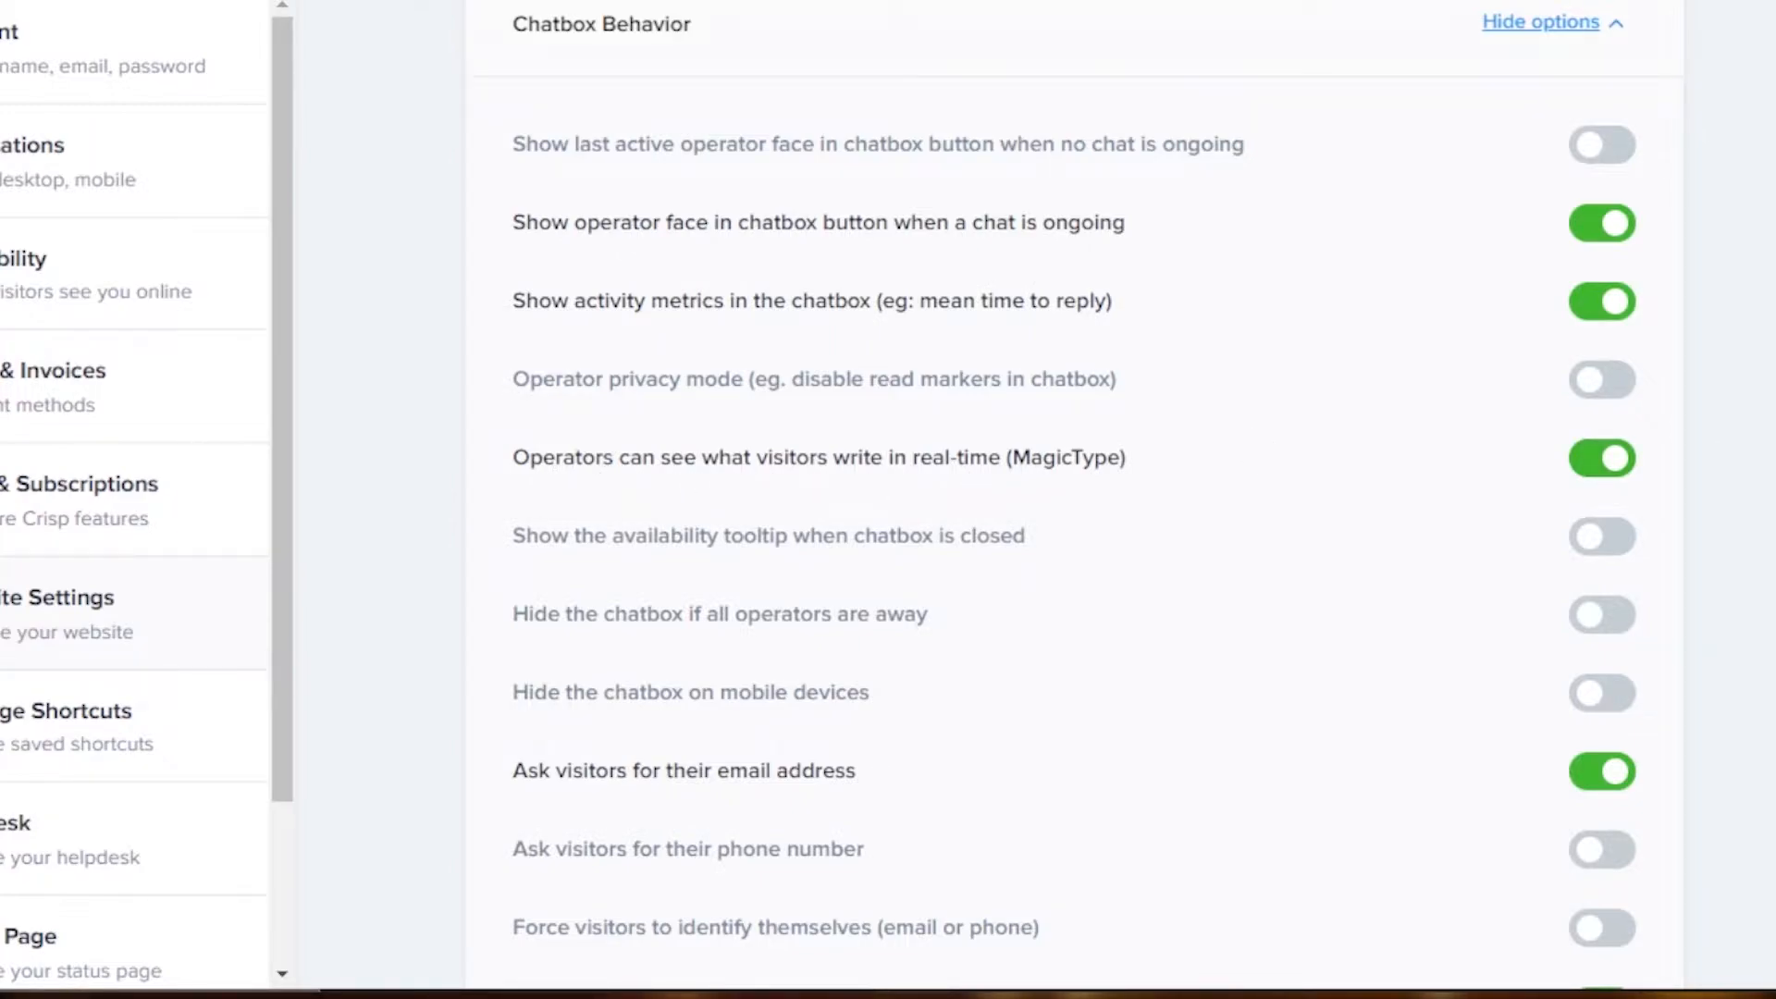
pyautogui.scroll(-3)
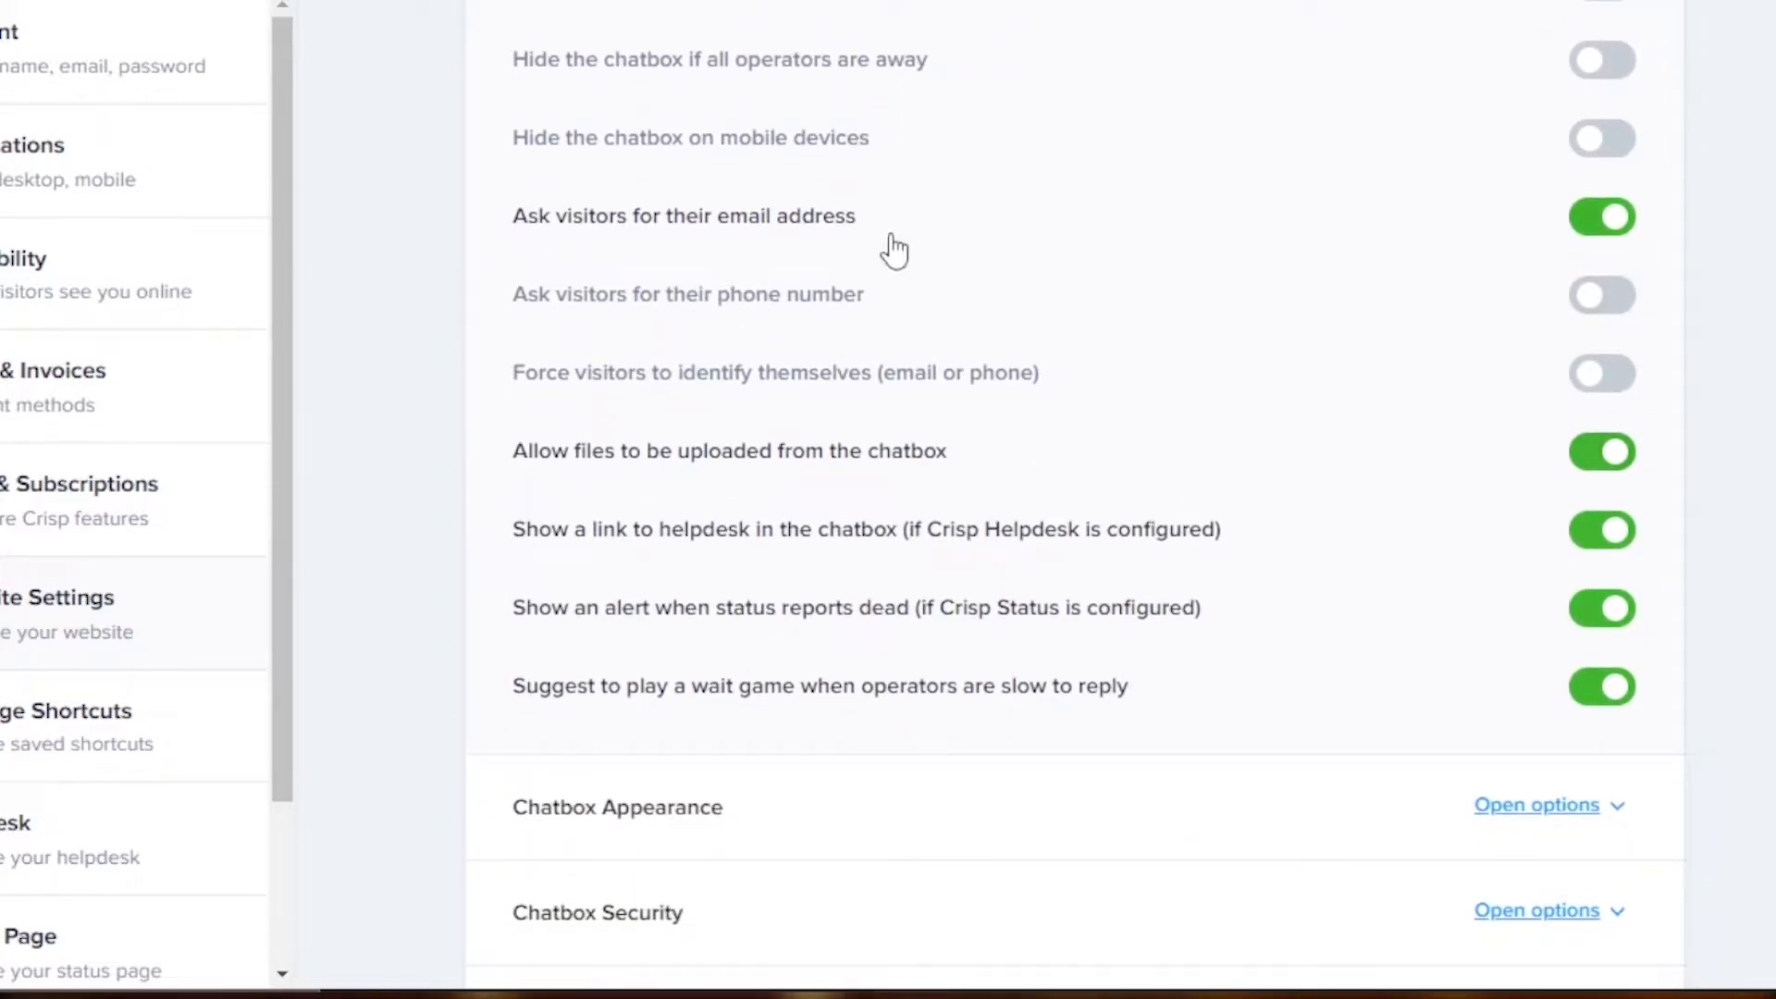
pyautogui.click(1601, 216)
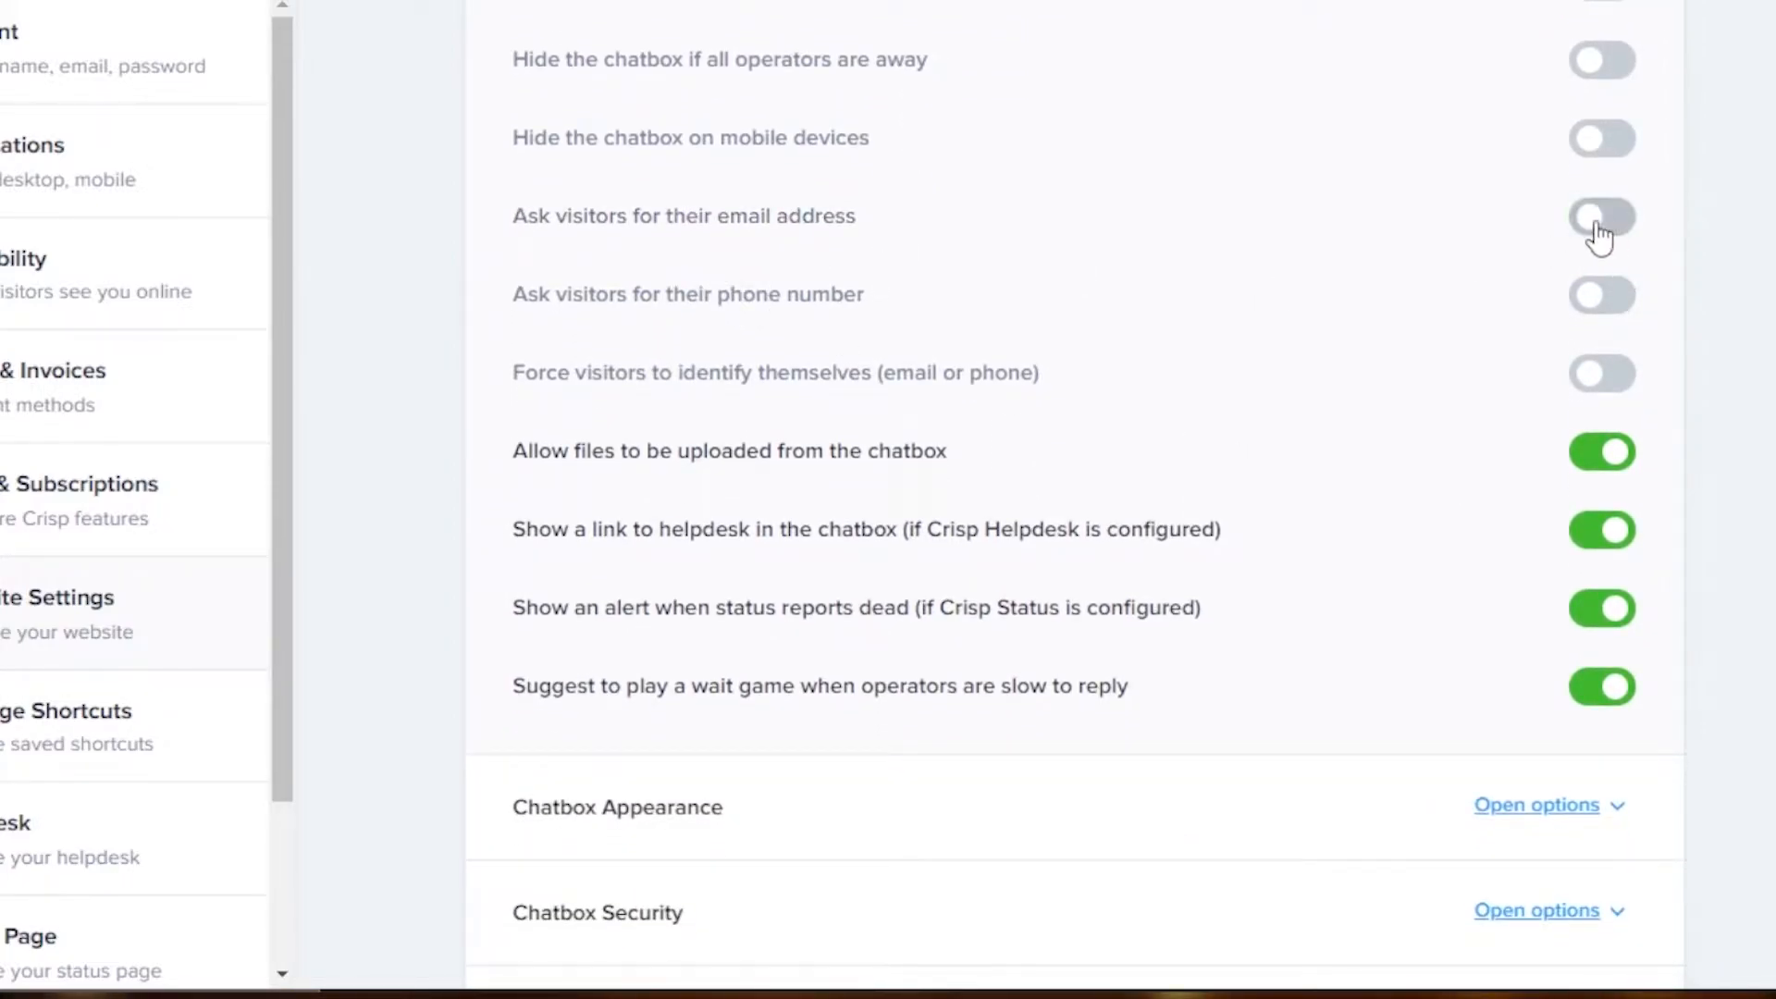
pyautogui.click(1601, 216)
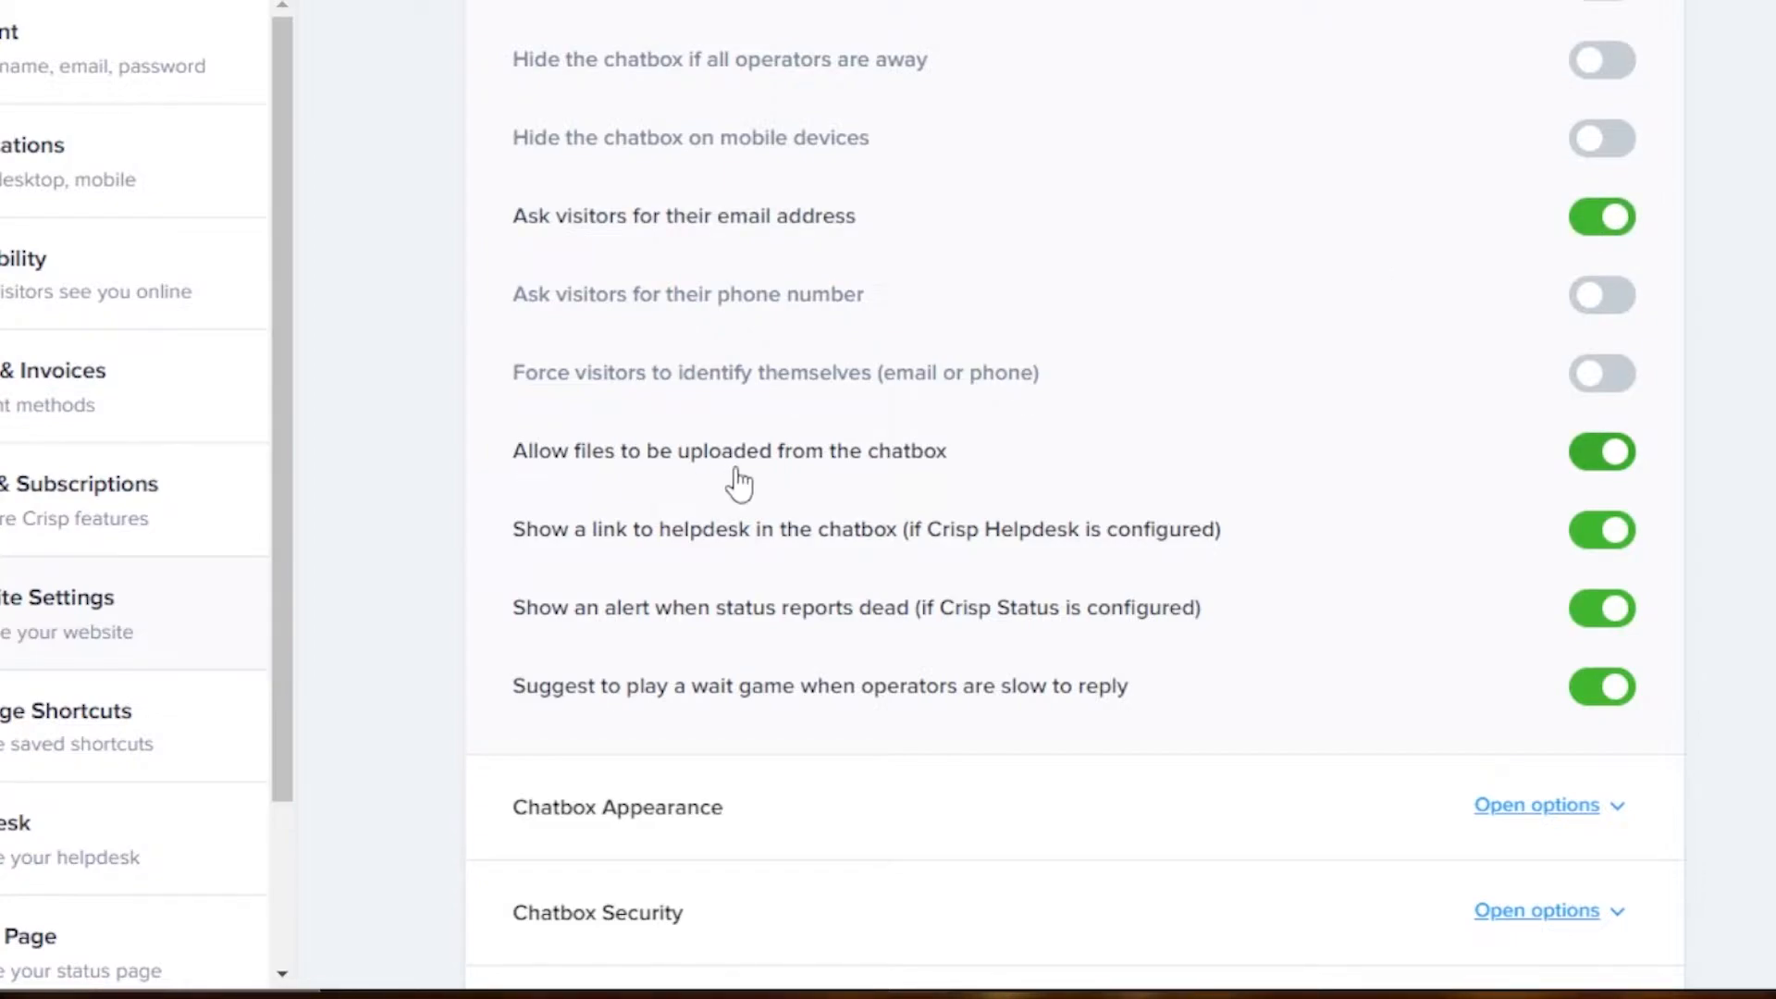
pyautogui.moveTo(927, 479)
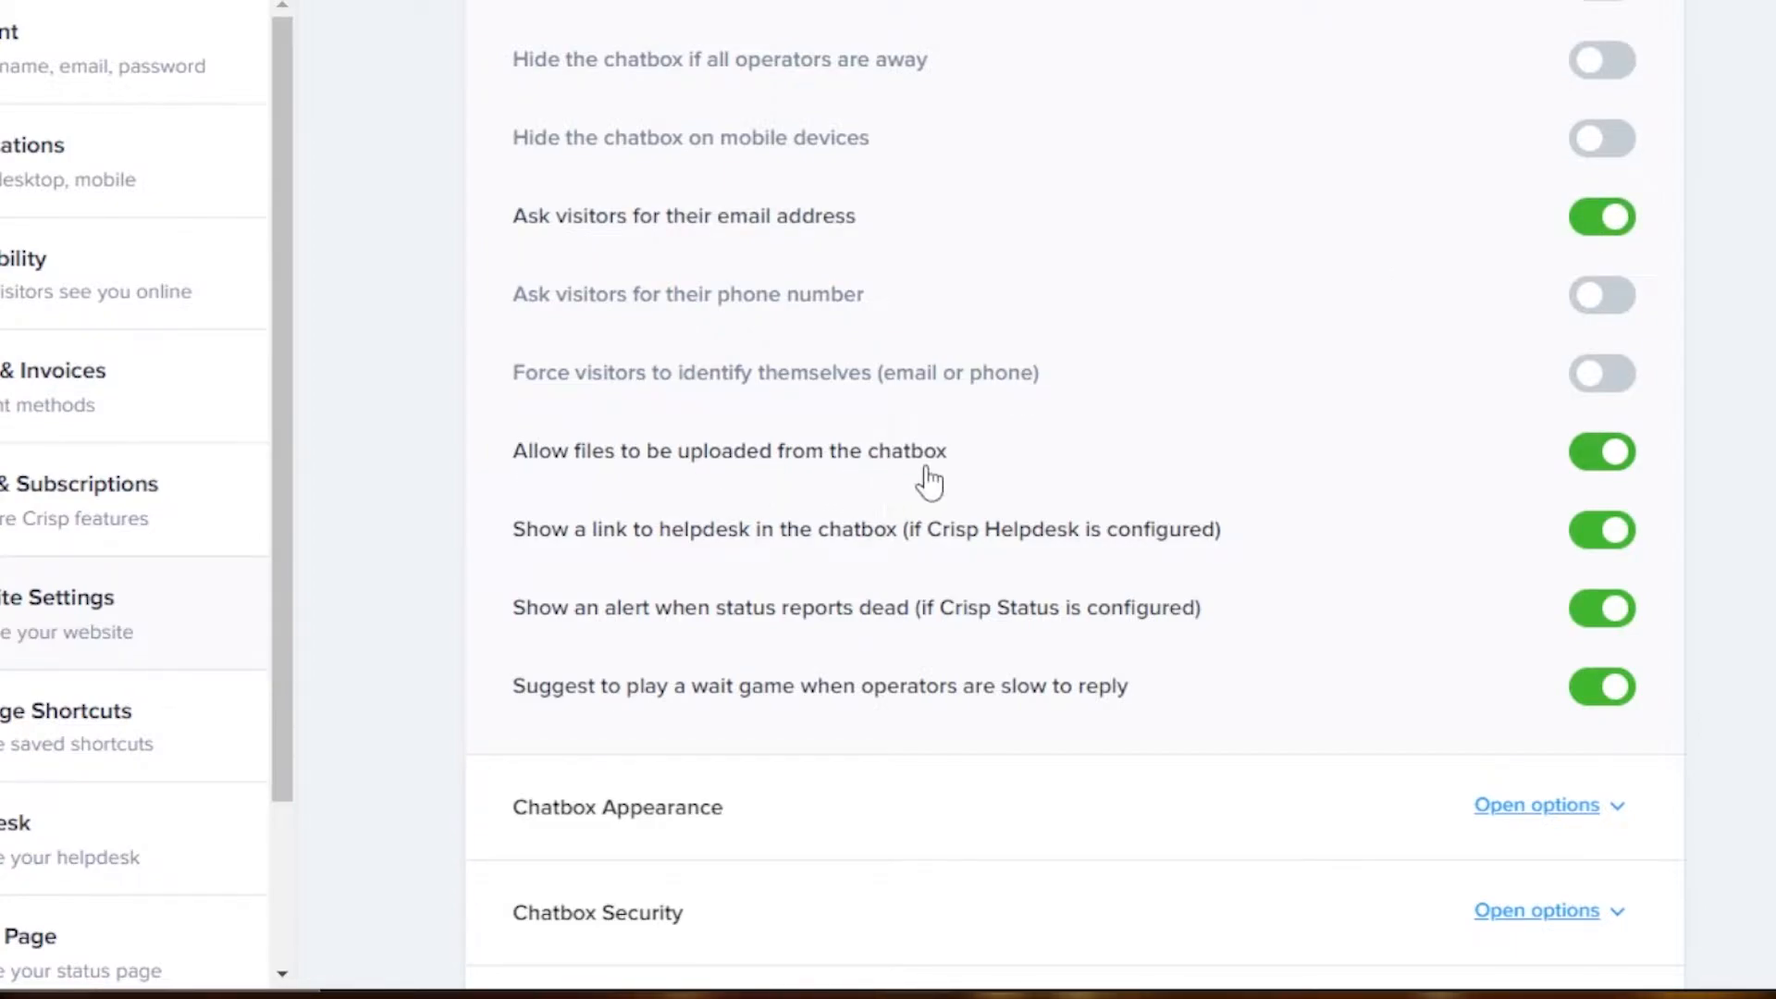
pyautogui.moveTo(880, 473)
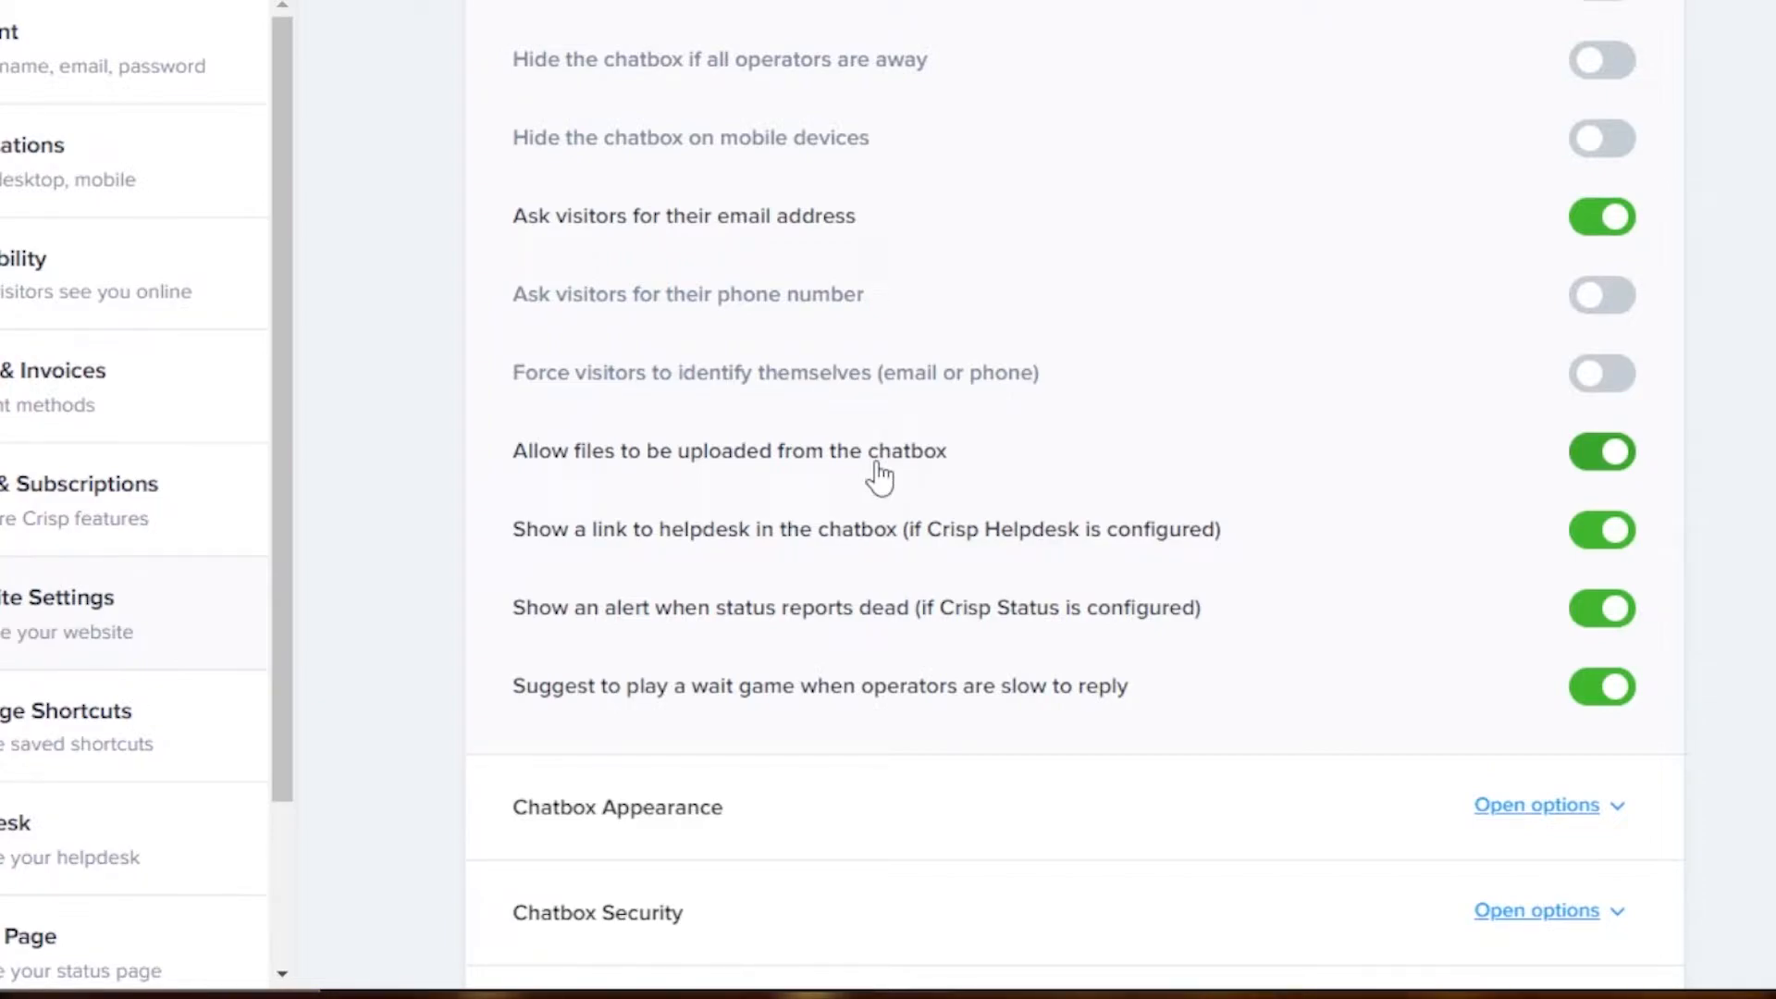
pyautogui.moveTo(637, 599)
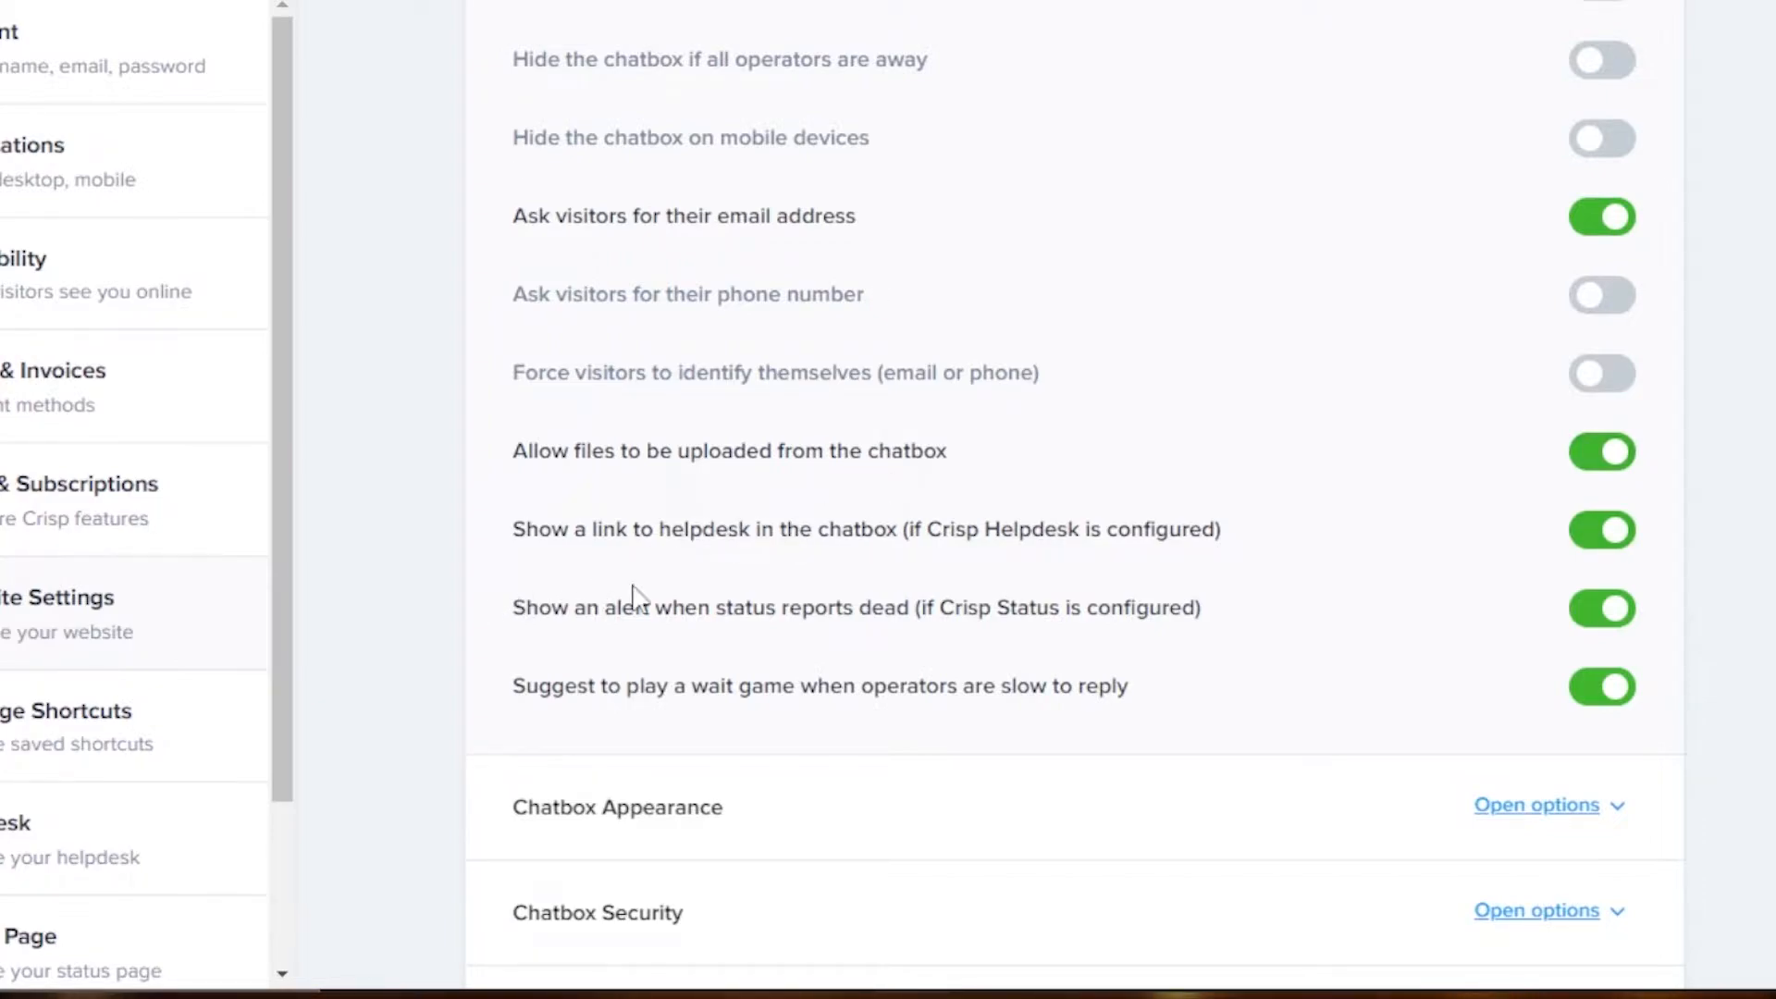
pyautogui.moveTo(837, 555)
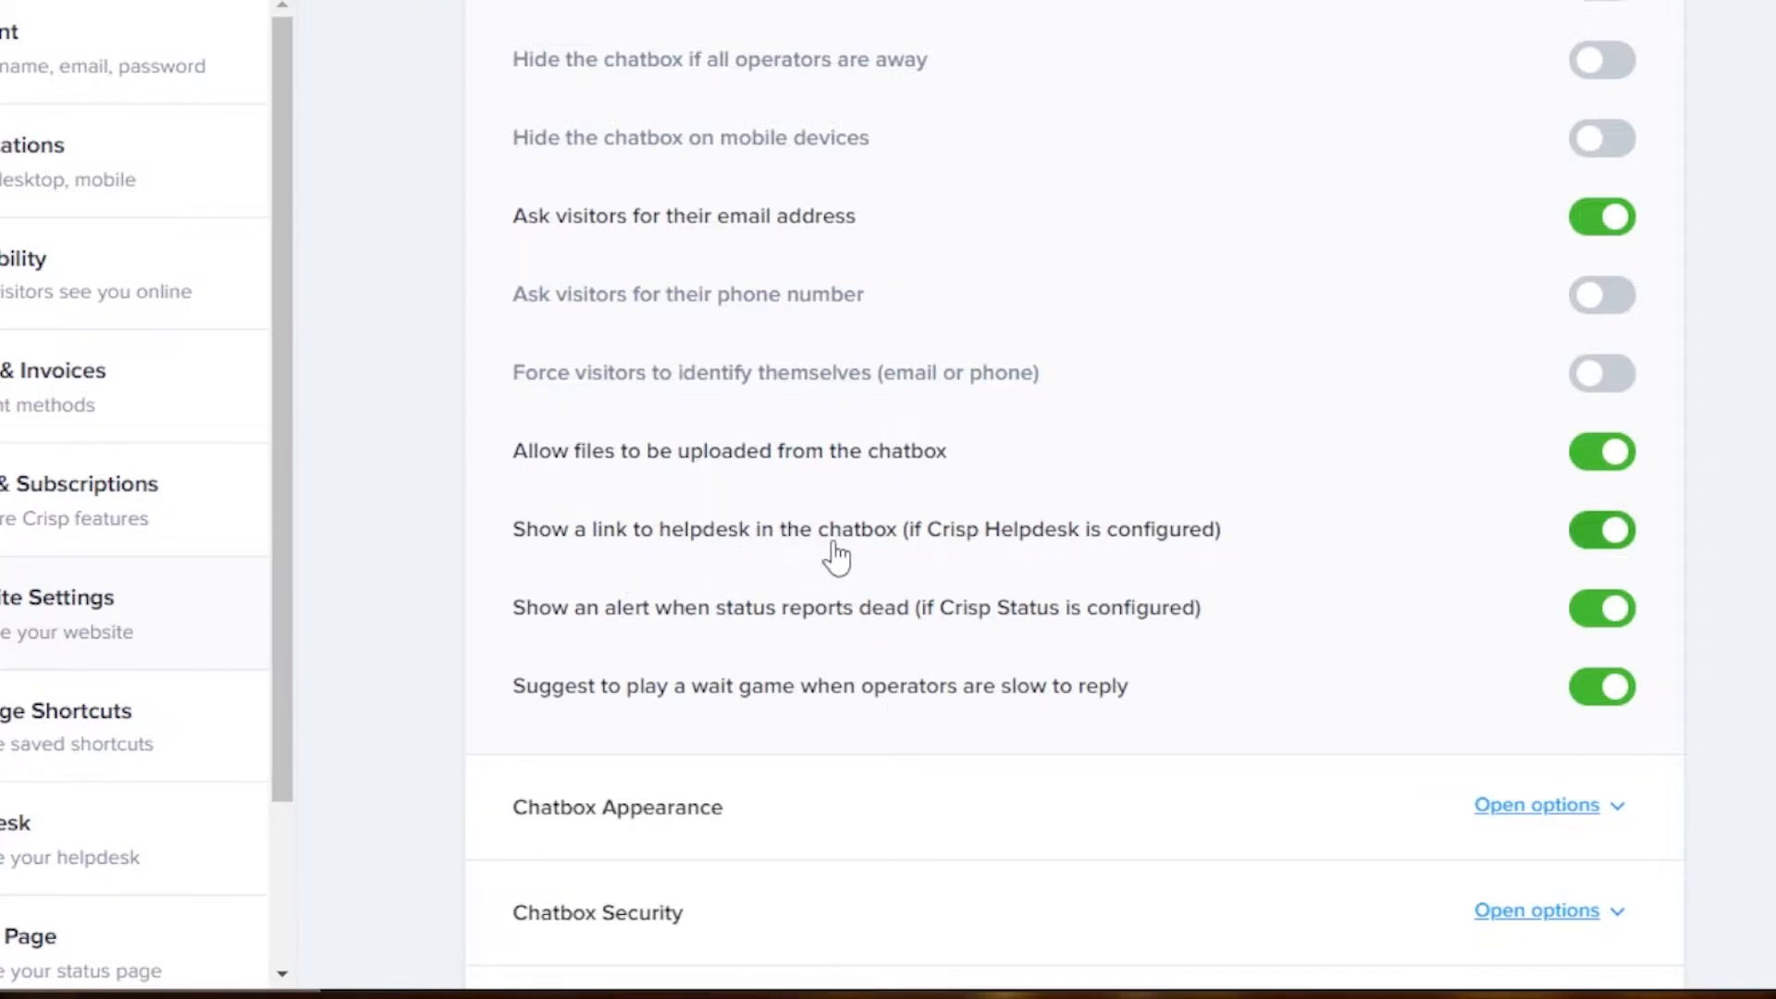
pyautogui.moveTo(710, 634)
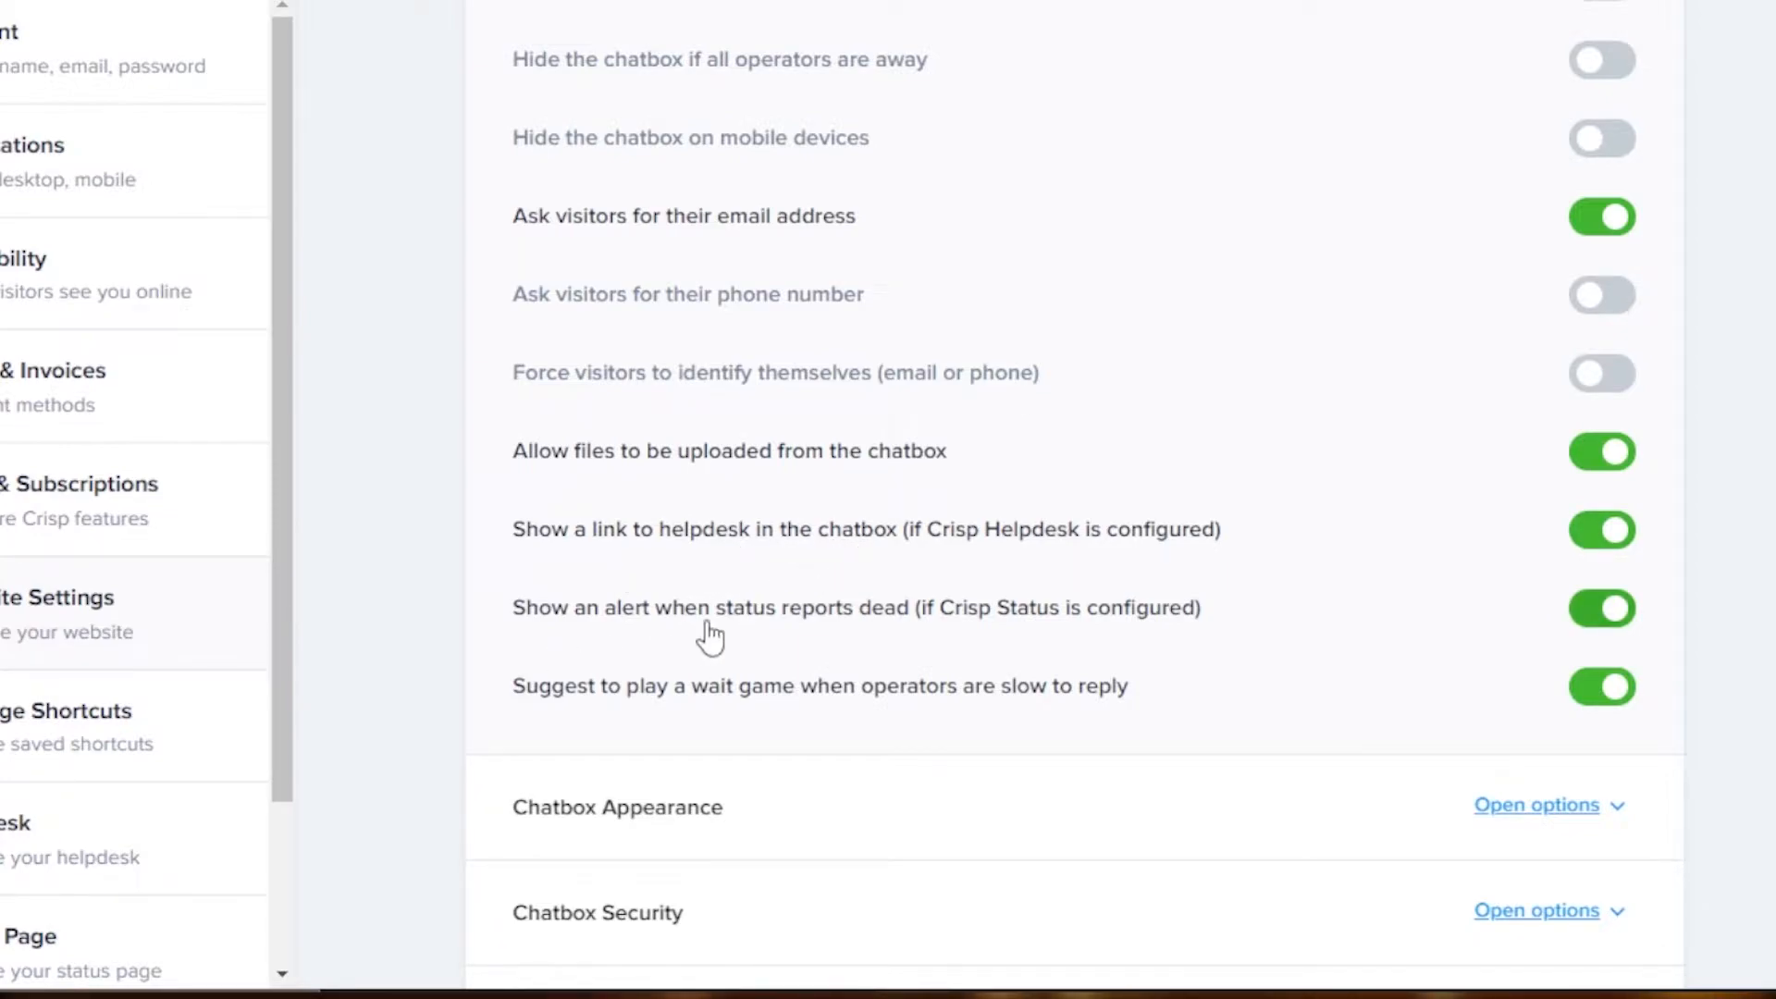
pyautogui.moveTo(770, 702)
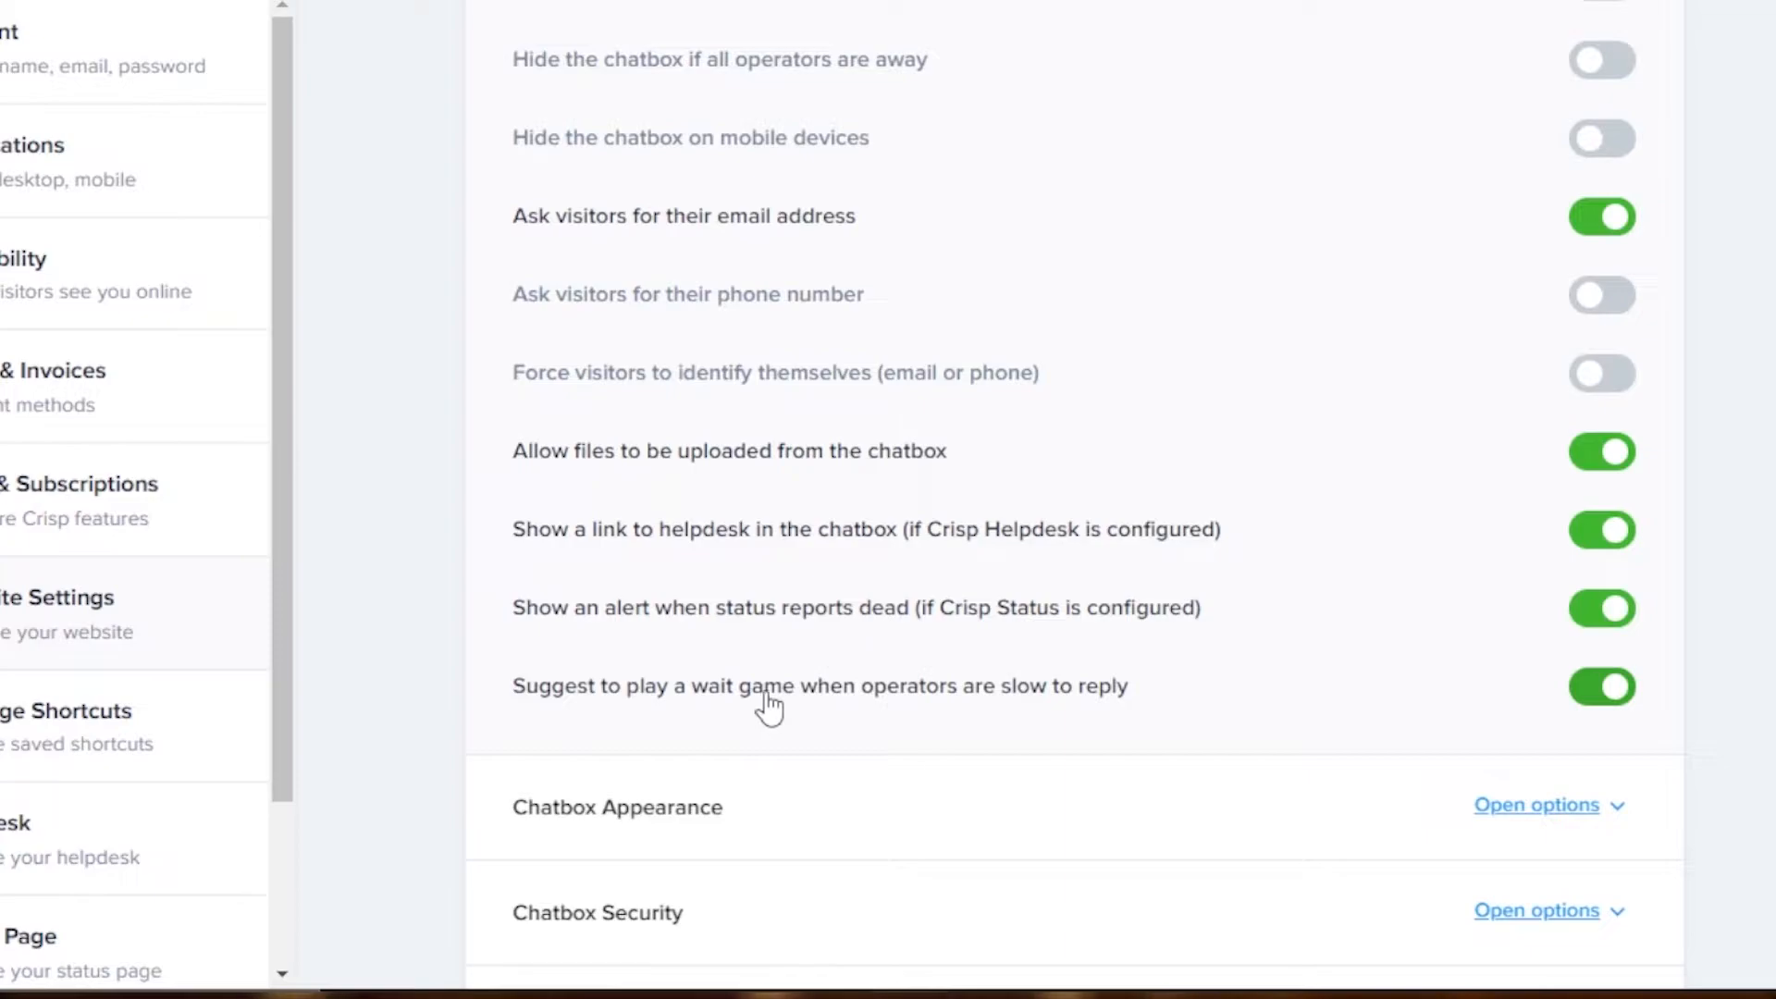
pyautogui.moveTo(1196, 692)
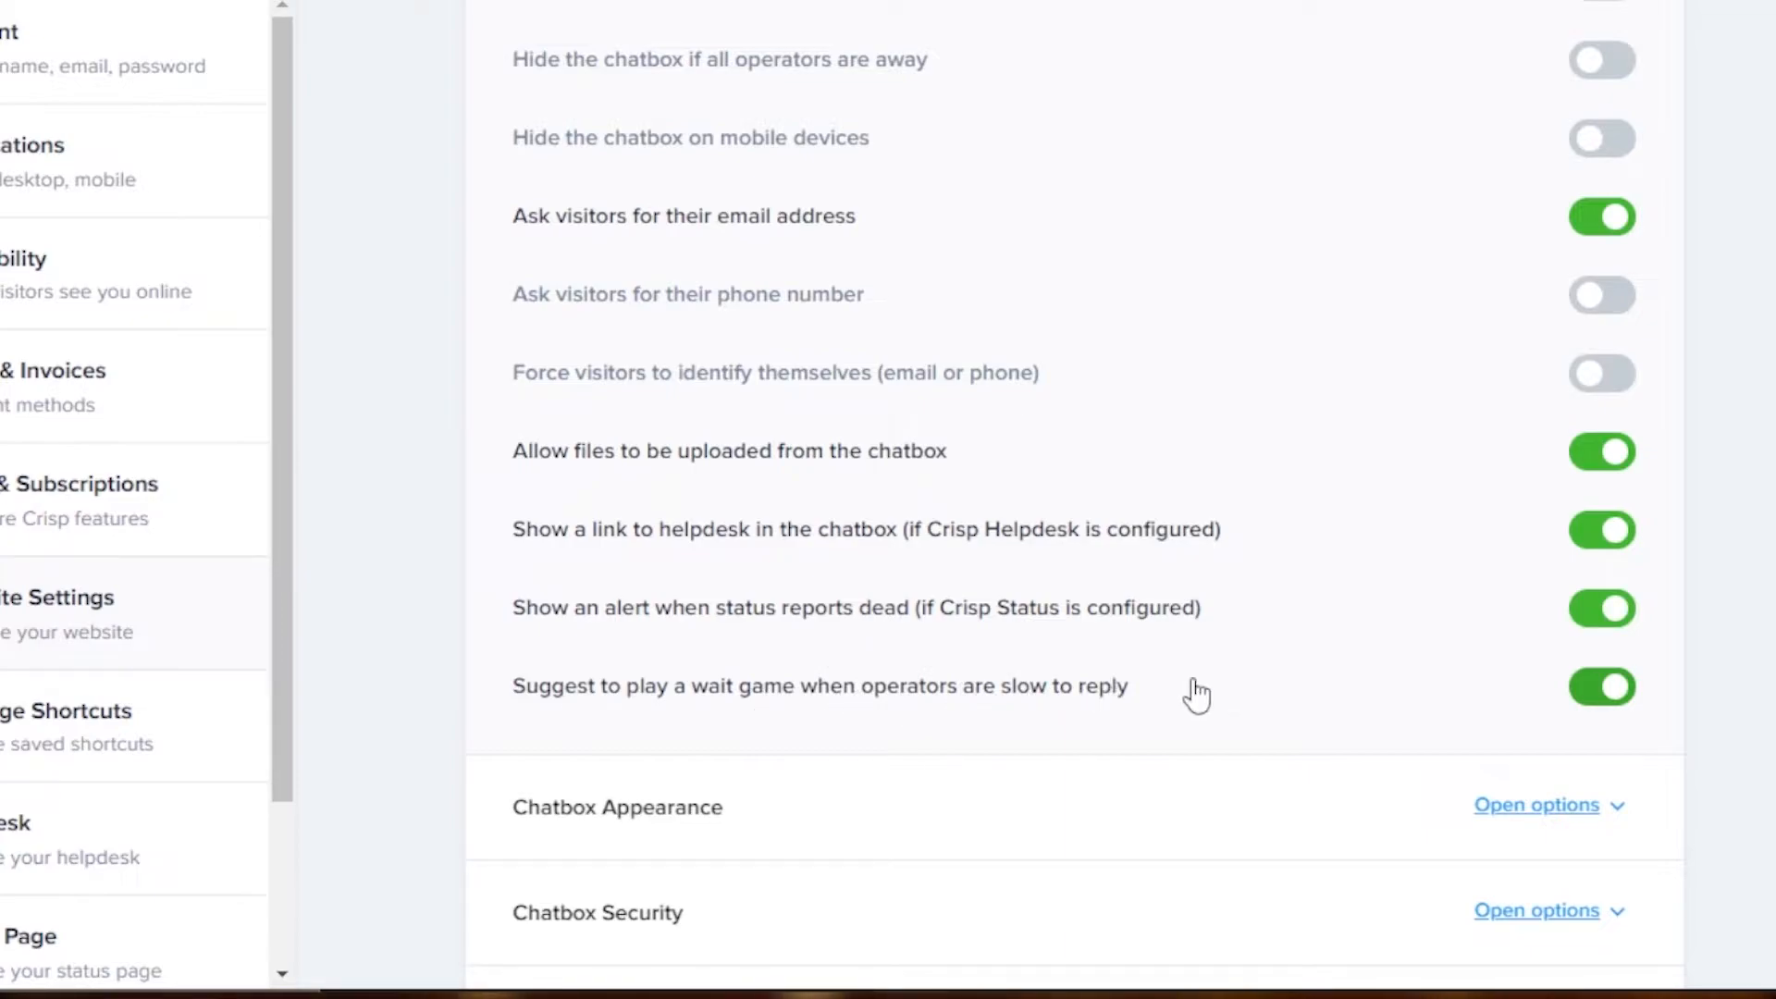
# Step: Scroll to Chatbox Appearance and follow the advanced customization plugin link
pyautogui.scroll(3)
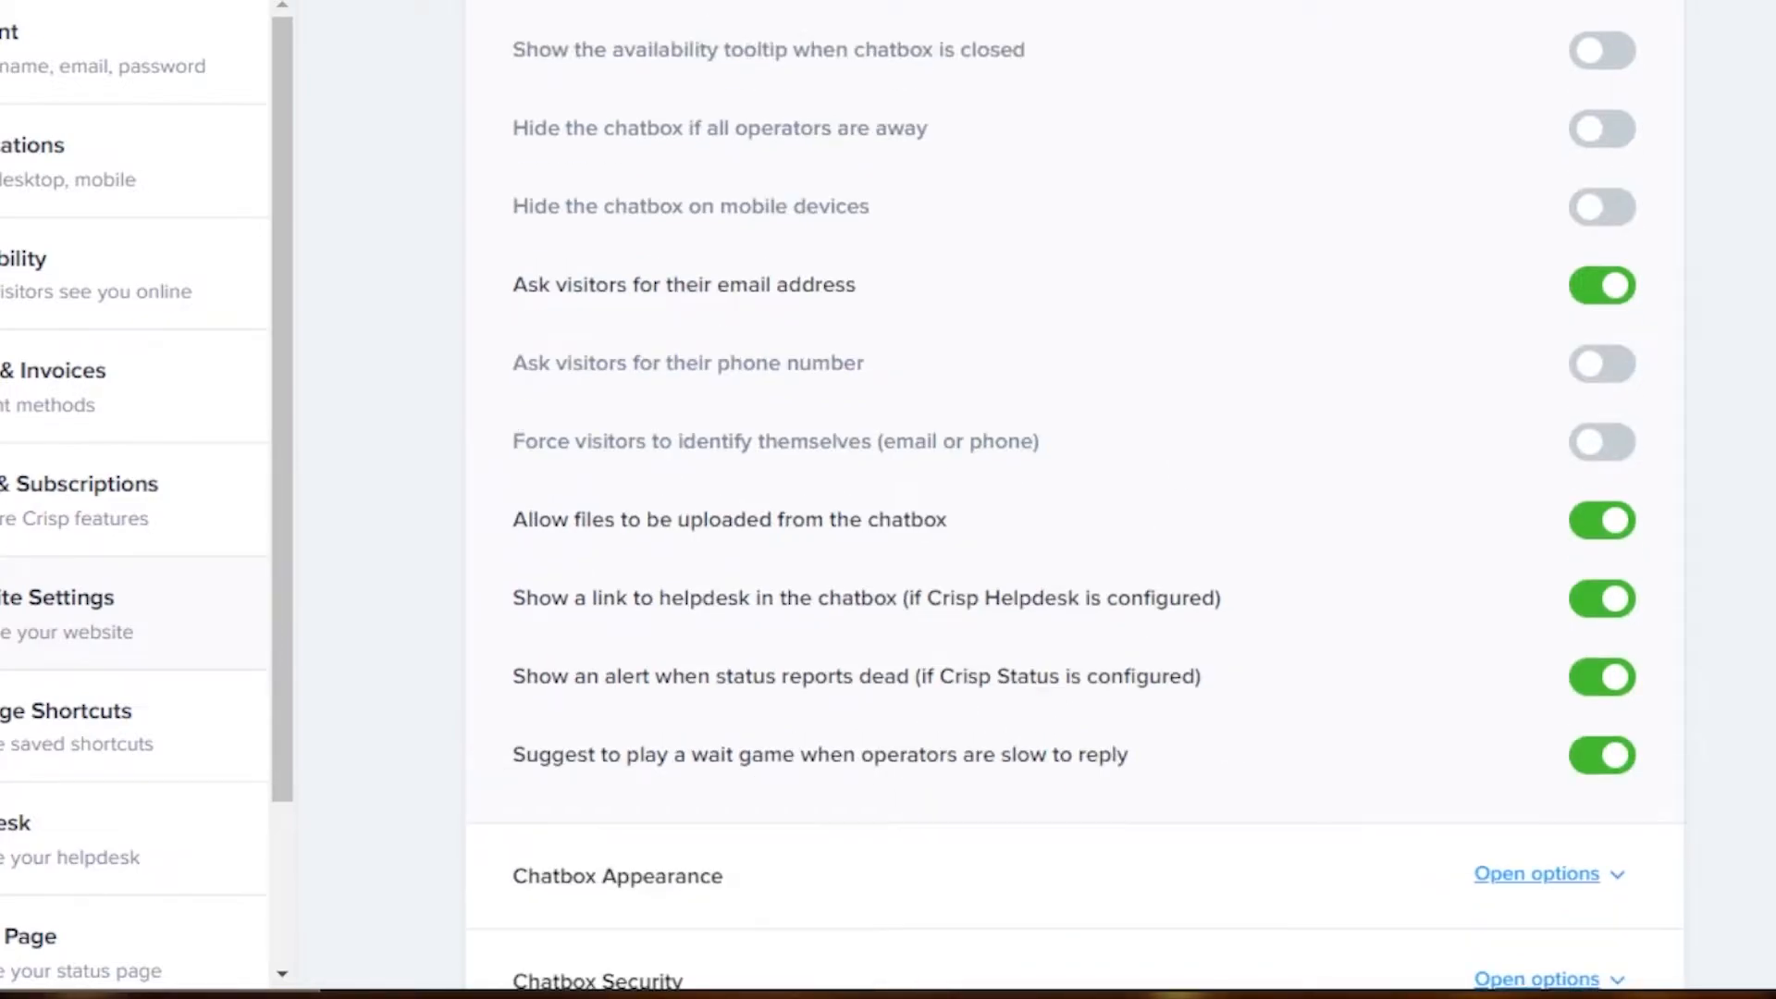
pyautogui.scroll(-3)
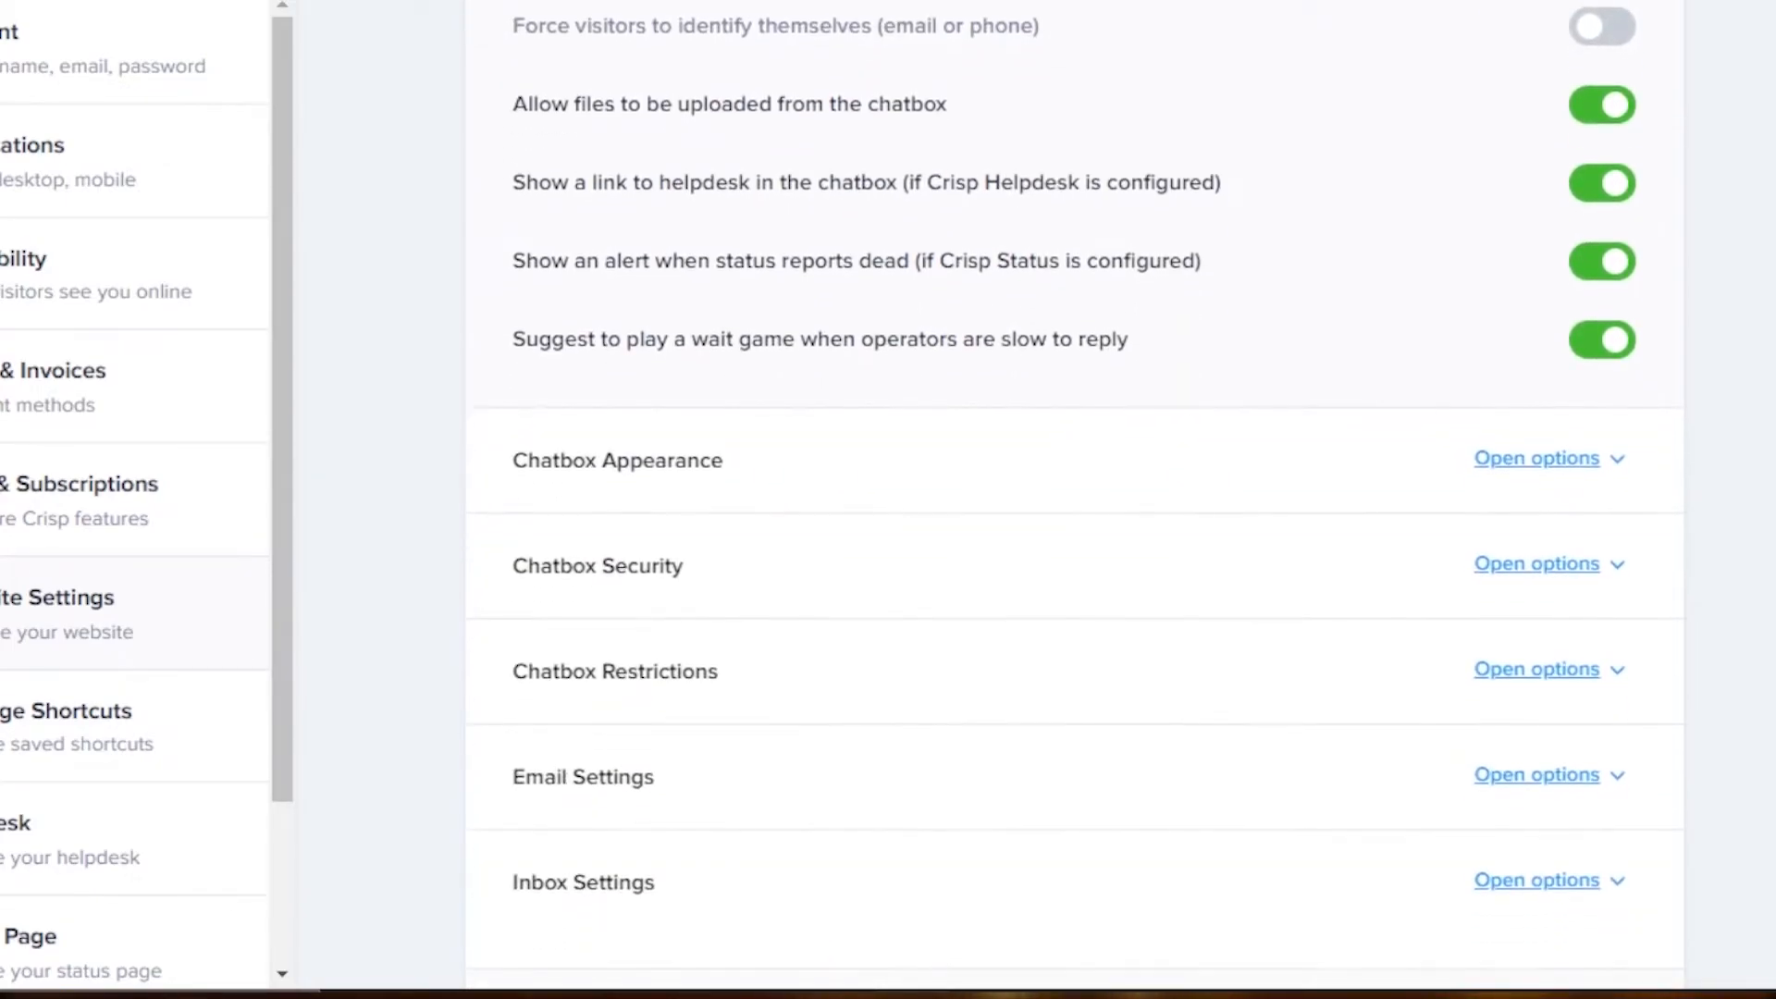
pyautogui.scroll(-3)
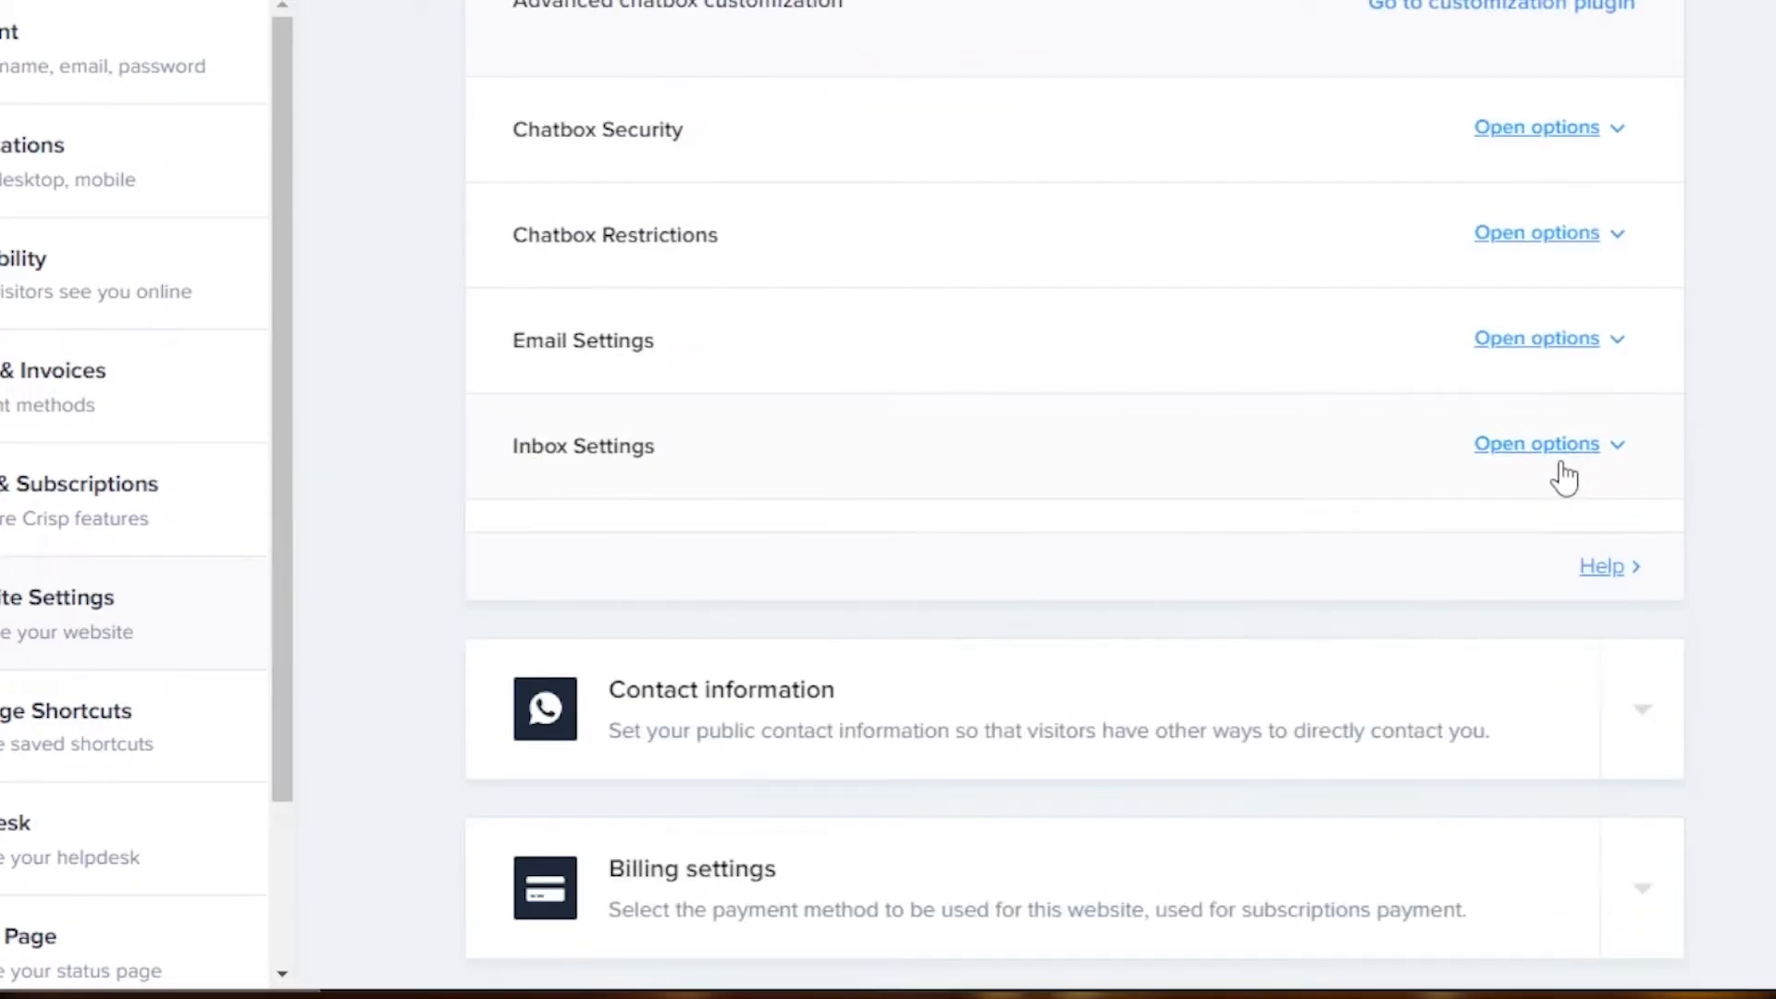
pyautogui.scroll(3)
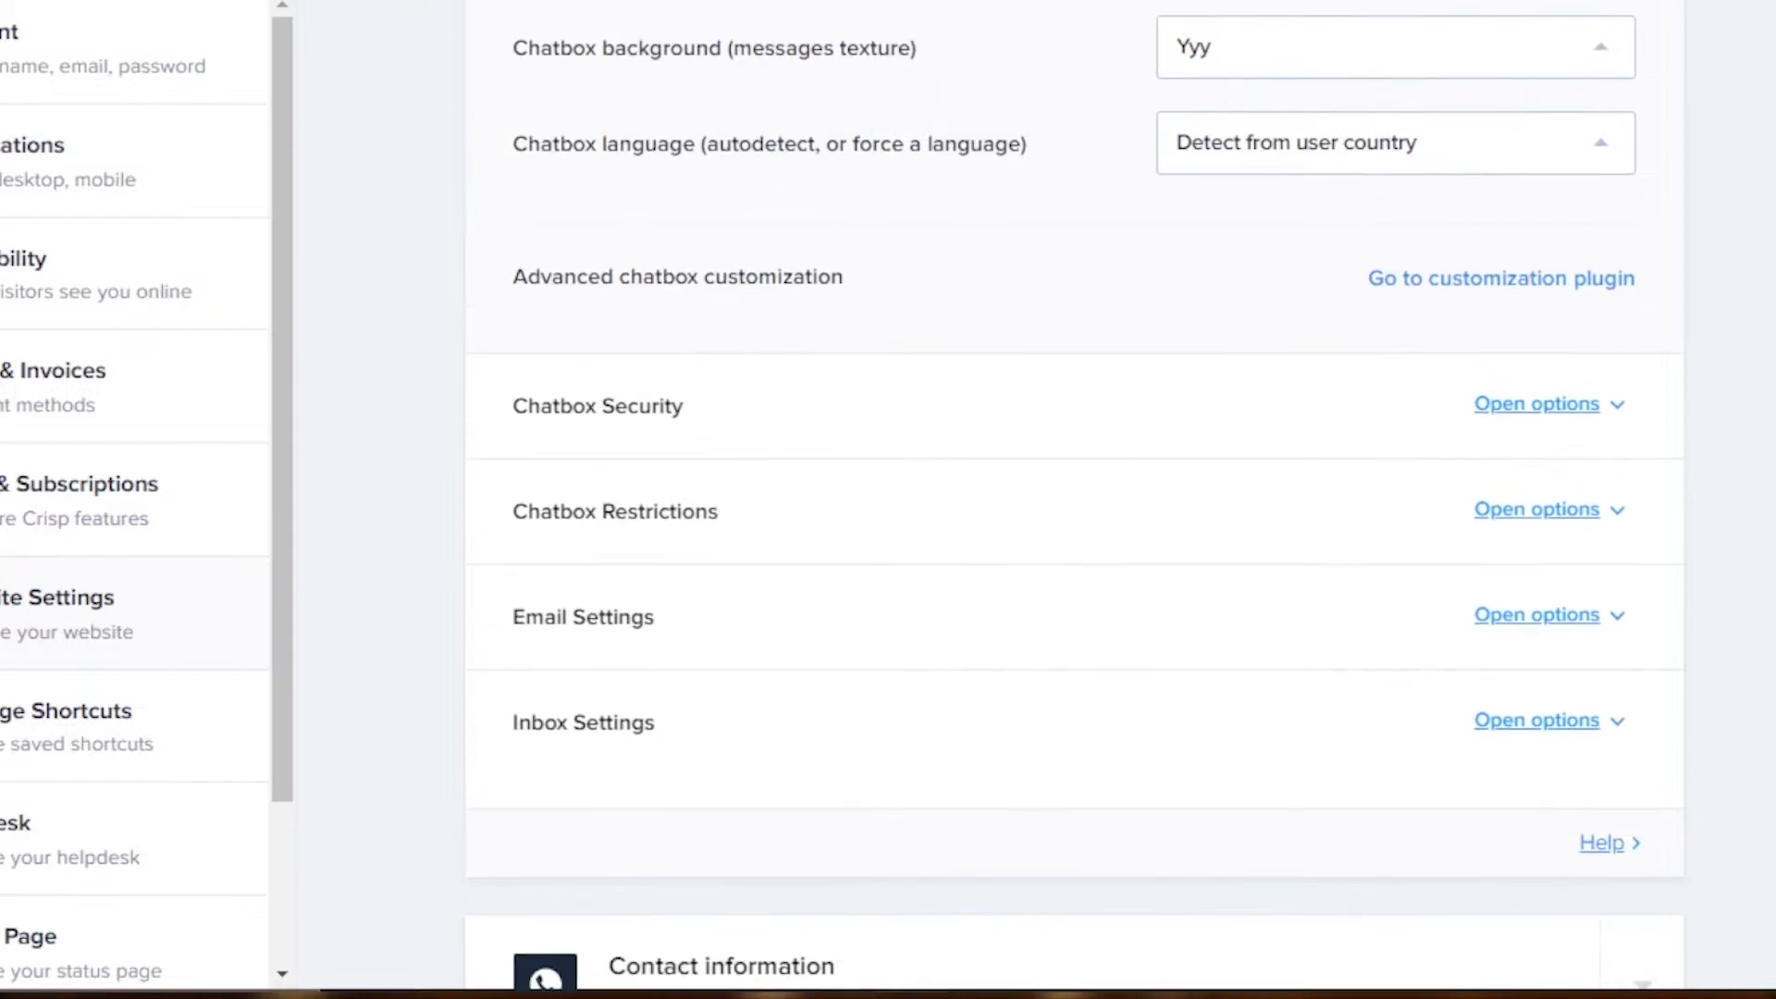
pyautogui.scroll(-3)
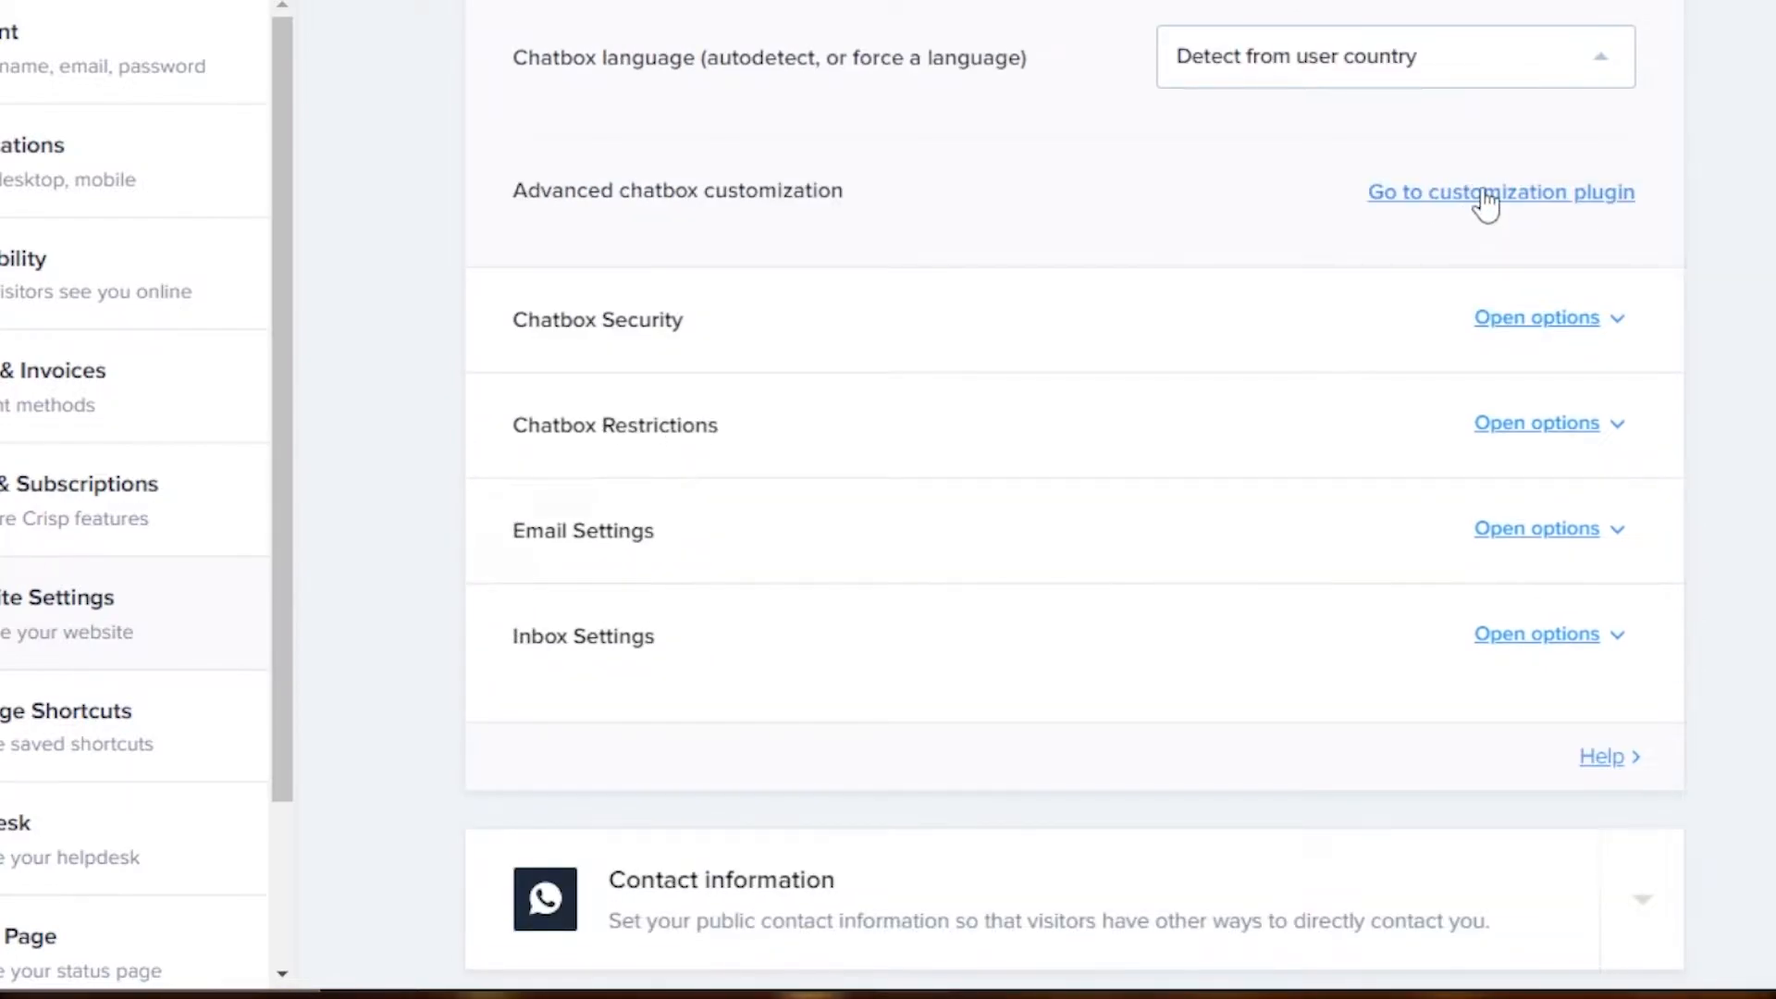
pyautogui.click(1500, 191)
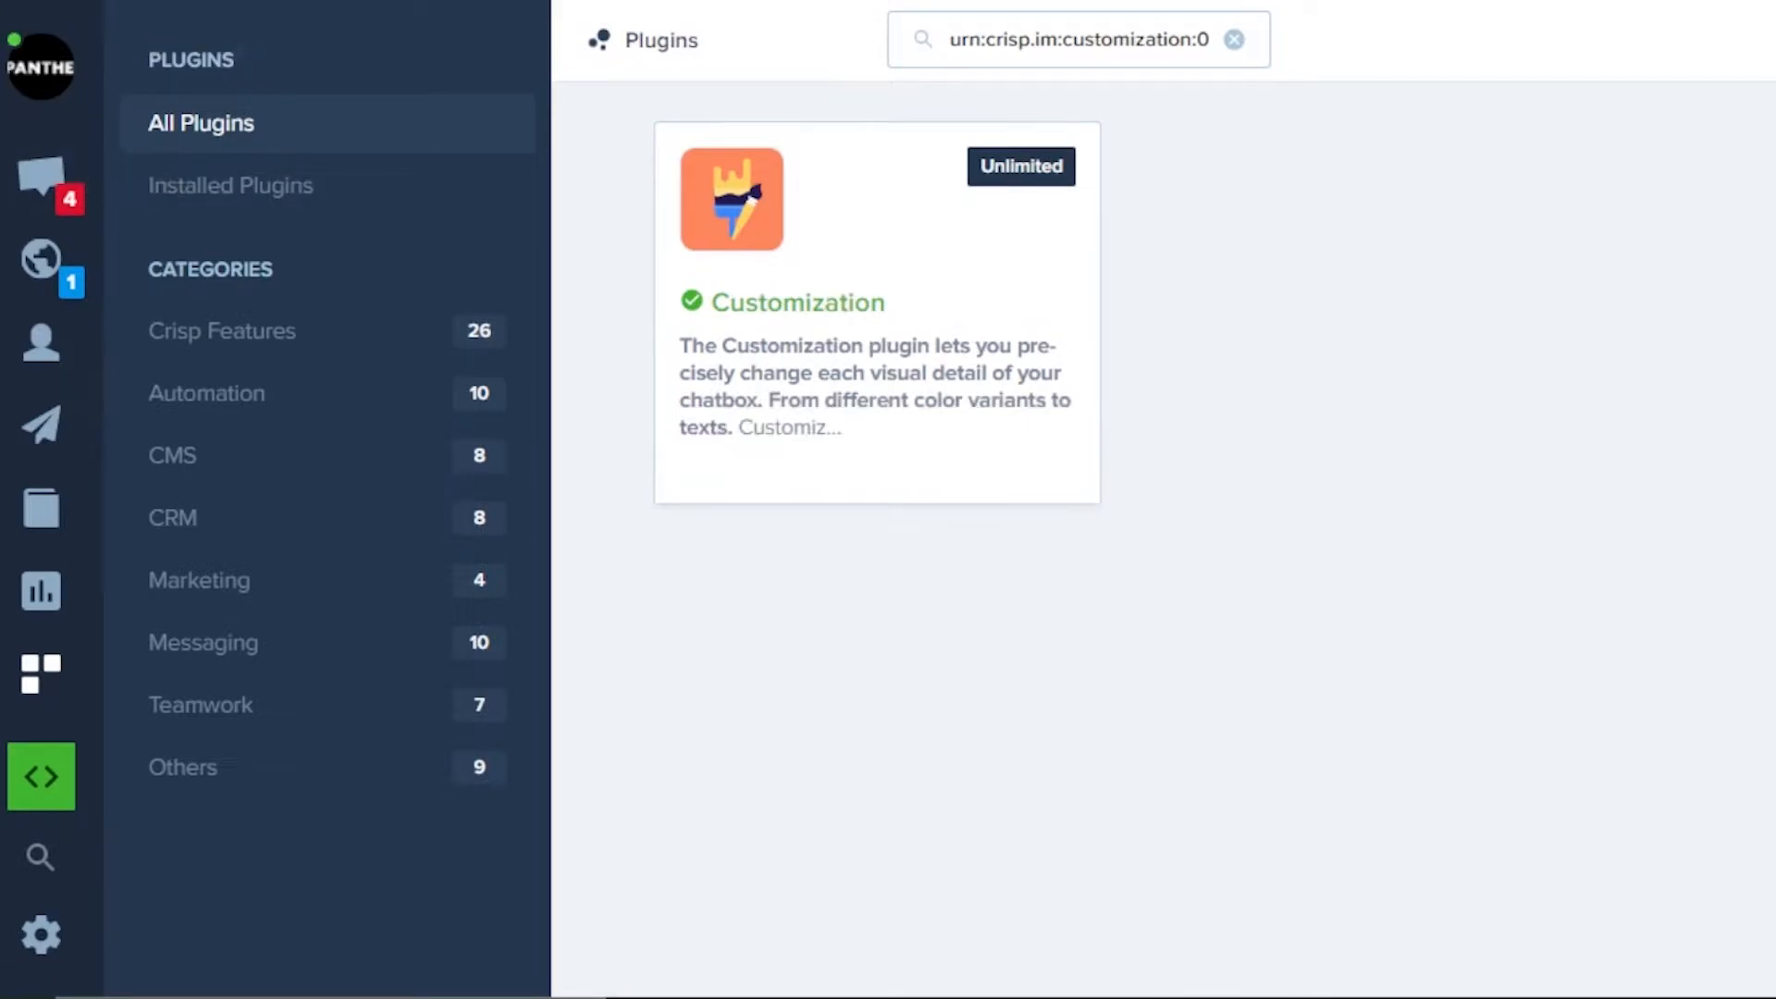
pyautogui.moveTo(335, 263)
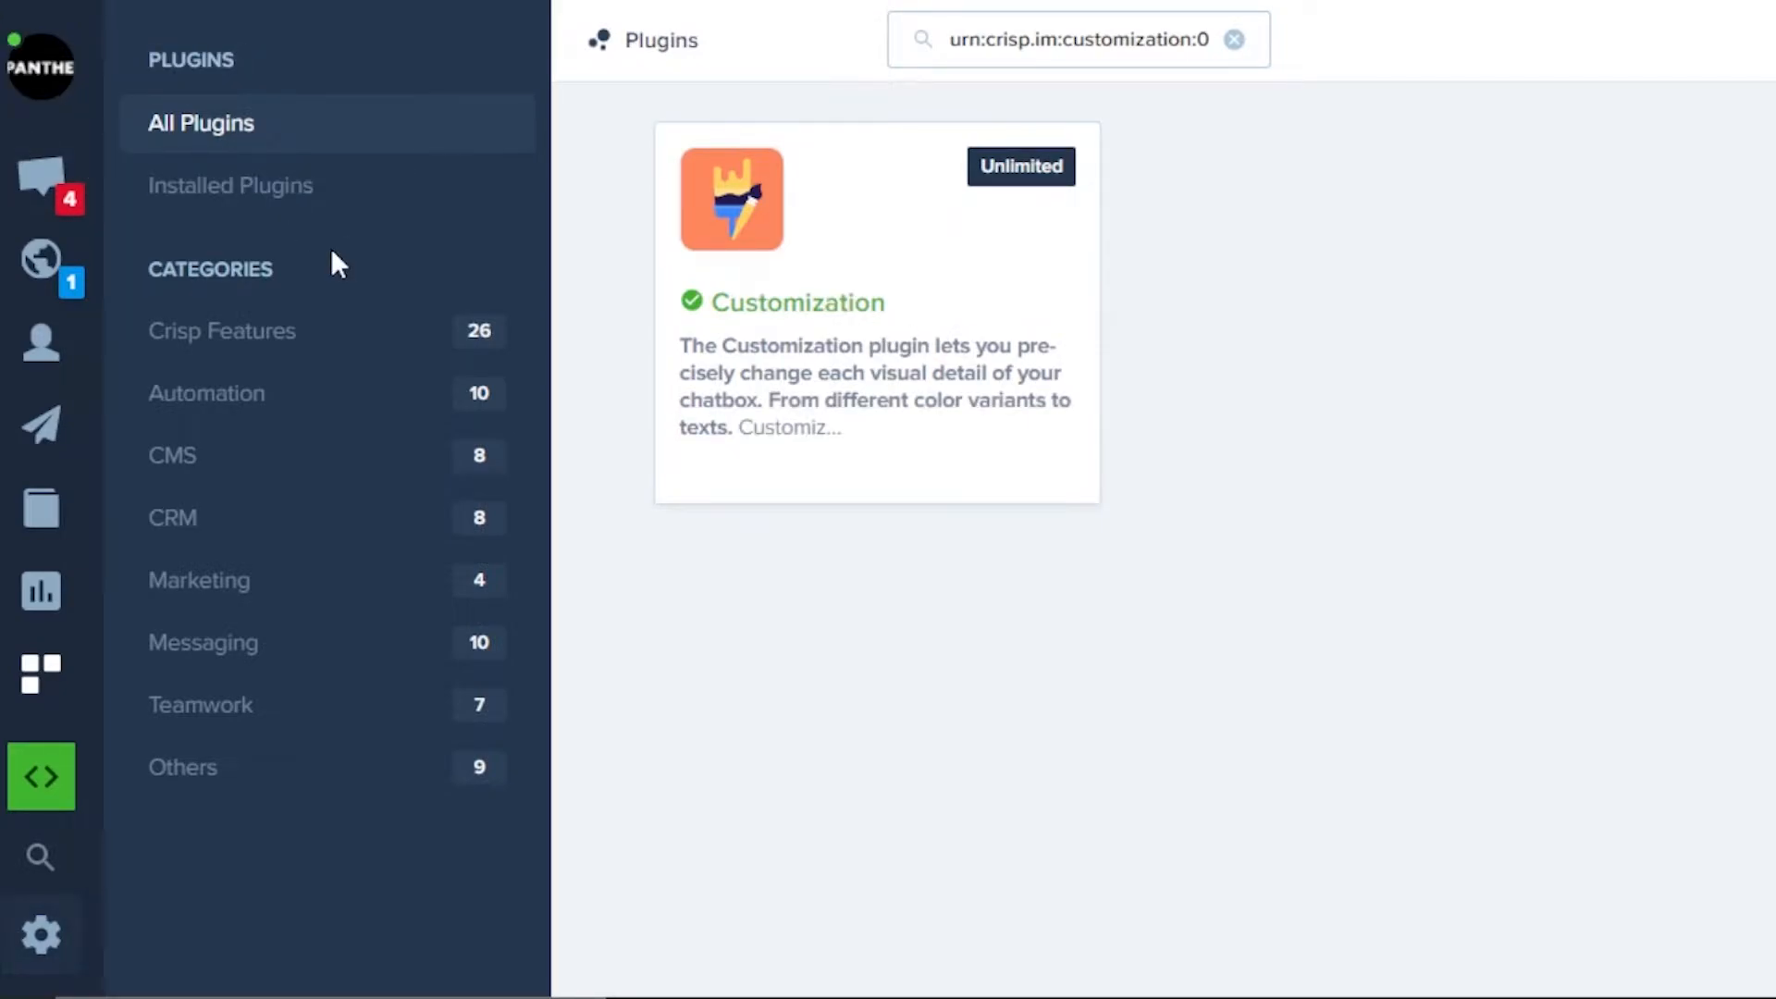
# Step: Return to Chatbox & Email settings and expand the Chatbox Security options
pyautogui.click(39, 934)
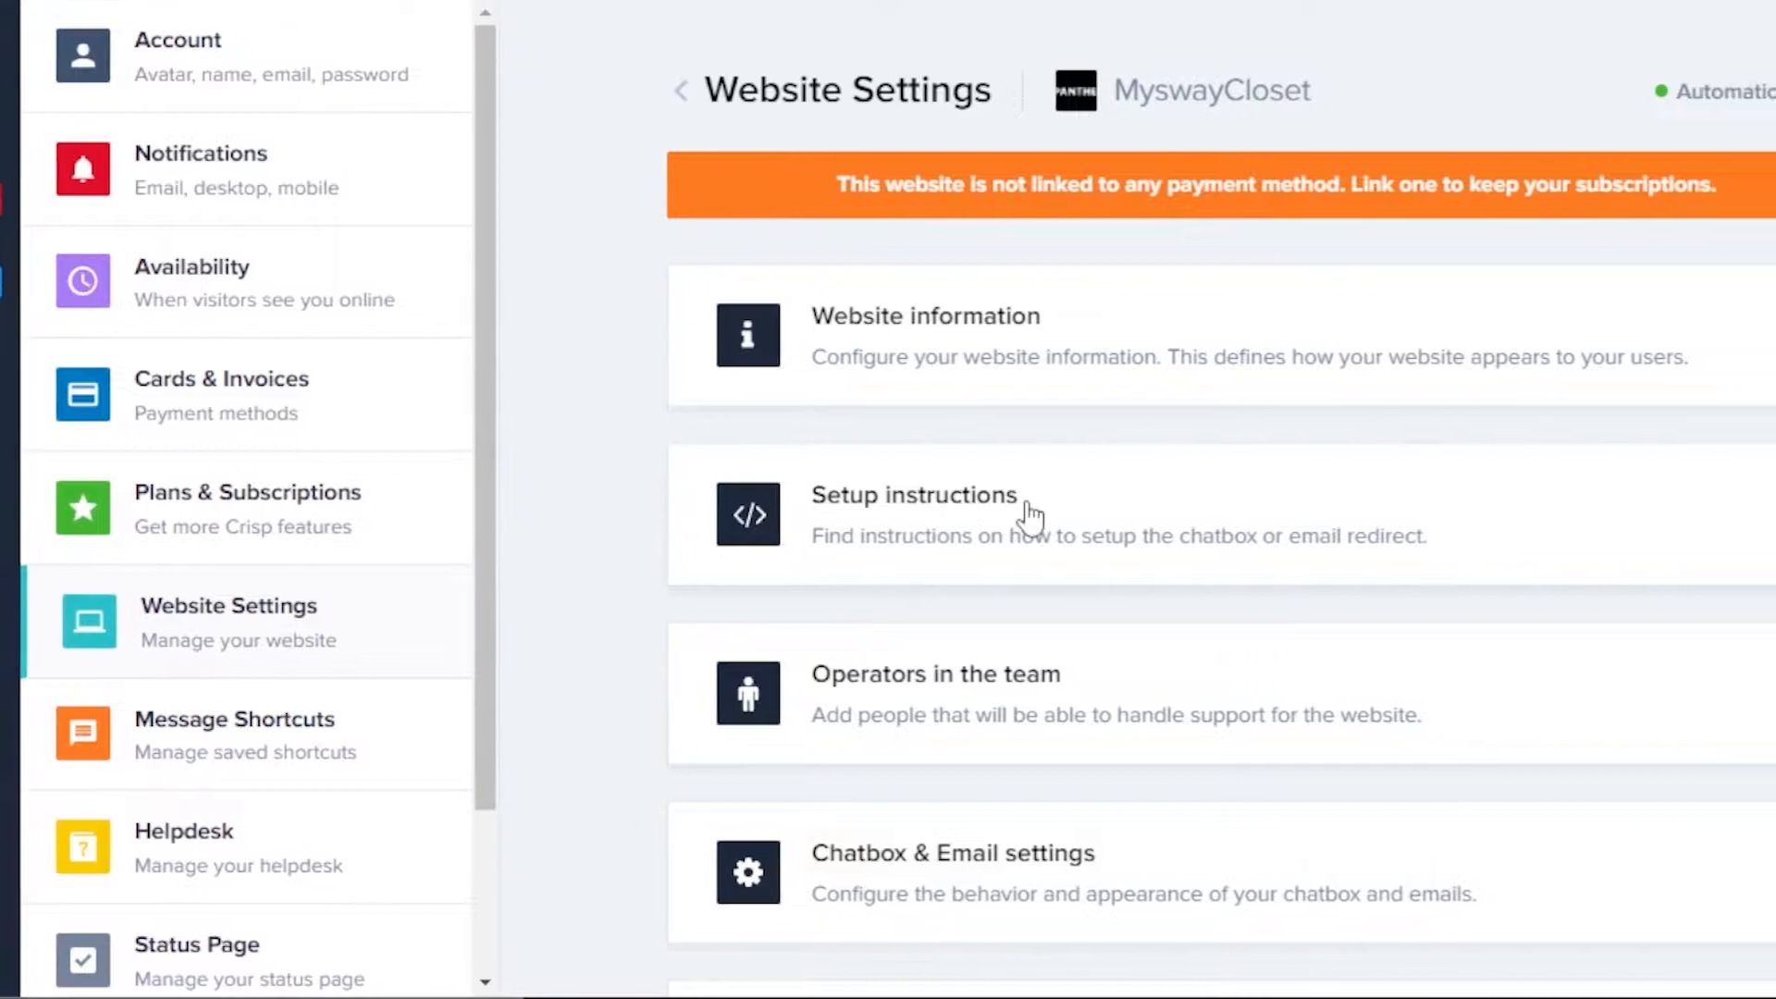
pyautogui.scroll(-3)
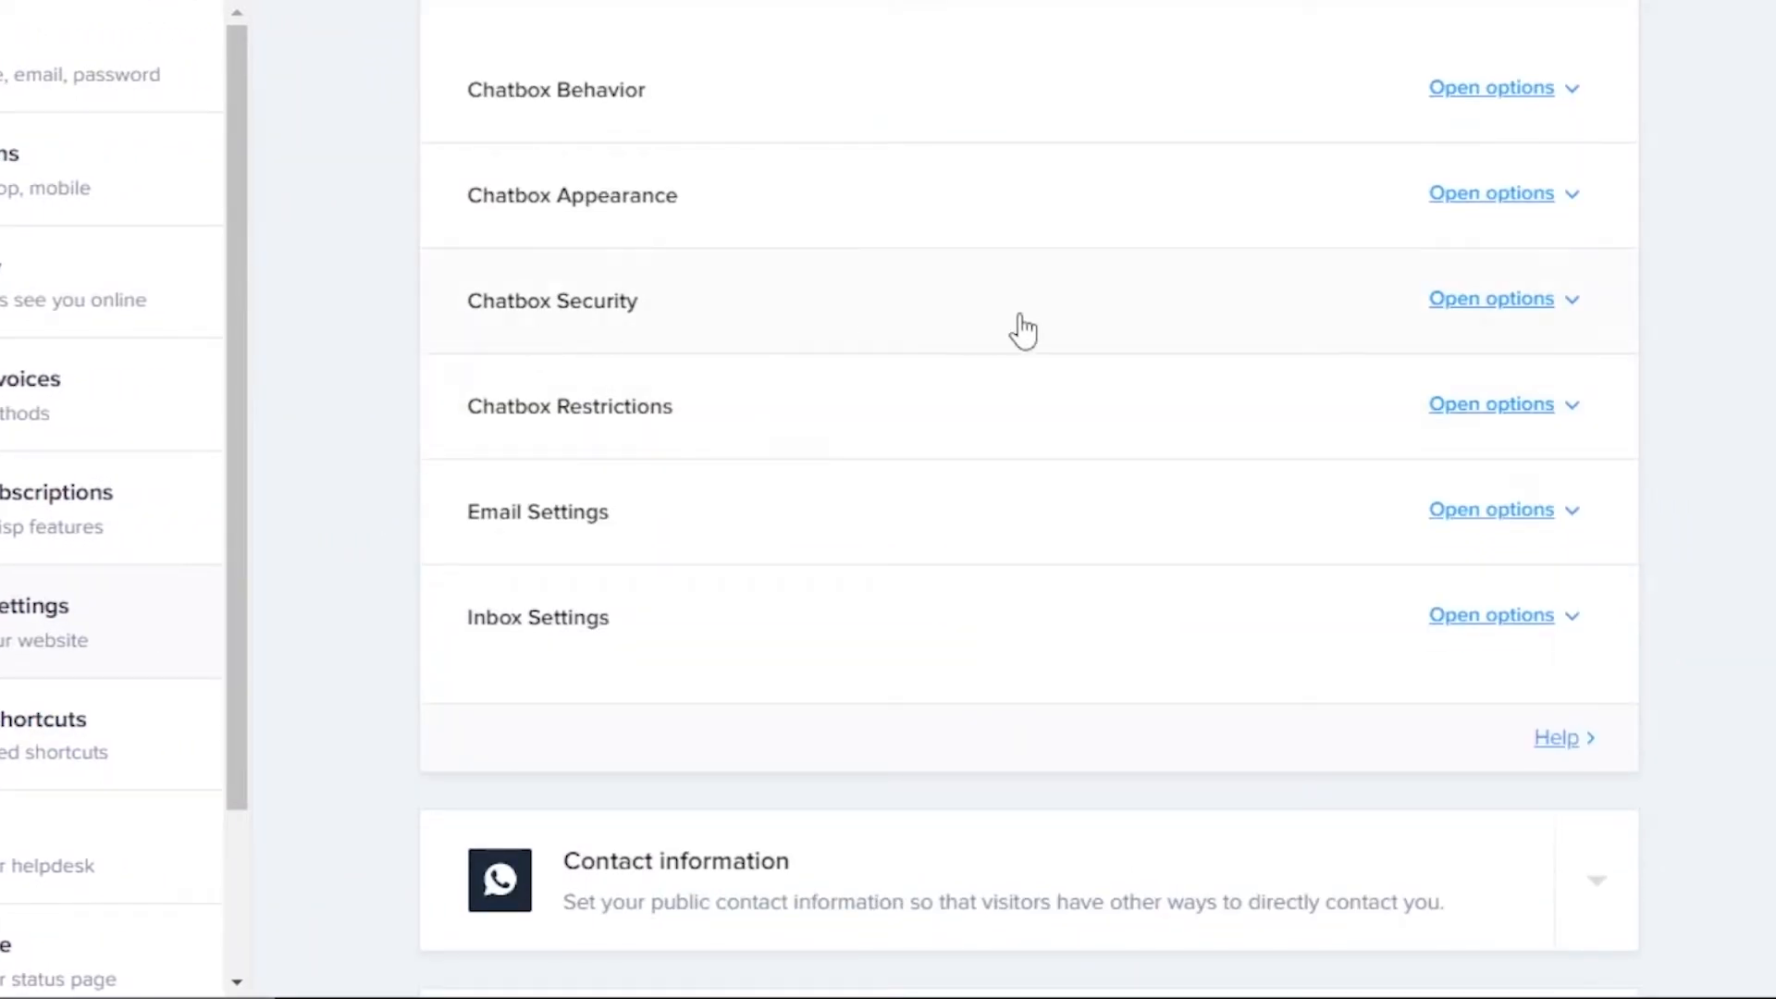
pyautogui.click(1490, 299)
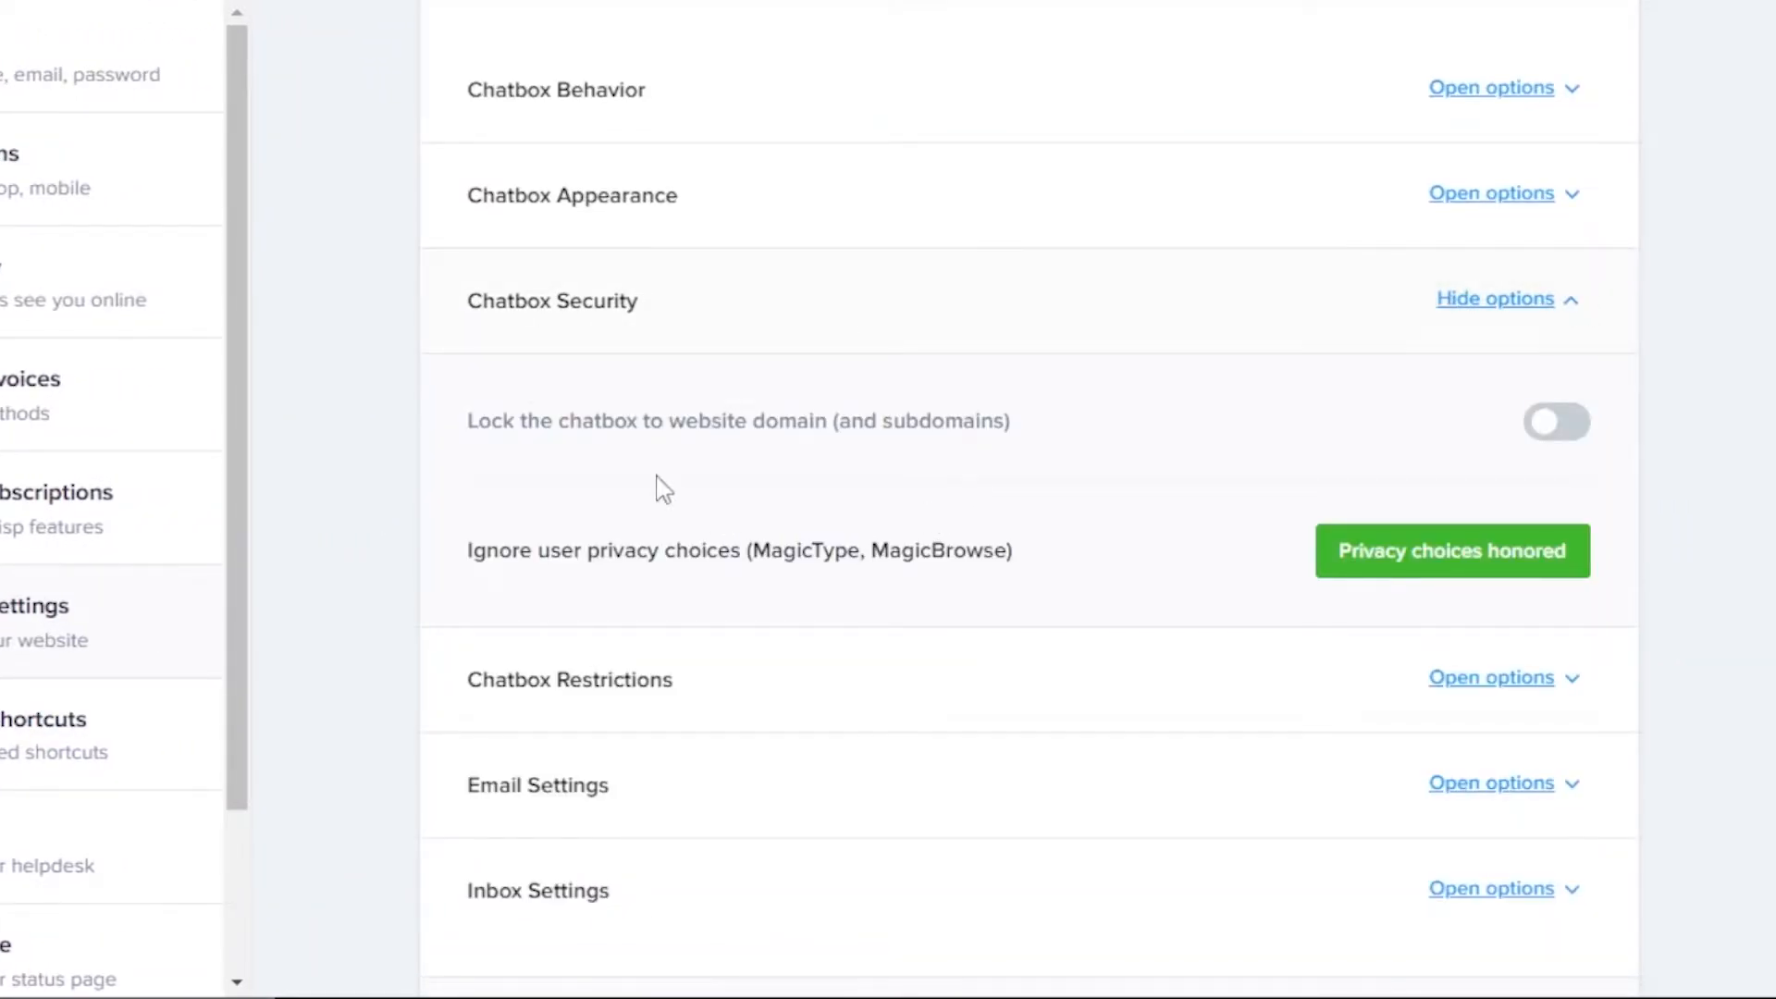
pyautogui.moveTo(744, 459)
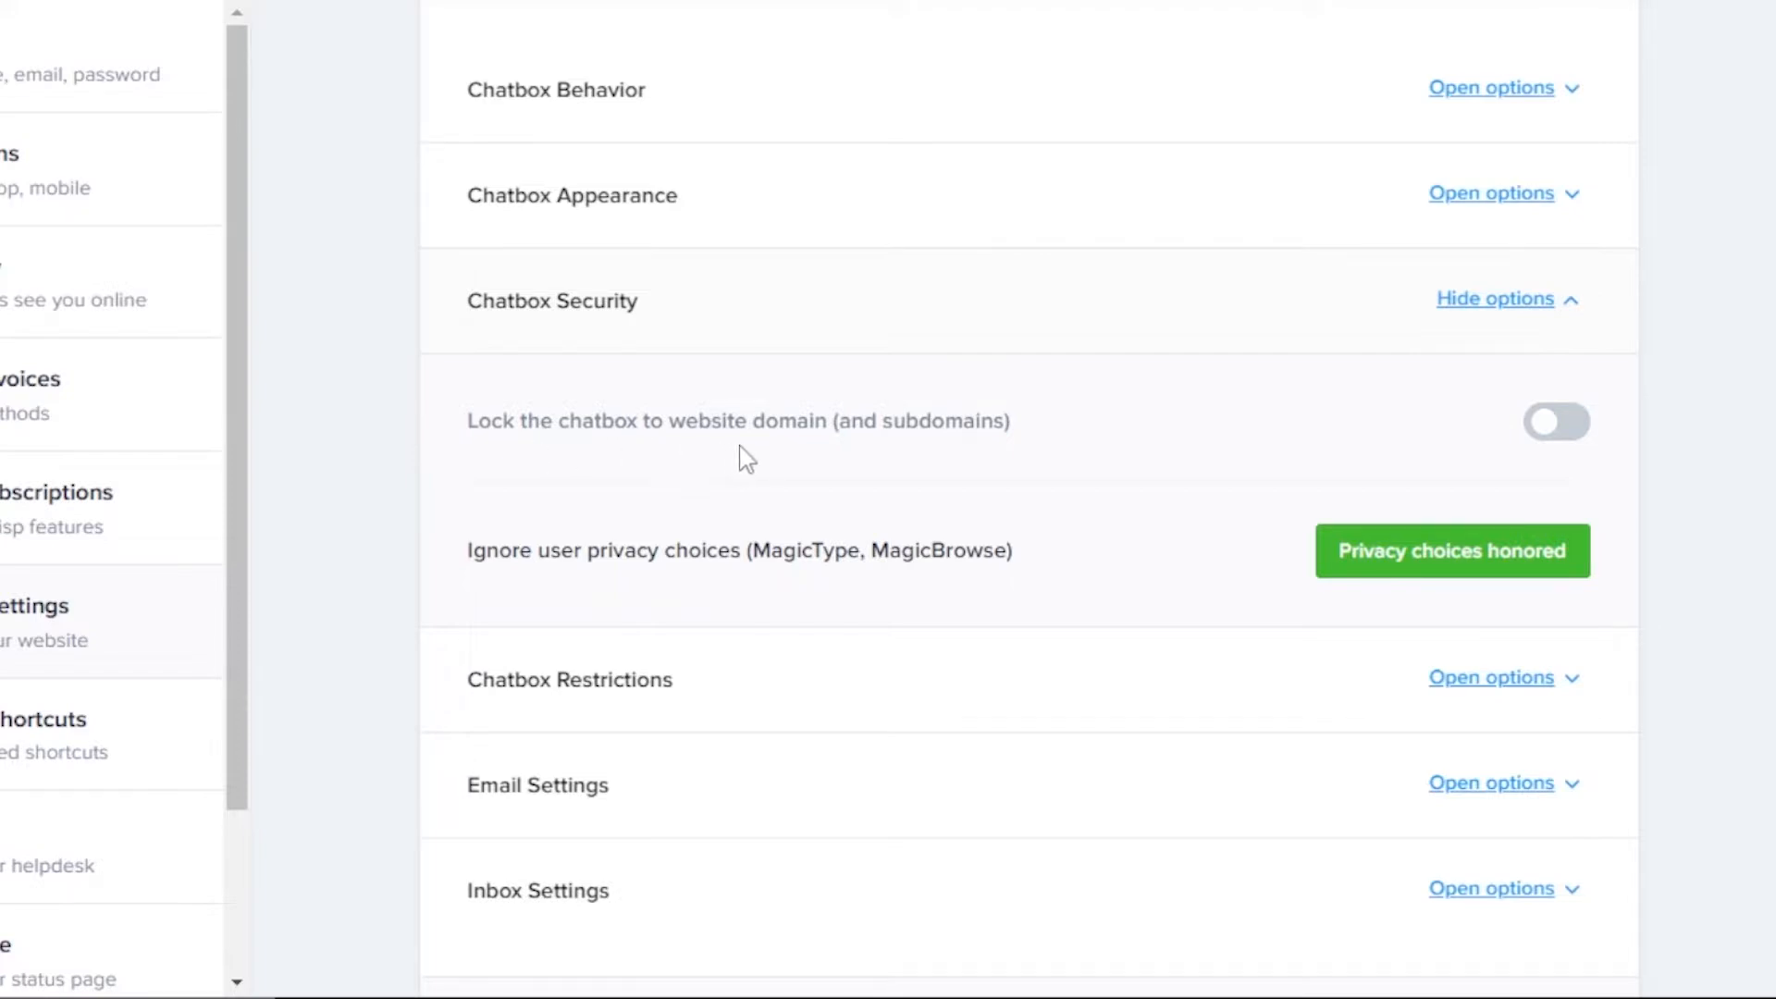
pyautogui.scroll(-3)
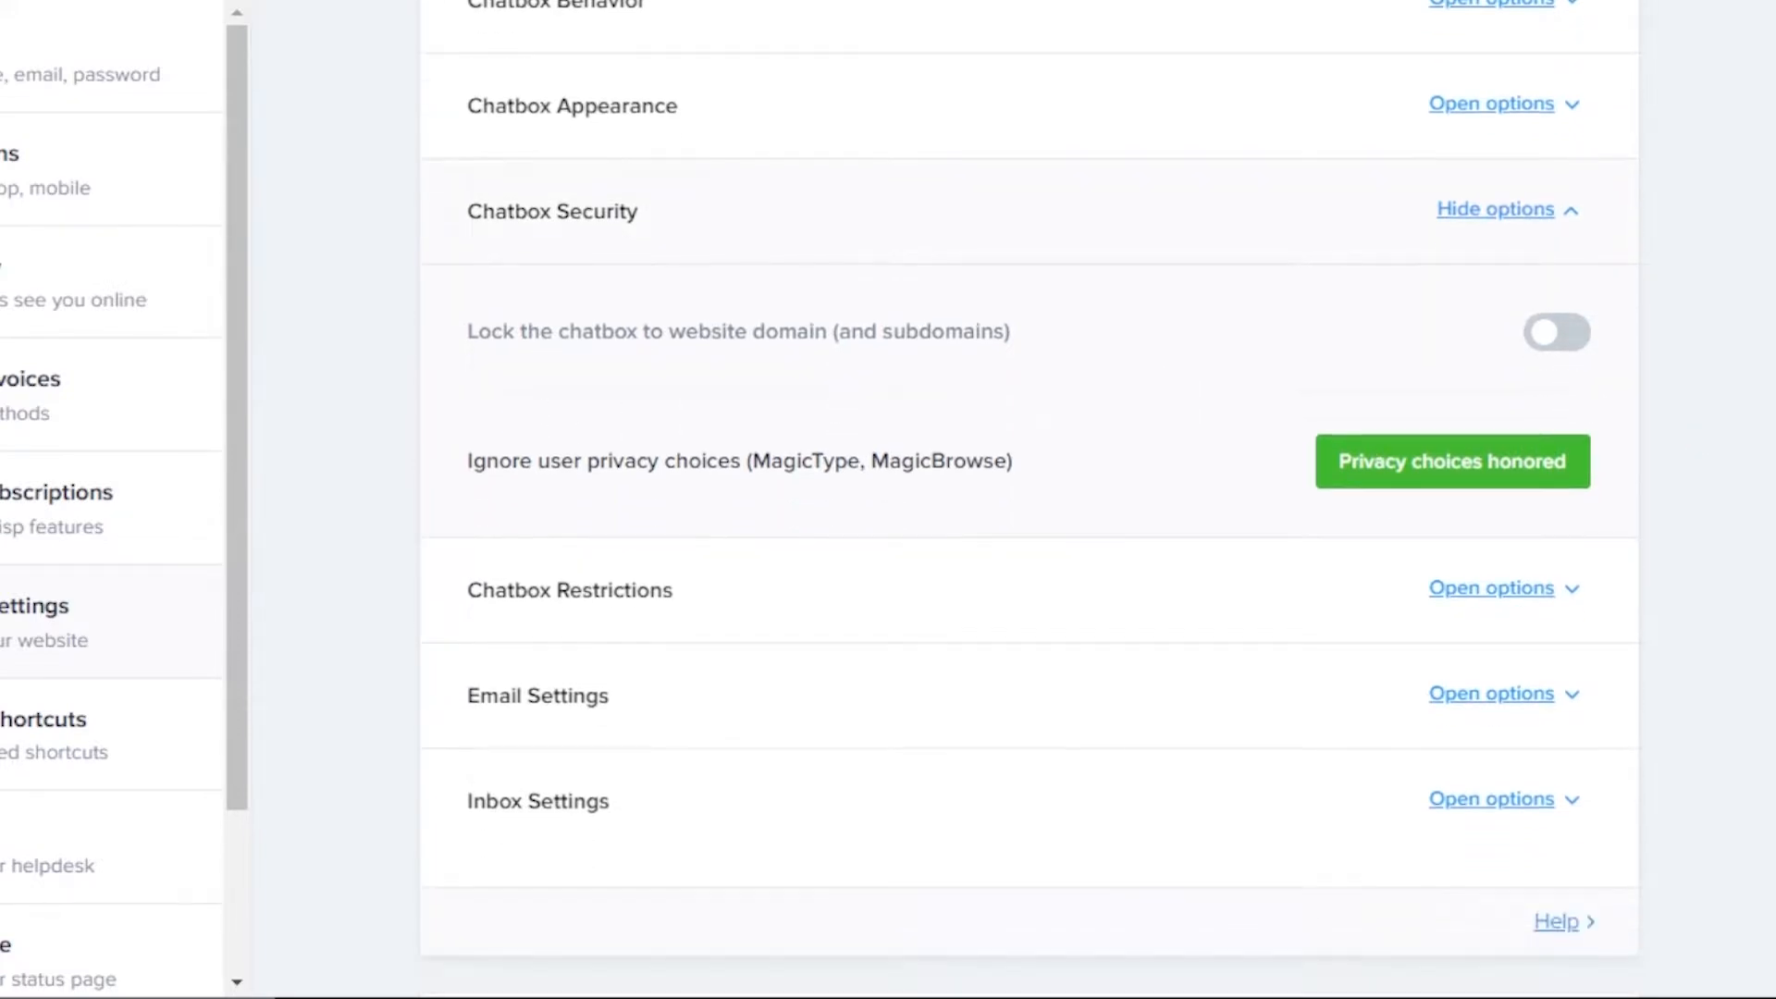
pyautogui.scroll(-3)
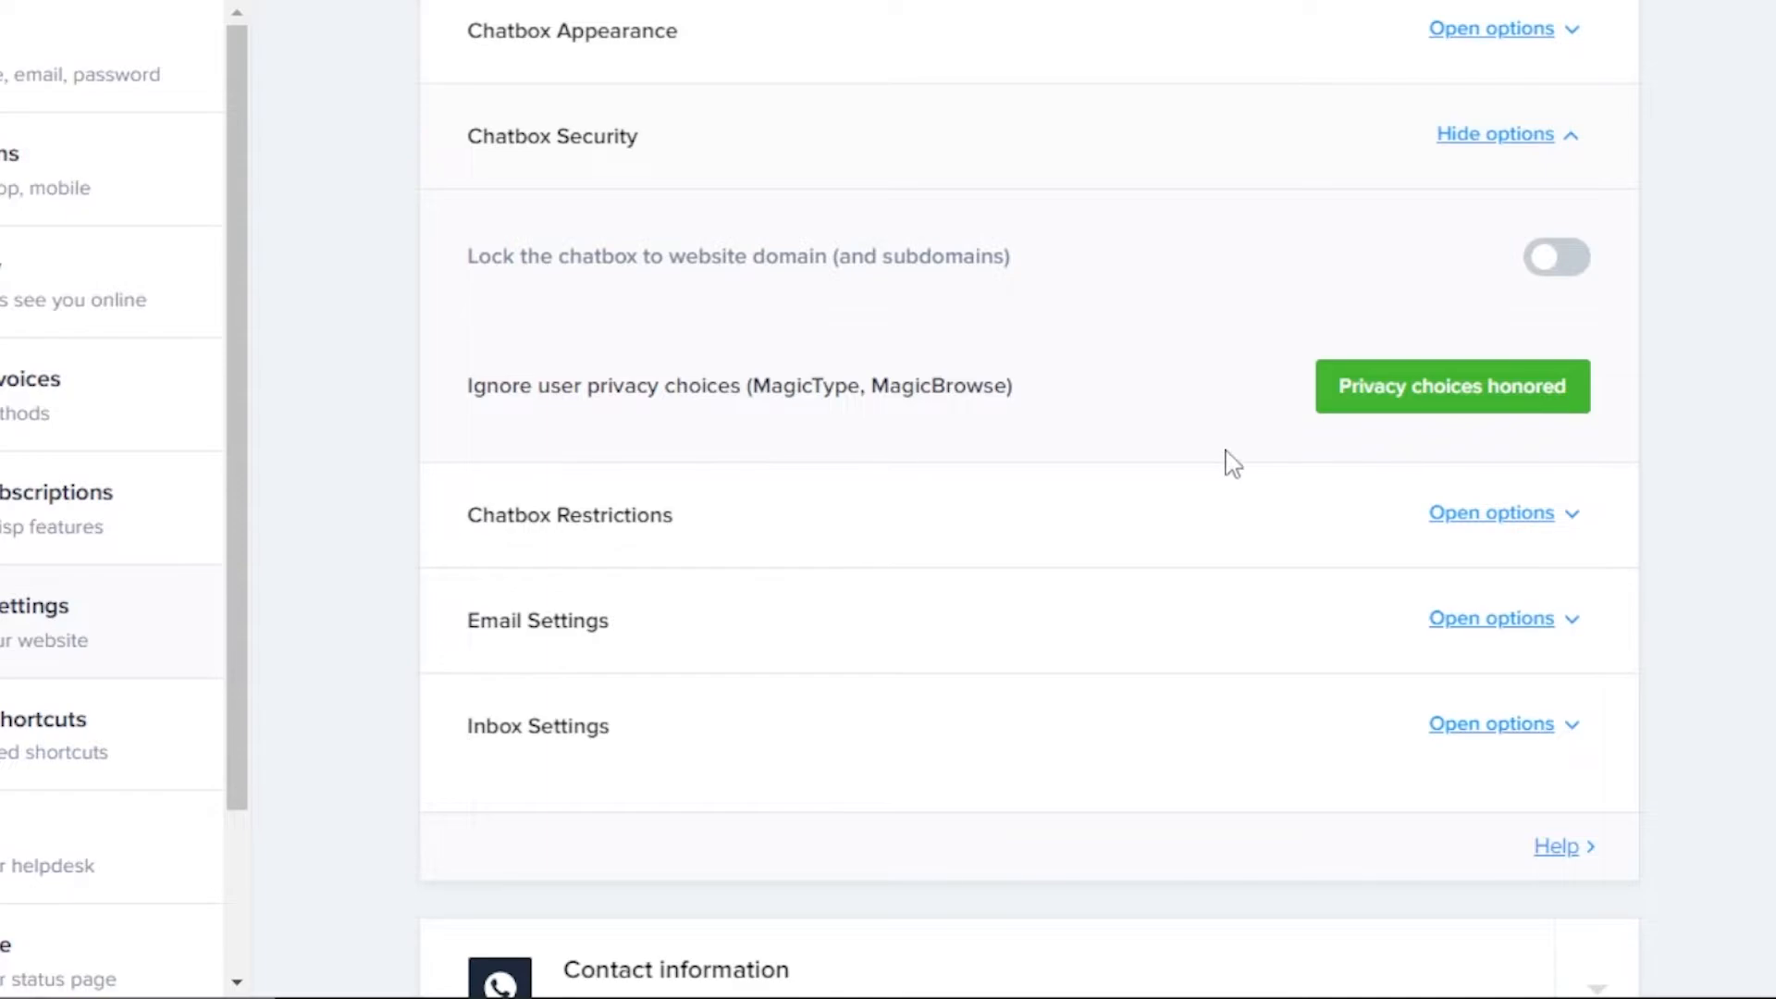
pyautogui.scroll(-3)
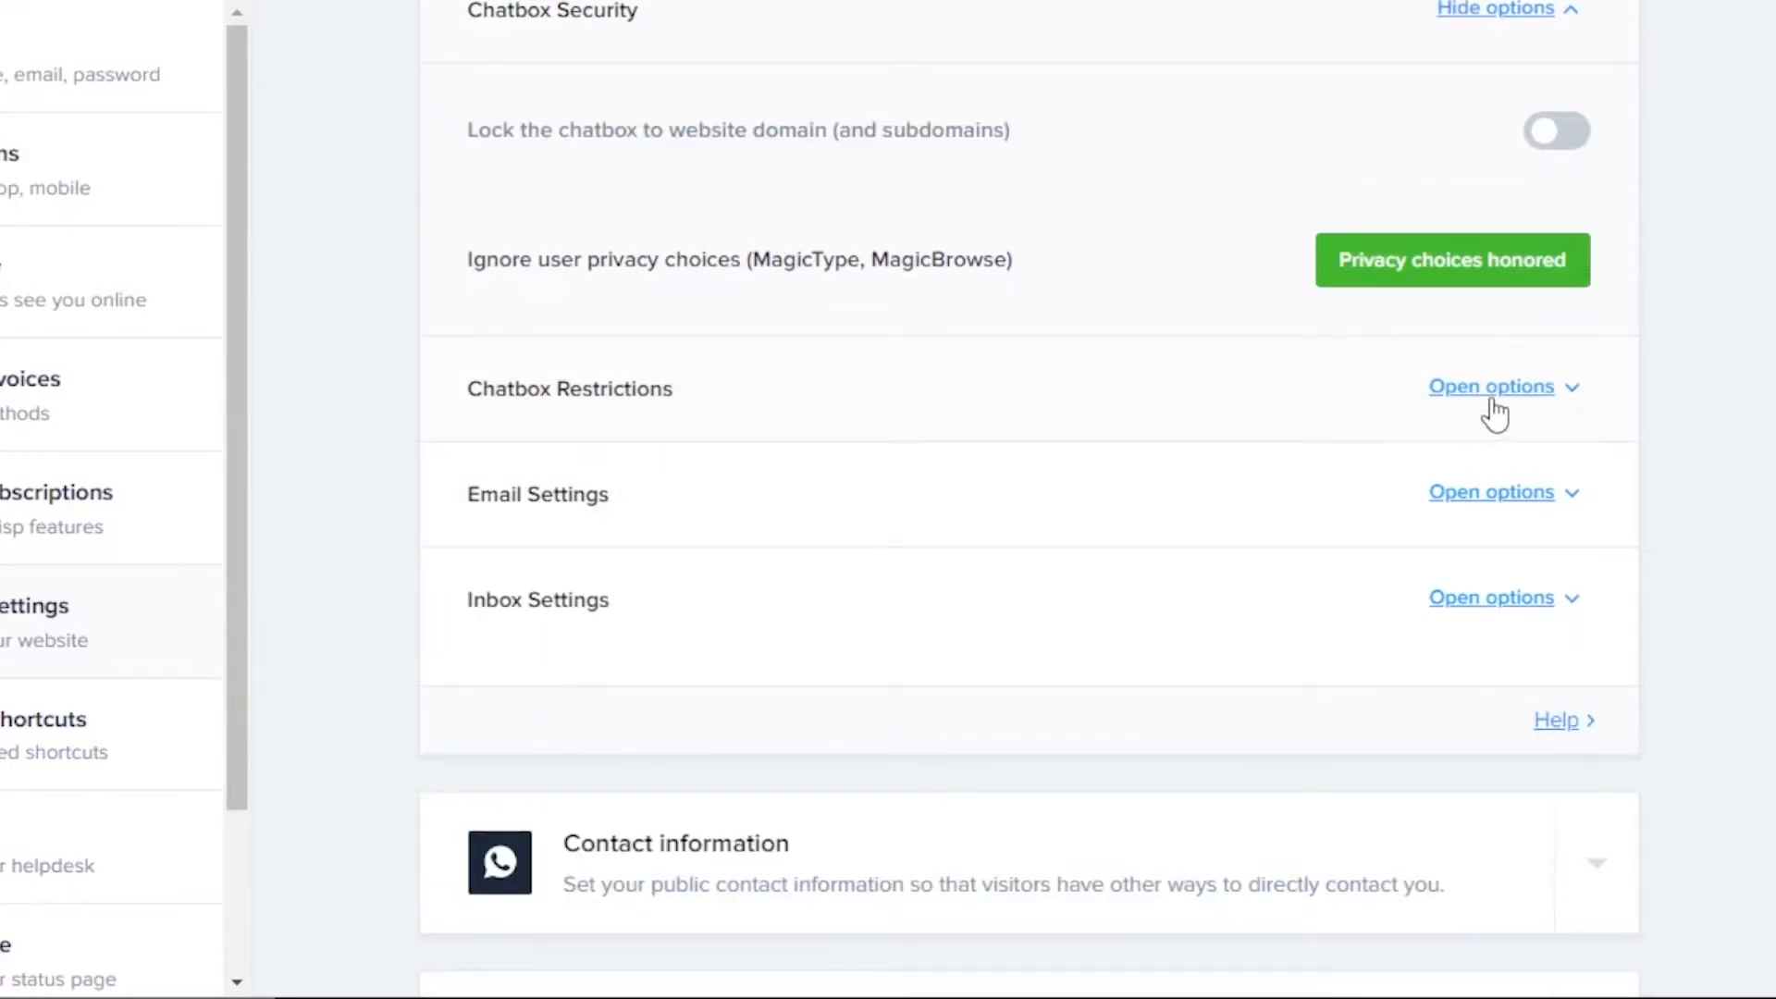
# Step: Expand Chatbox Restrictions to review vacation mode and page, country, locale and IP rules
pyautogui.click(1490, 387)
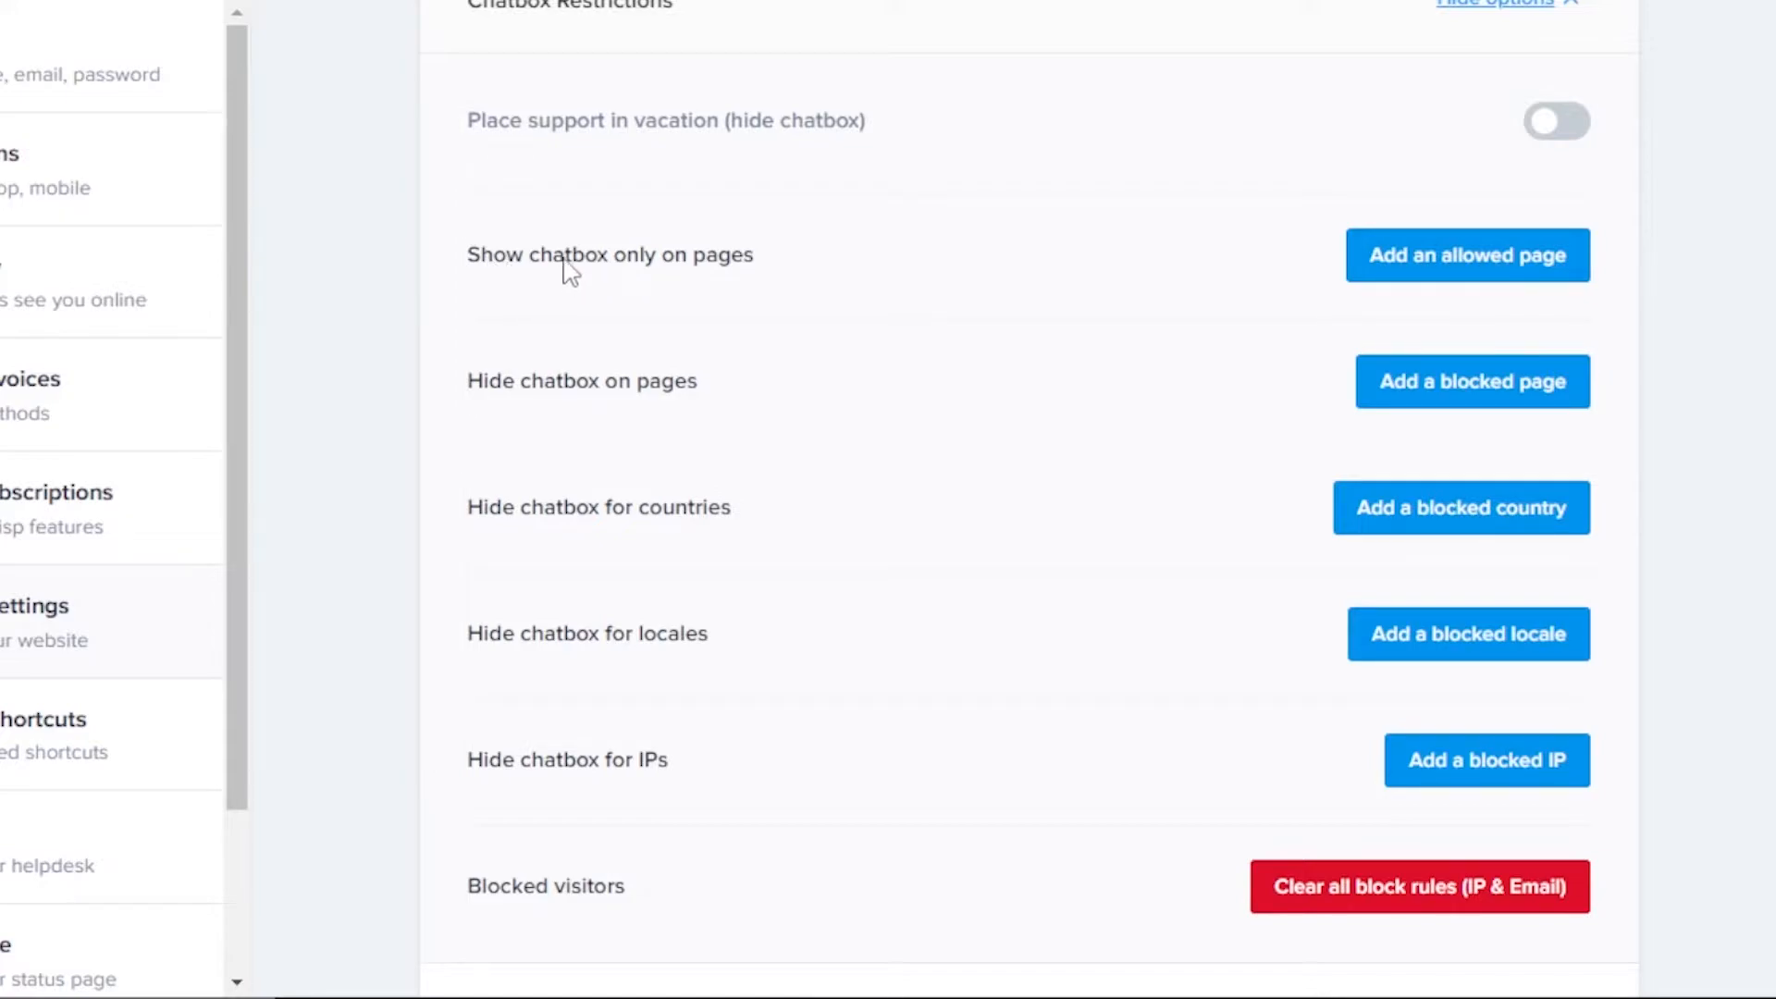
pyautogui.moveTo(549, 422)
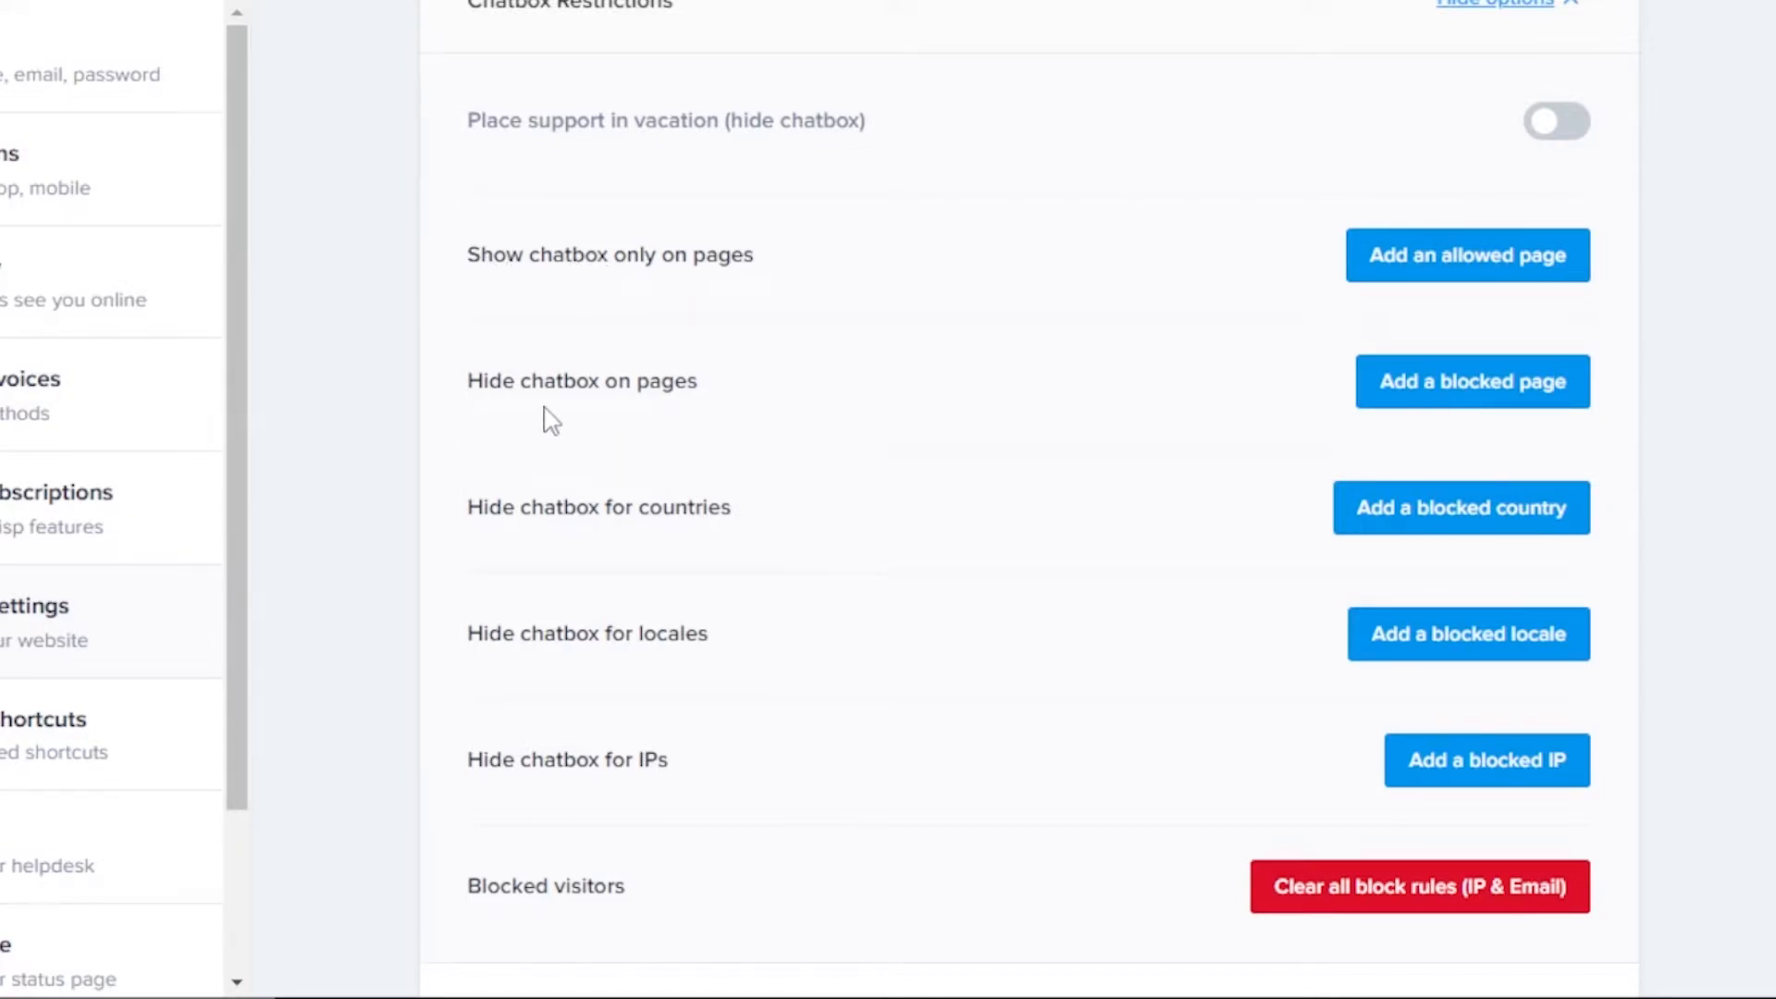
pyautogui.moveTo(620, 529)
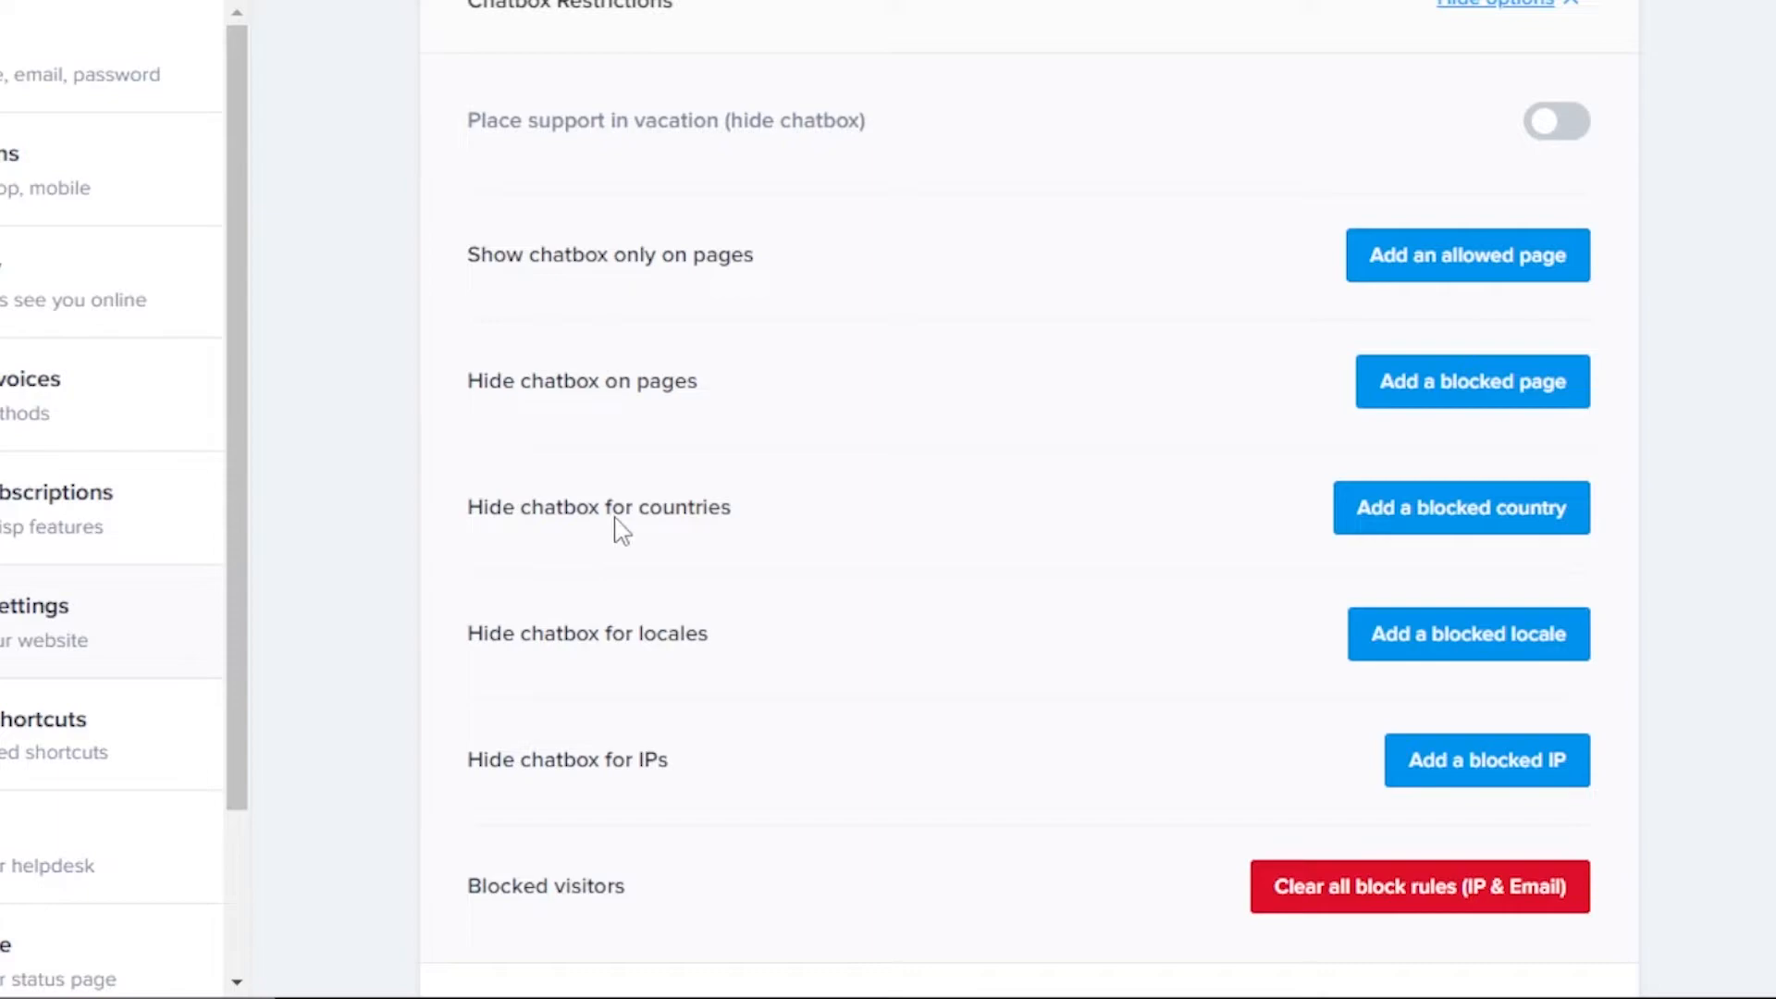
pyautogui.moveTo(1407, 200)
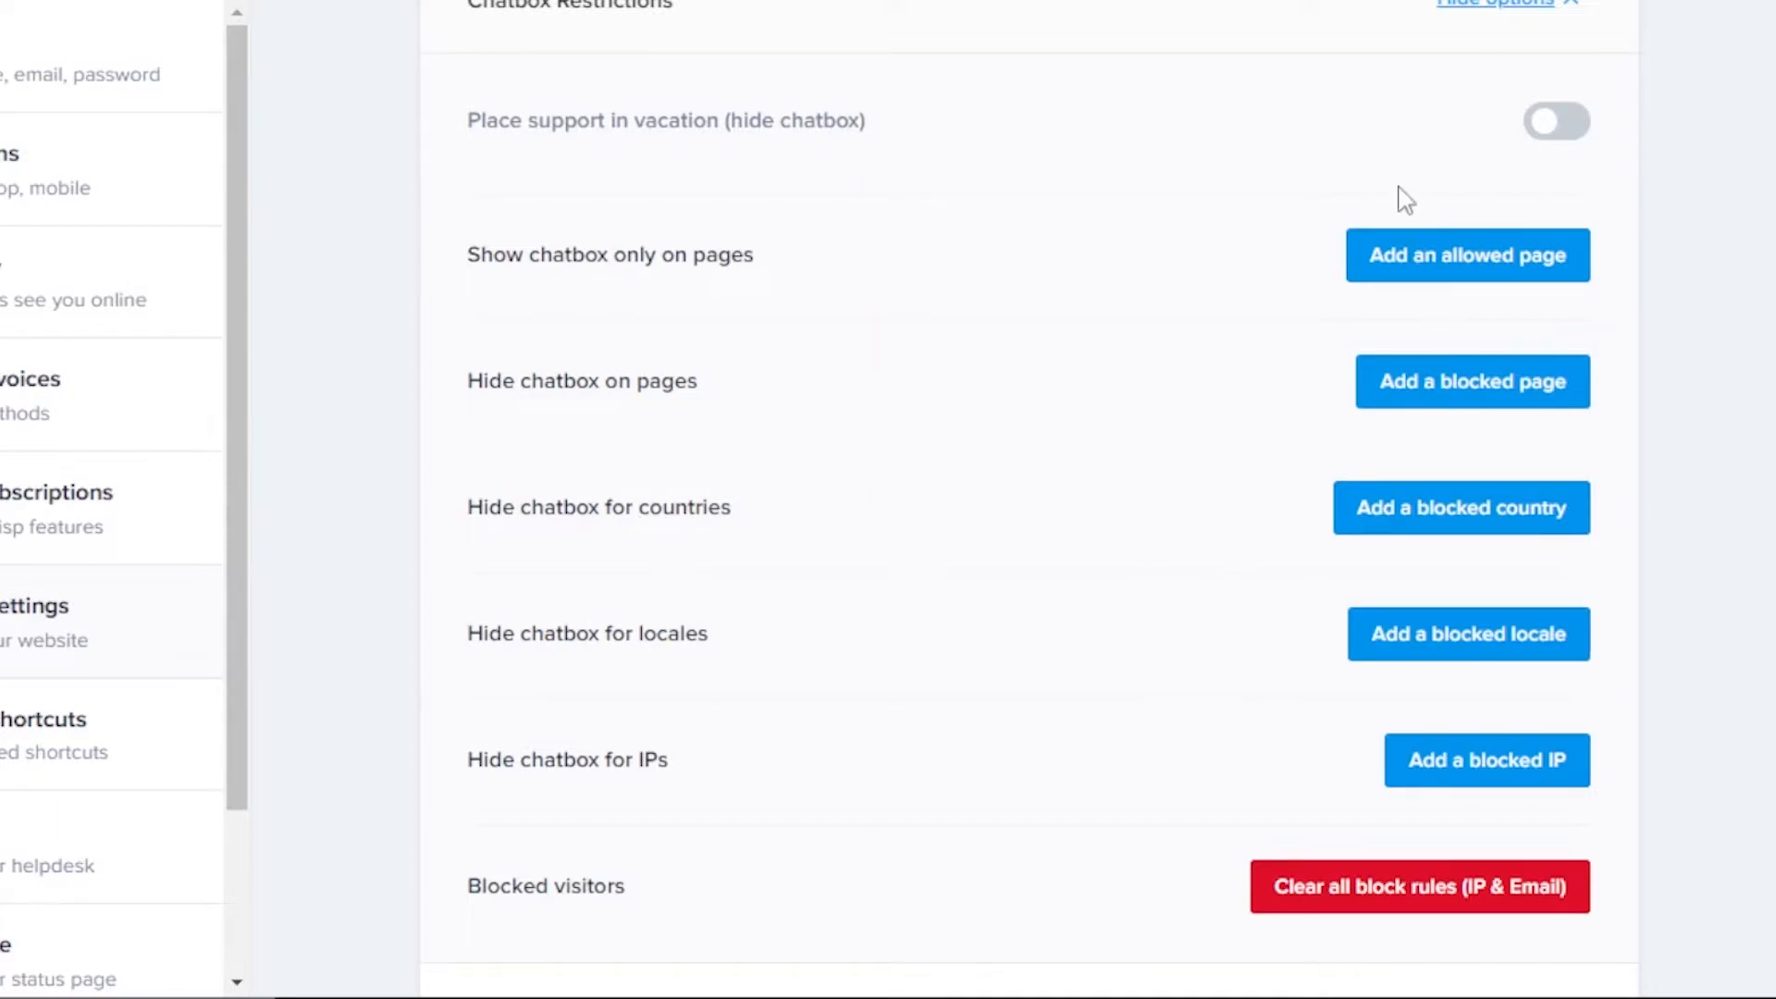
pyautogui.moveTo(1371, 615)
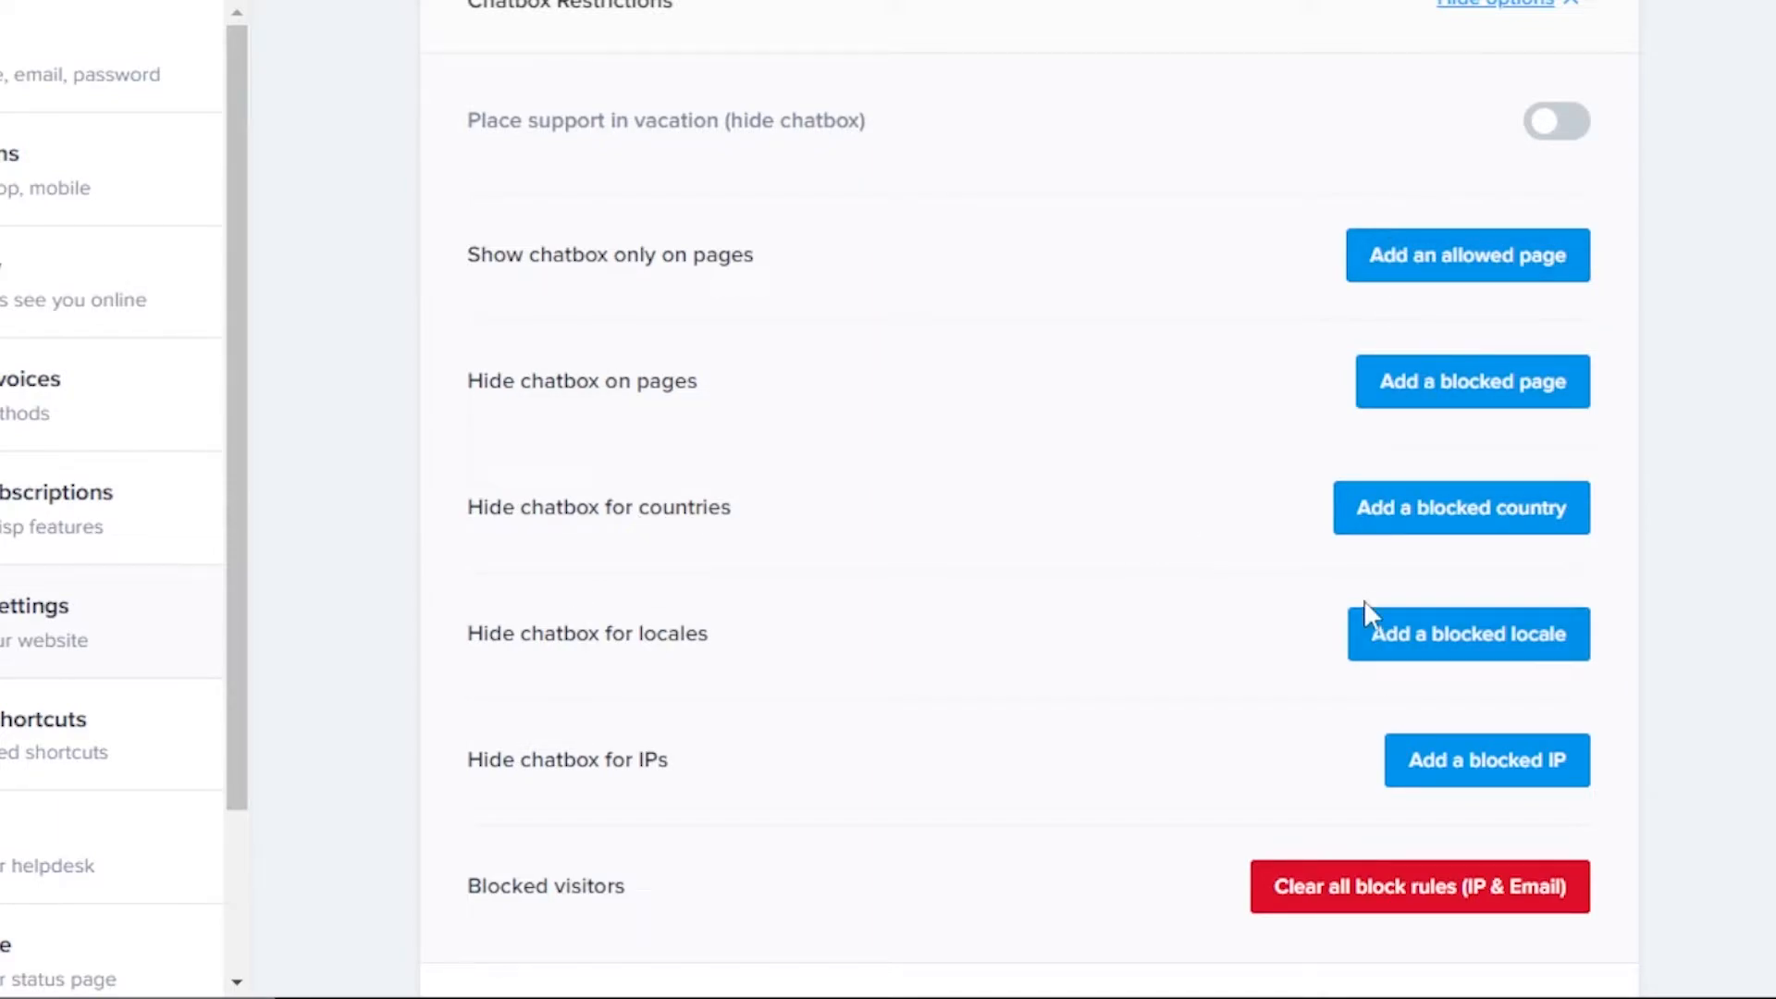
pyautogui.moveTo(660, 665)
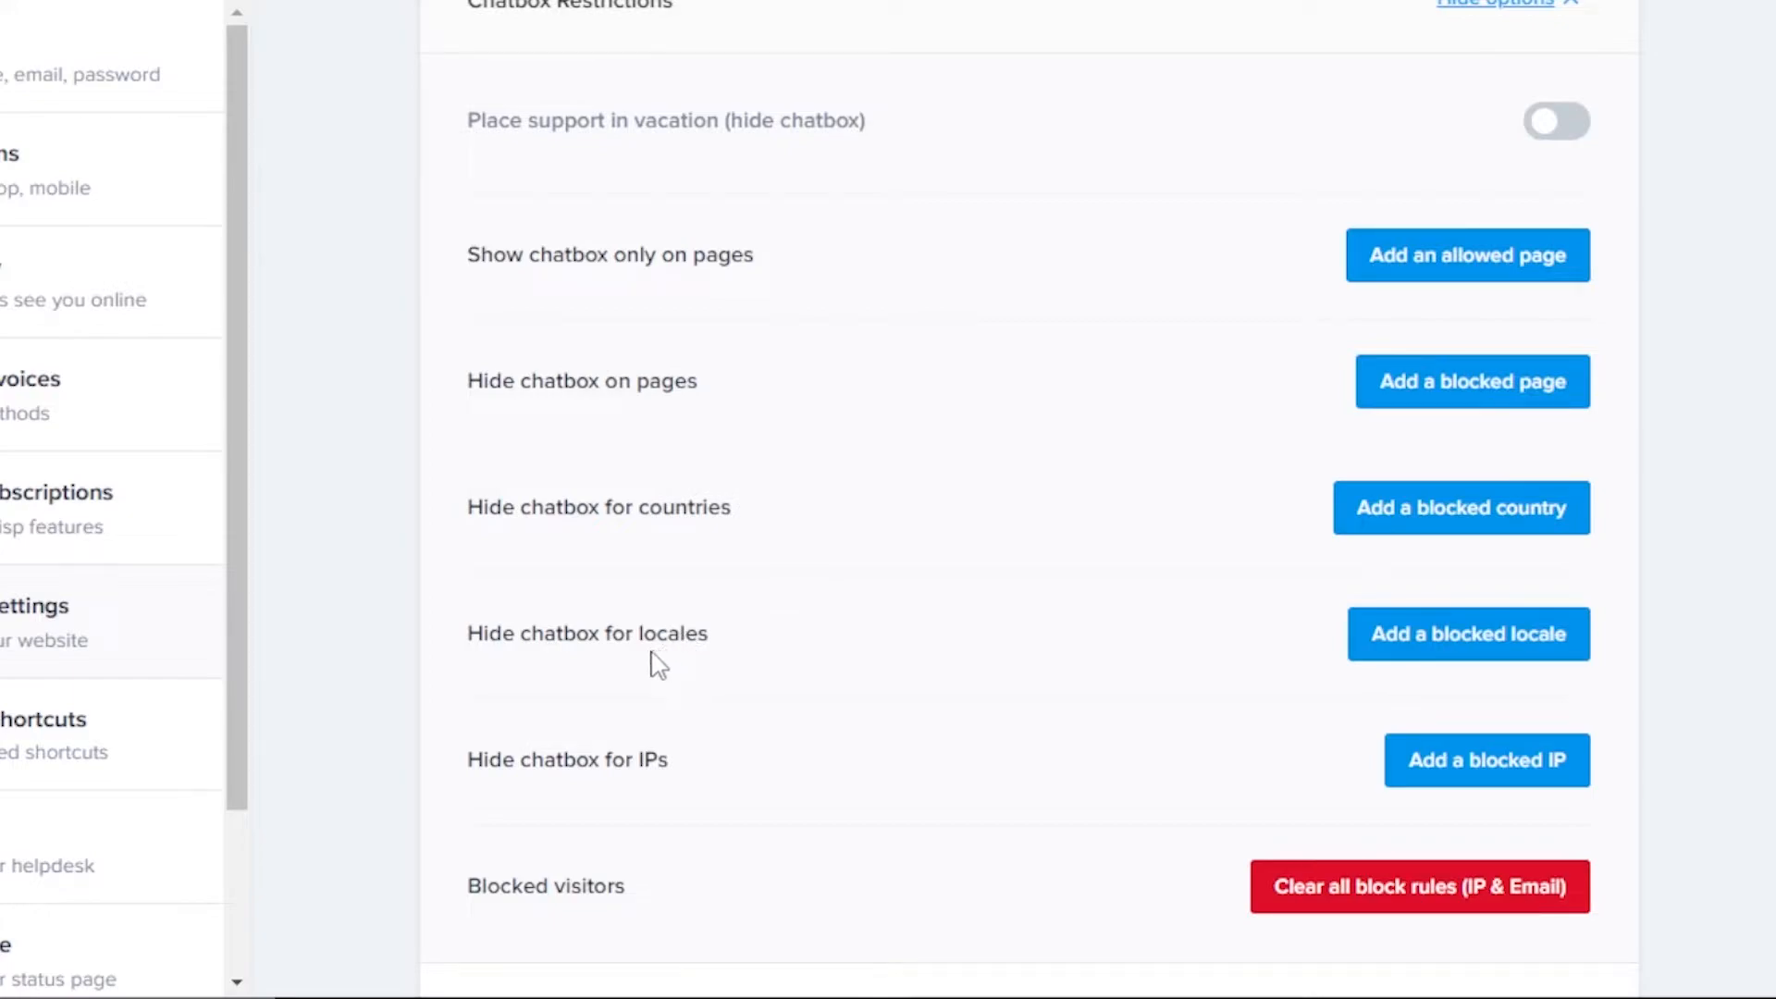
pyautogui.moveTo(1007, 479)
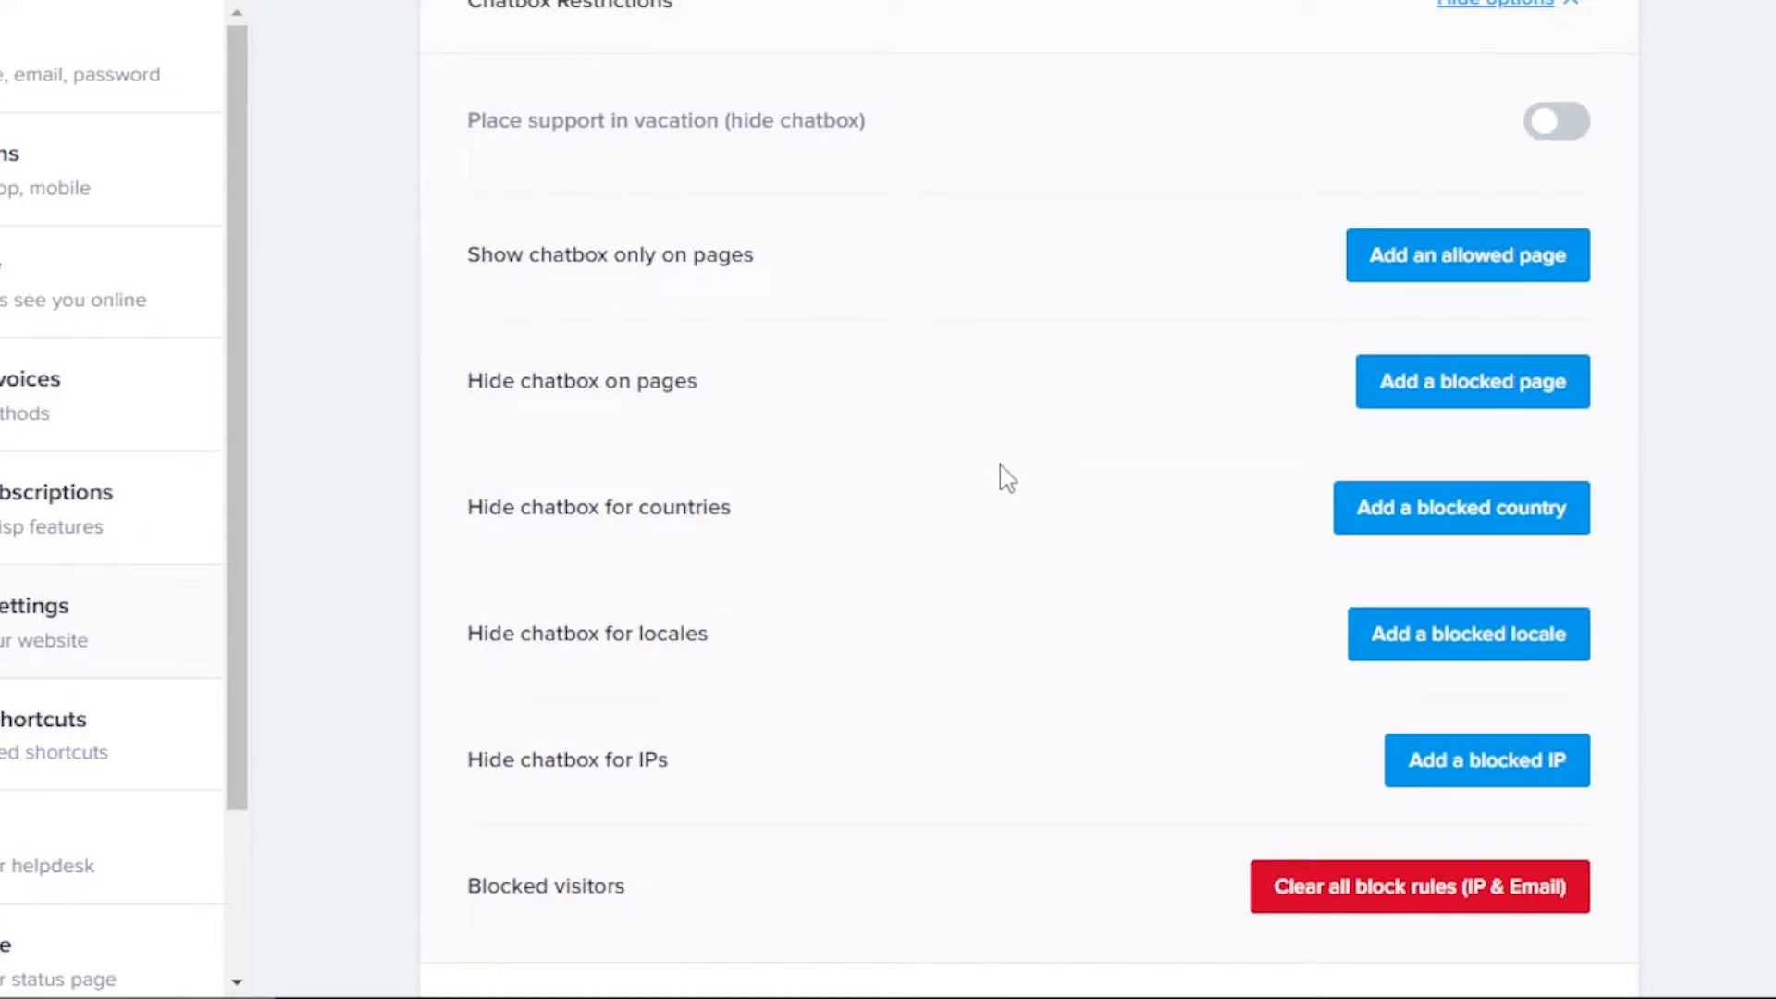
pyautogui.moveTo(1584, 881)
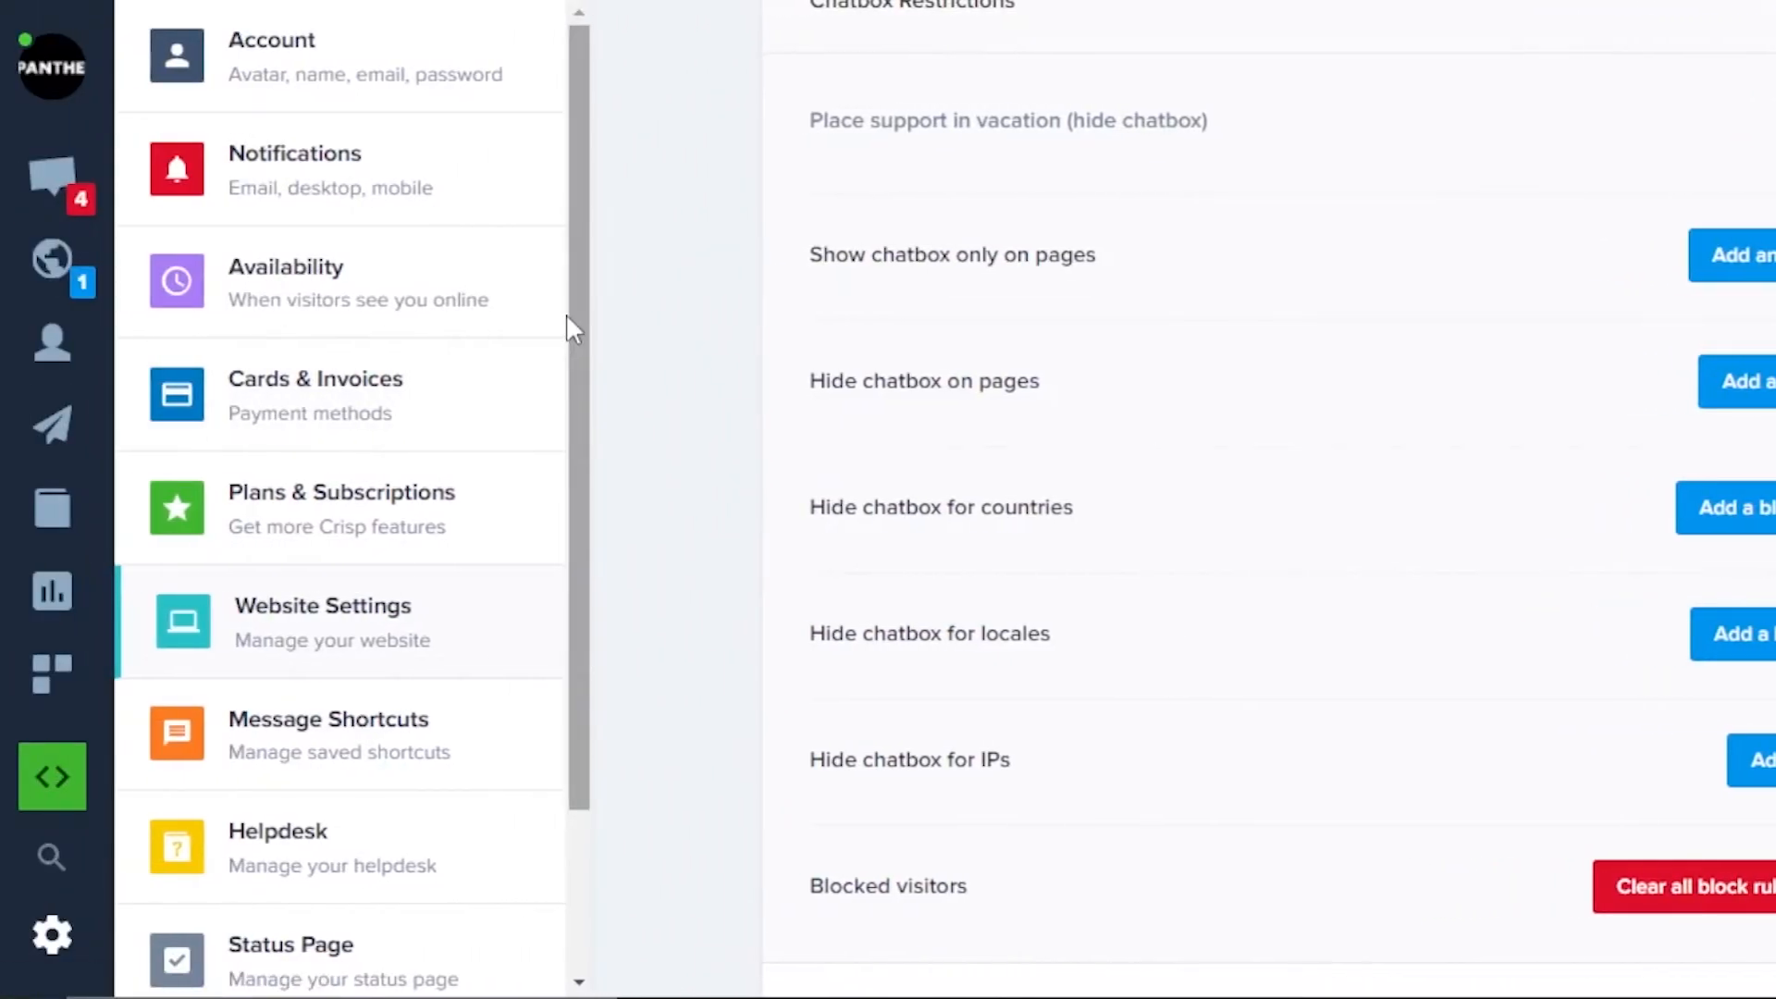
pyautogui.moveTo(278, 394)
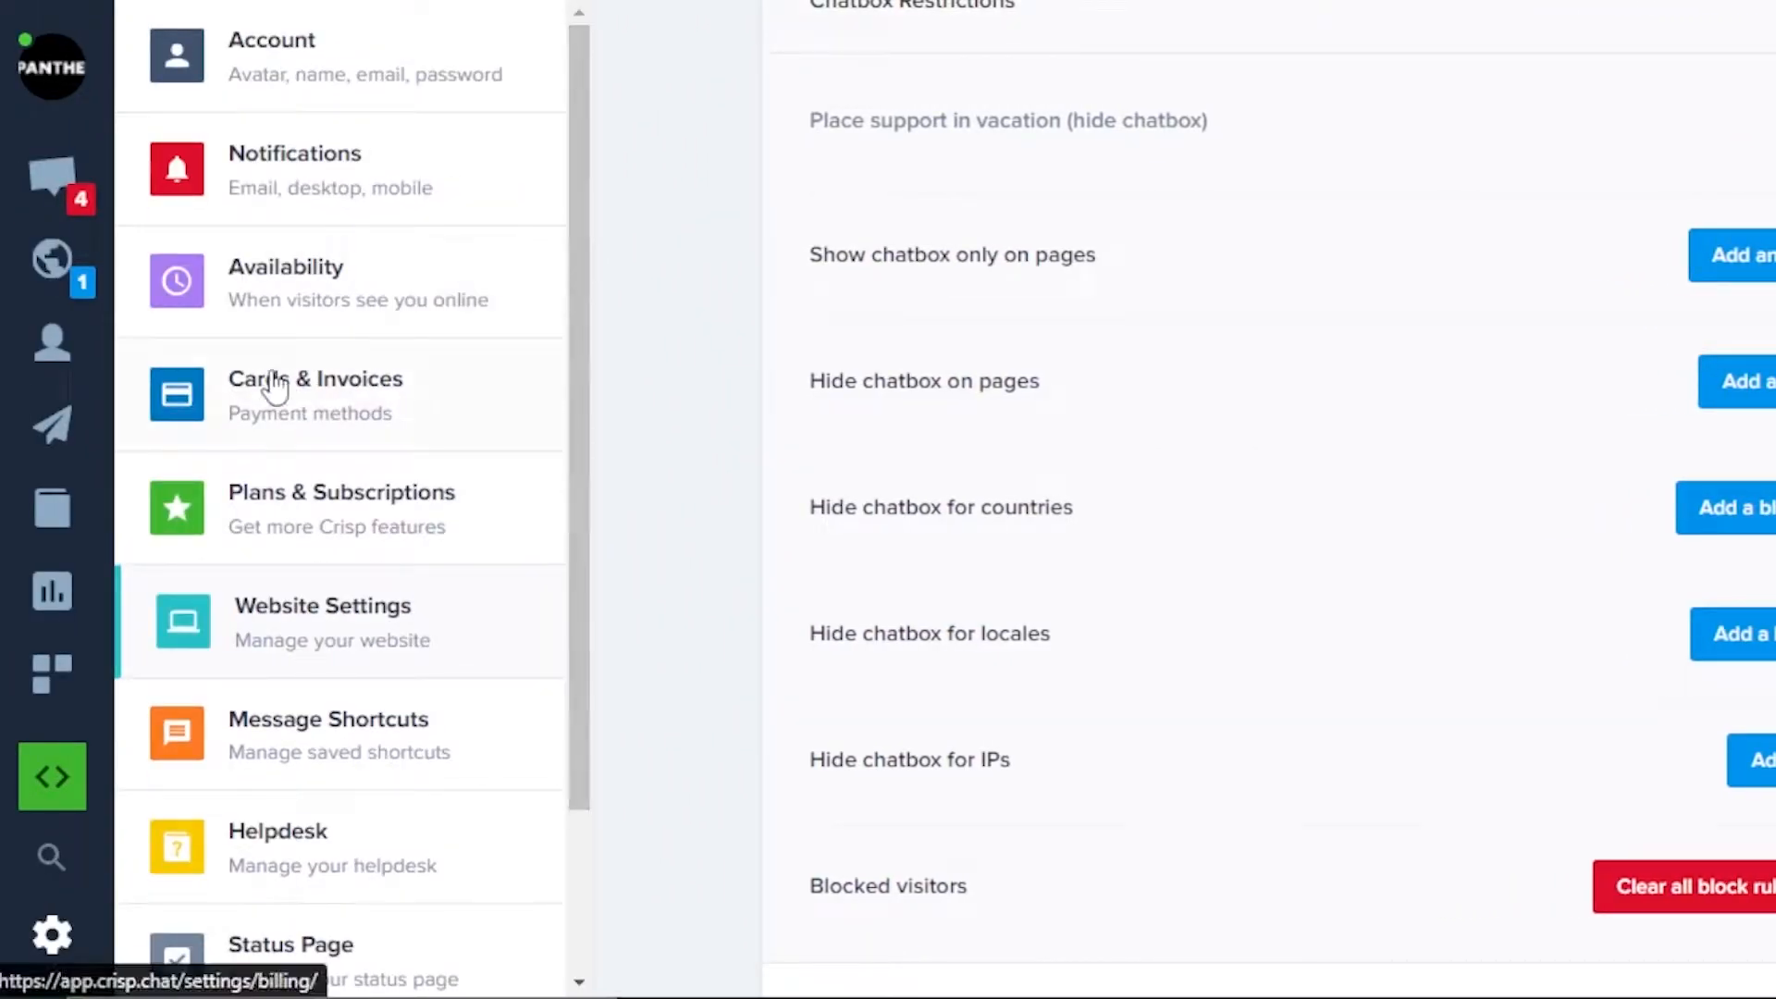
pyautogui.moveTo(645, 572)
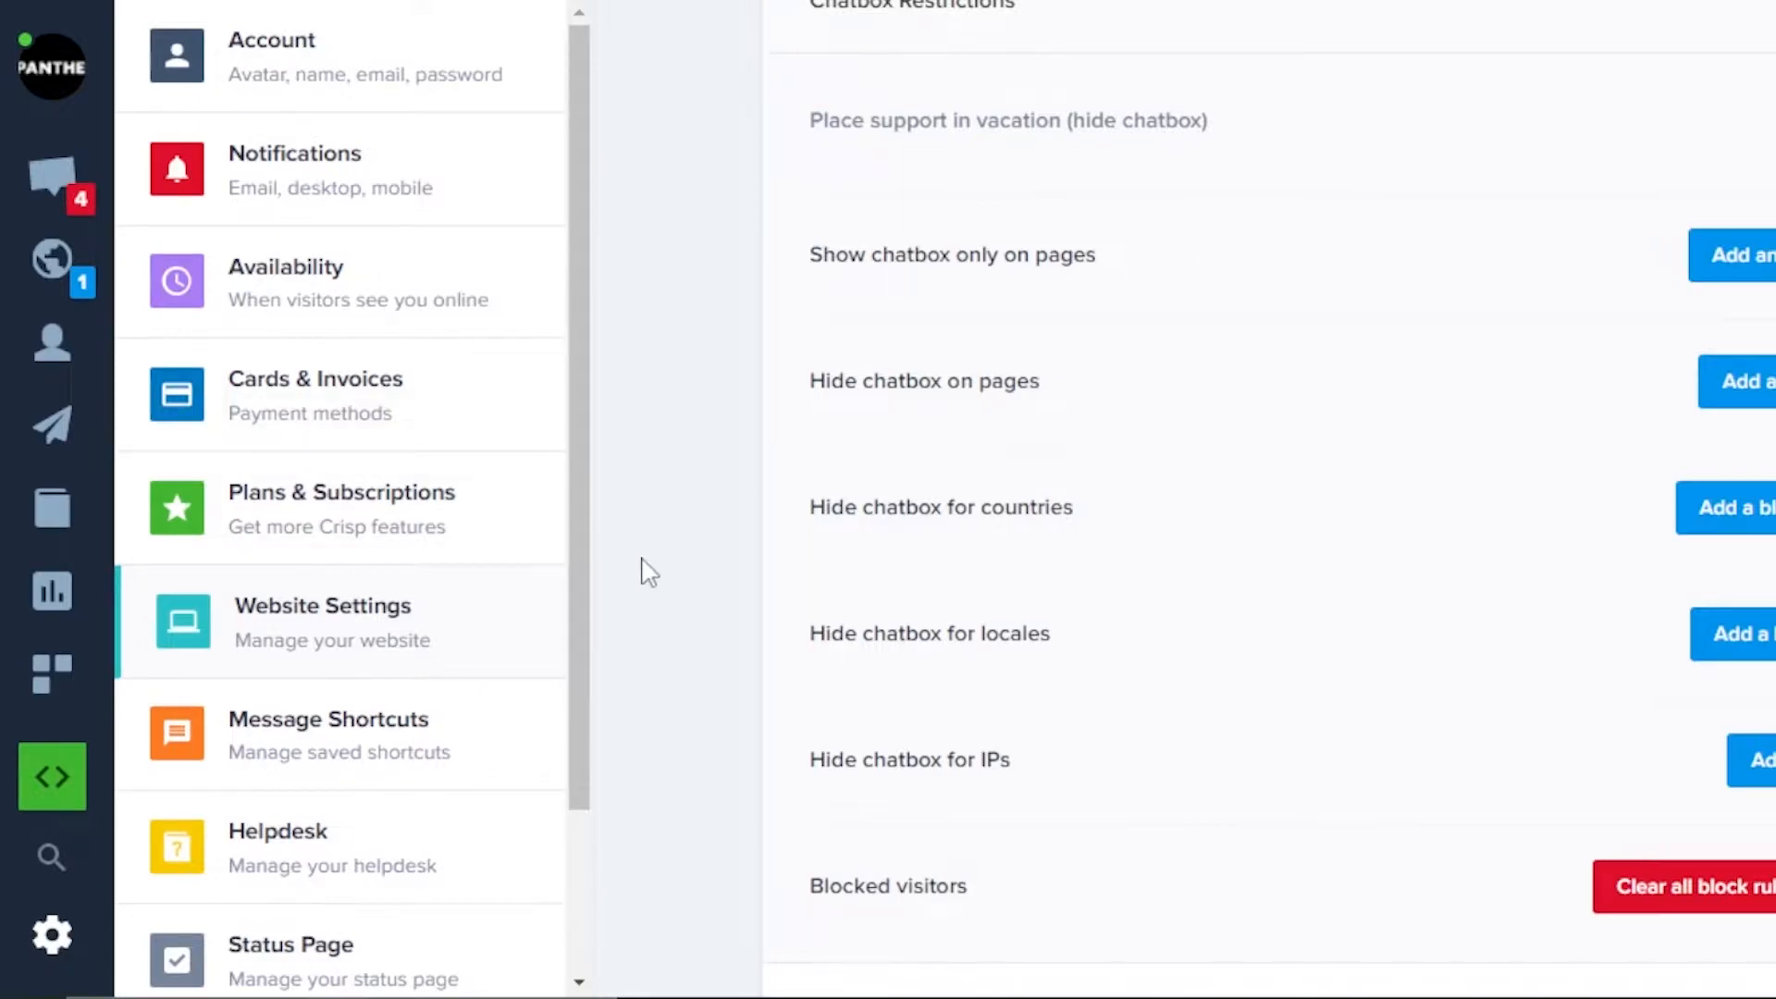
pyautogui.moveTo(1665, 422)
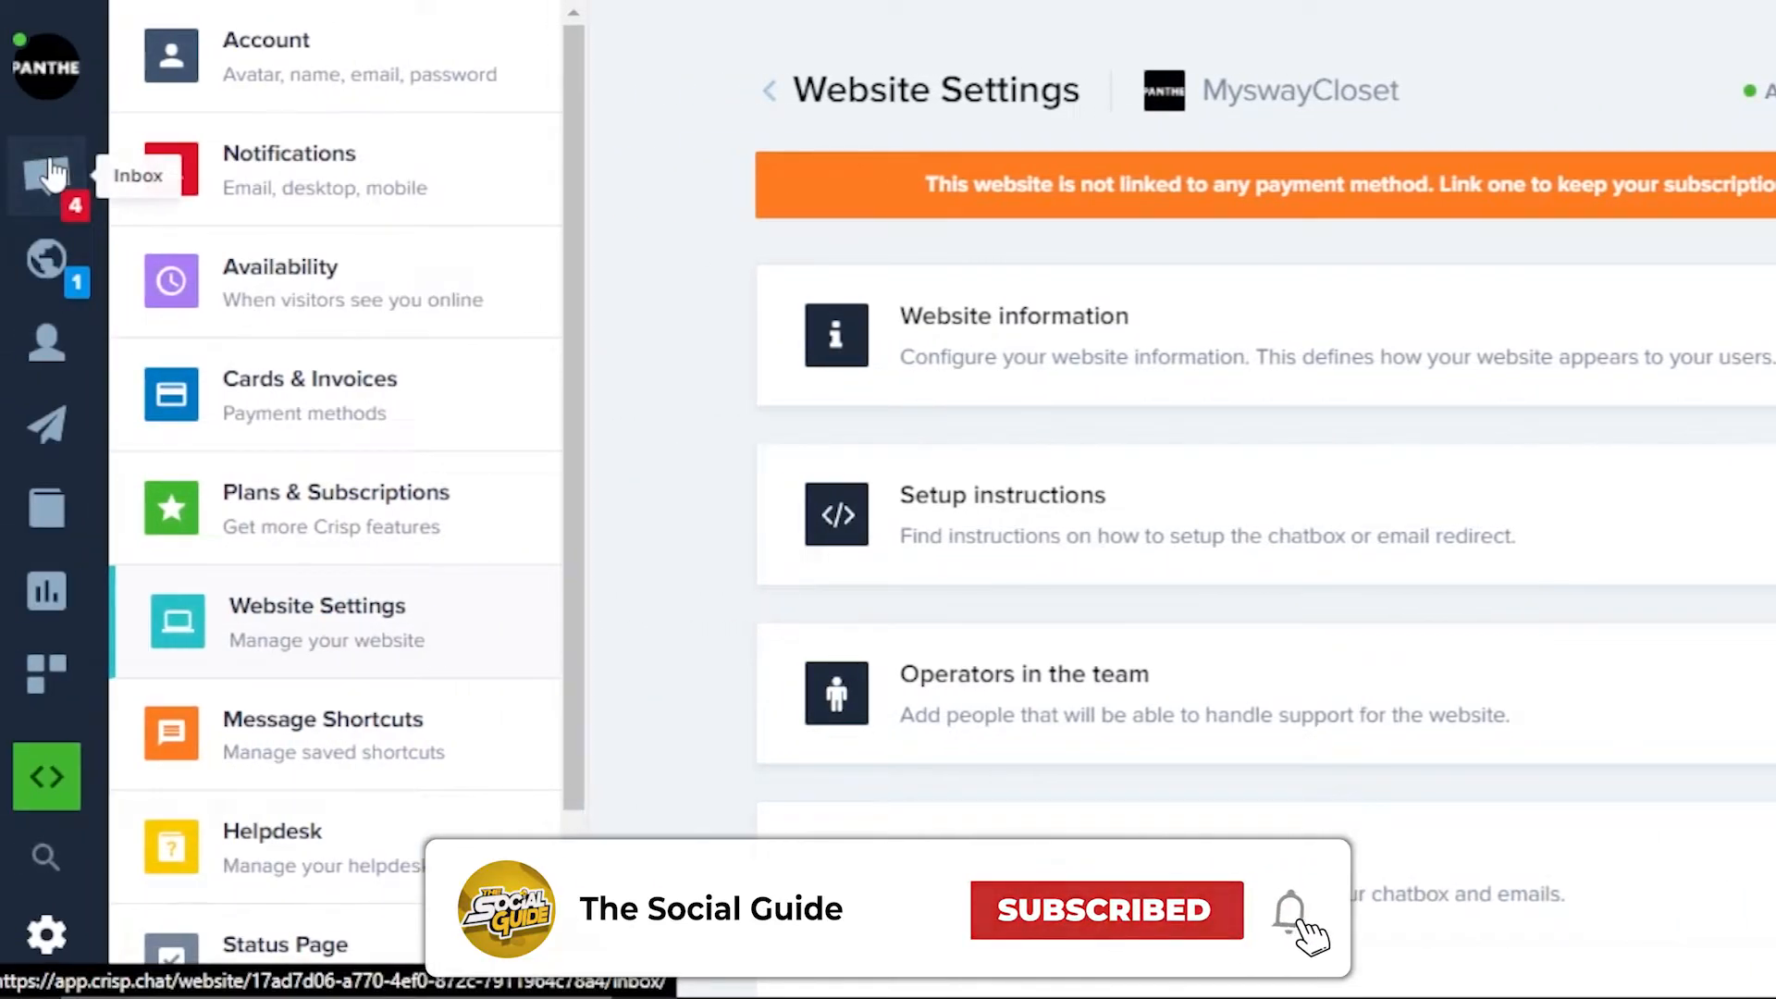
# Step: Open the Crisp Team conversation in the inbox and adjust which conversations the list shows
pyautogui.click(46, 176)
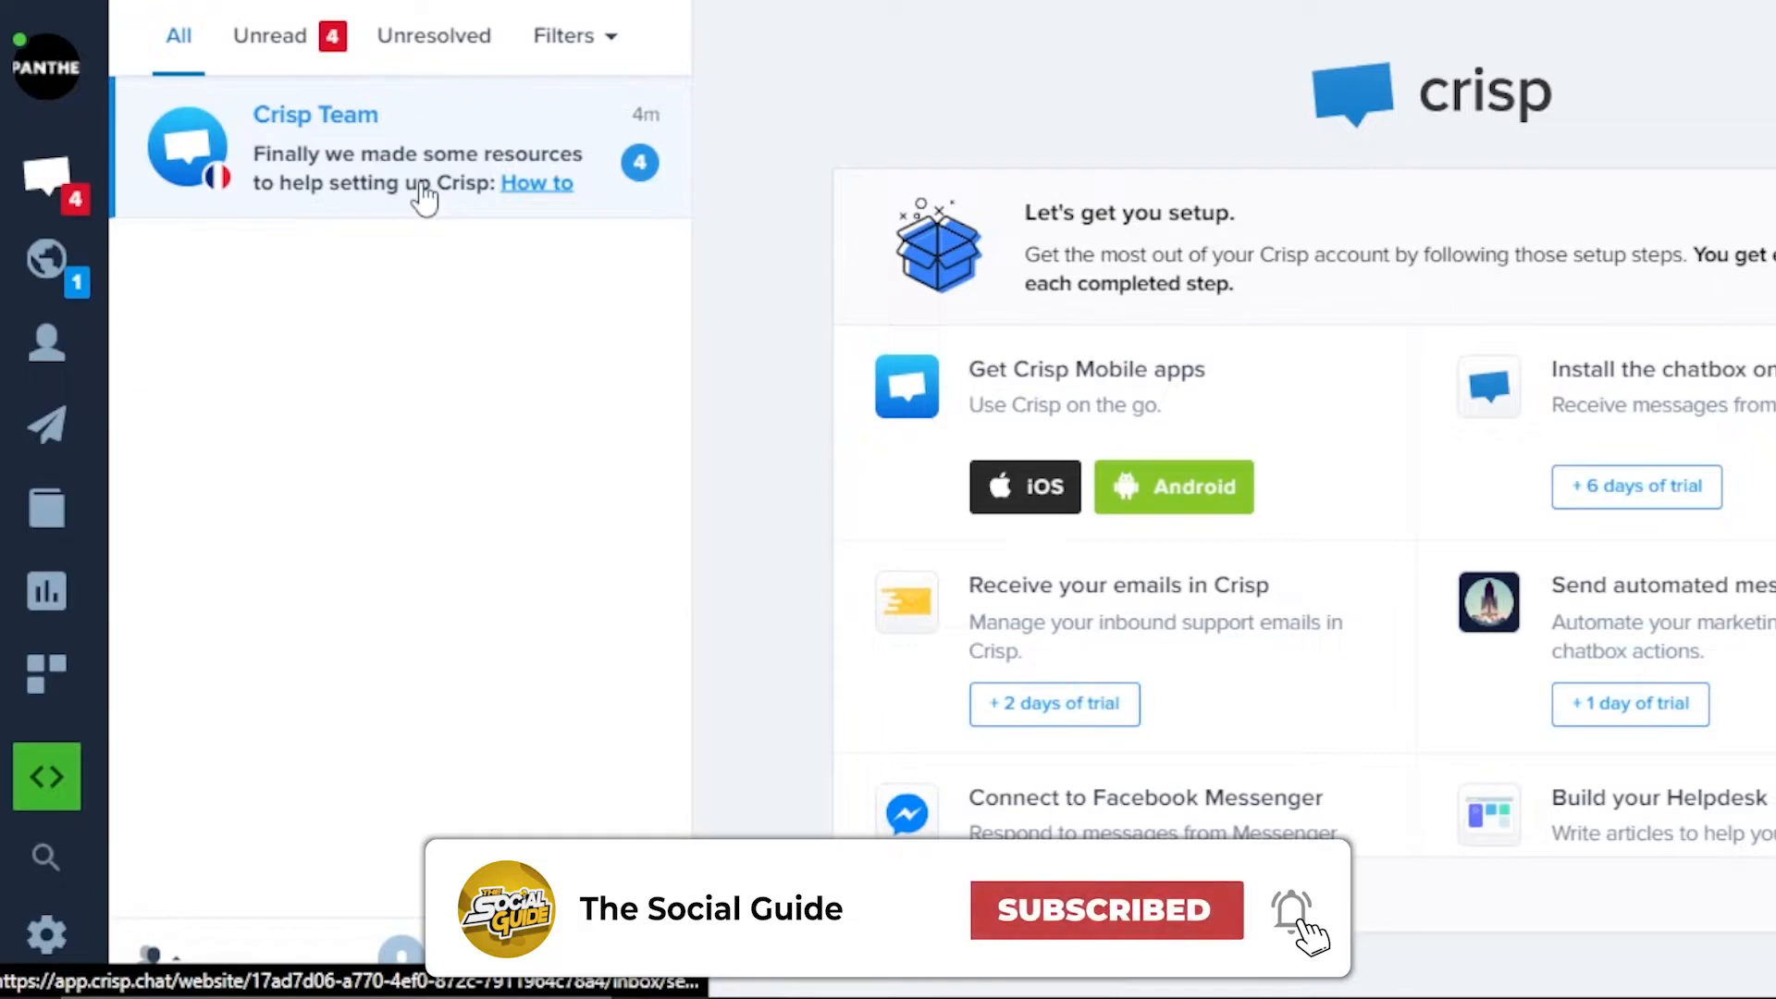
pyautogui.click(397, 147)
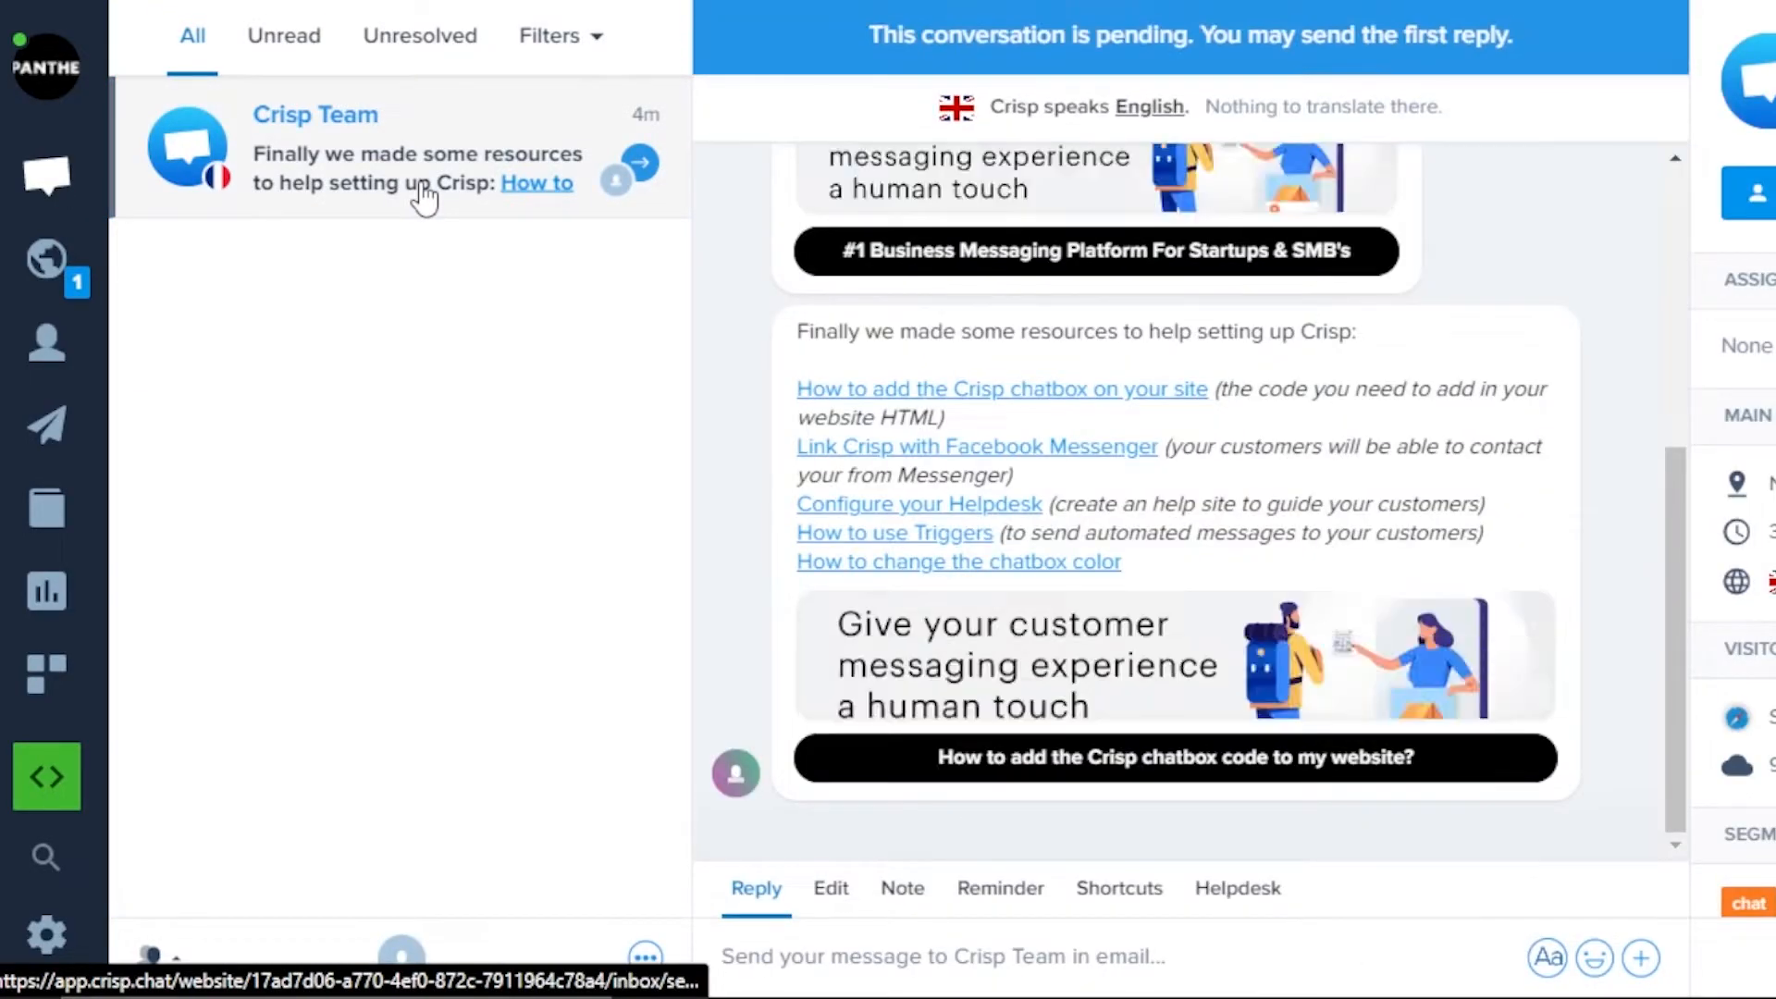
pyautogui.moveTo(376, 660)
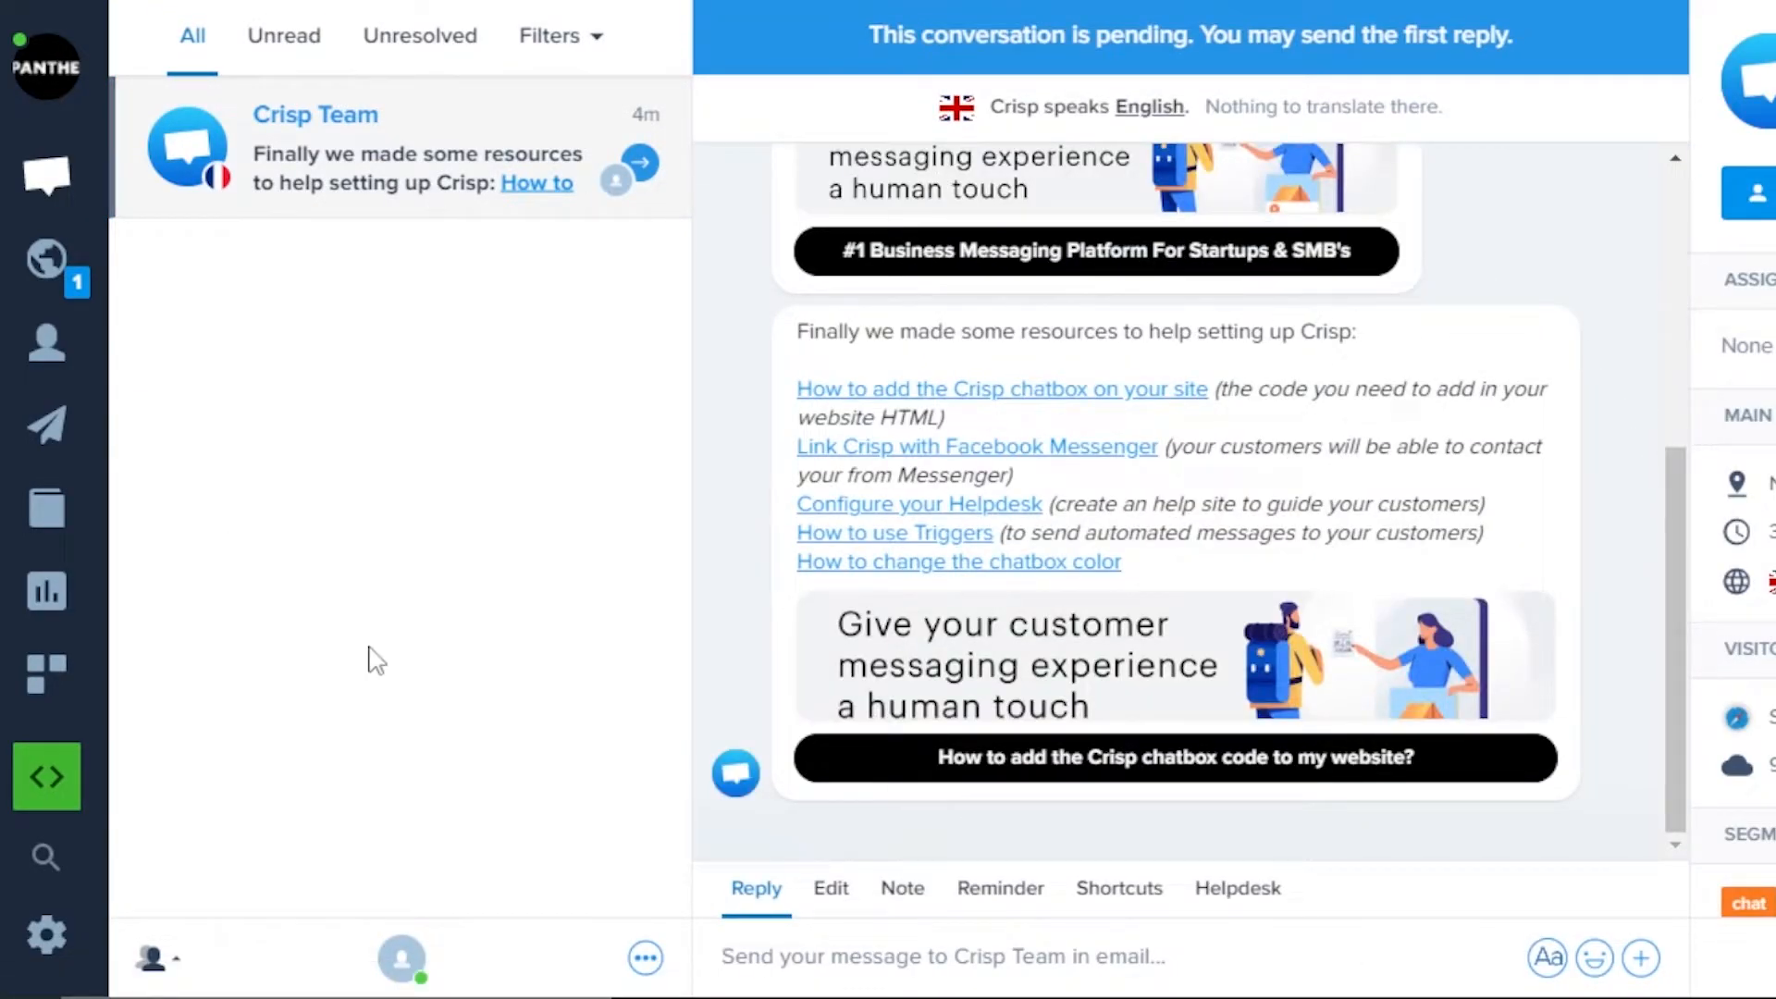
pyautogui.click(151, 957)
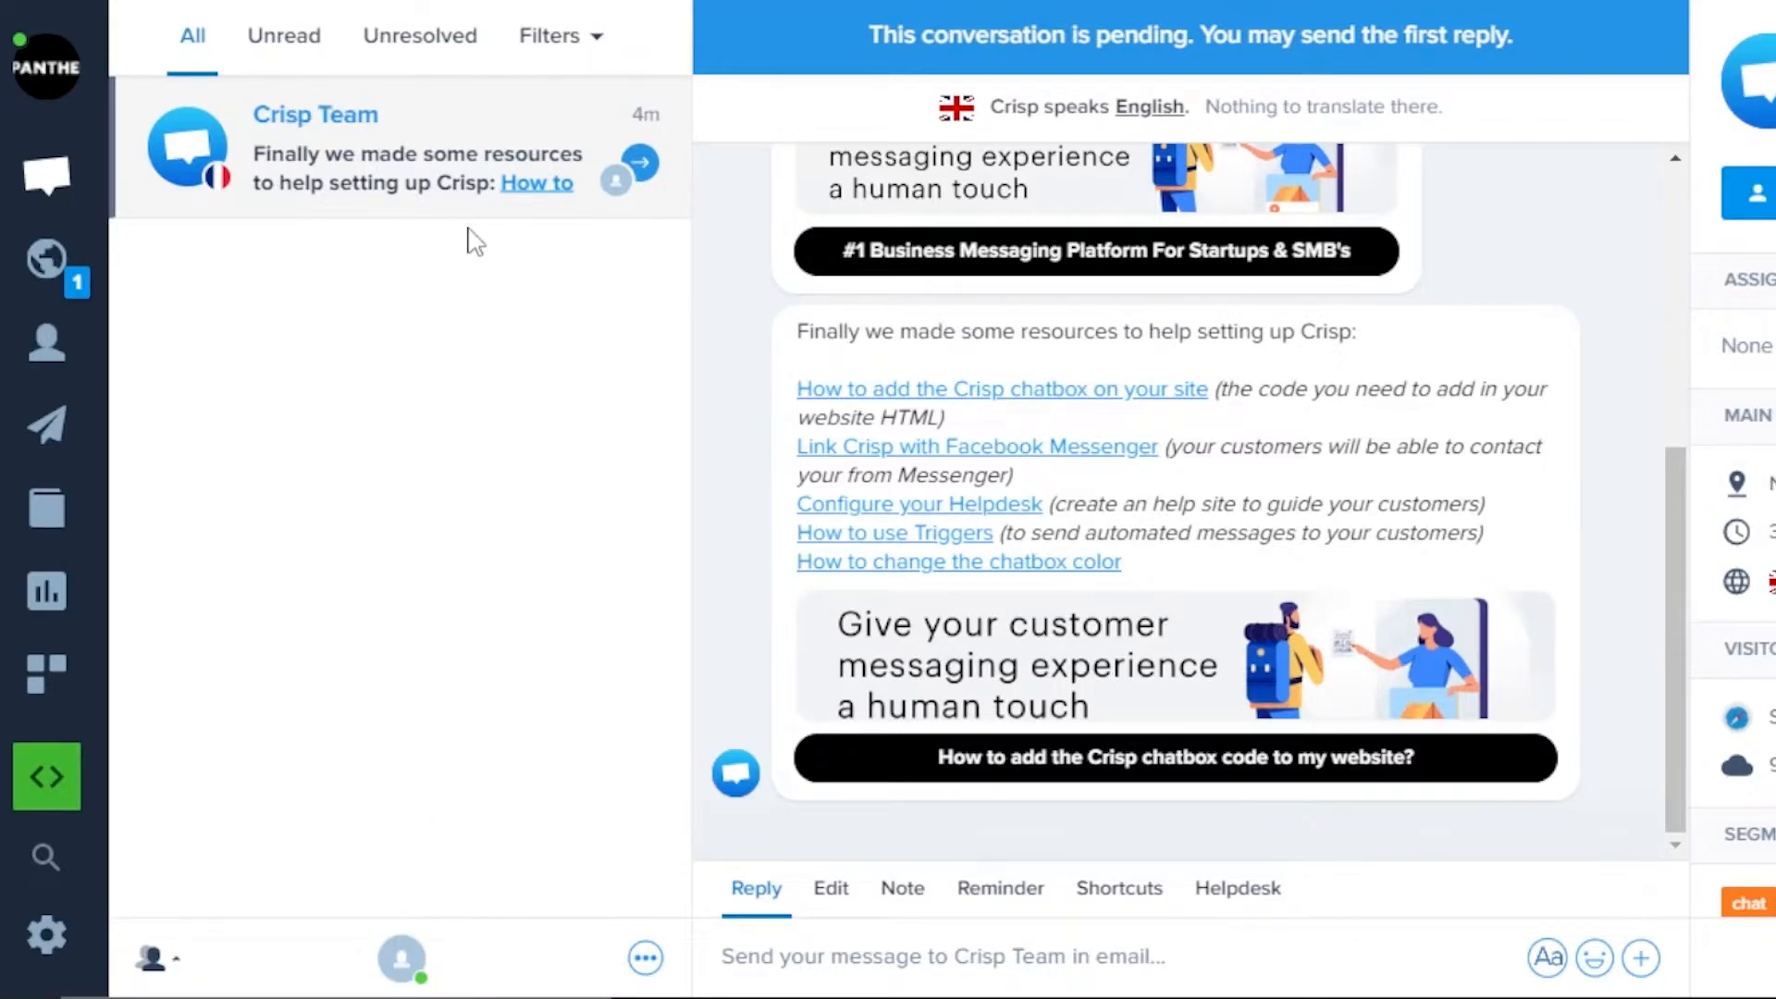
pyautogui.moveTo(436, 138)
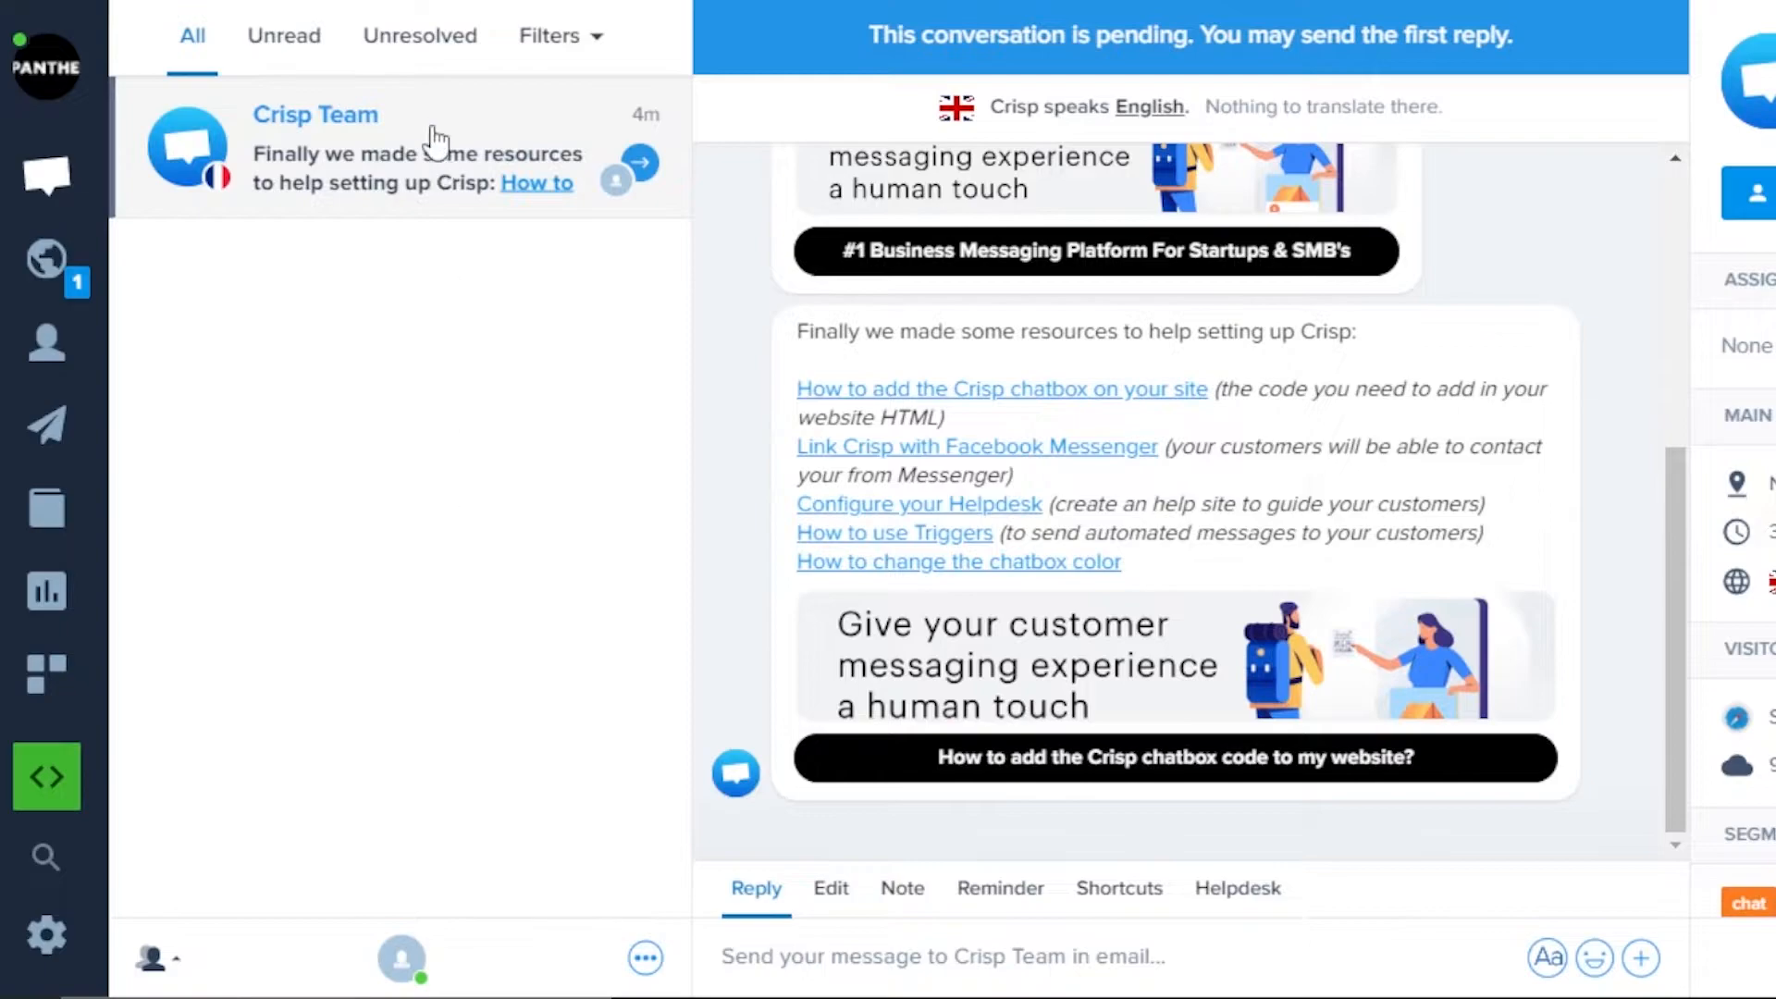
pyautogui.moveTo(258, 924)
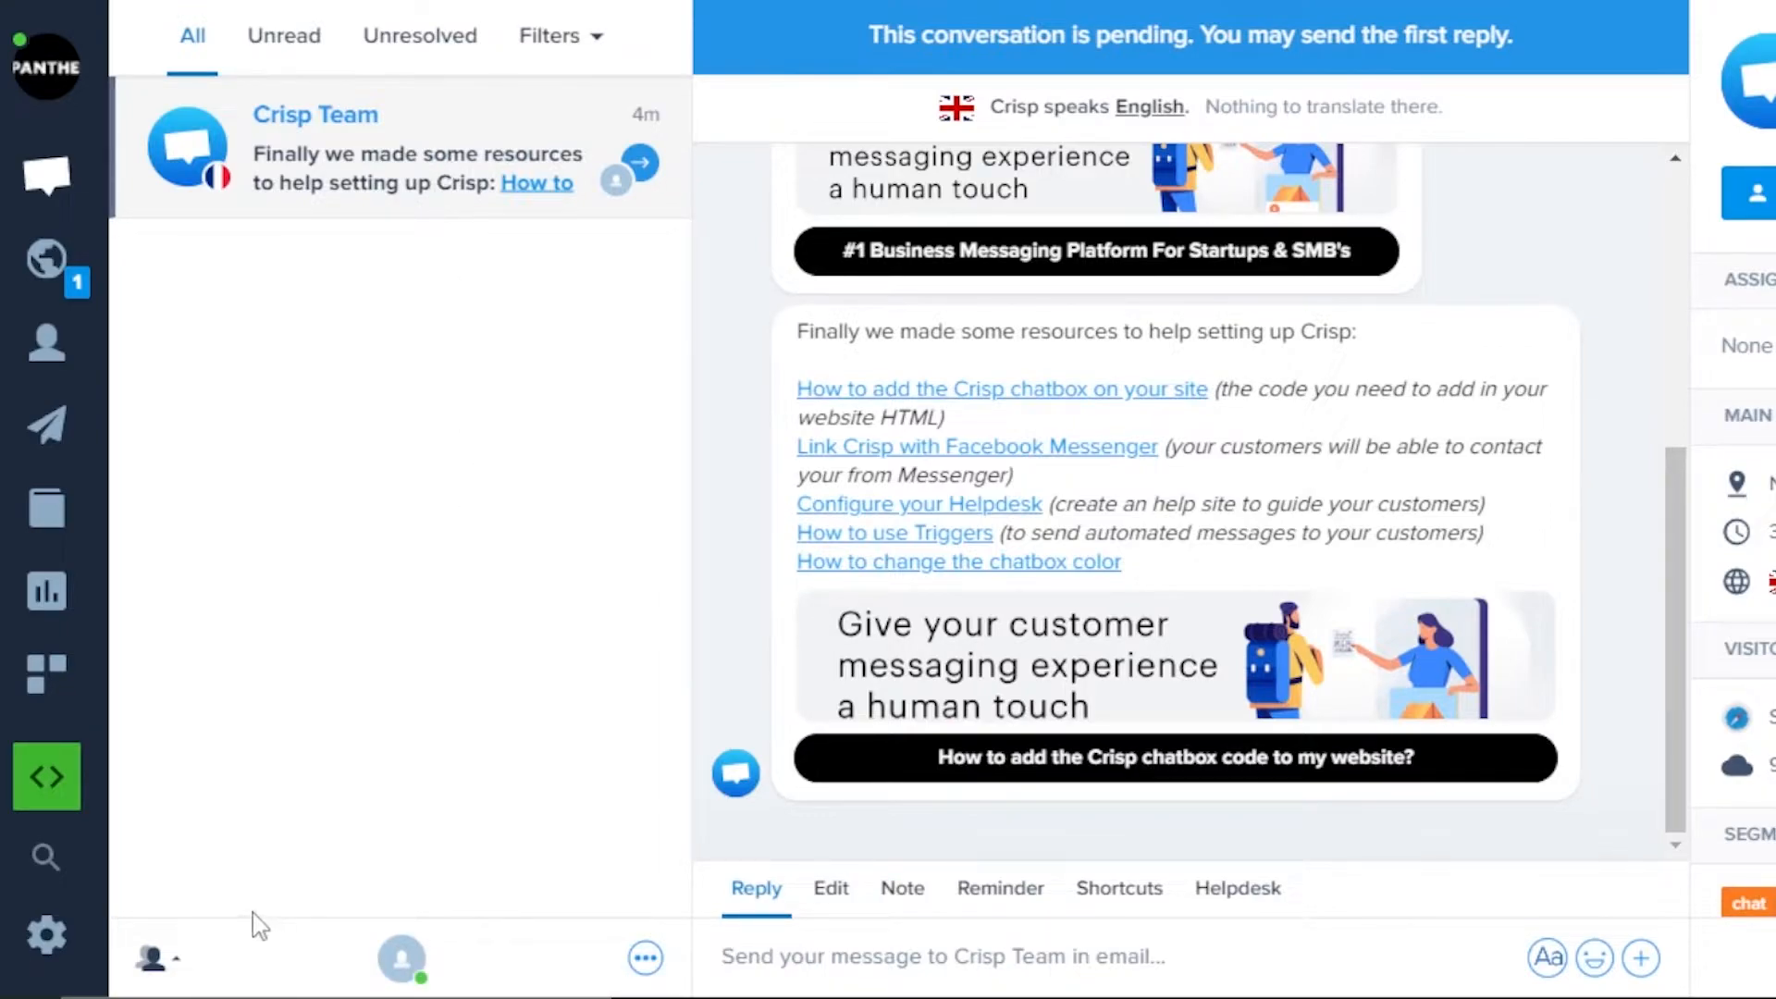
pyautogui.click(147, 957)
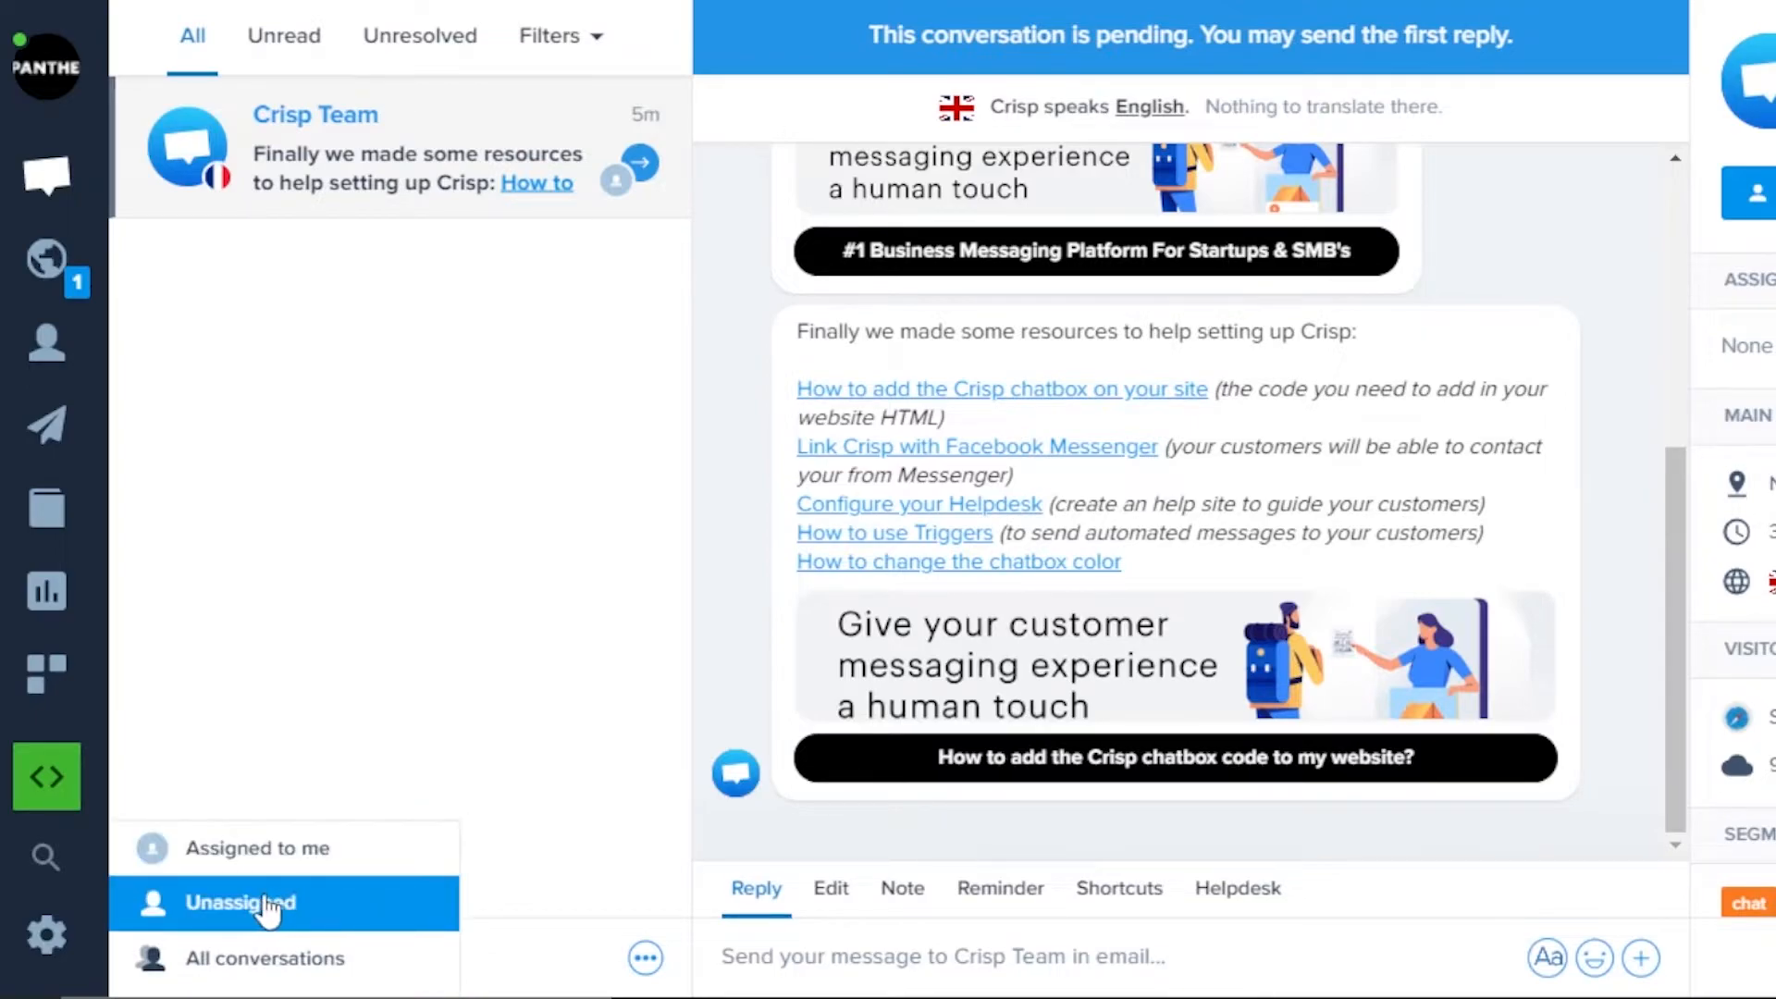
# Step: Start a new conversation, dismiss the Twilio notice, cancel it, and view the Visitors page
pyautogui.click(645, 957)
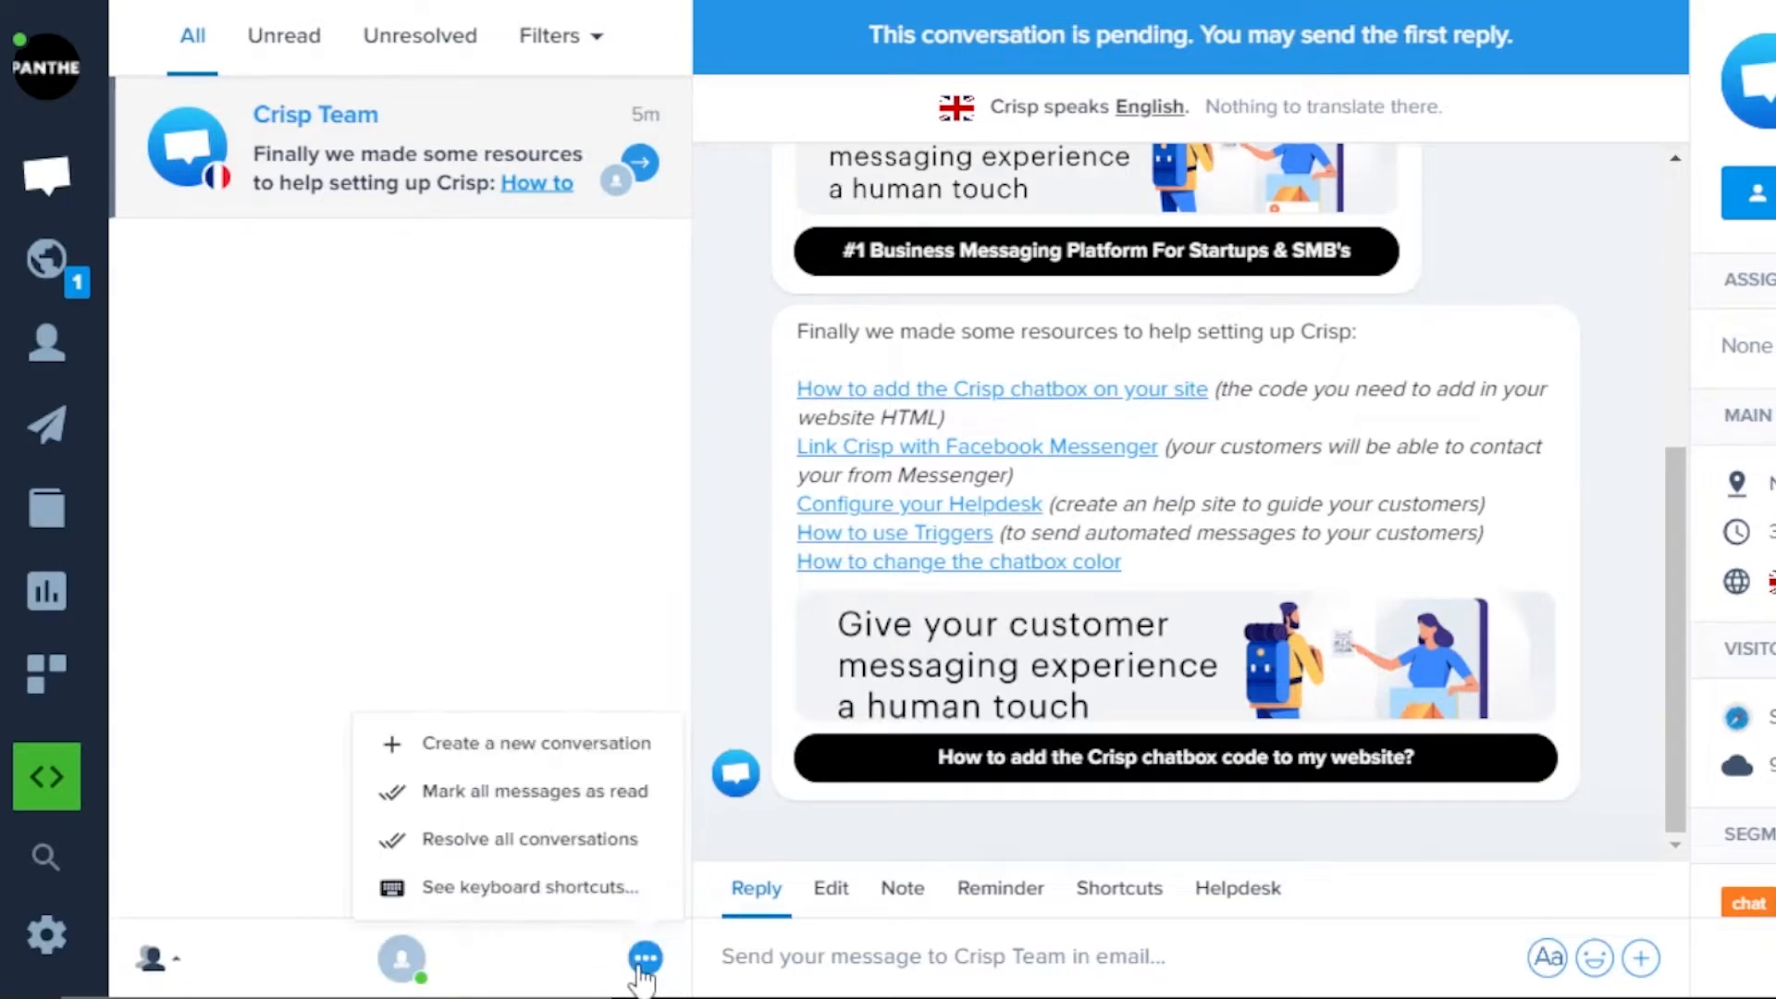
pyautogui.moveTo(535, 791)
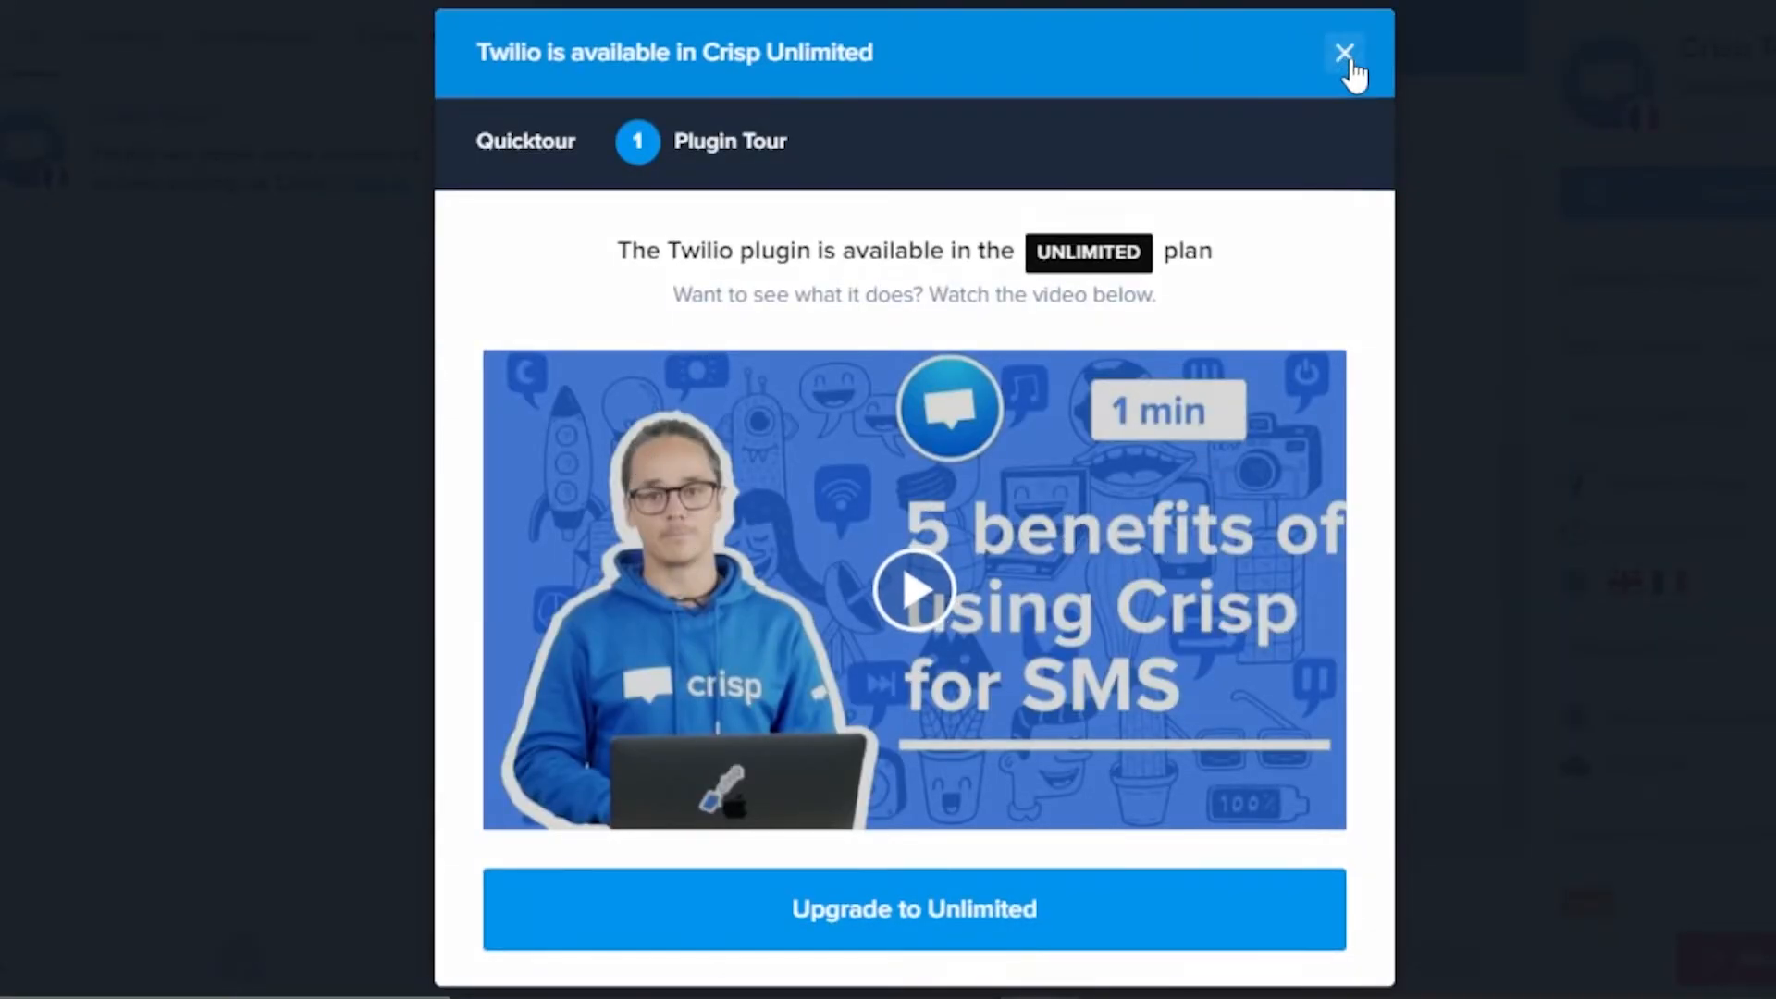
pyautogui.click(1344, 54)
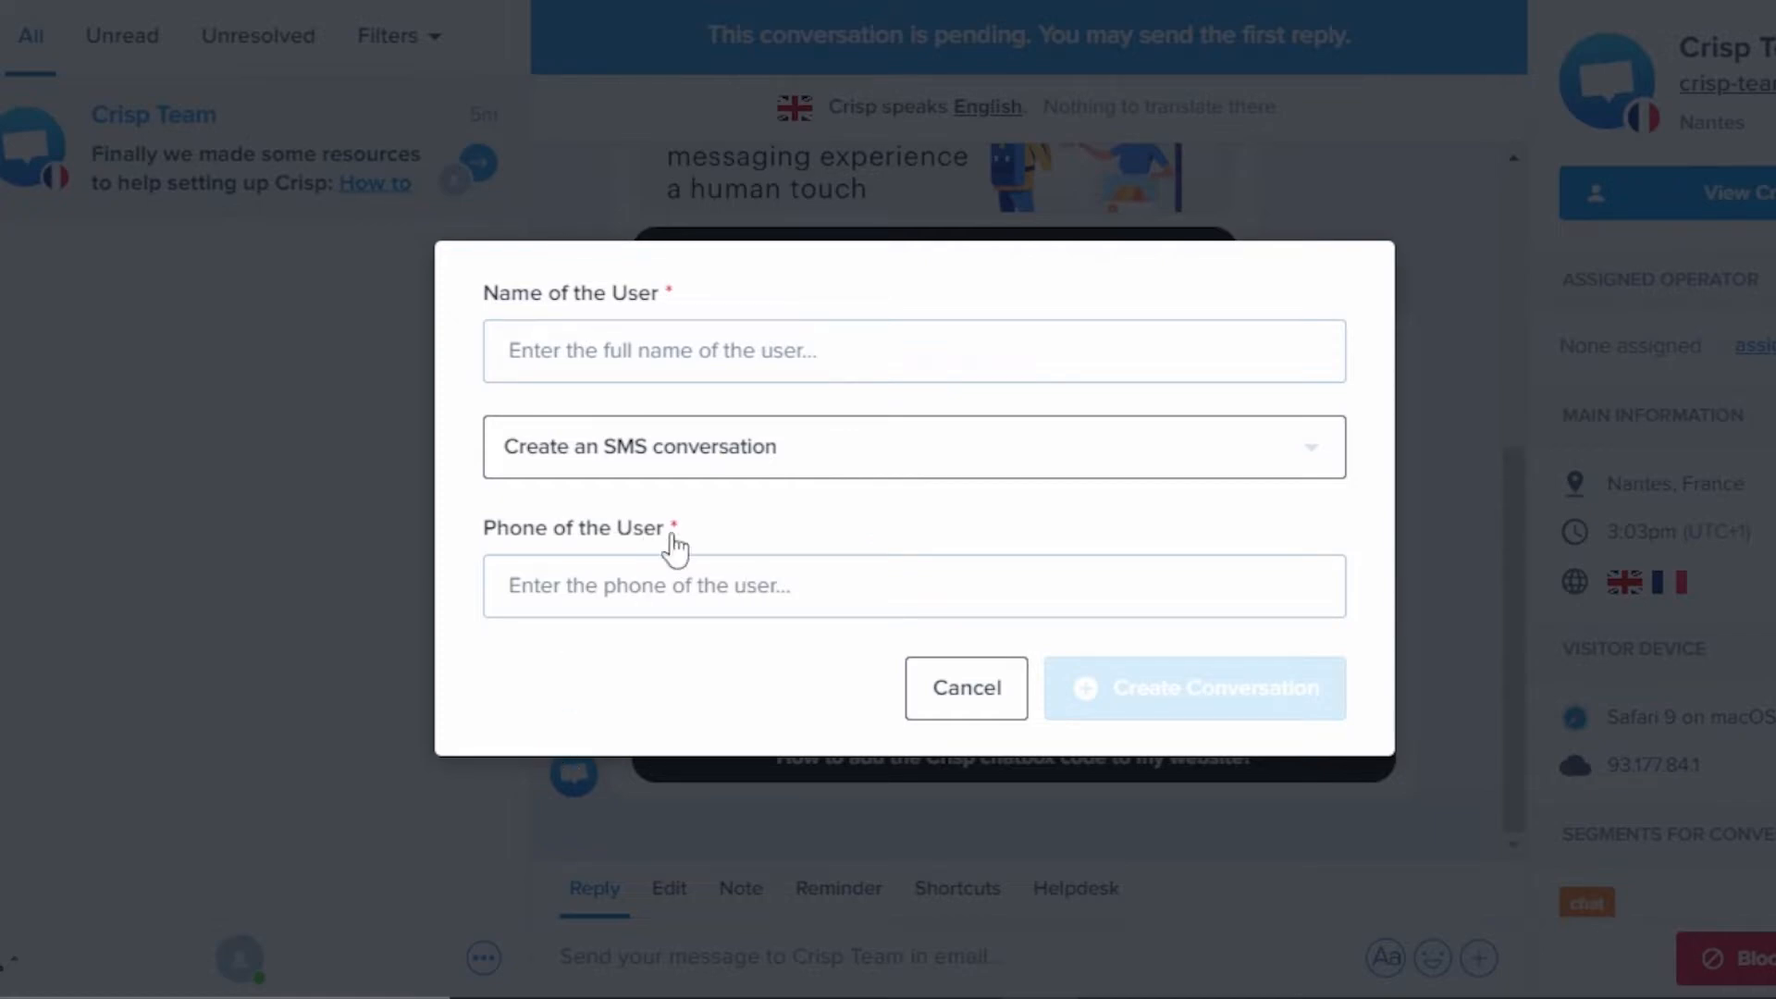
pyautogui.moveTo(965, 687)
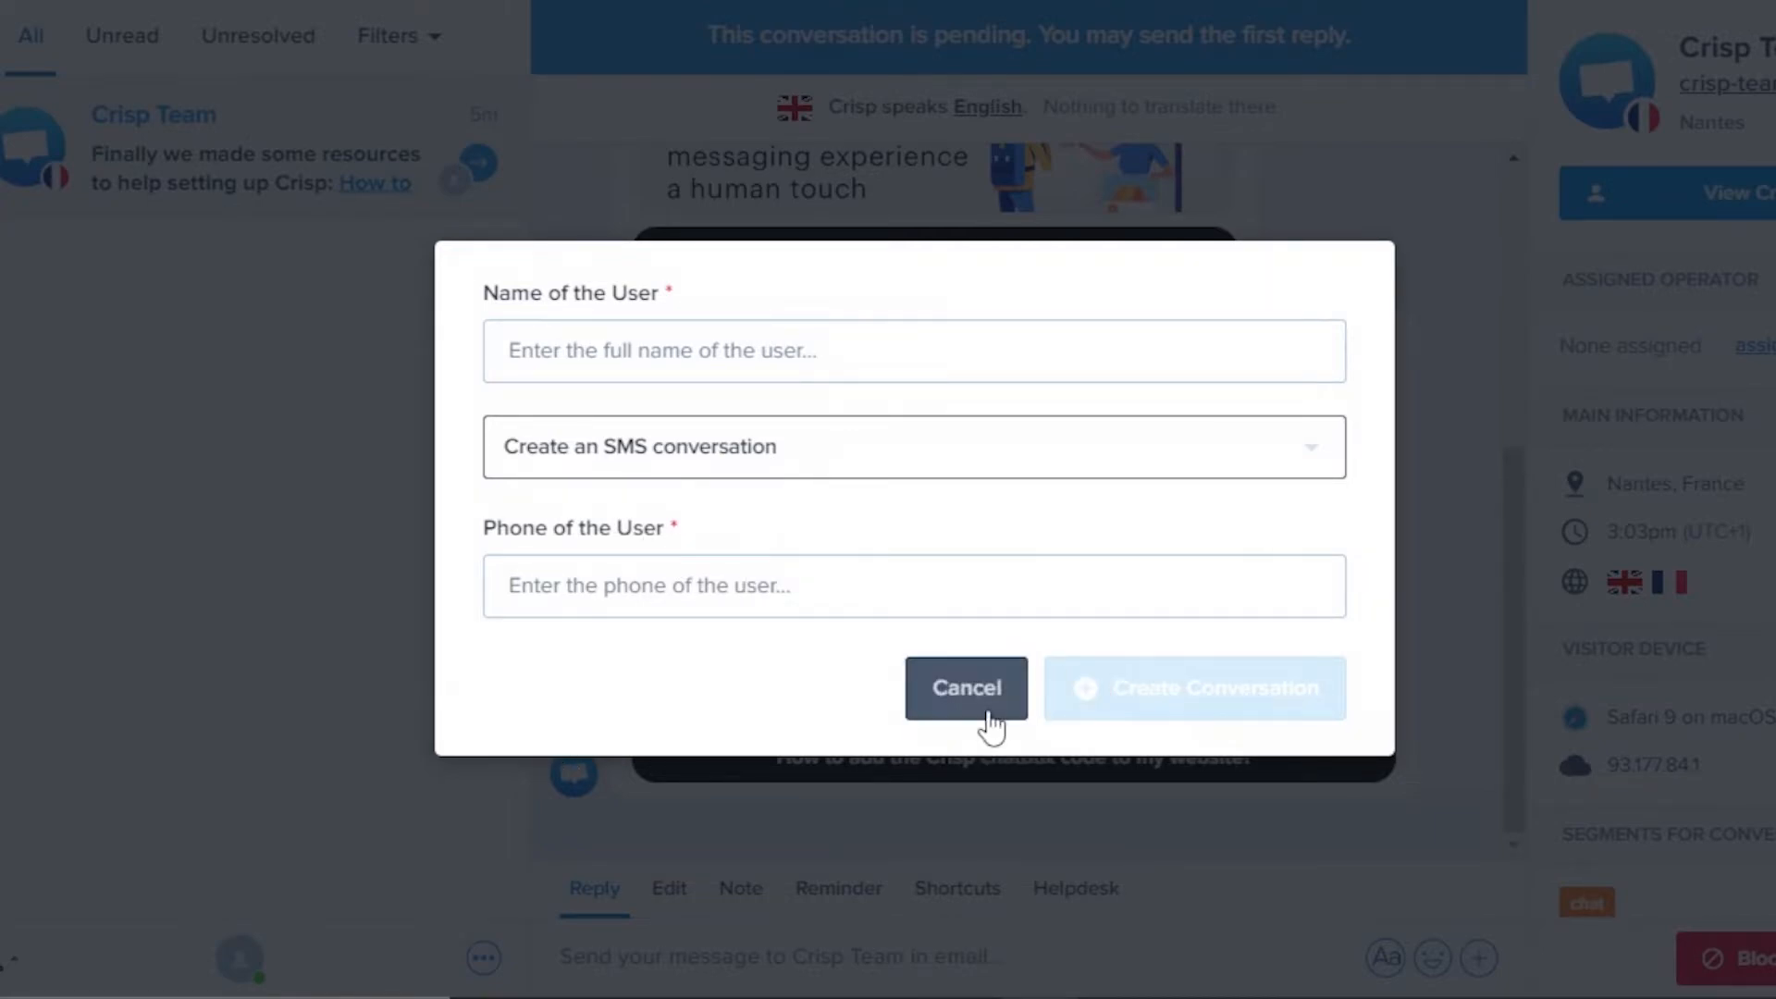
pyautogui.click(965, 688)
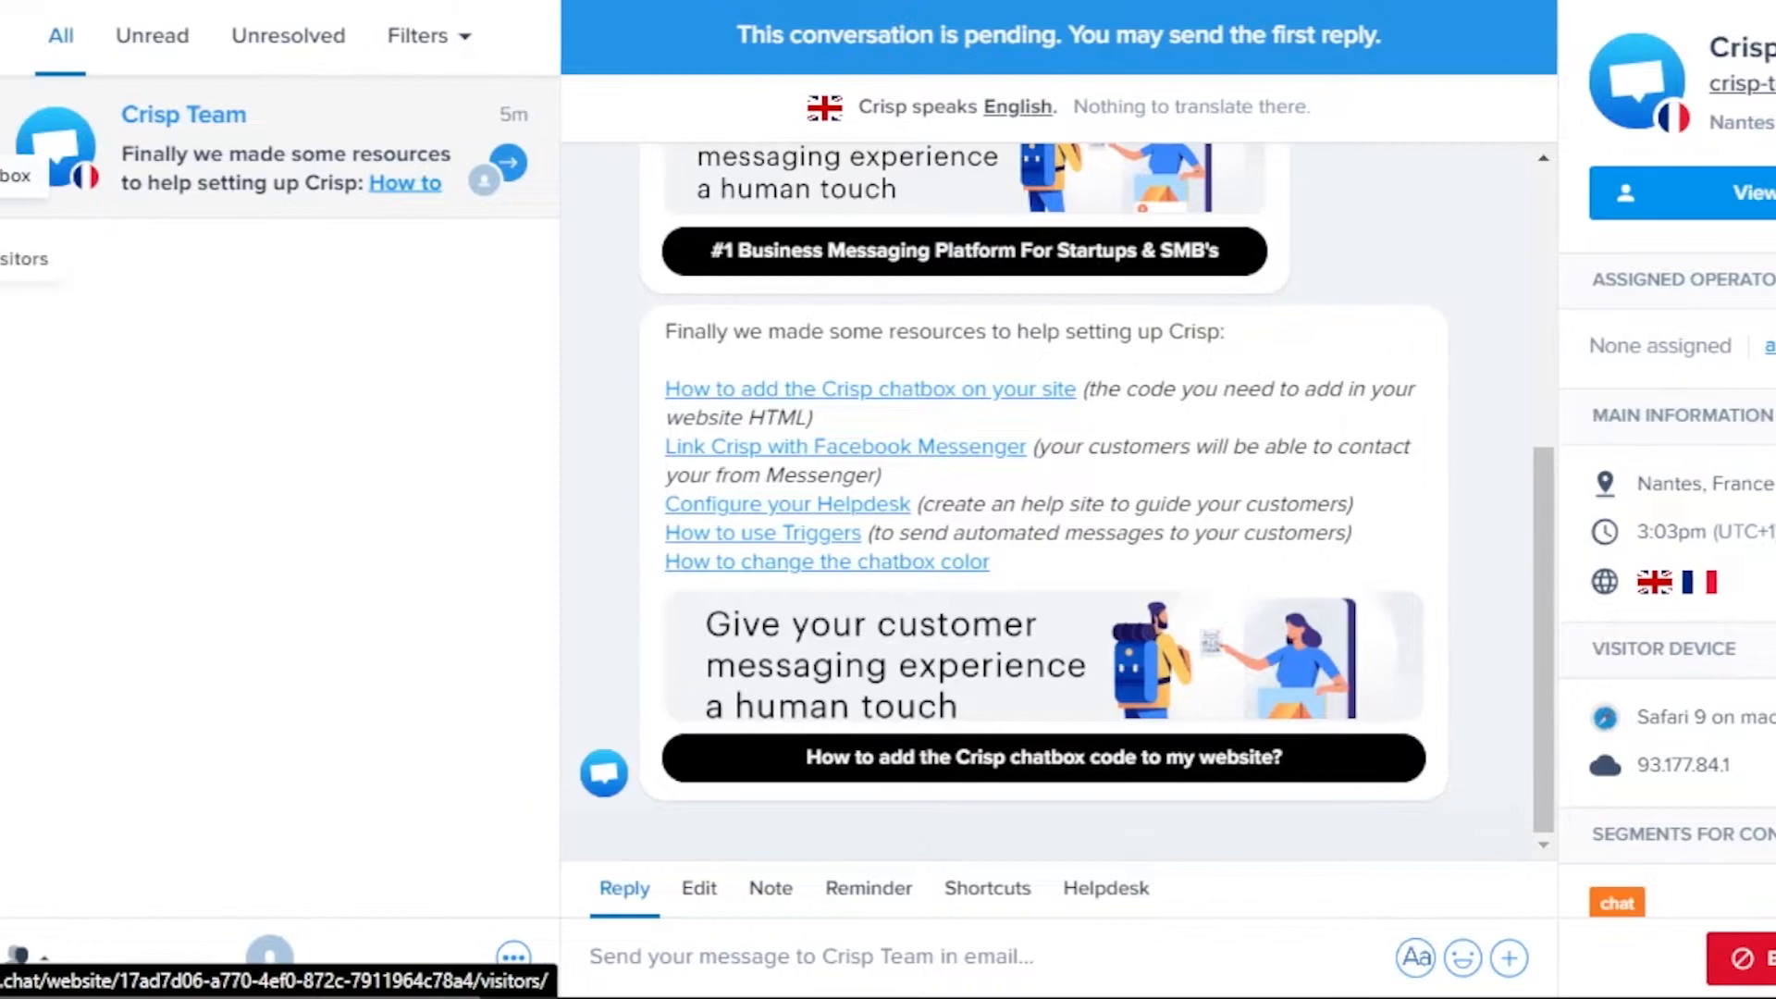
pyautogui.click(54, 258)
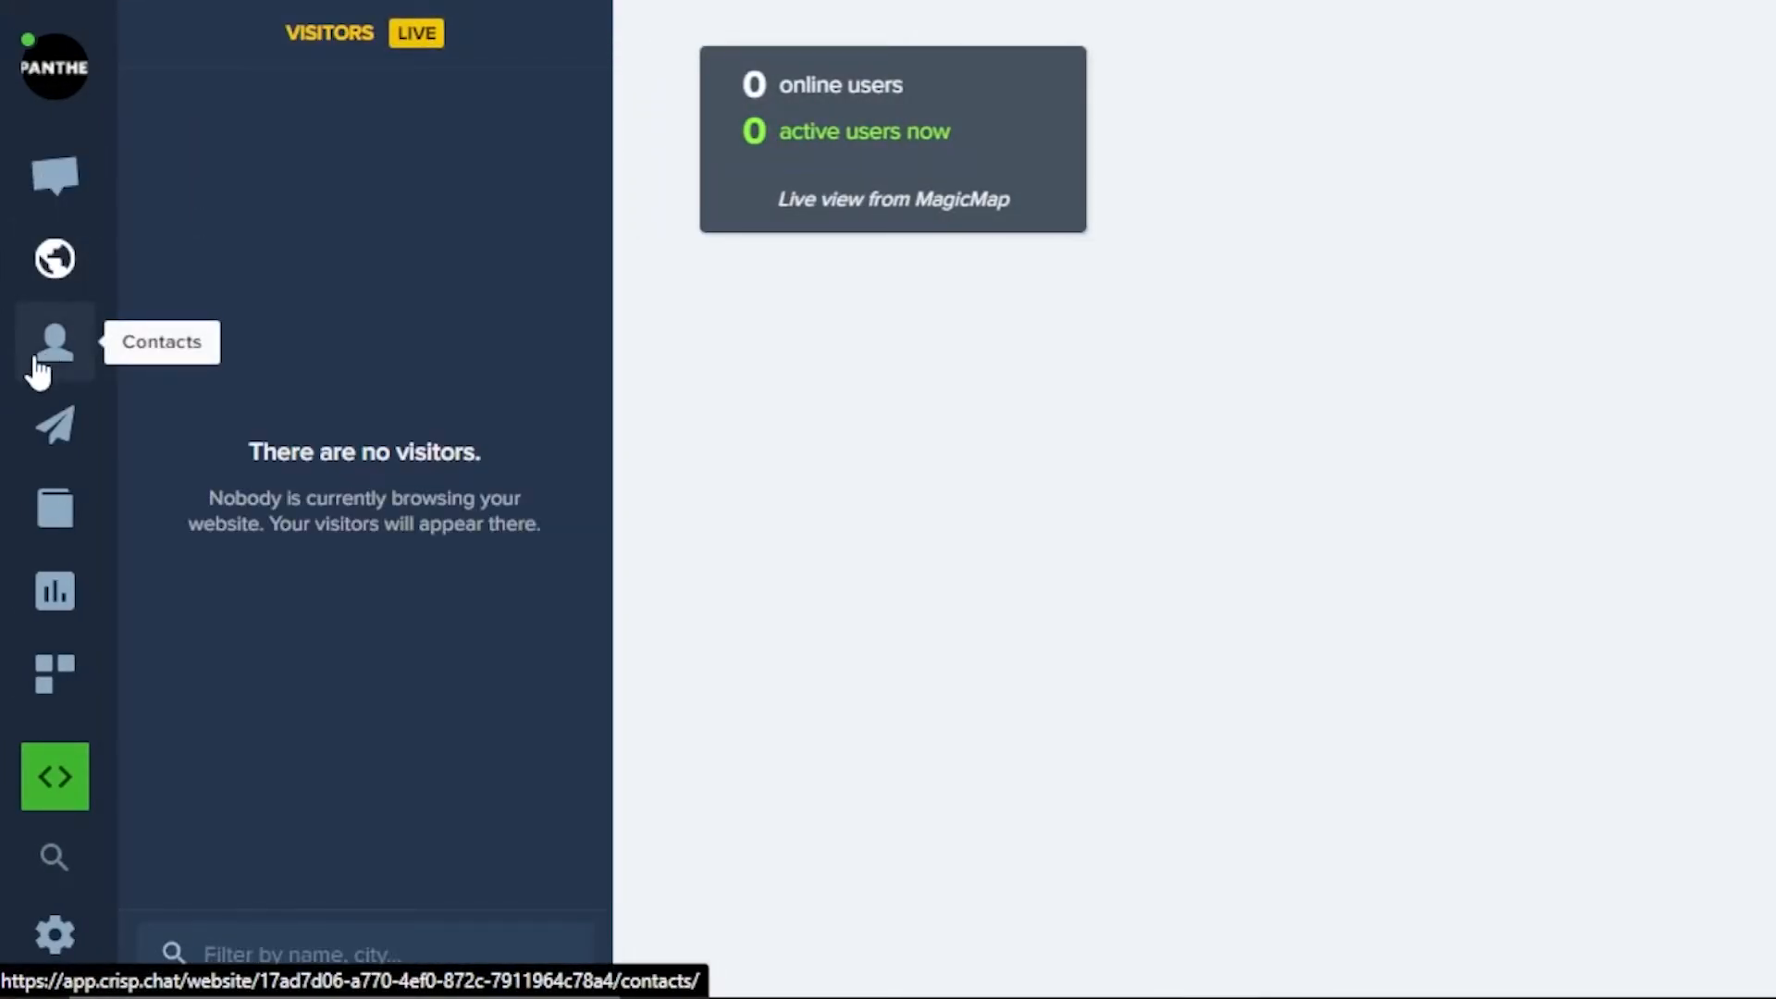
# Step: Browse the contacts list and the plugins catalogue, then return to the inbox
pyautogui.click(54, 341)
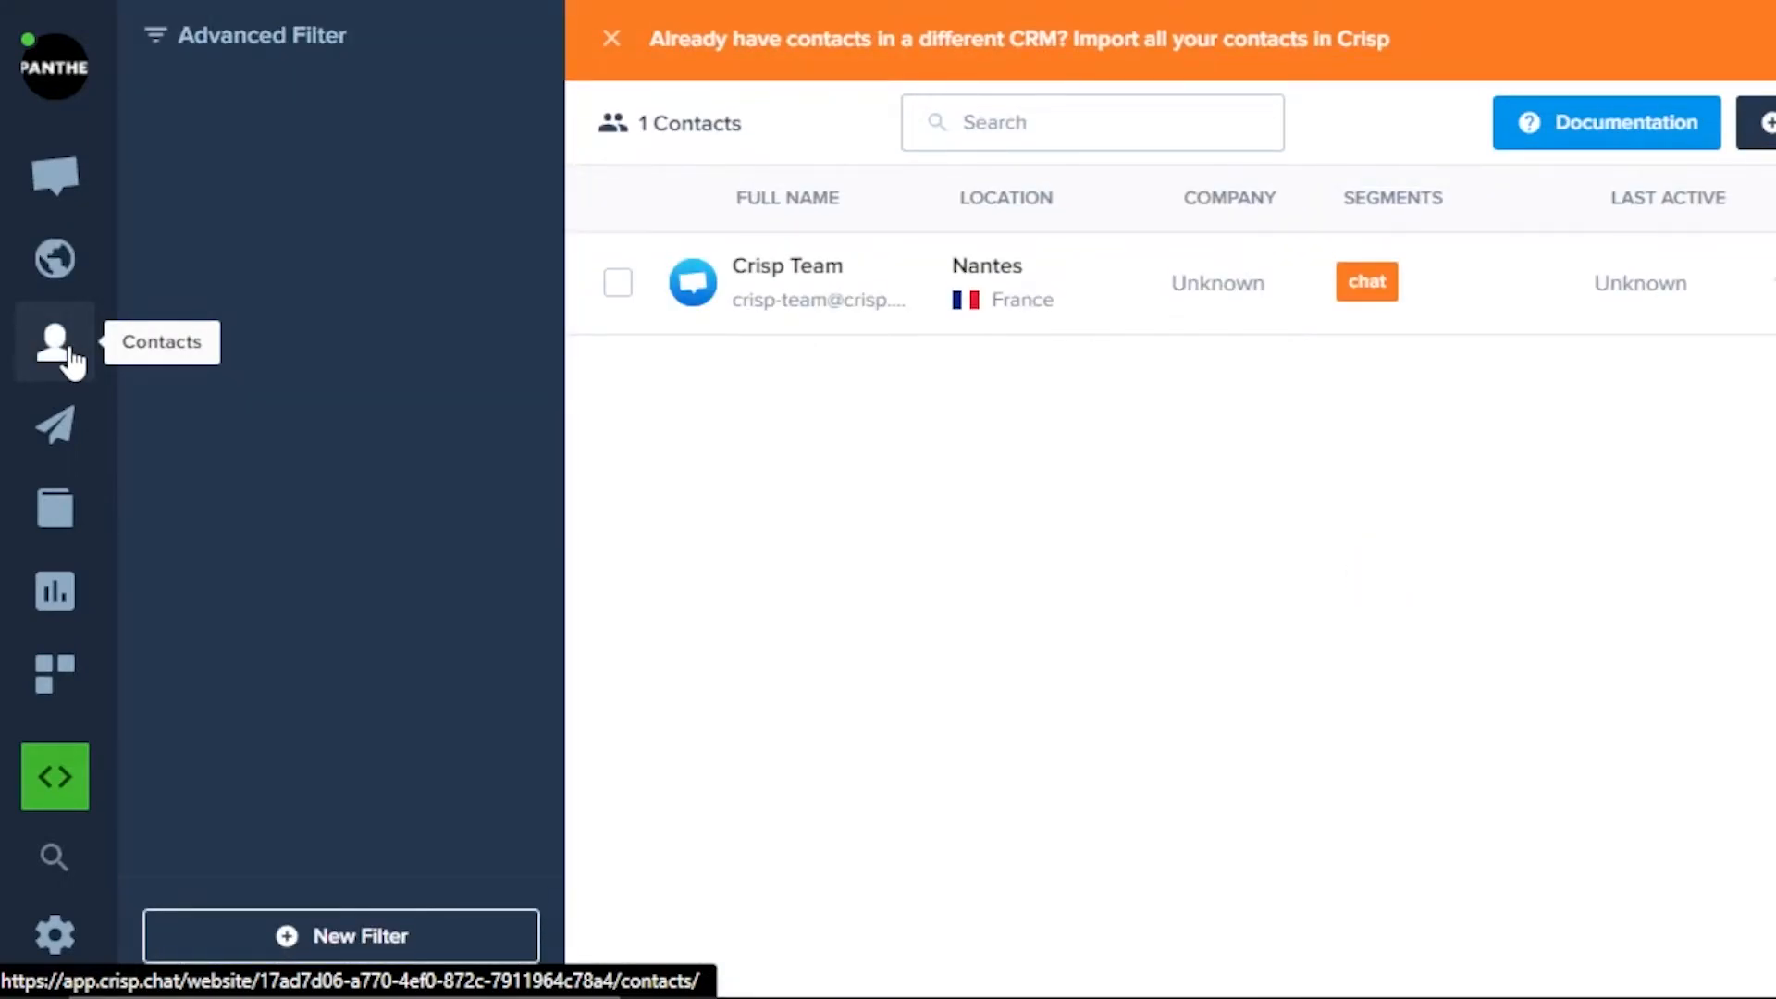
pyautogui.moveTo(617, 31)
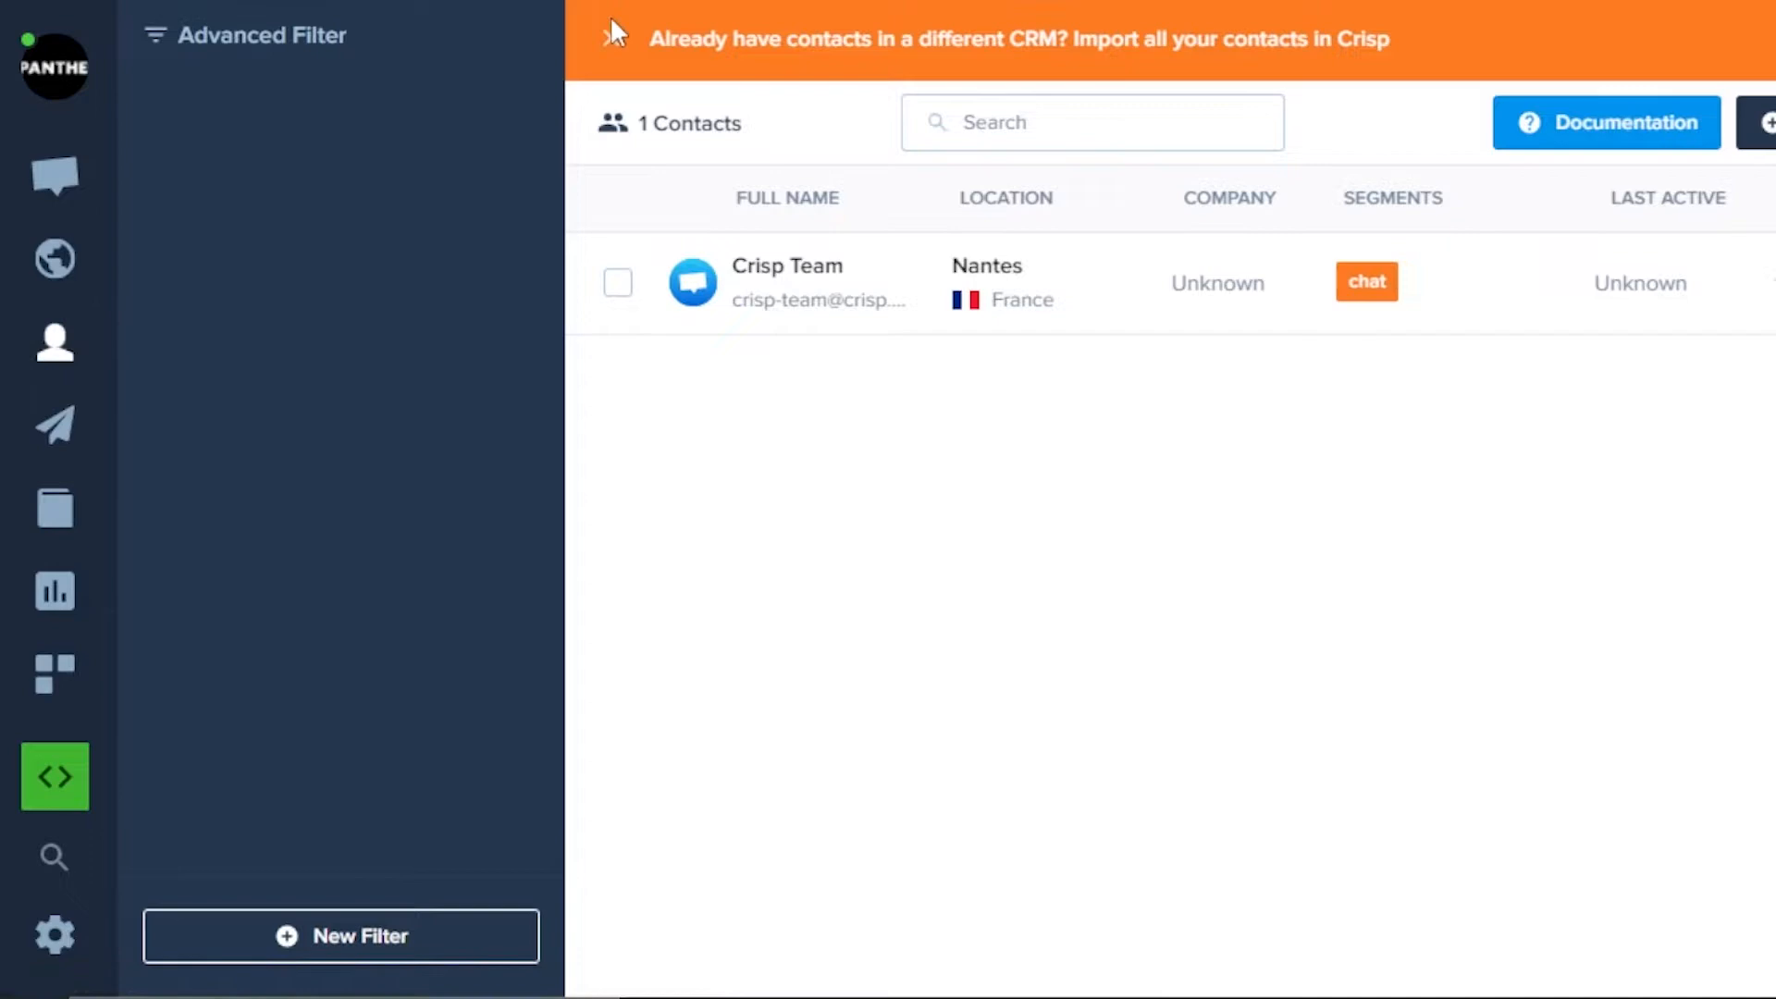
pyautogui.click(54, 65)
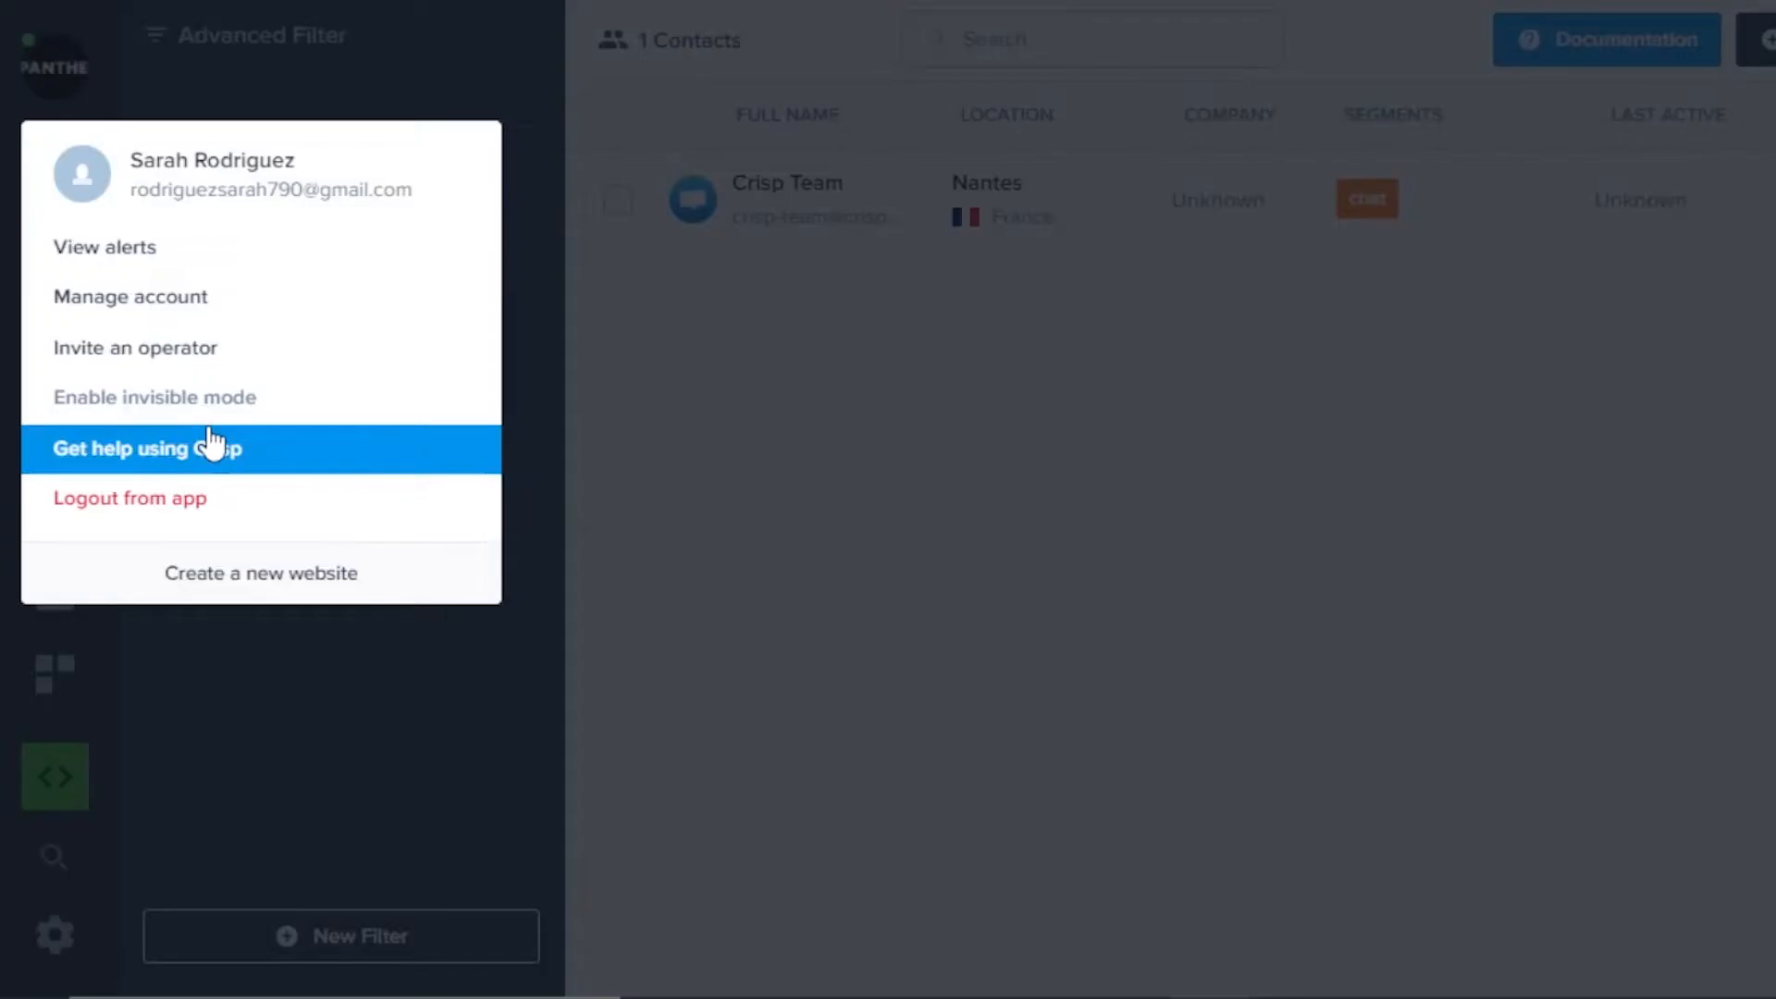
pyautogui.moveTo(630, 444)
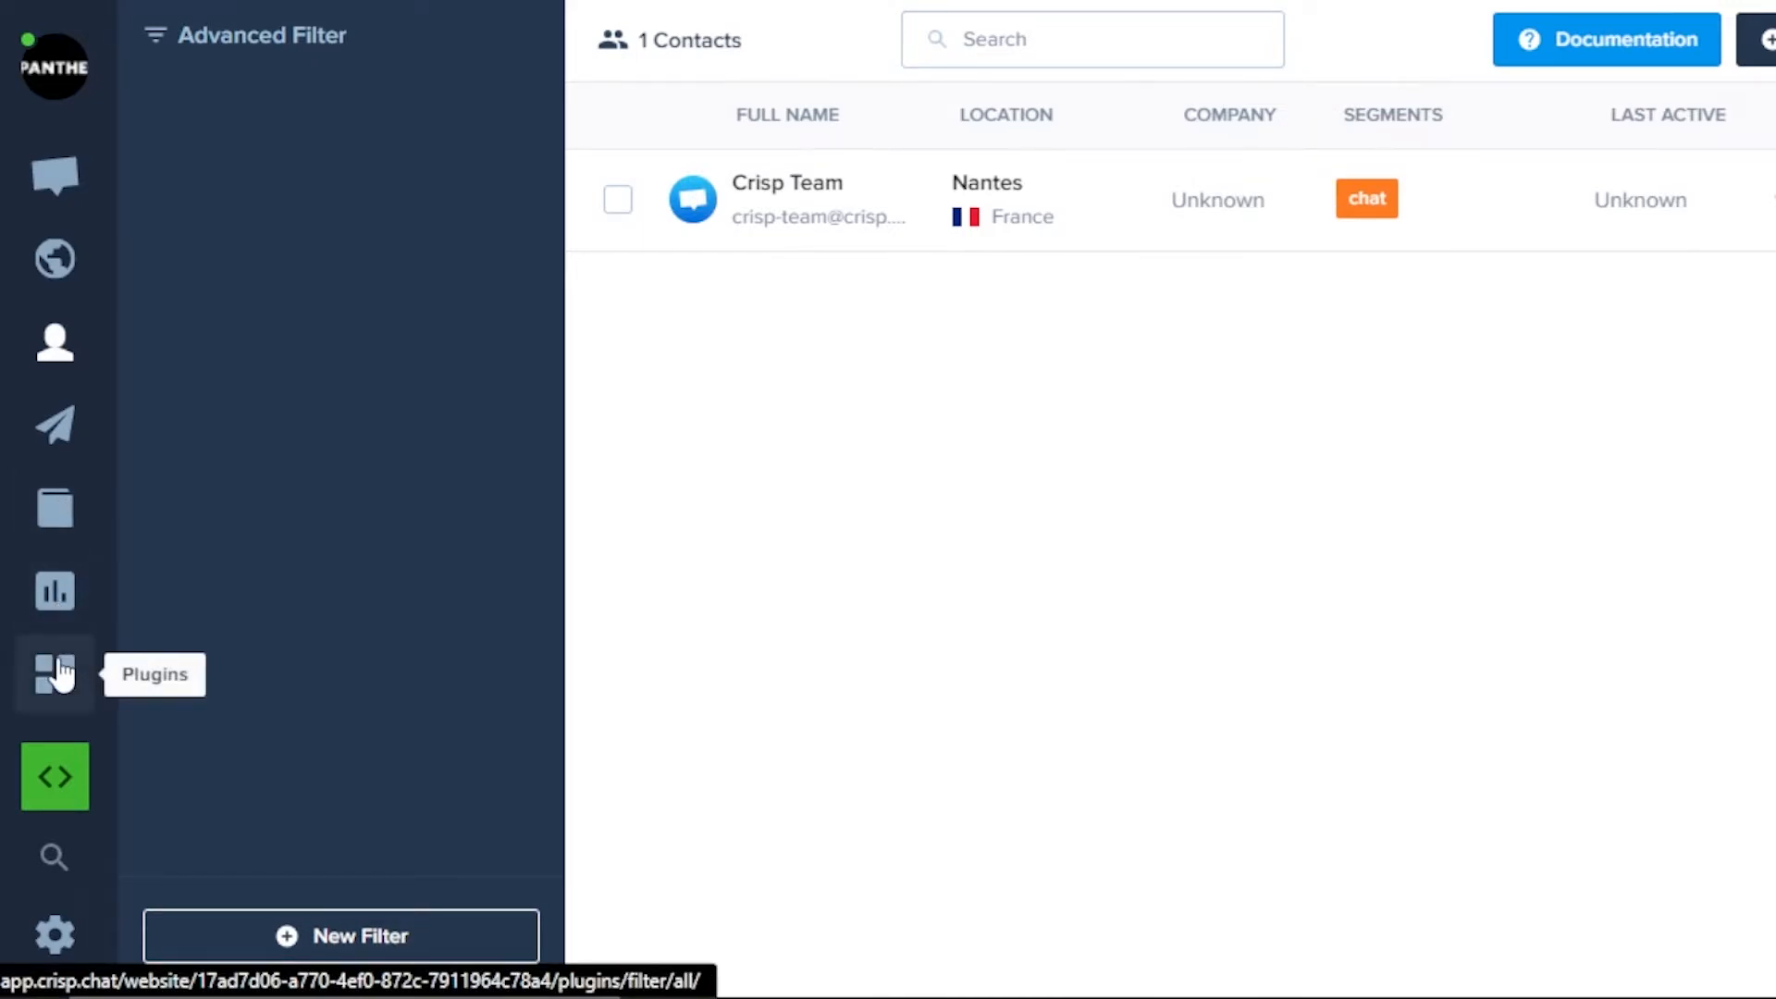
pyautogui.click(54, 675)
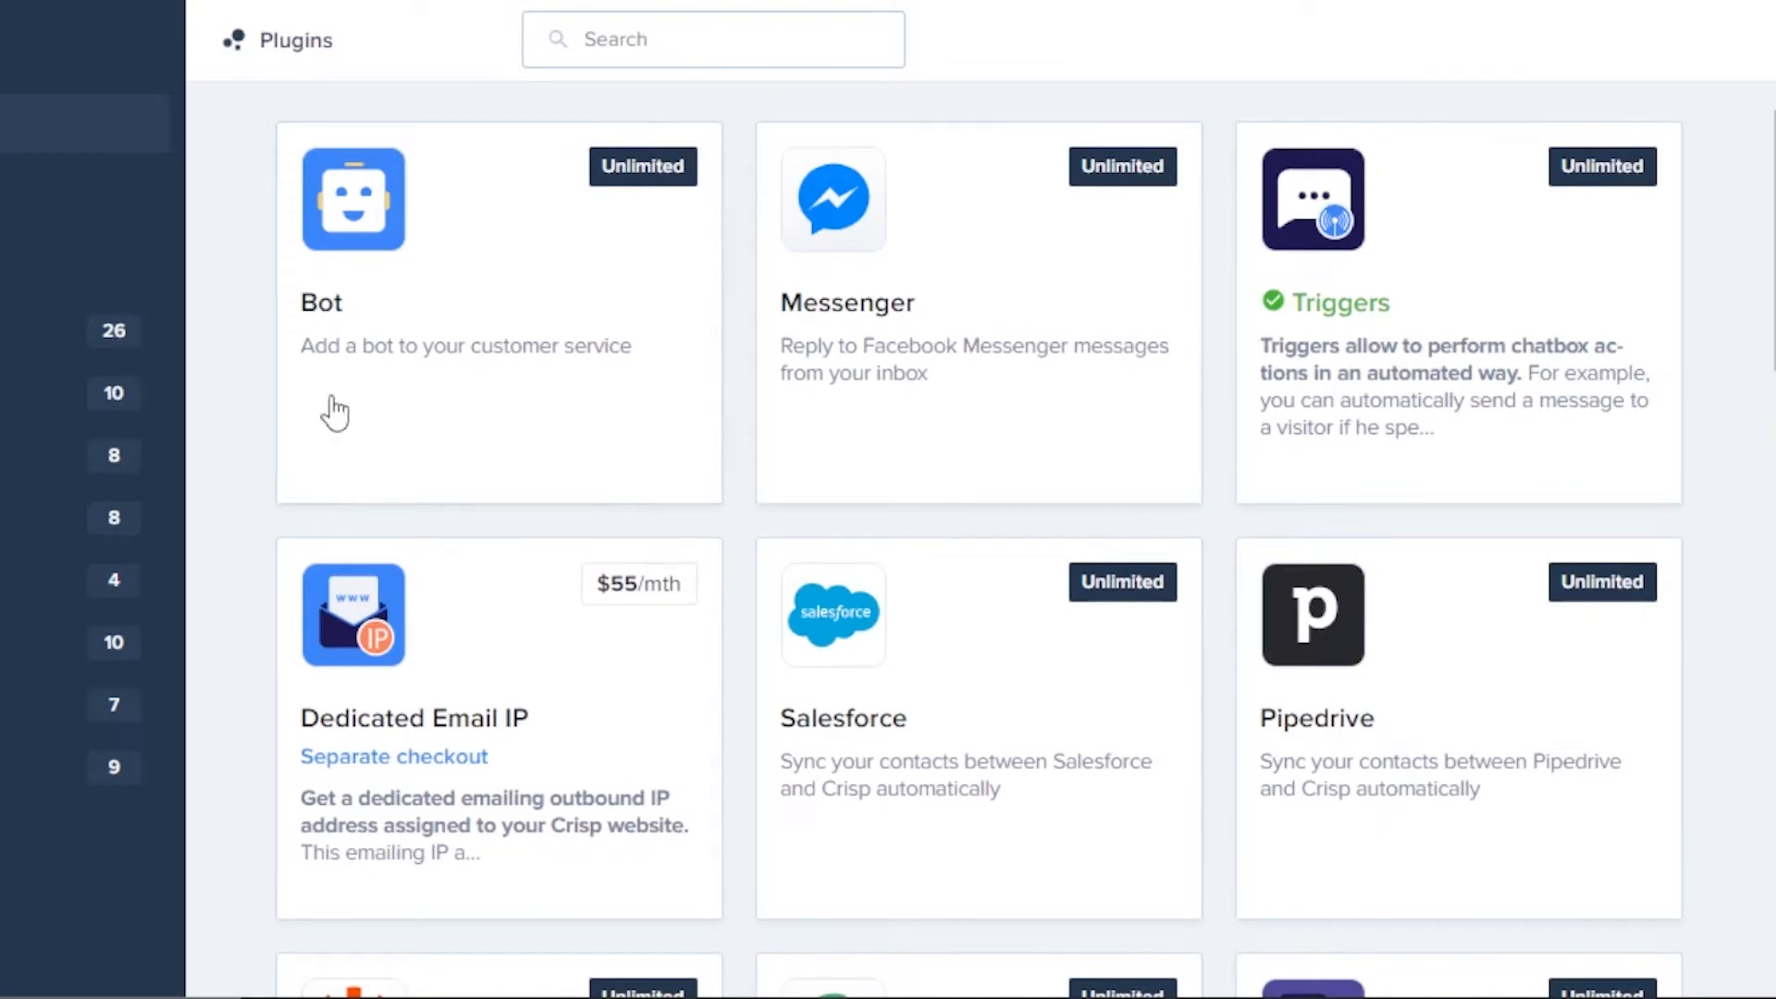
pyautogui.moveTo(408, 297)
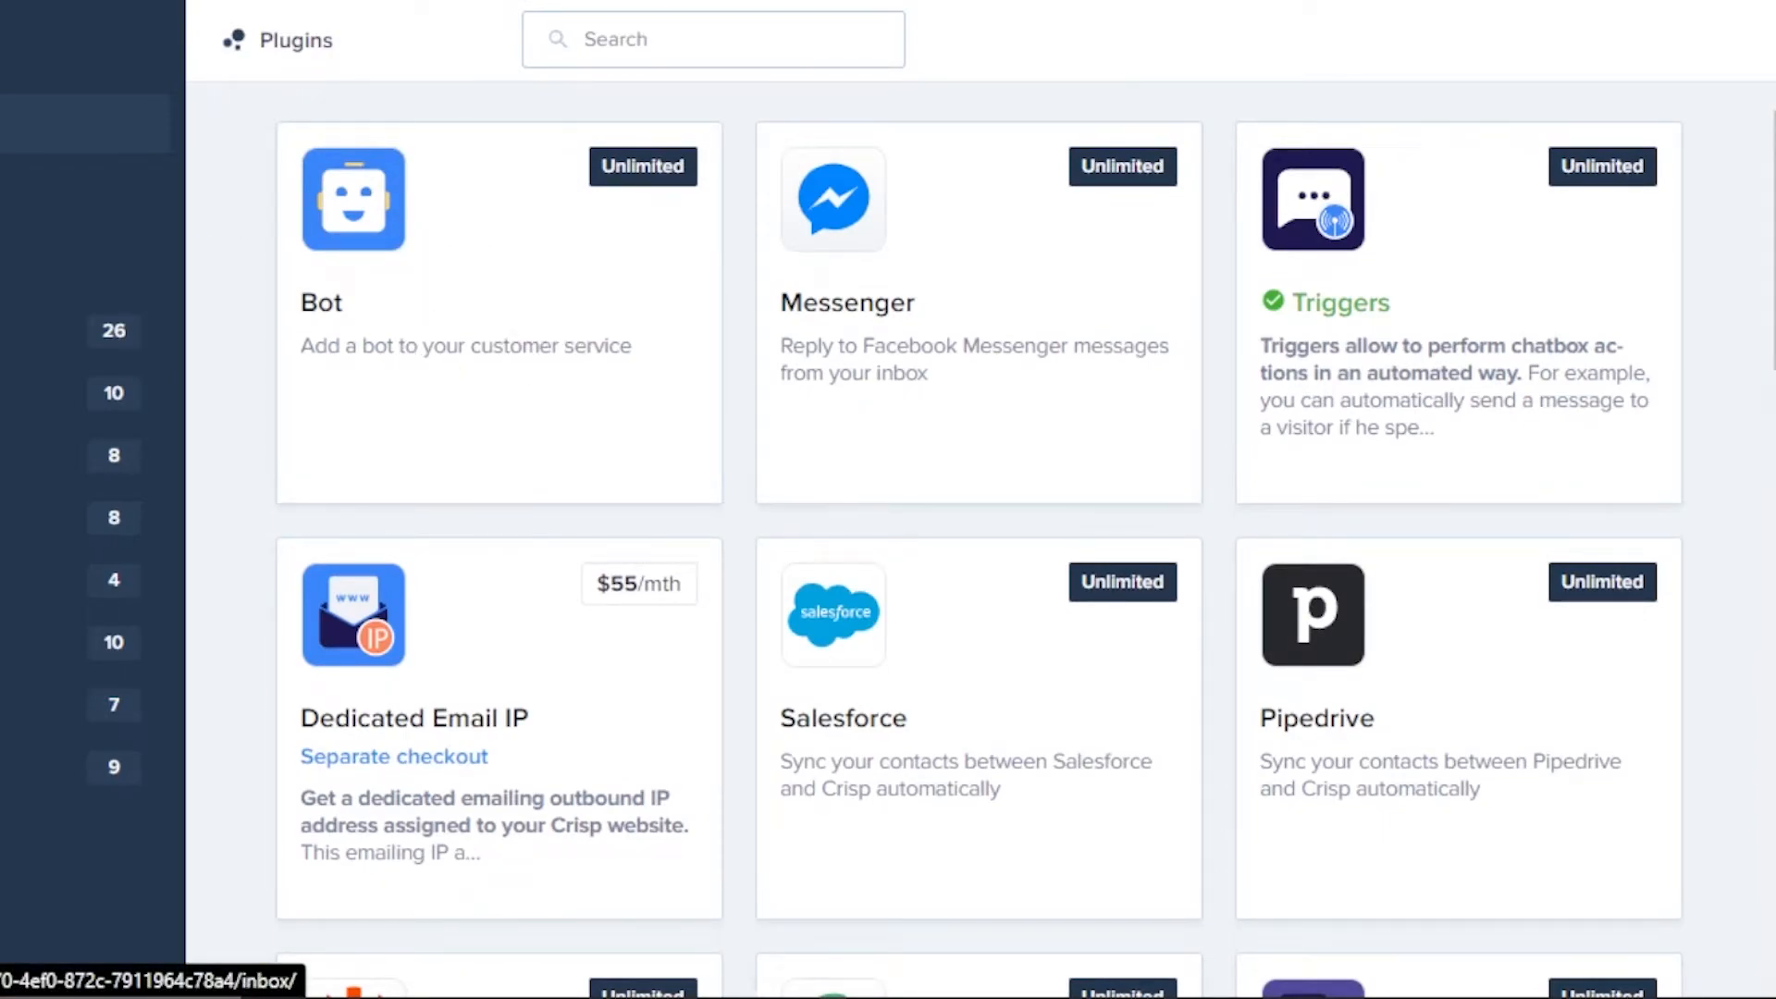
pyautogui.click(54, 176)
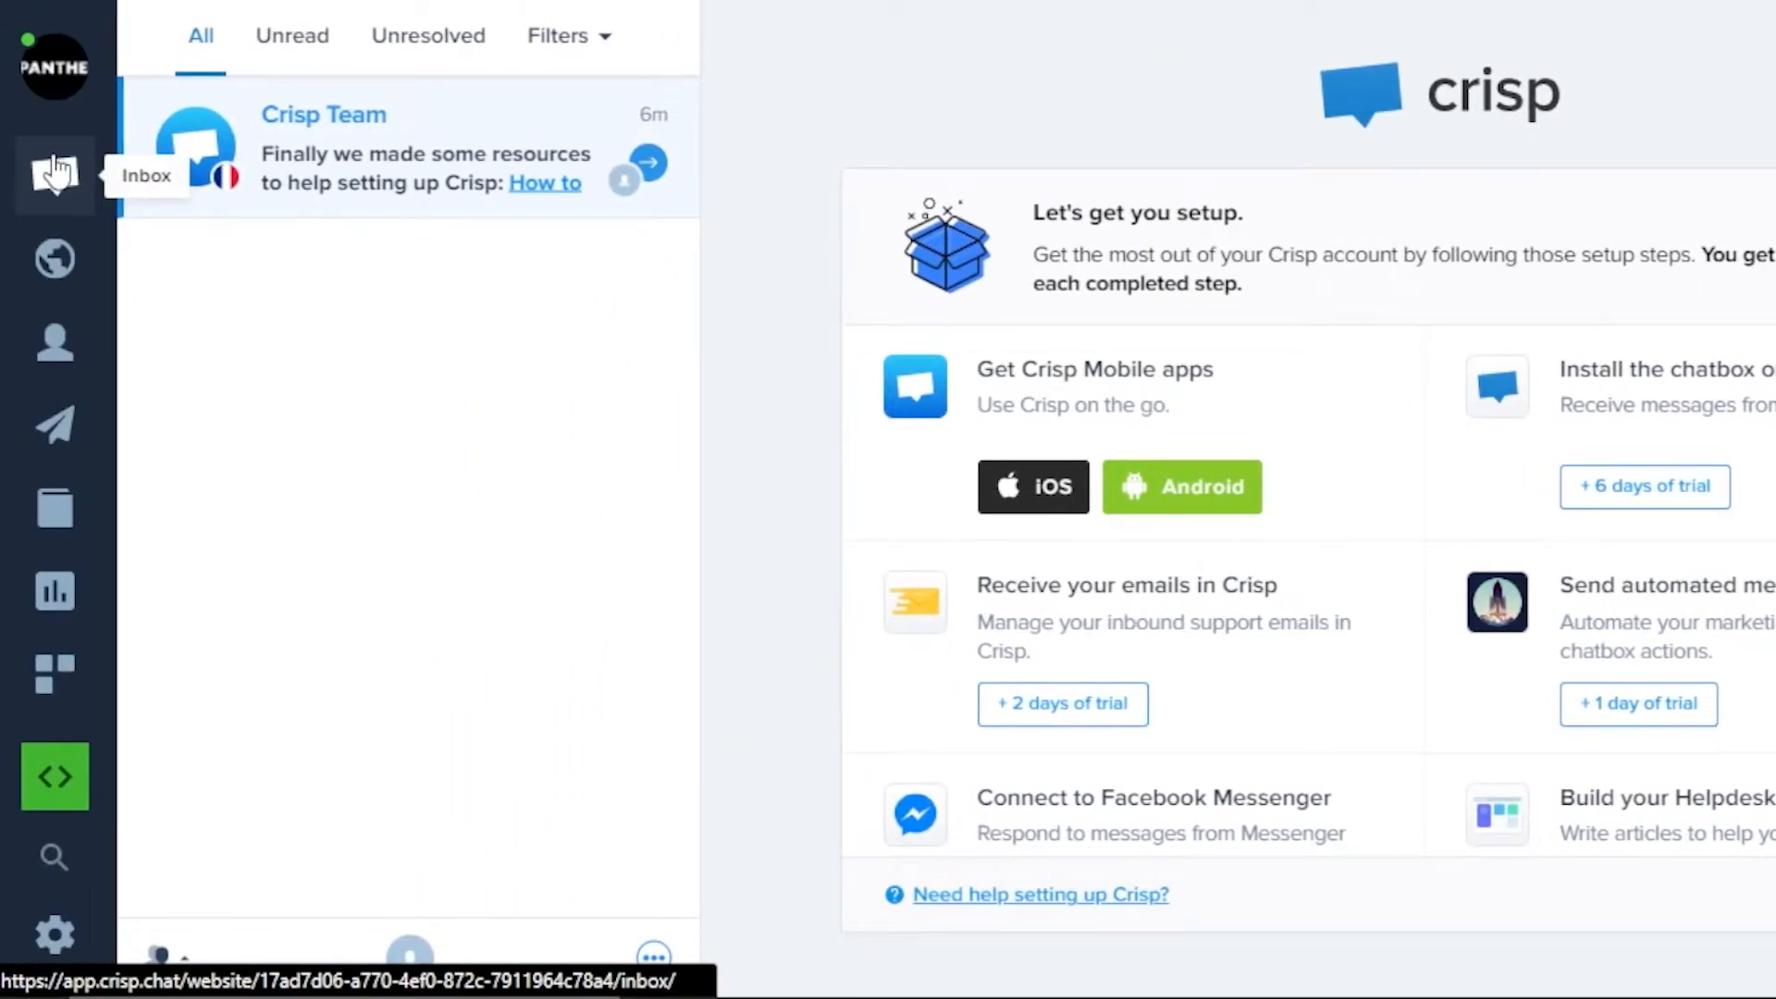
pyautogui.moveTo(382, 328)
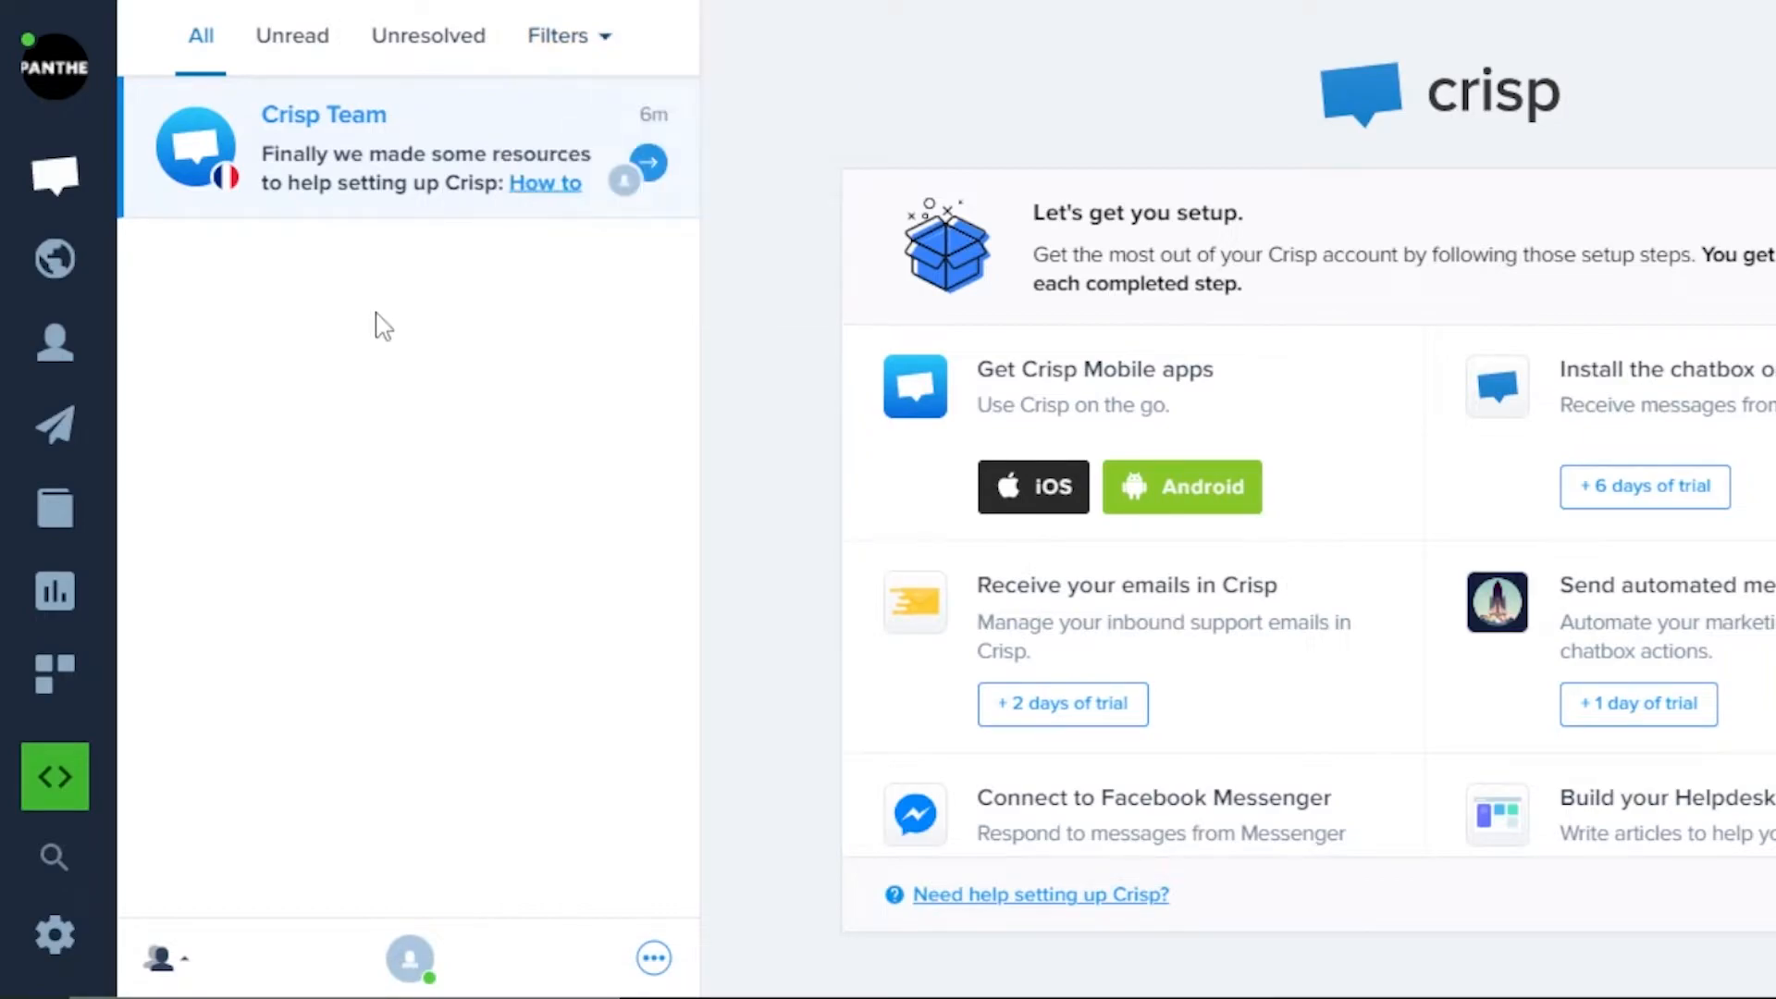
pyautogui.moveTo(55, 733)
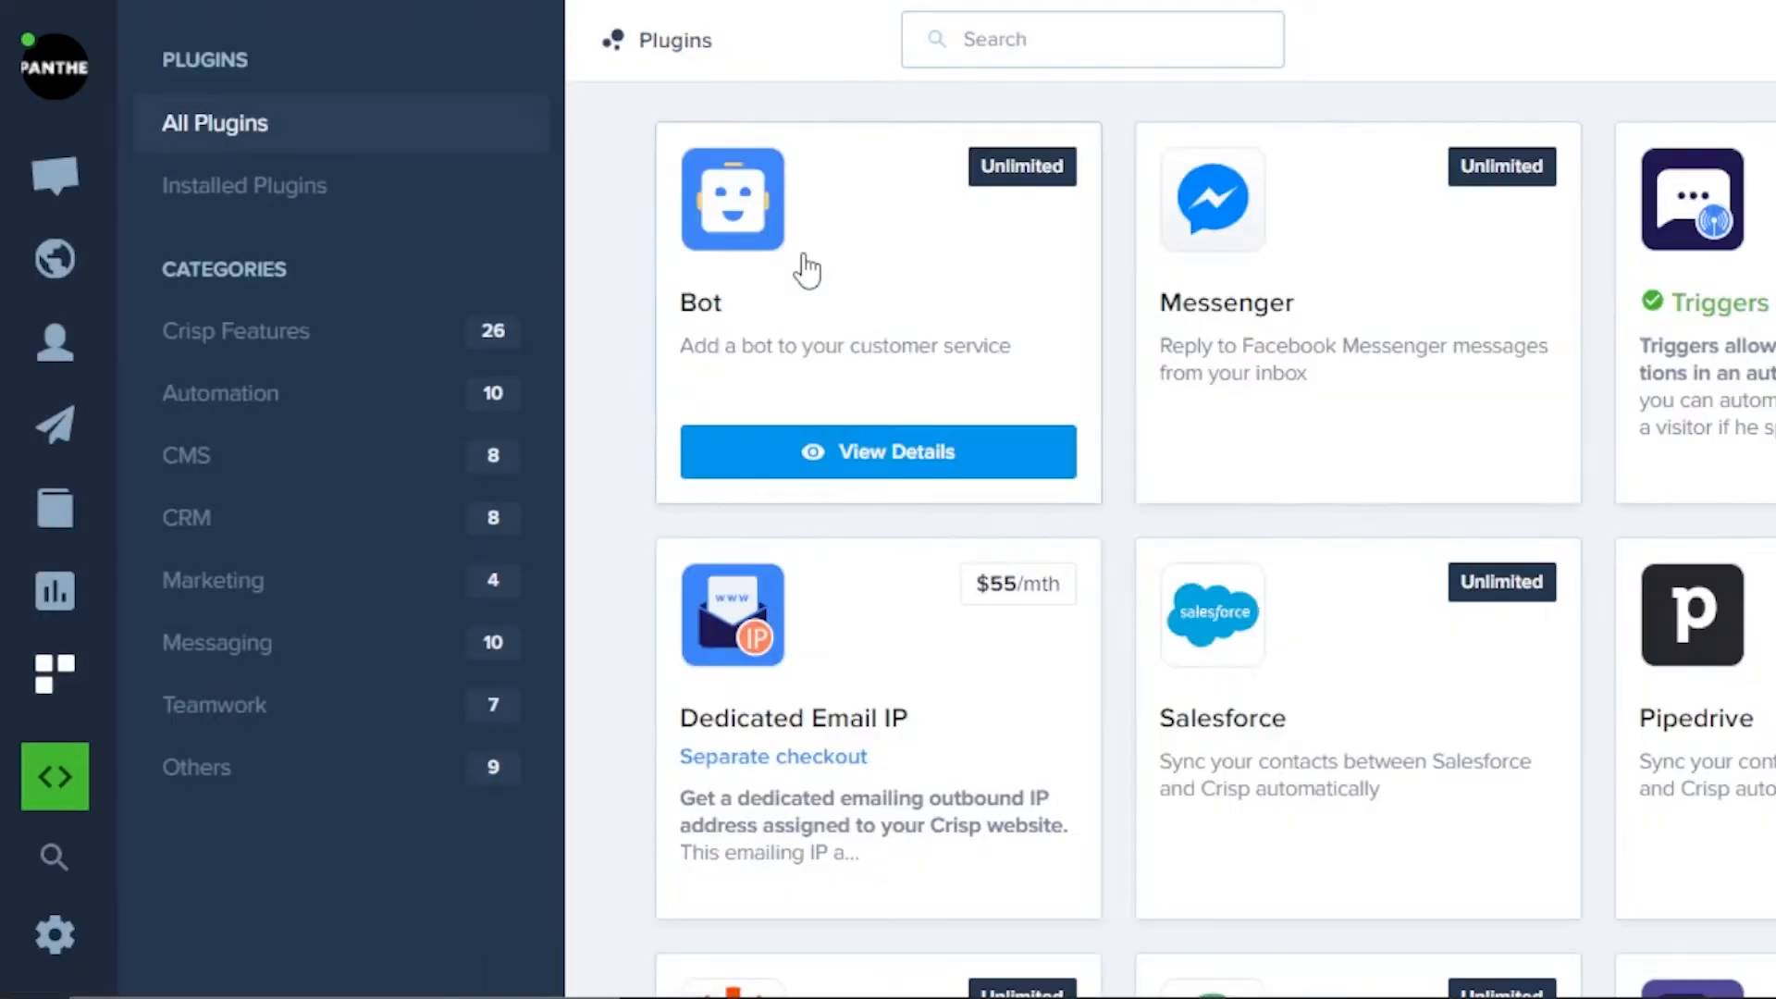
pyautogui.moveTo(922, 434)
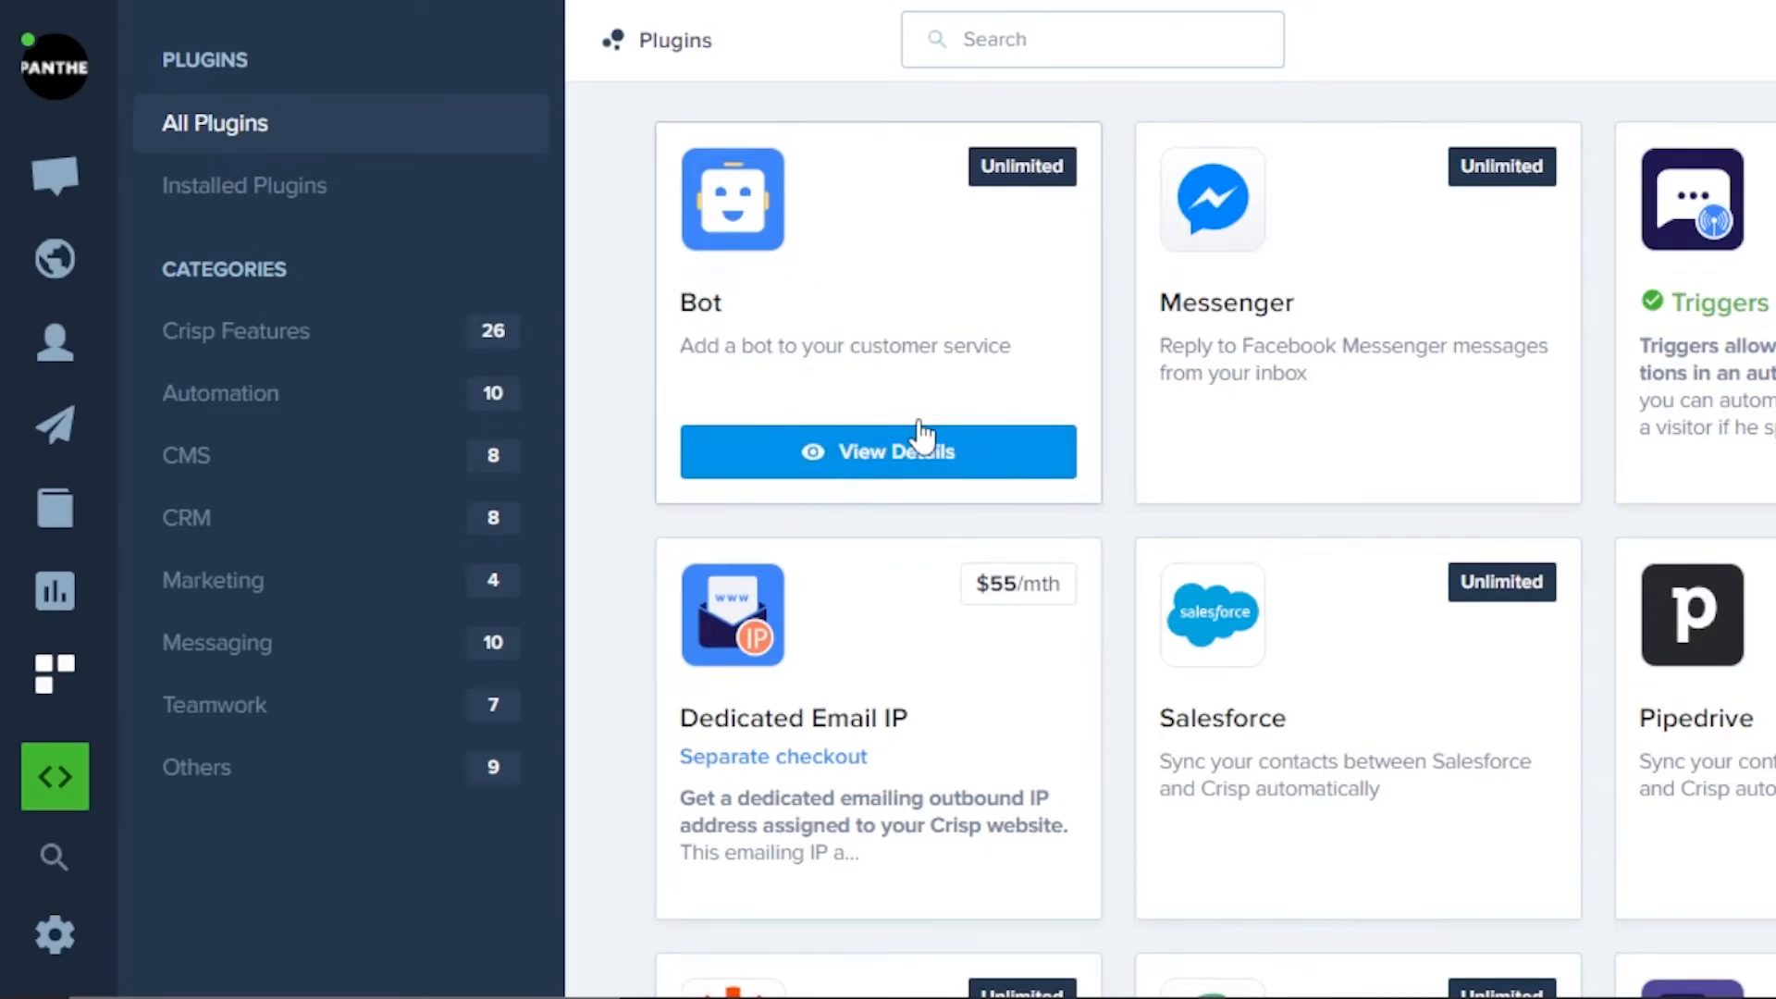
pyautogui.moveTo(841, 359)
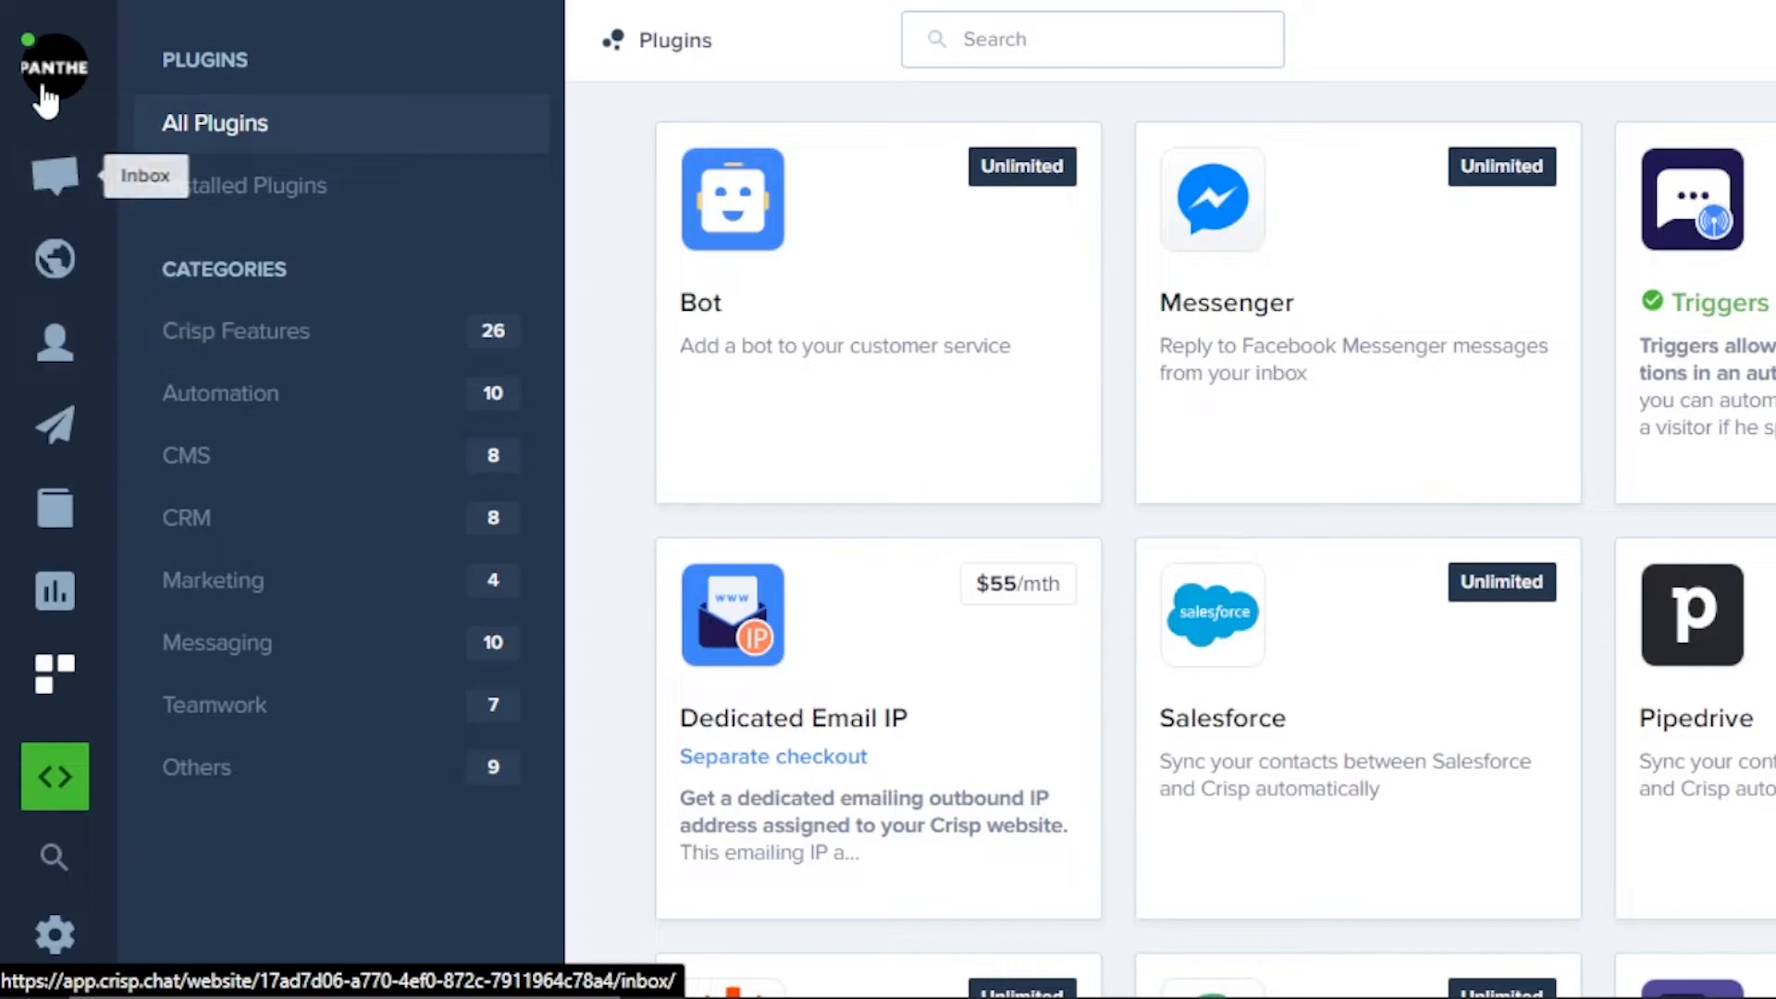
# Step: Scroll the WordPress dashboard side menu to Crisp Settings, then return to the Crisp inbox
pyautogui.click(53, 176)
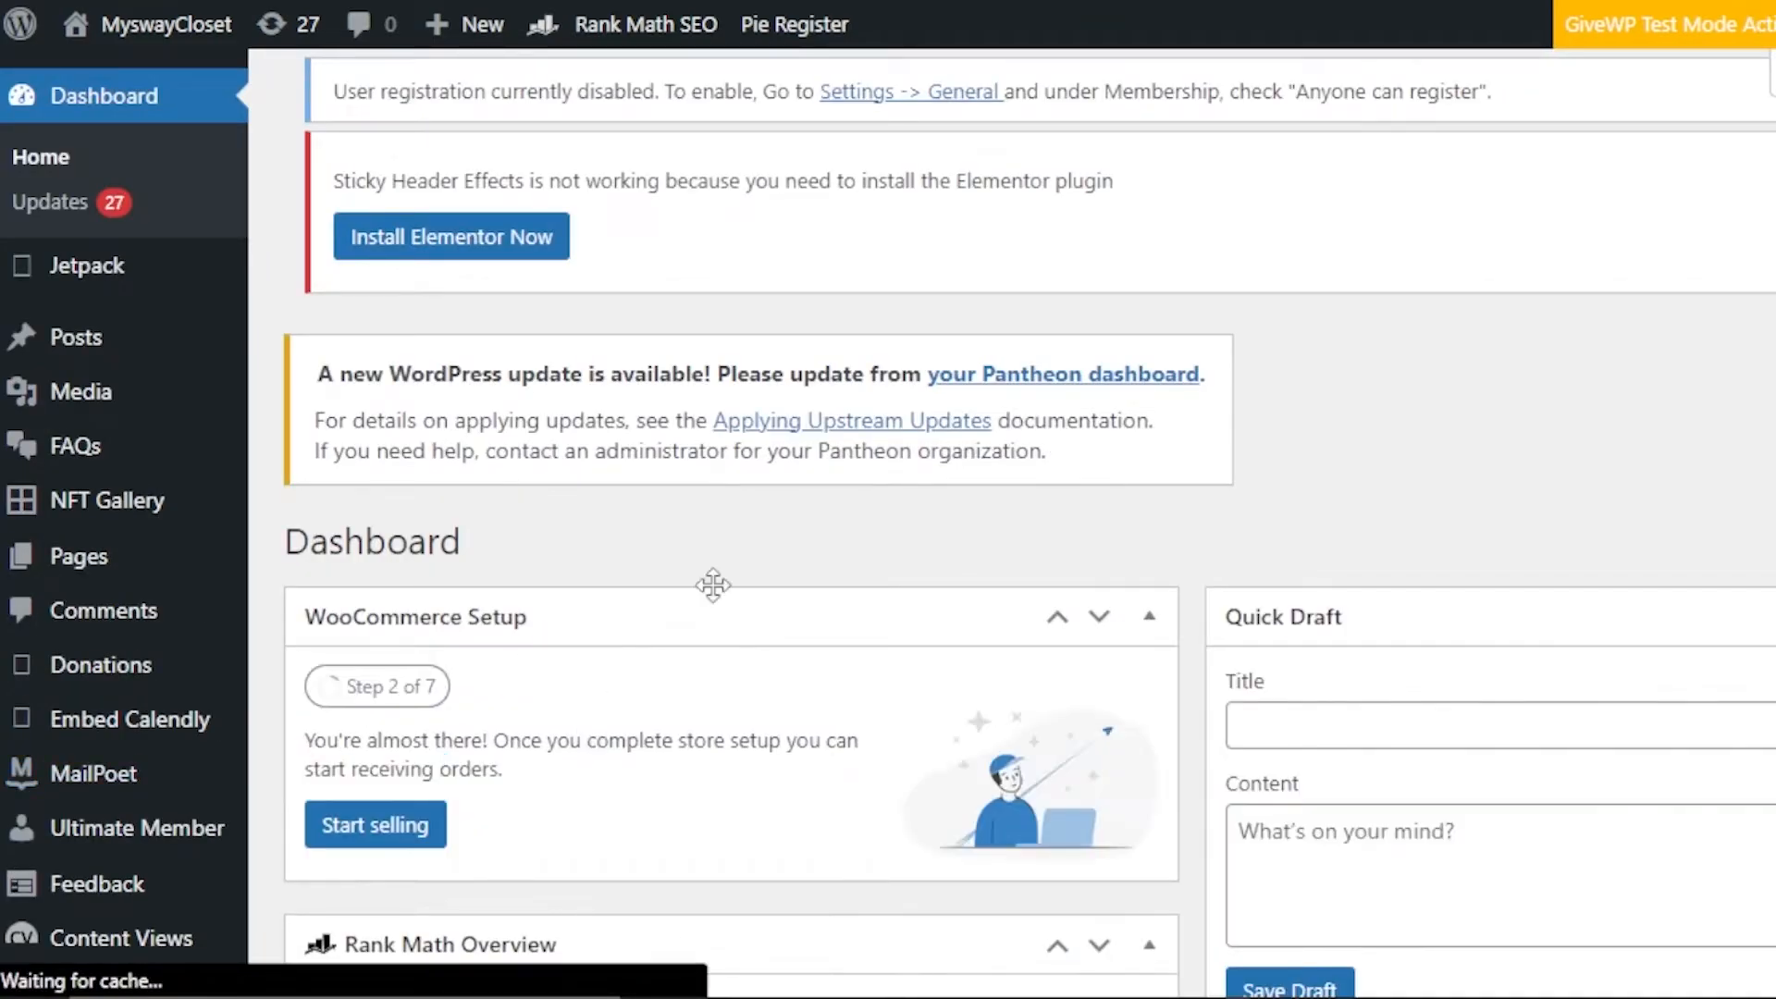
pyautogui.scroll(-3)
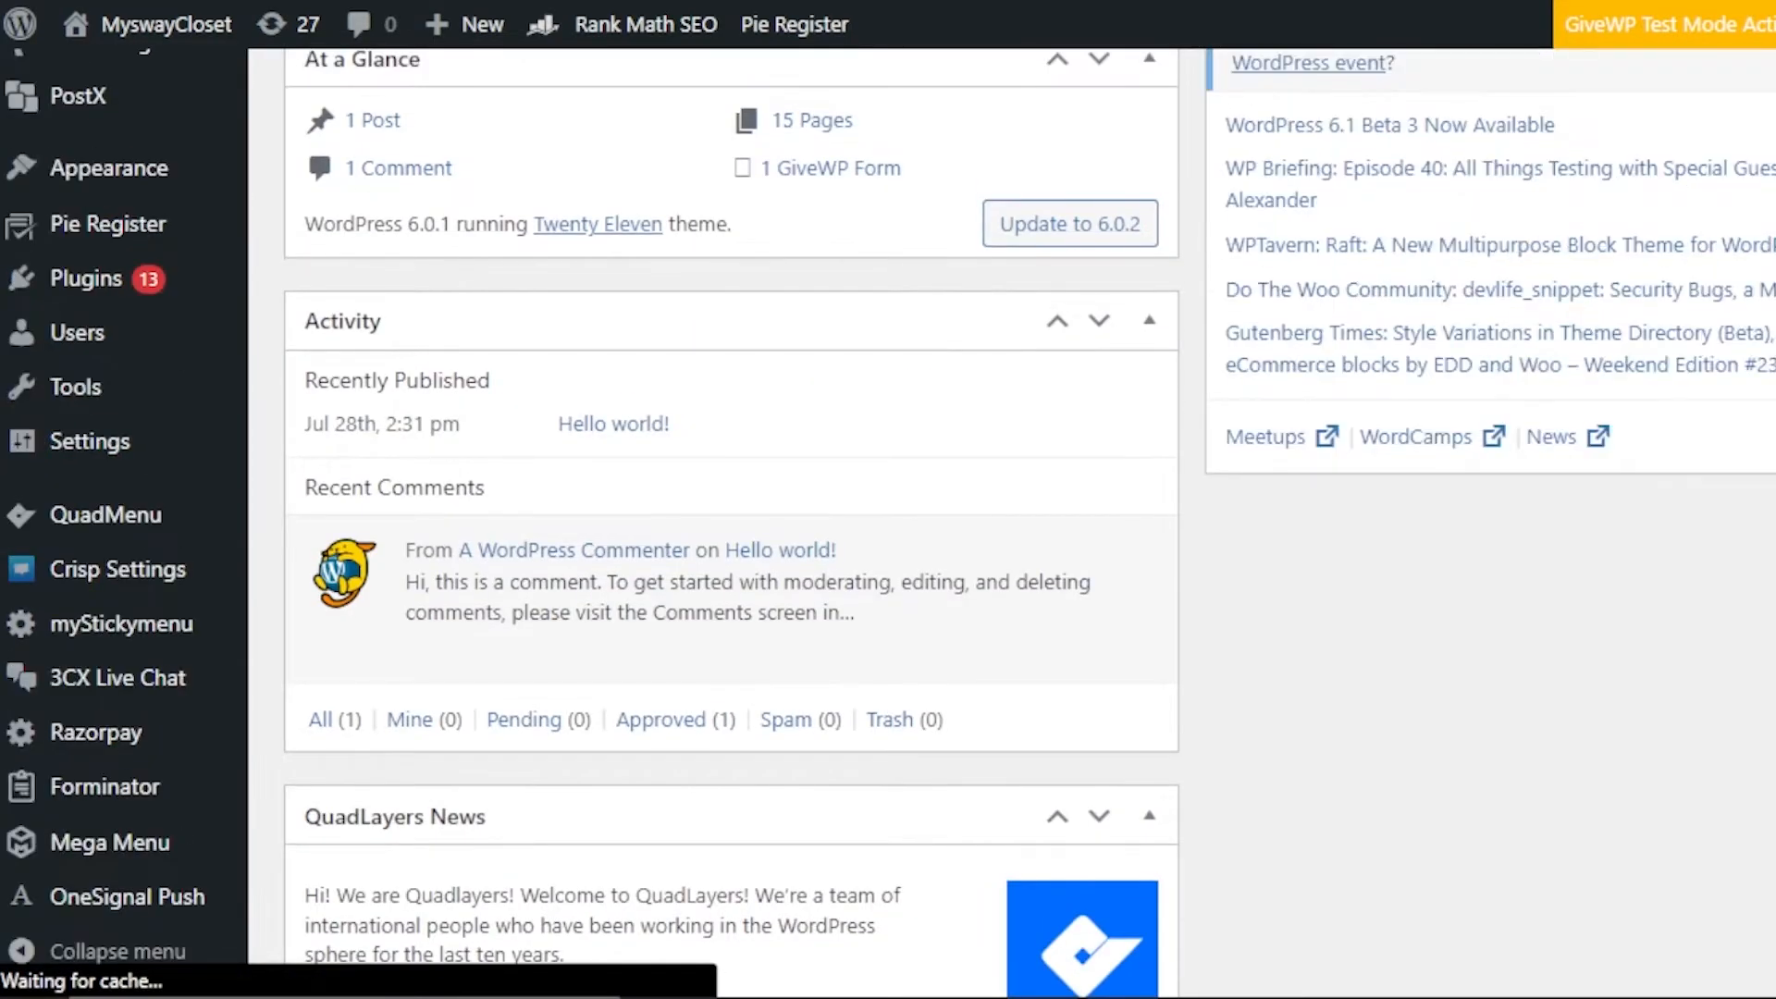
pyautogui.click(117, 569)
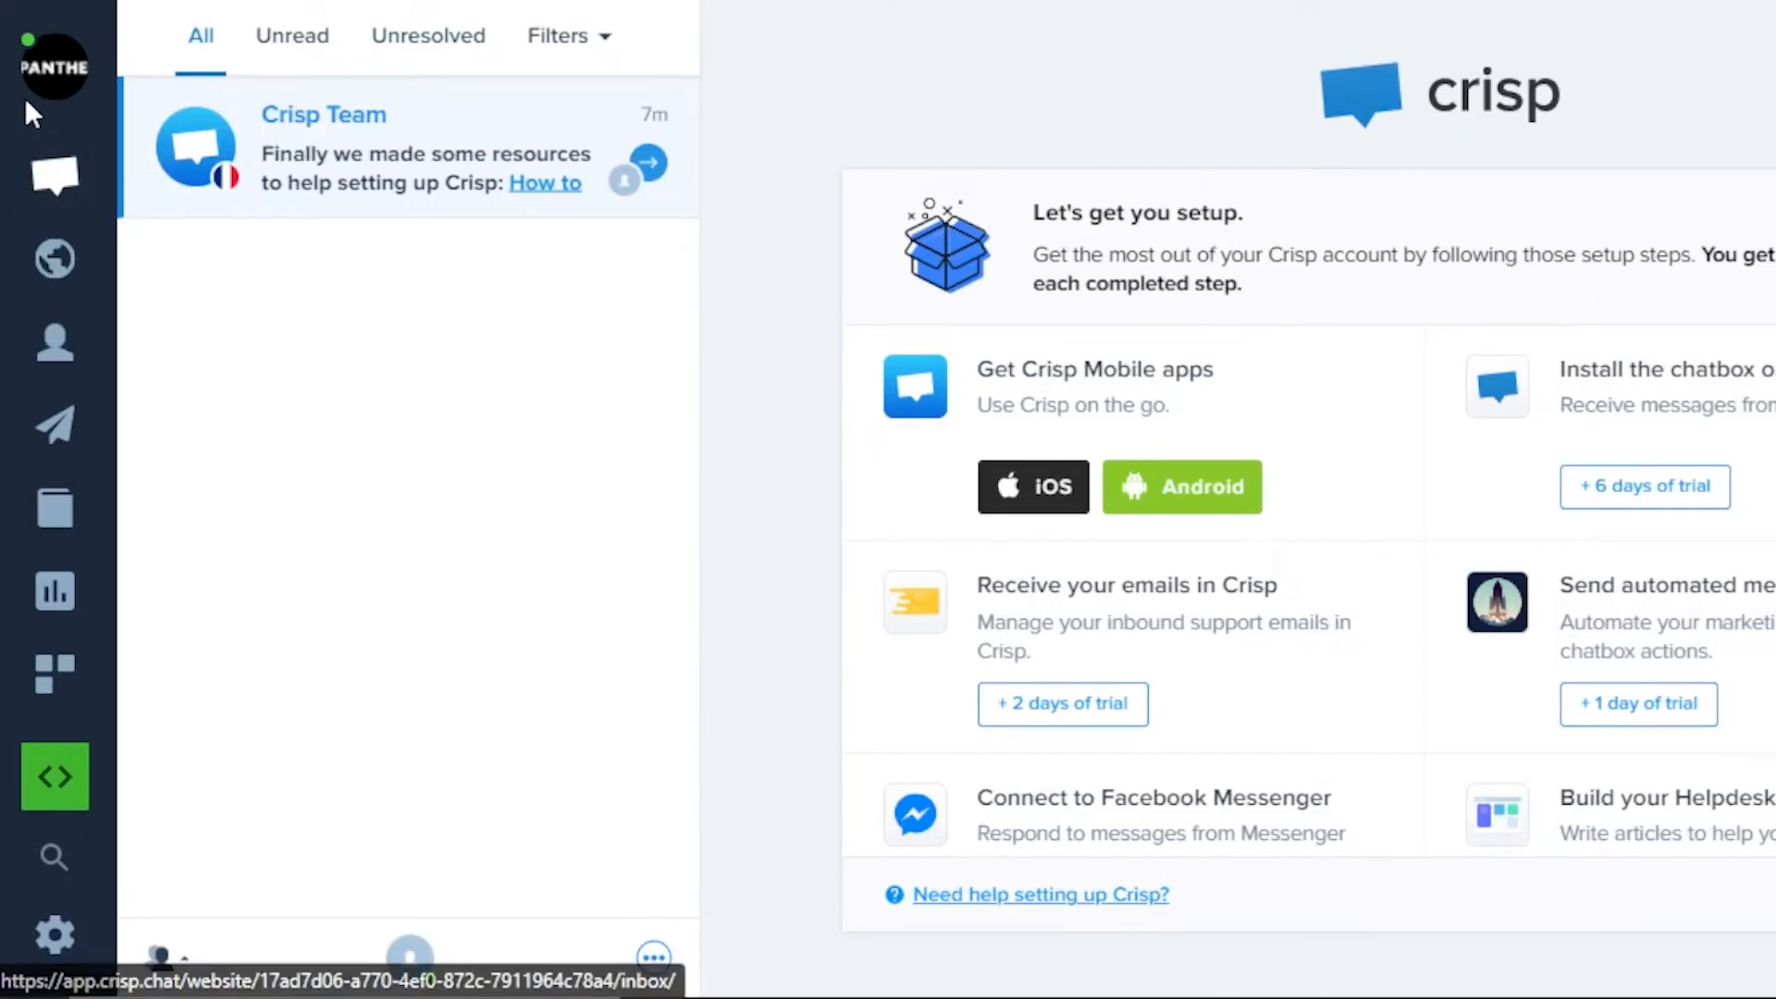
pyautogui.click(55, 65)
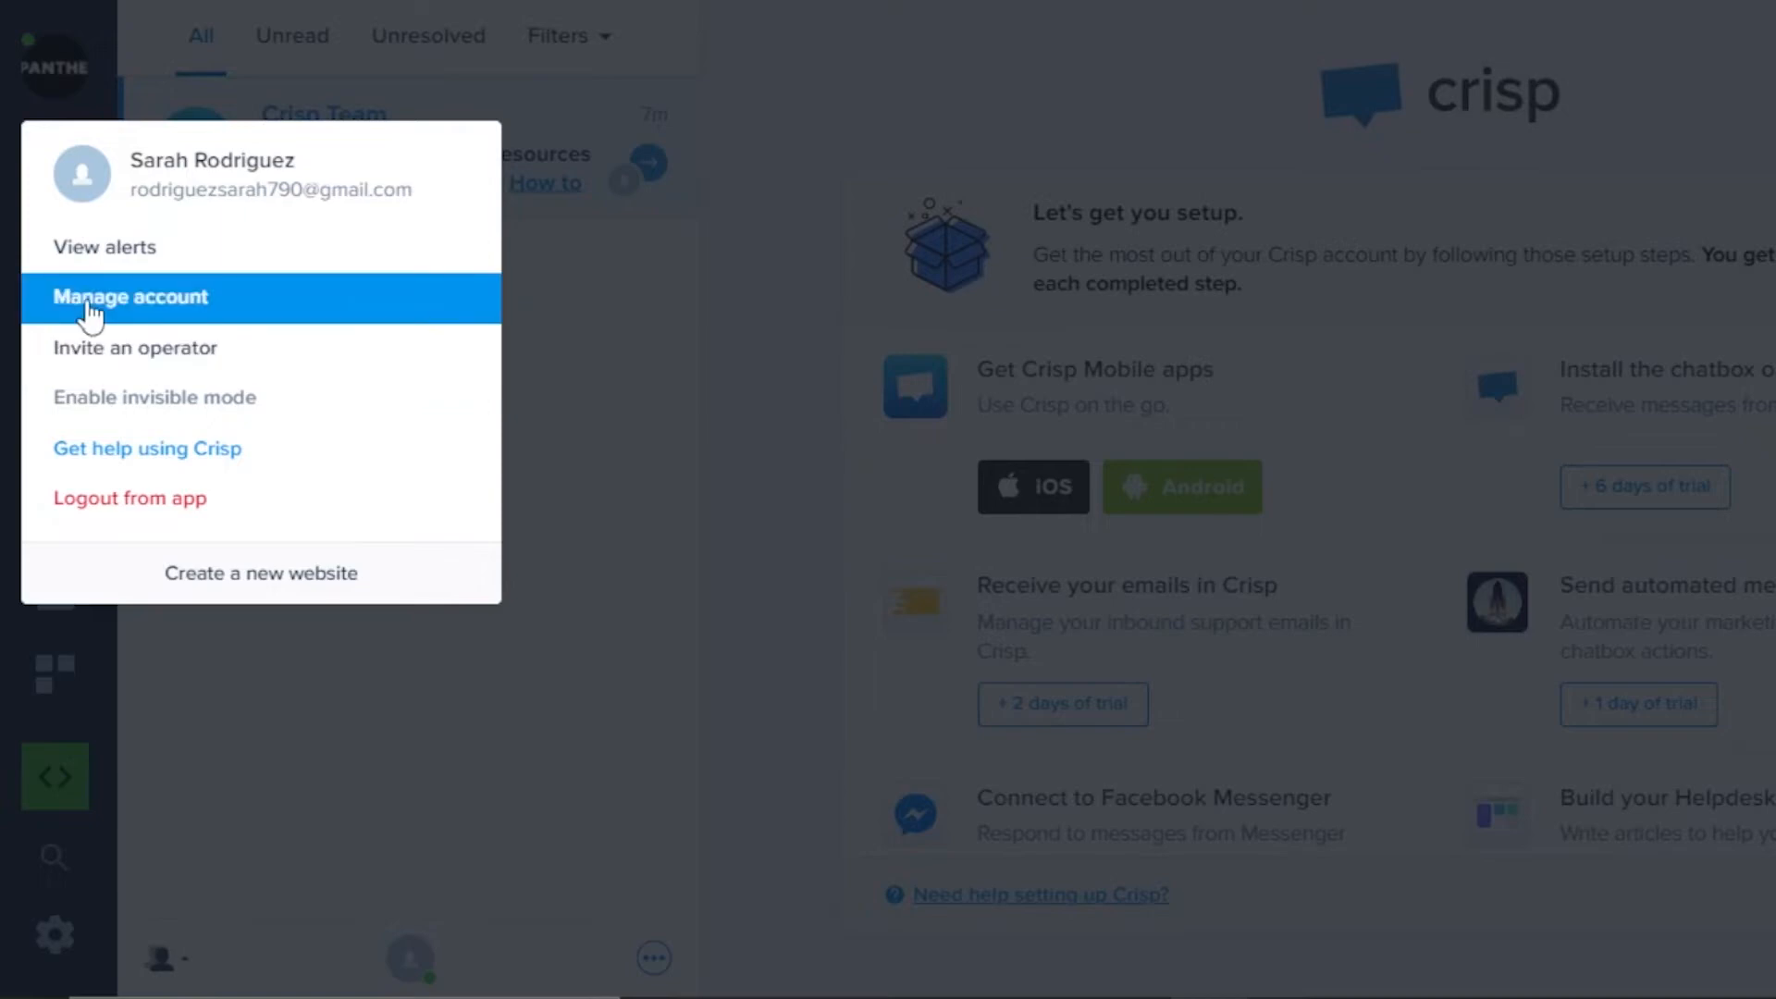
pyautogui.moveTo(292, 476)
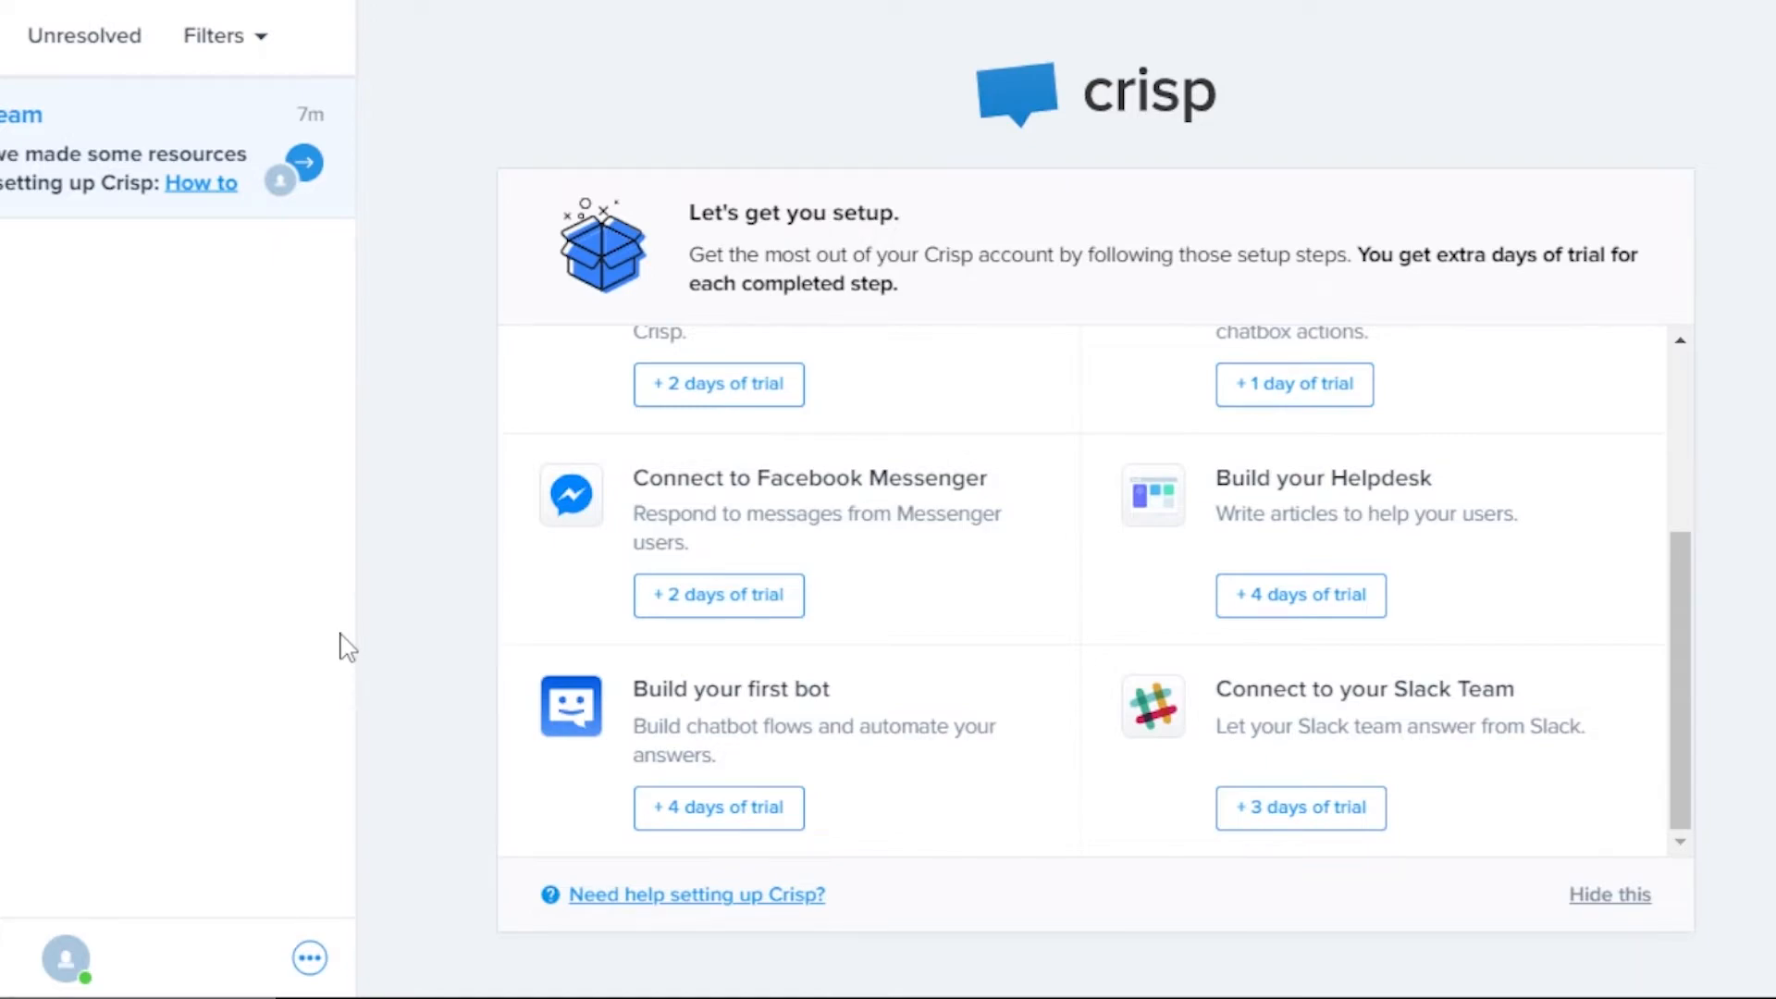
pyautogui.moveTo(1373, 674)
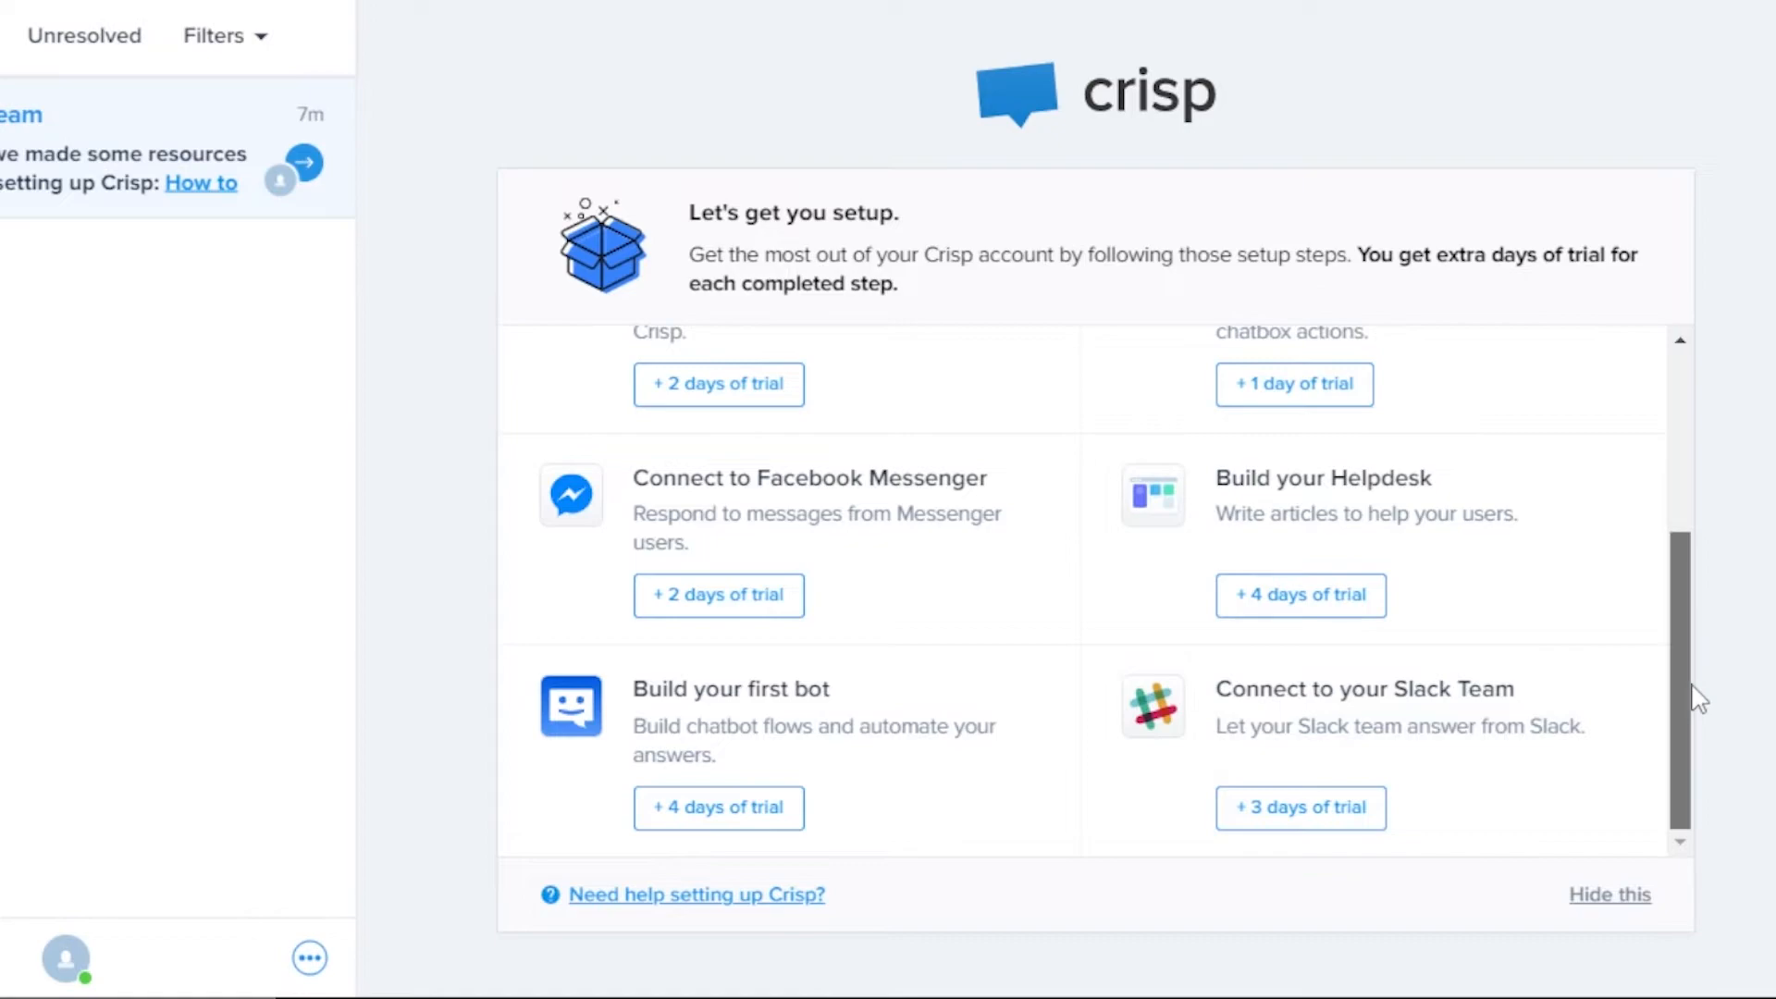
pyautogui.scroll(3)
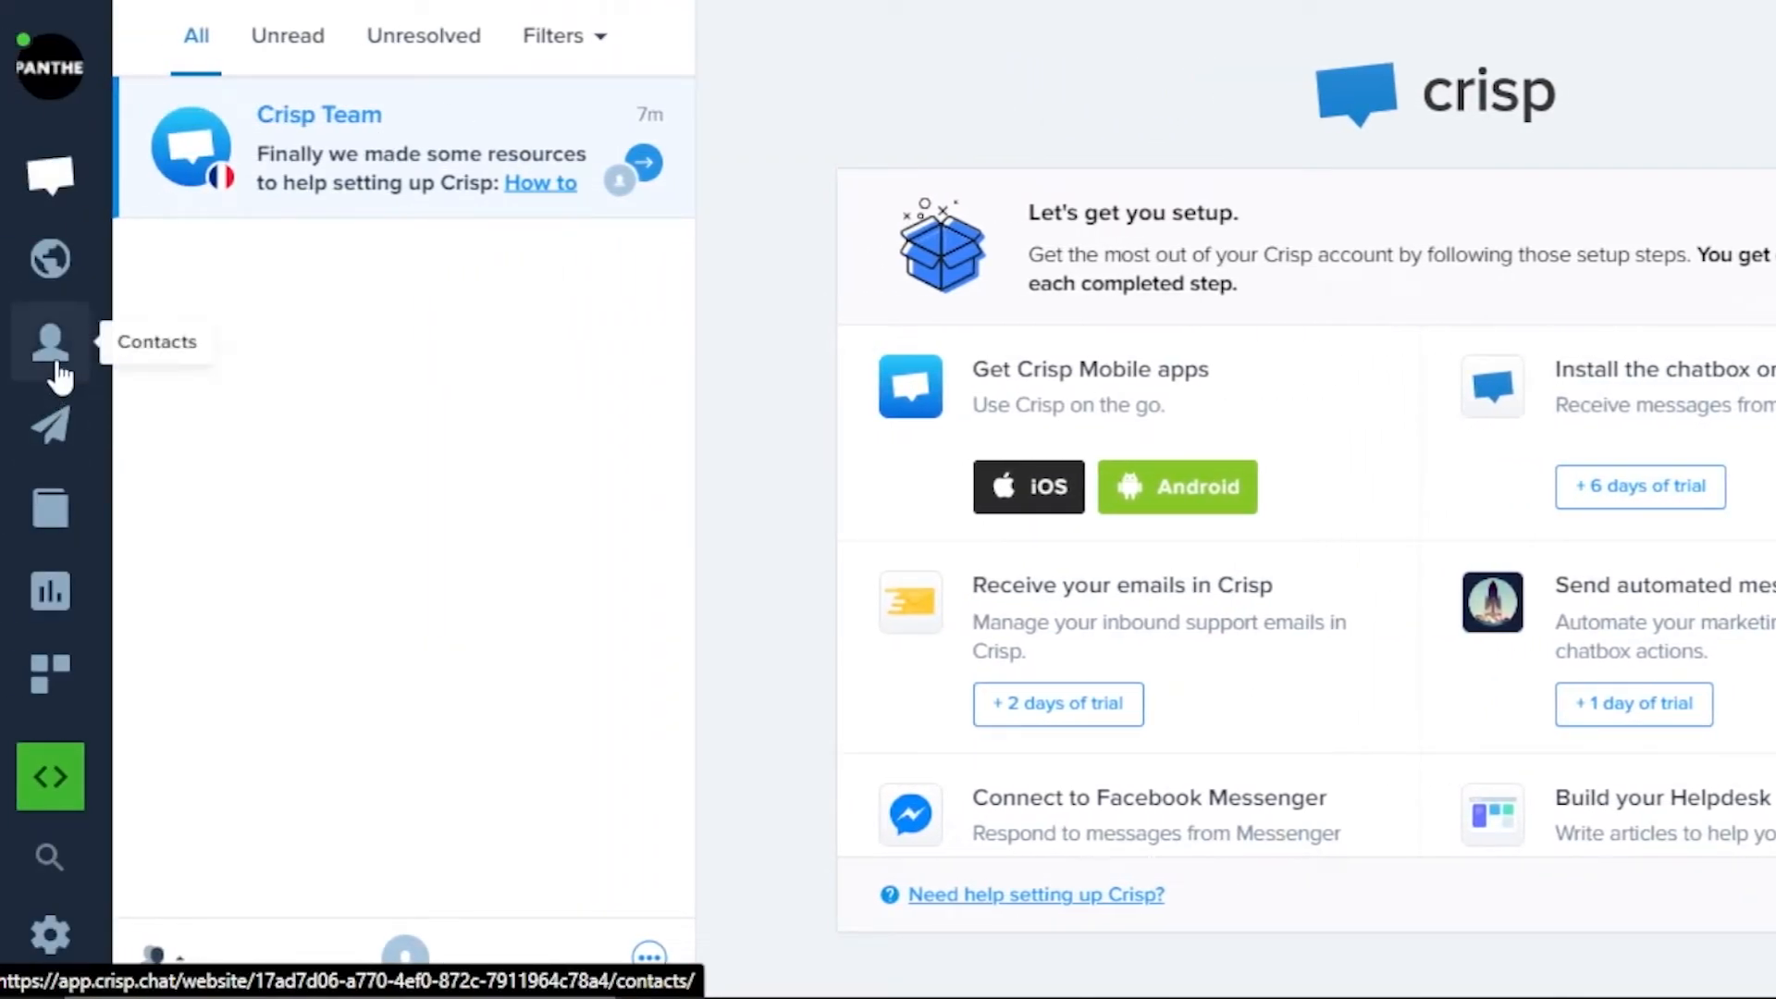
pyautogui.click(49, 341)
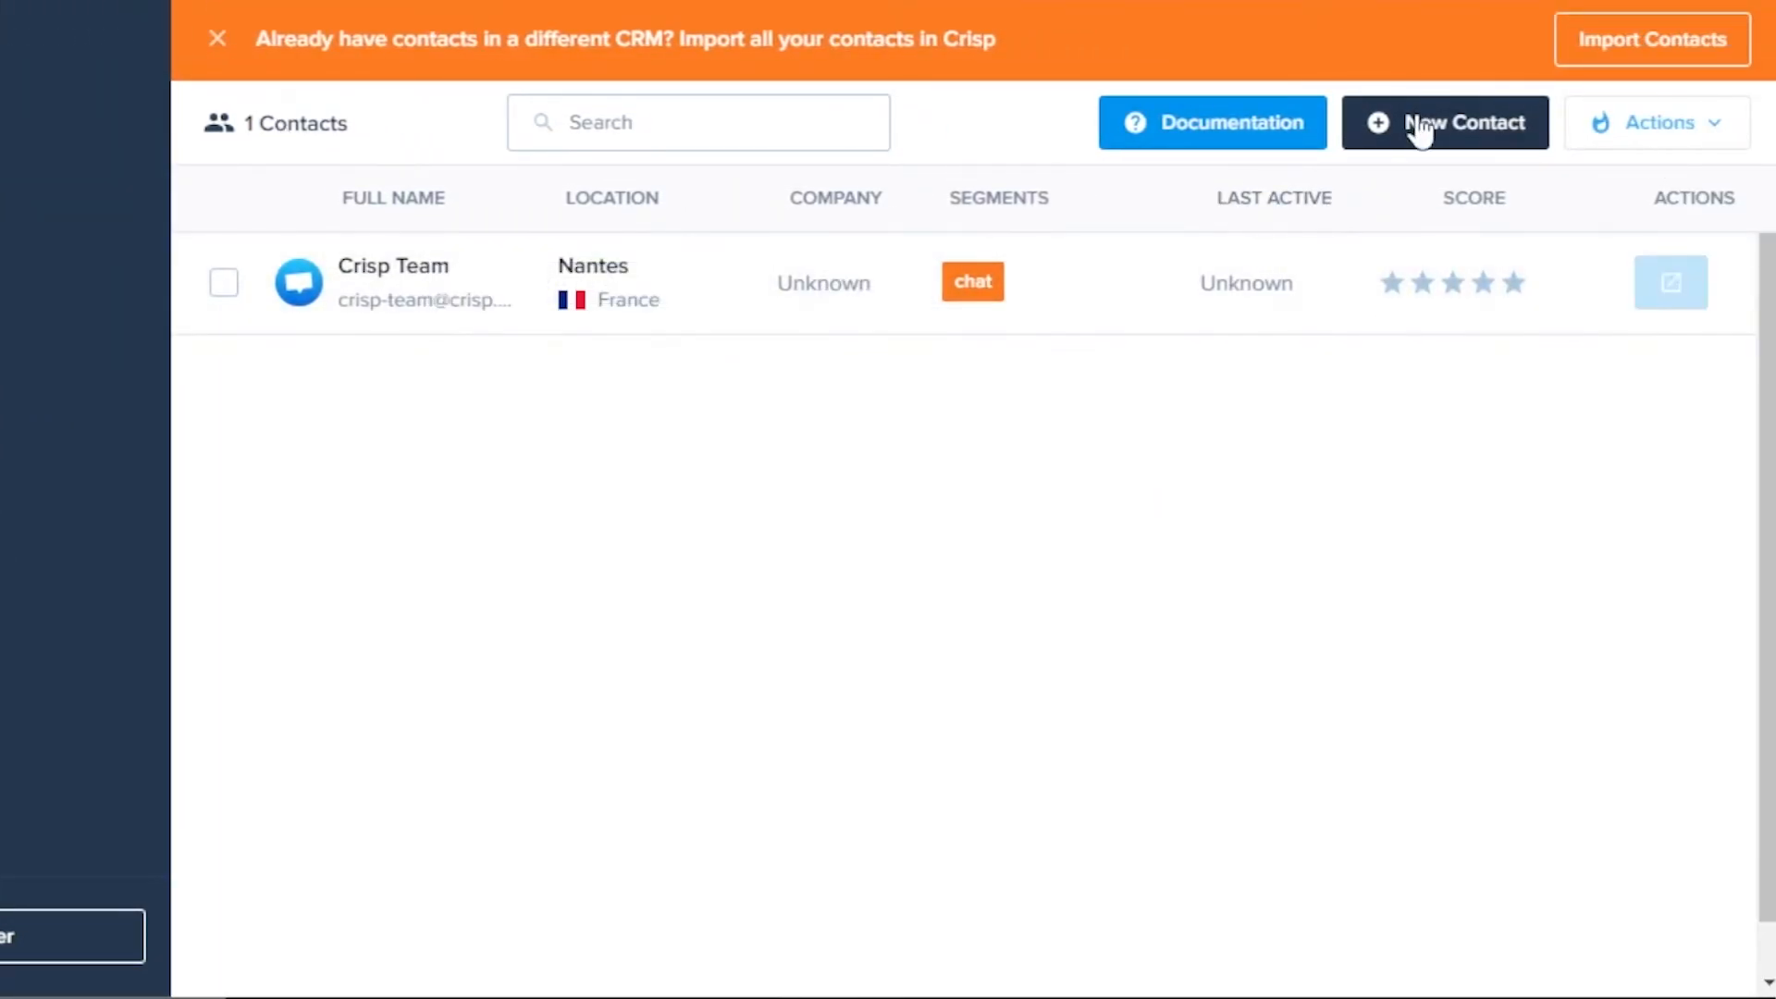
pyautogui.click(1444, 122)
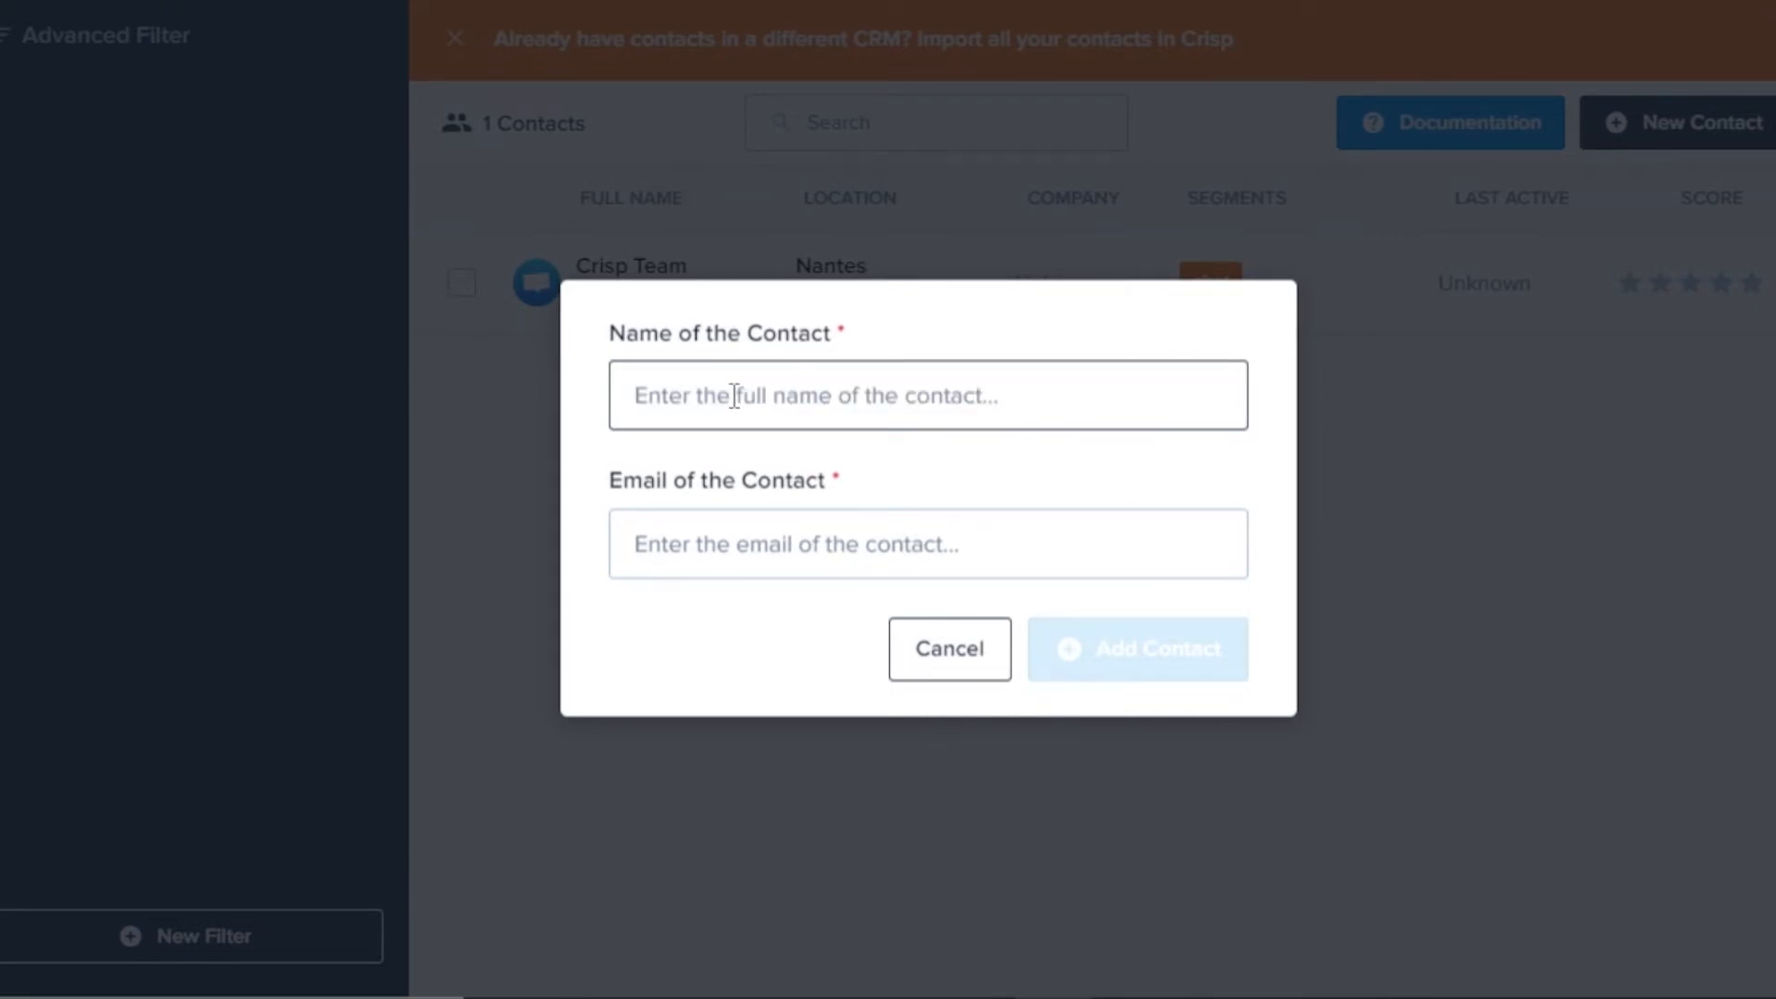
pyautogui.write('ben')
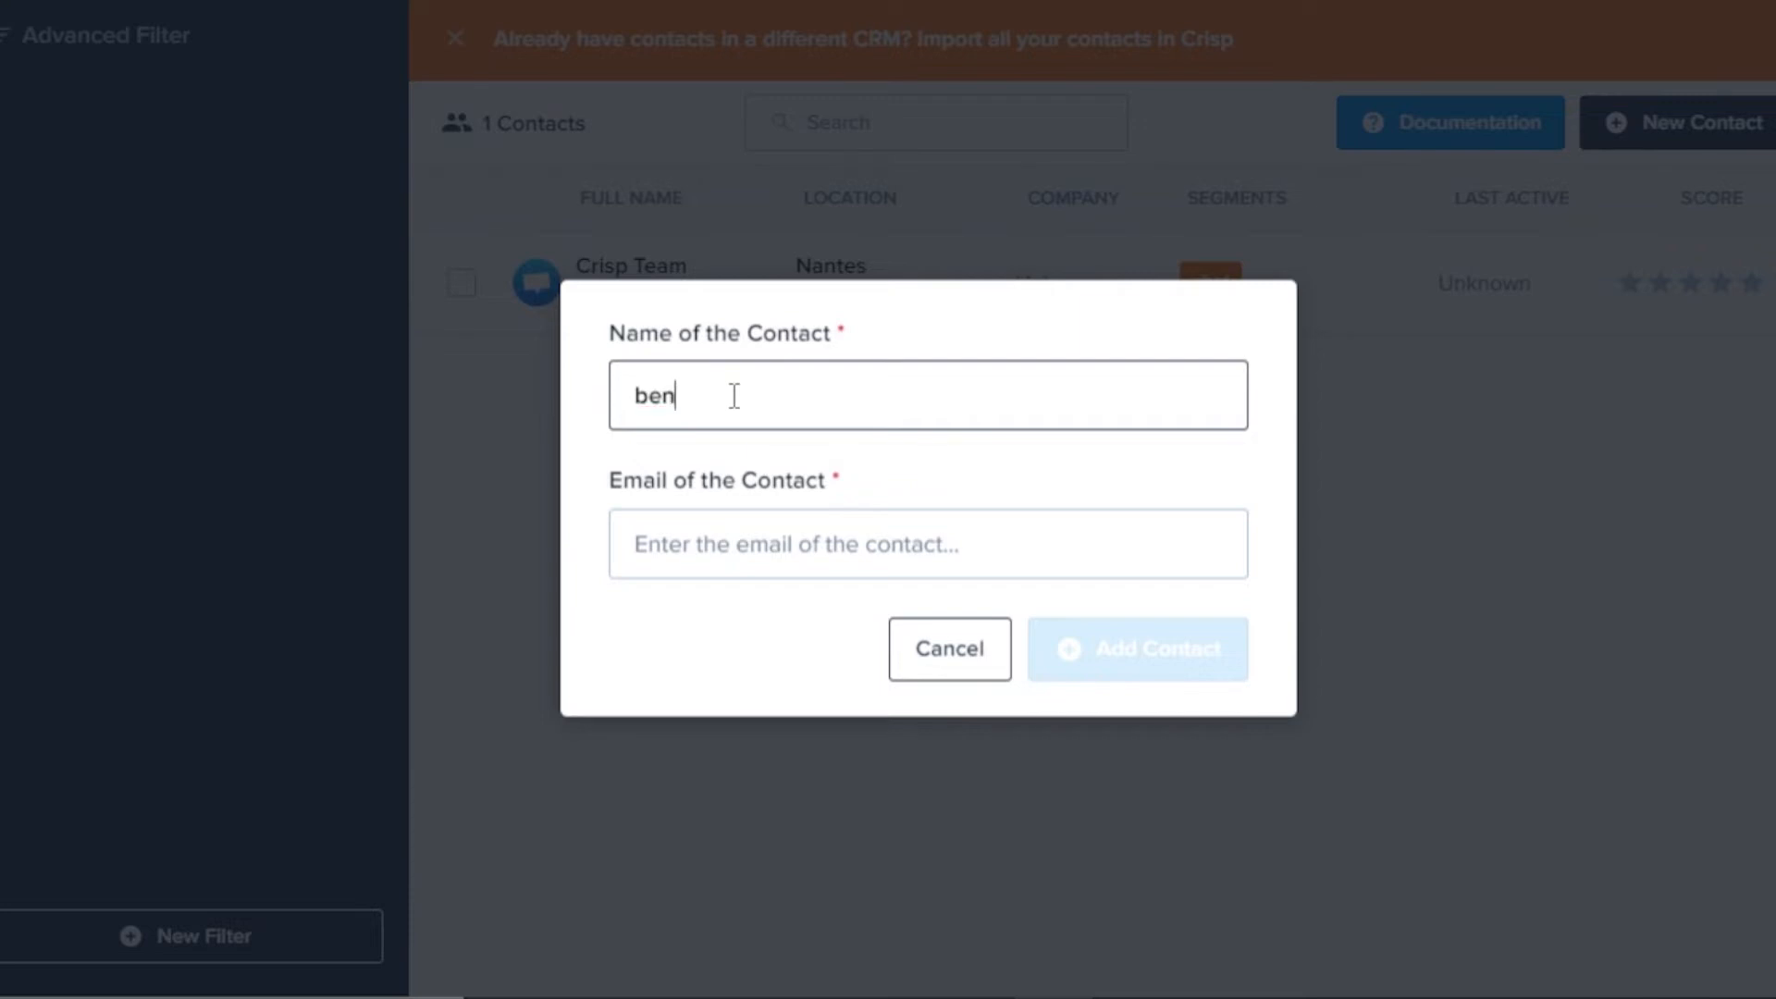
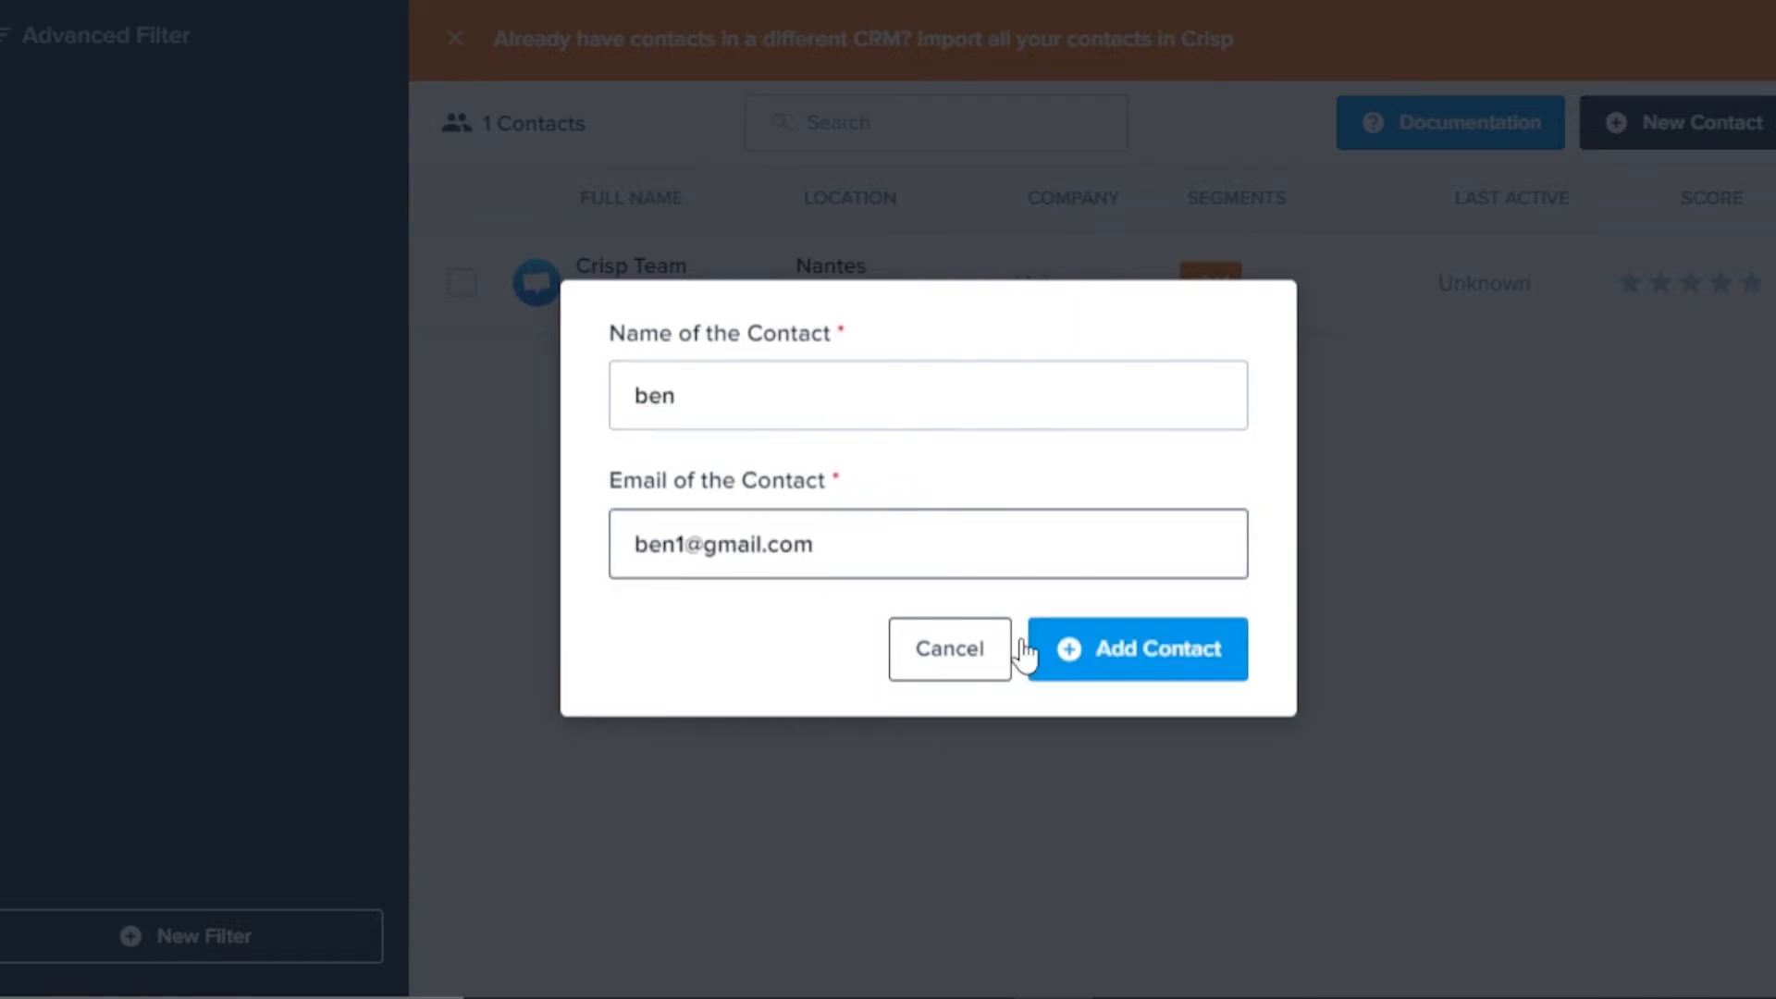
pyautogui.click(1136, 647)
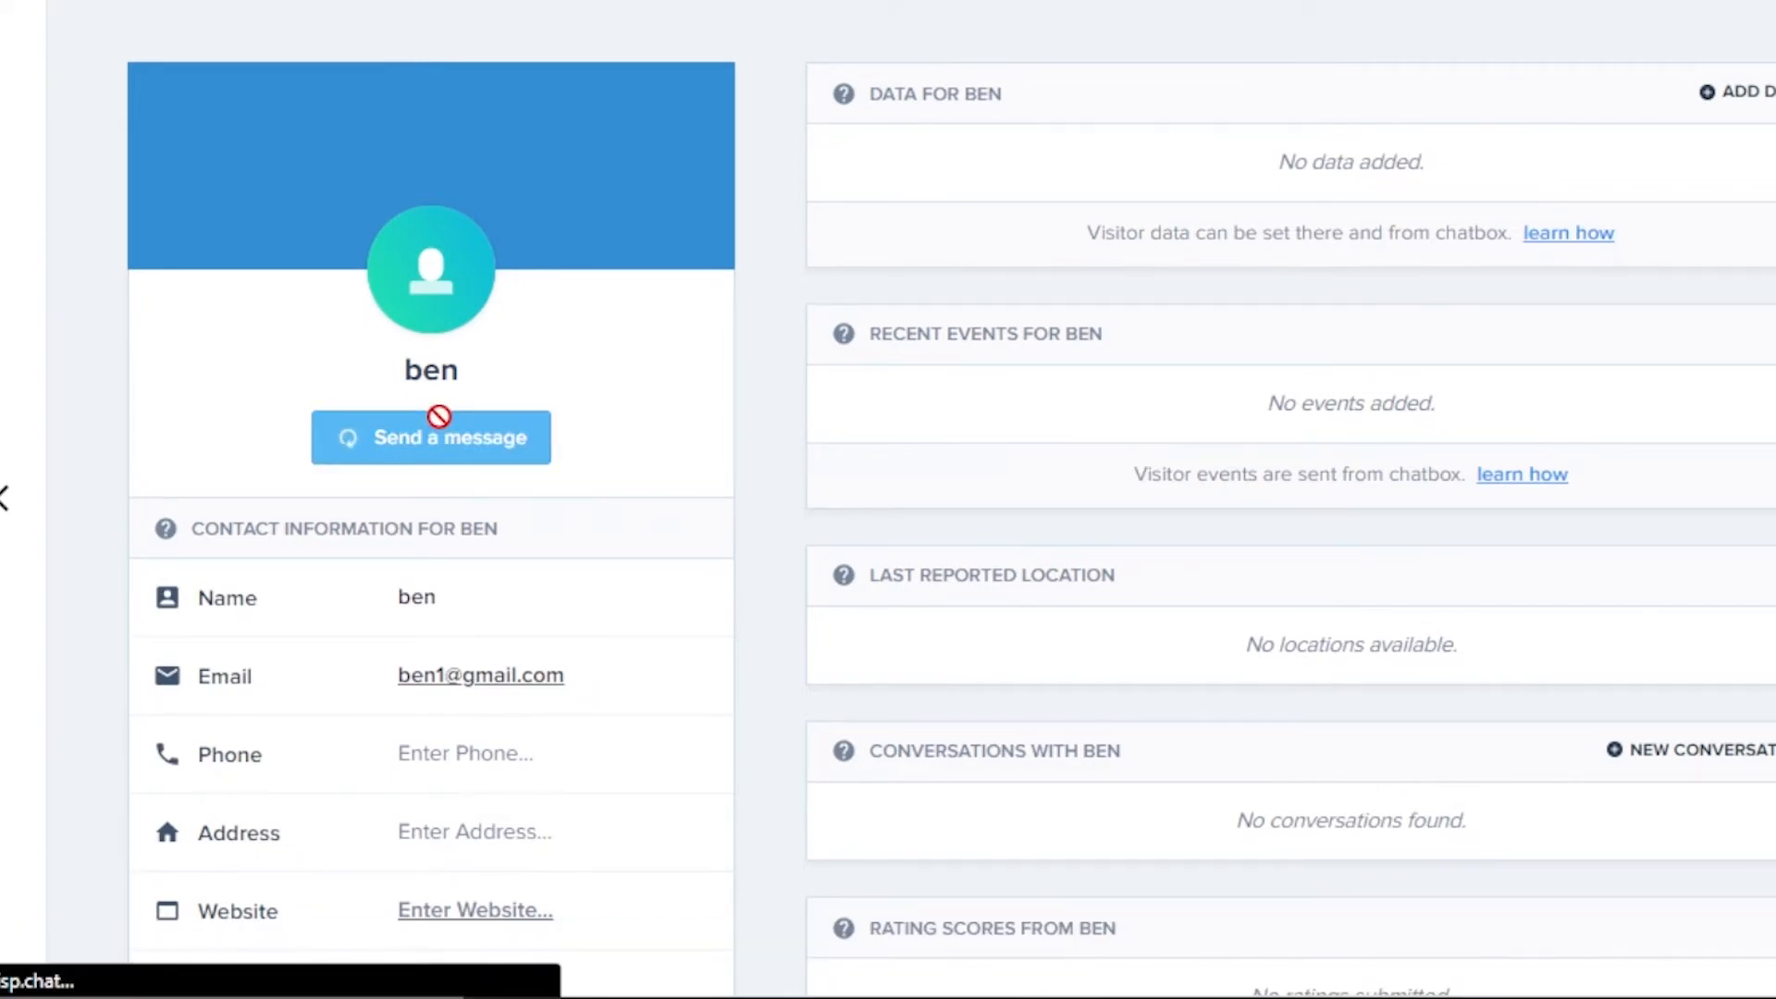
# Step: Message ben from his profile with 'hello, how may i help you'
pyautogui.click(430, 438)
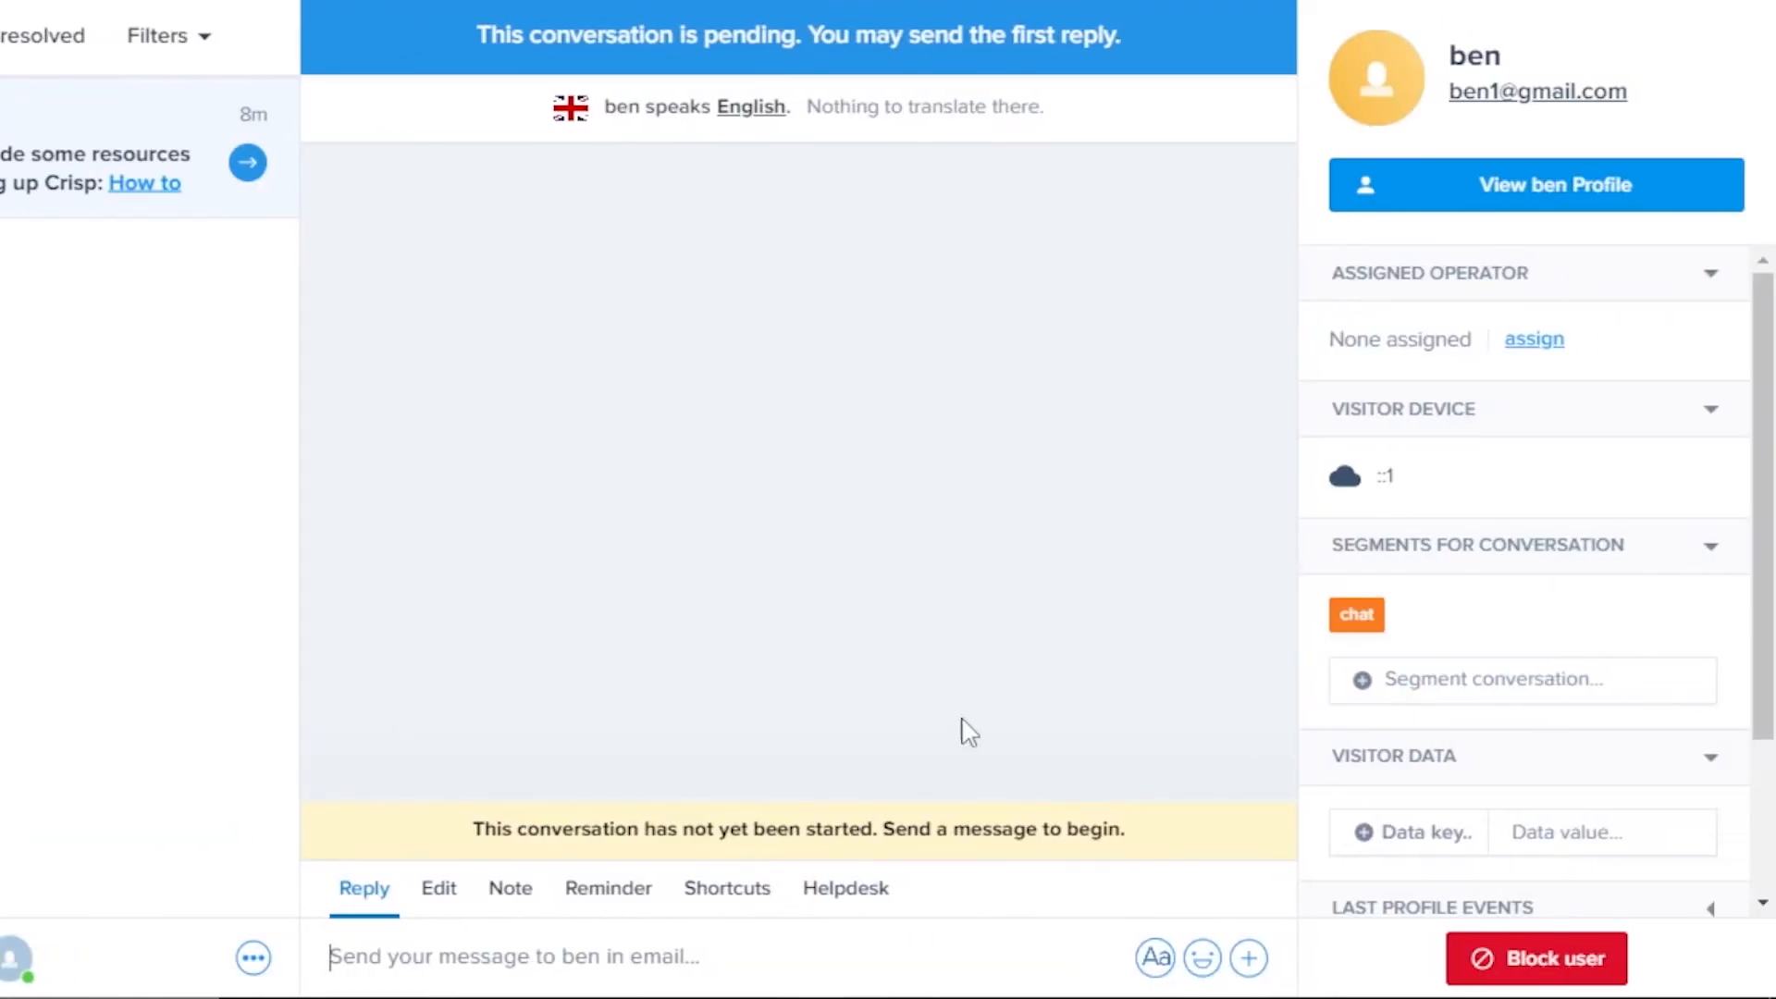
pyautogui.write('H')
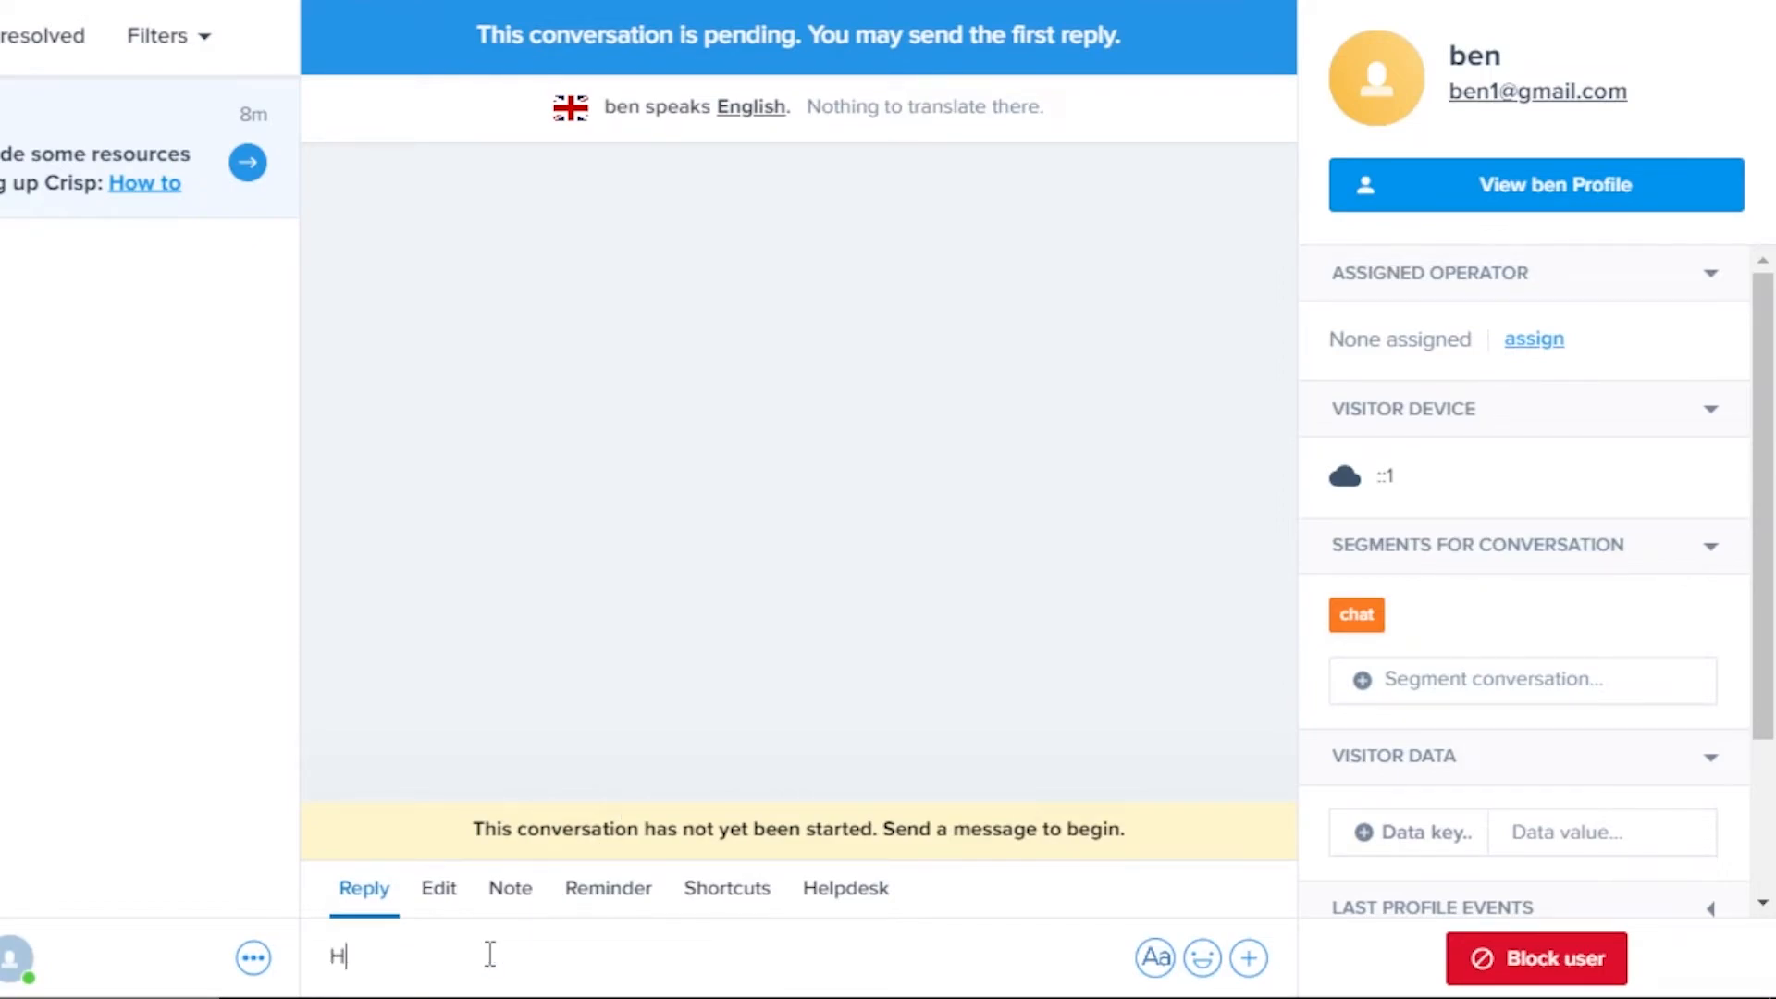
pyautogui.press('Return')
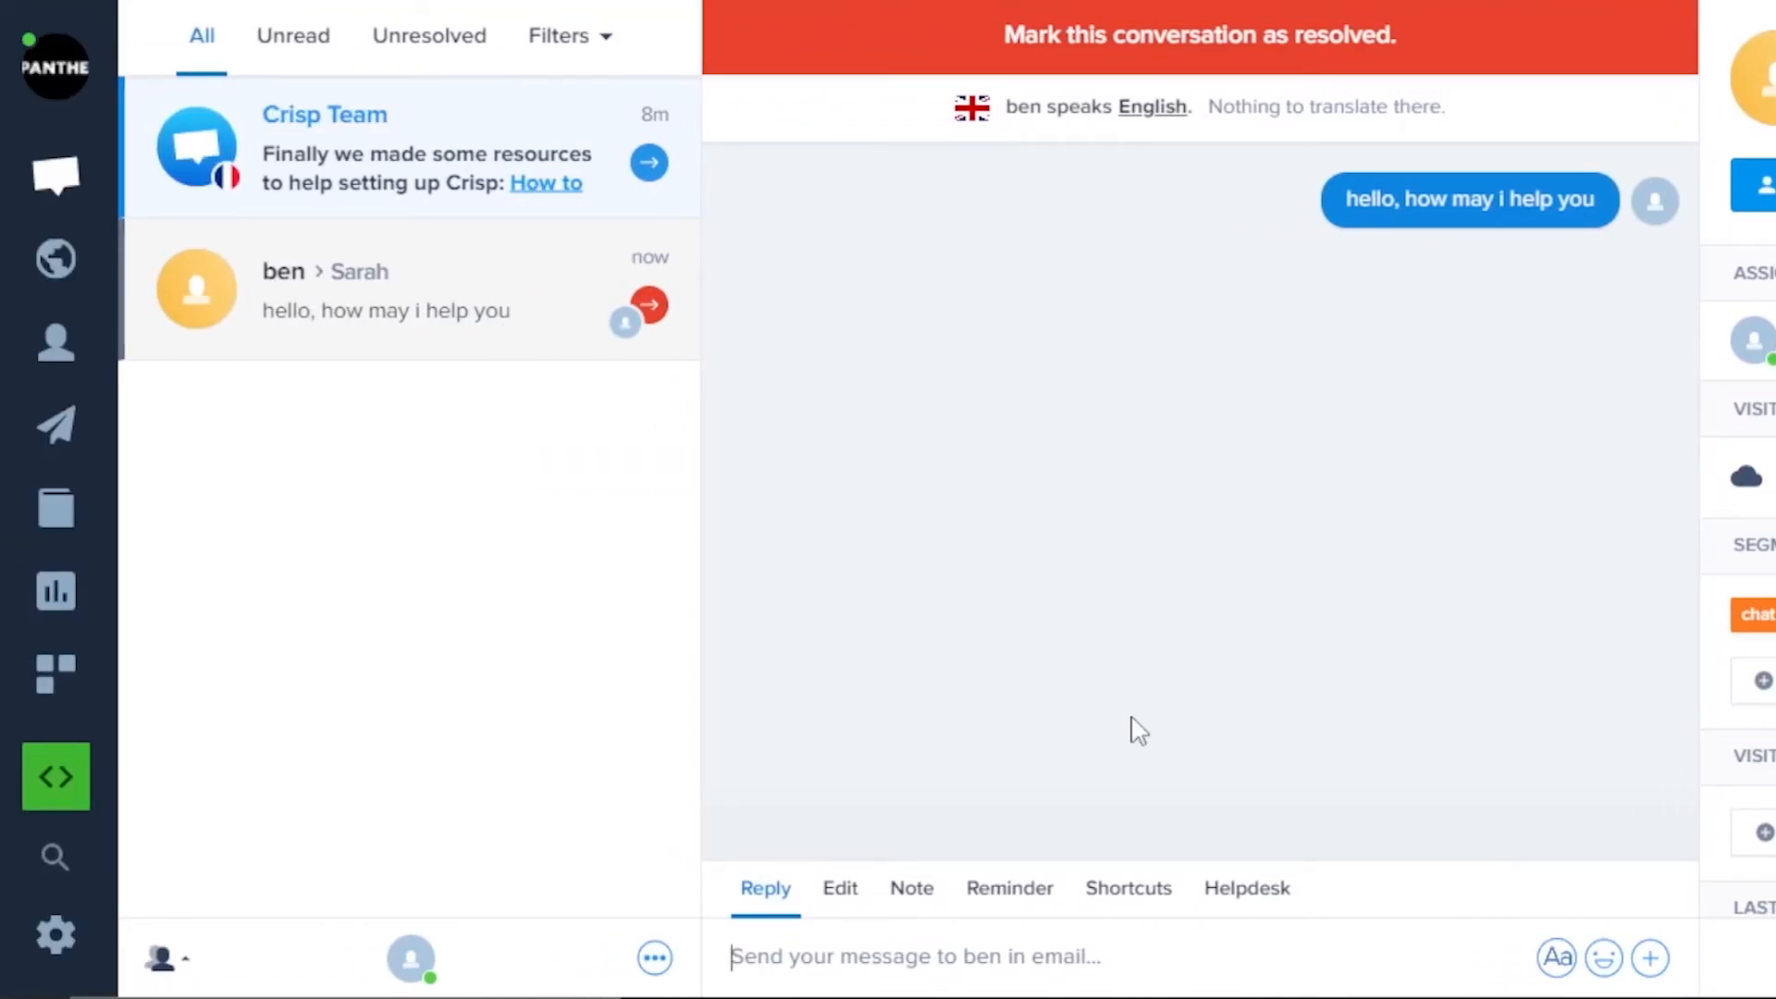
pyautogui.moveTo(1265, 700)
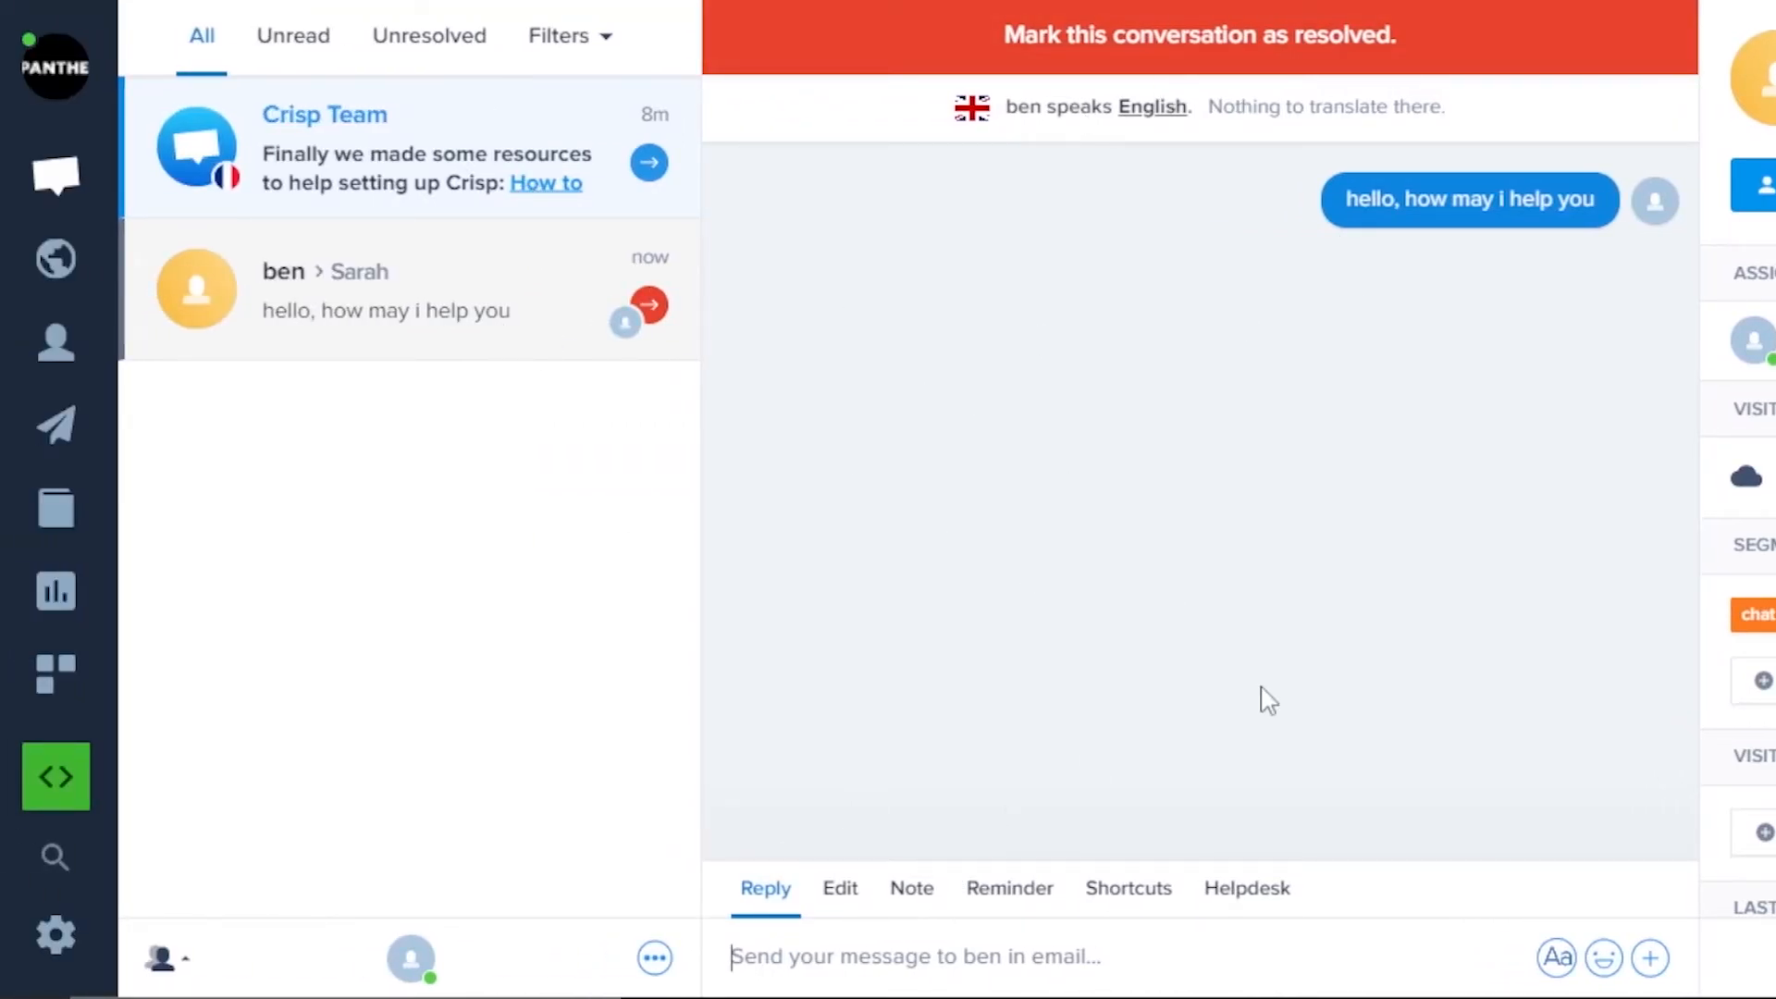
pyautogui.moveTo(1484, 412)
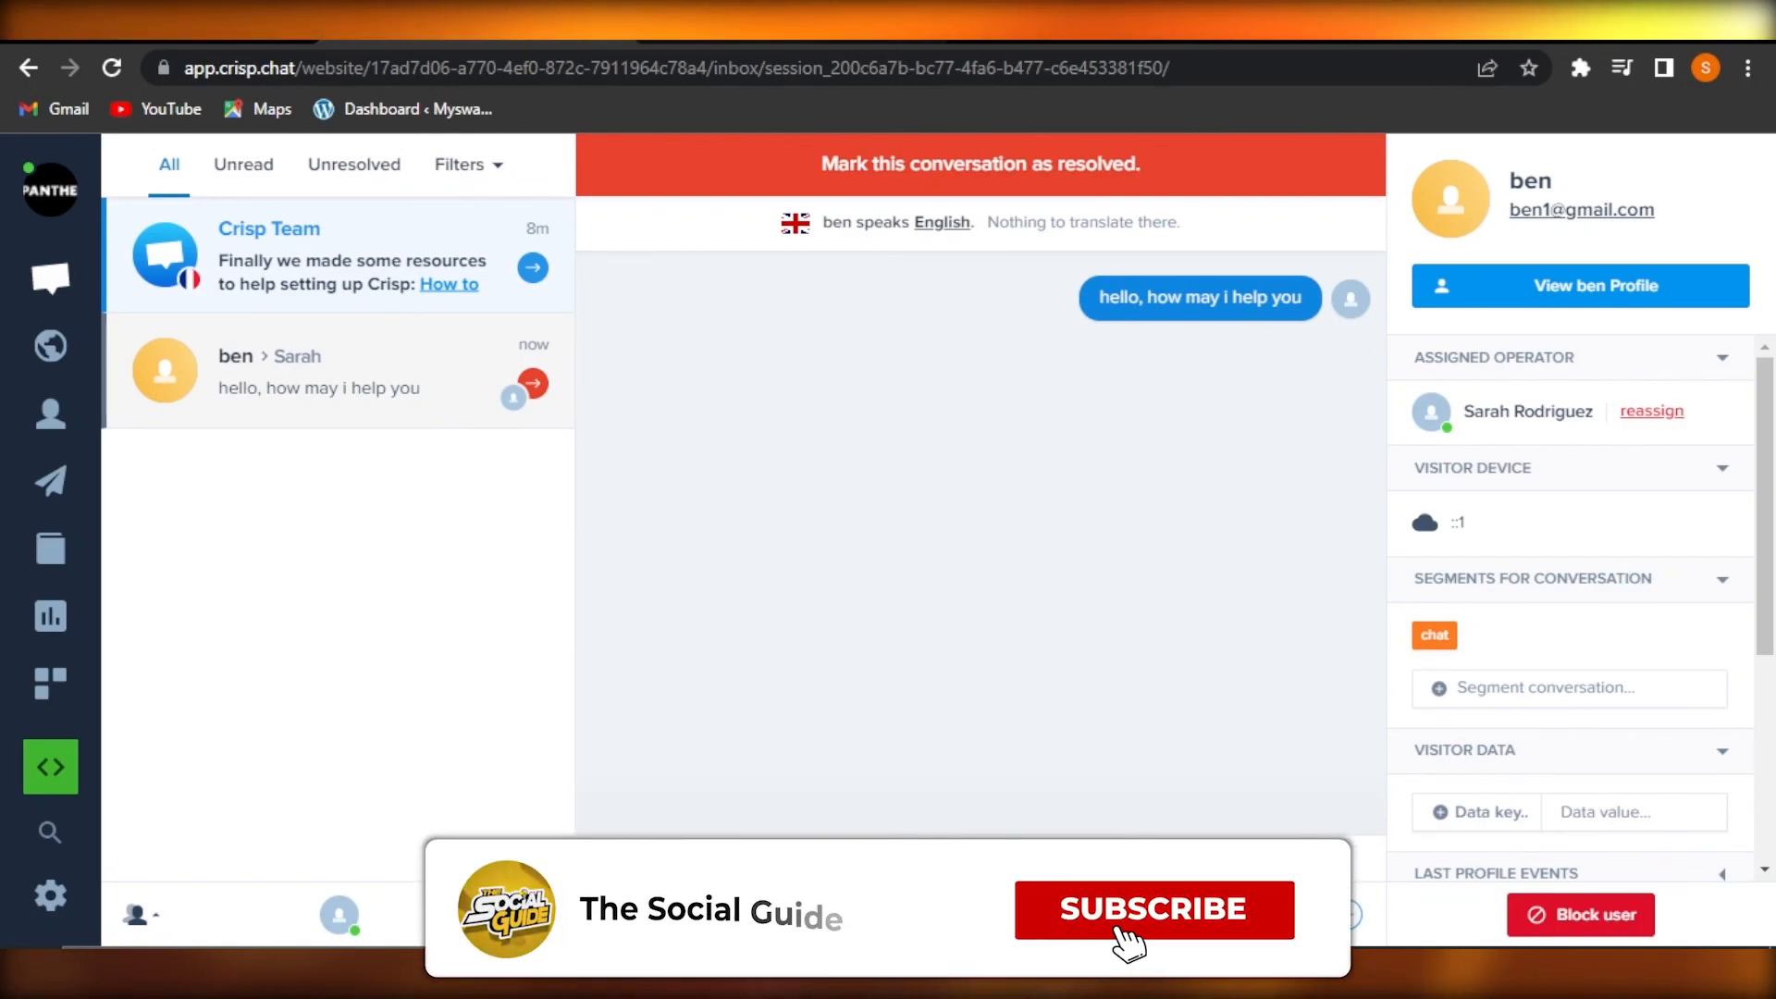
pyautogui.click(1153, 909)
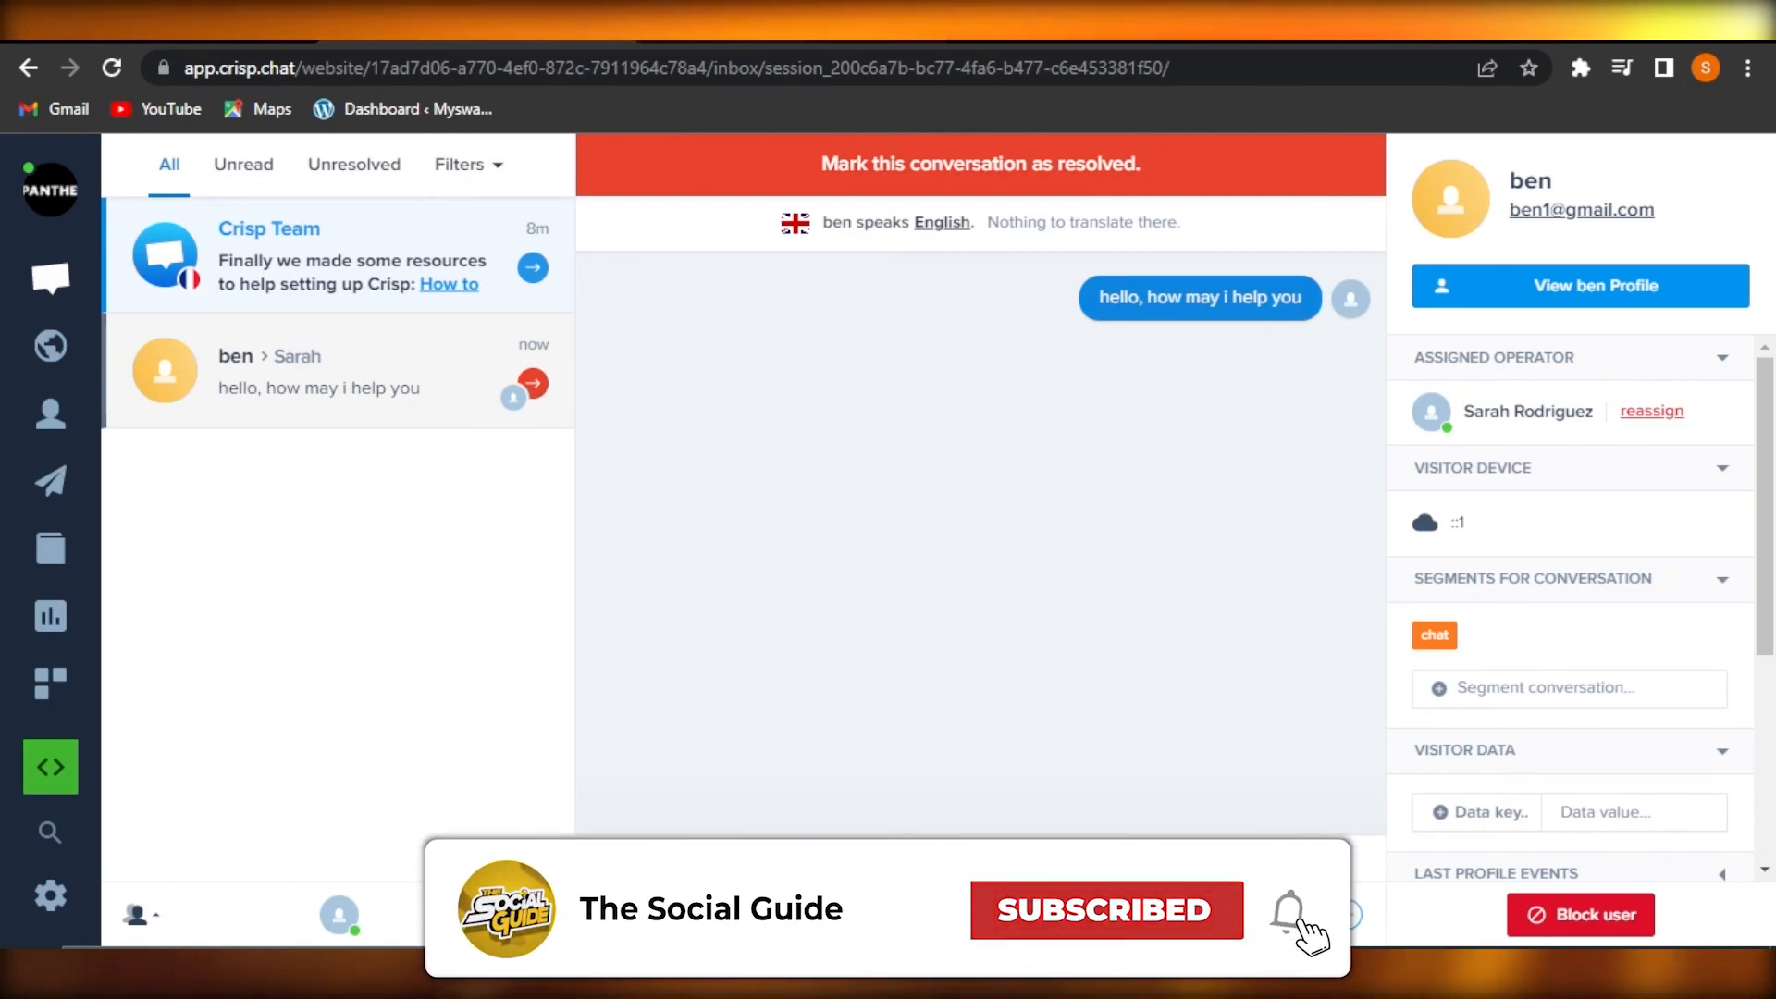